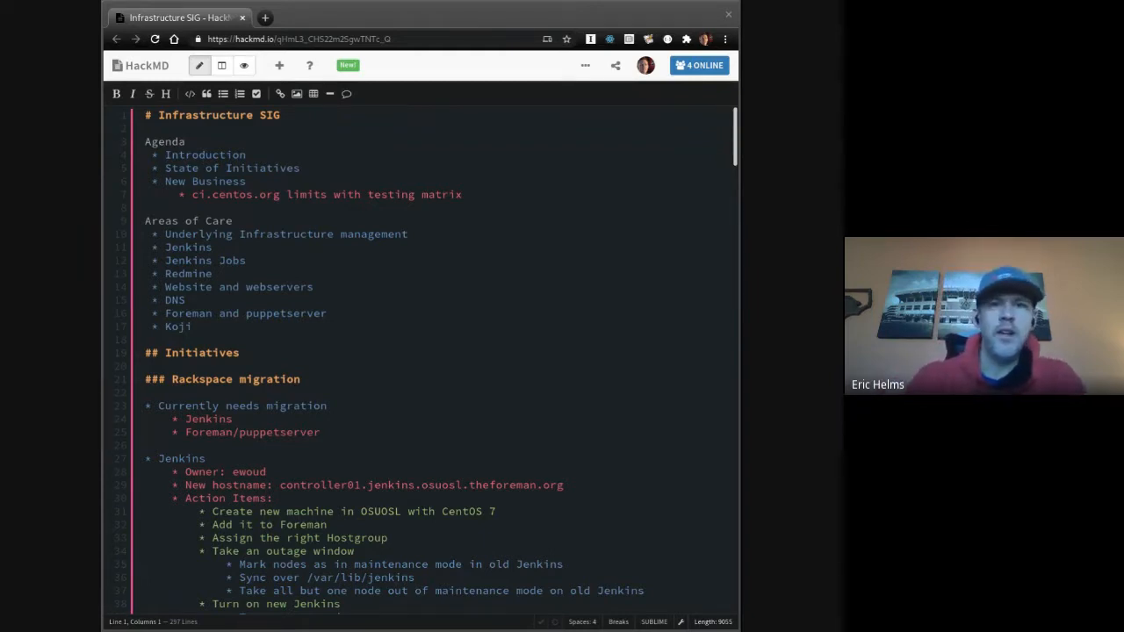
Step: Focus the notes at the ci.centos.org item and scroll through the agenda
click(474, 194)
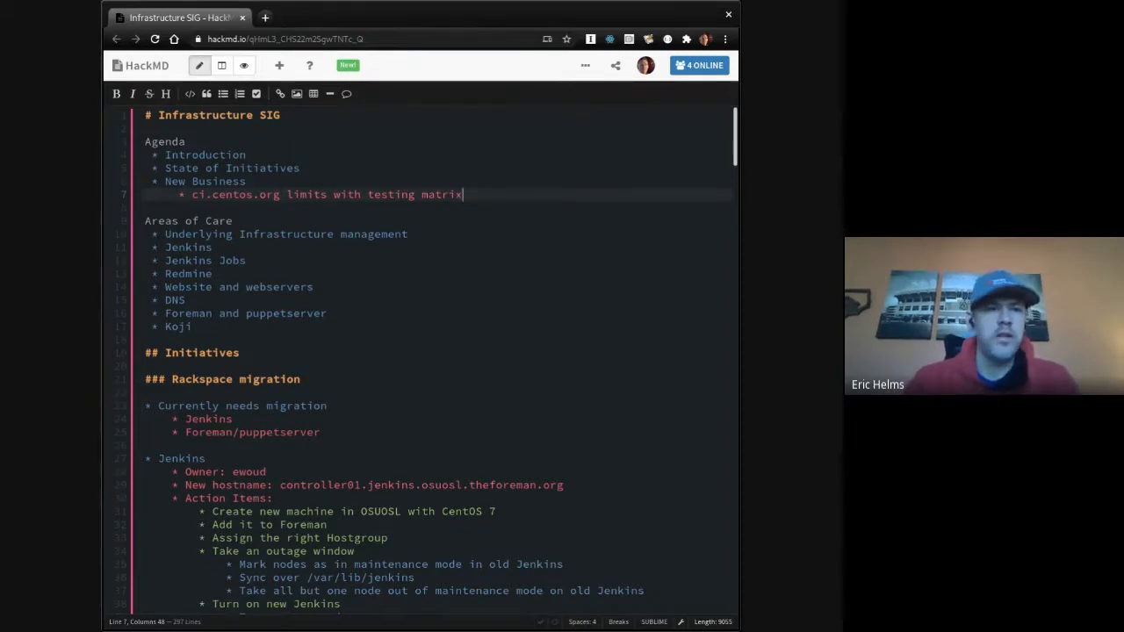
scroll(down, 3)
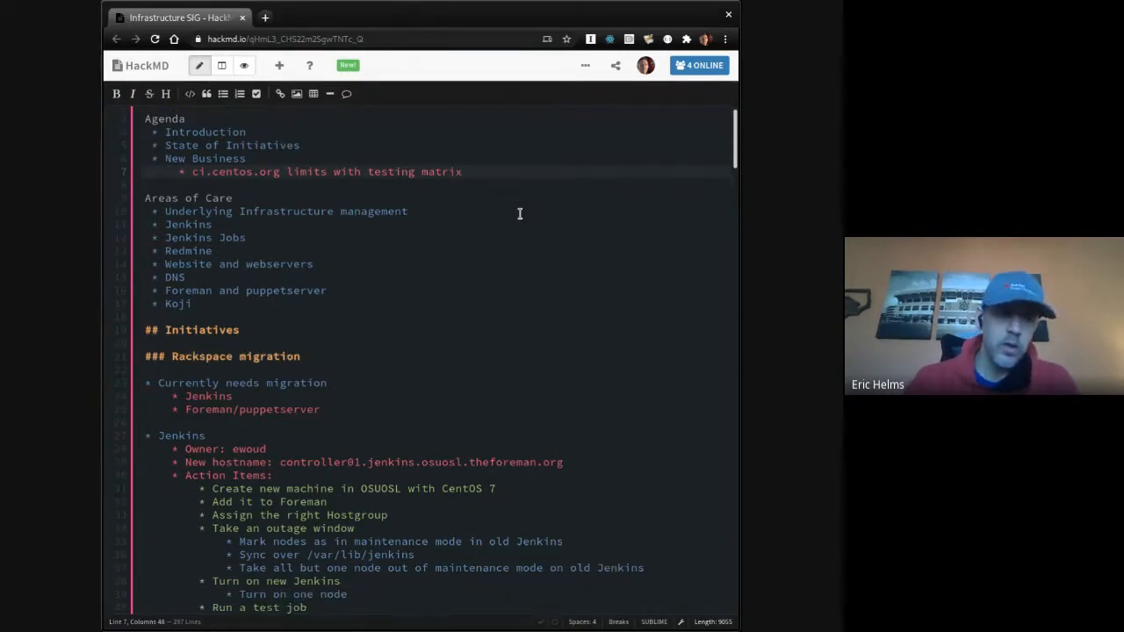
scroll(down, 3)
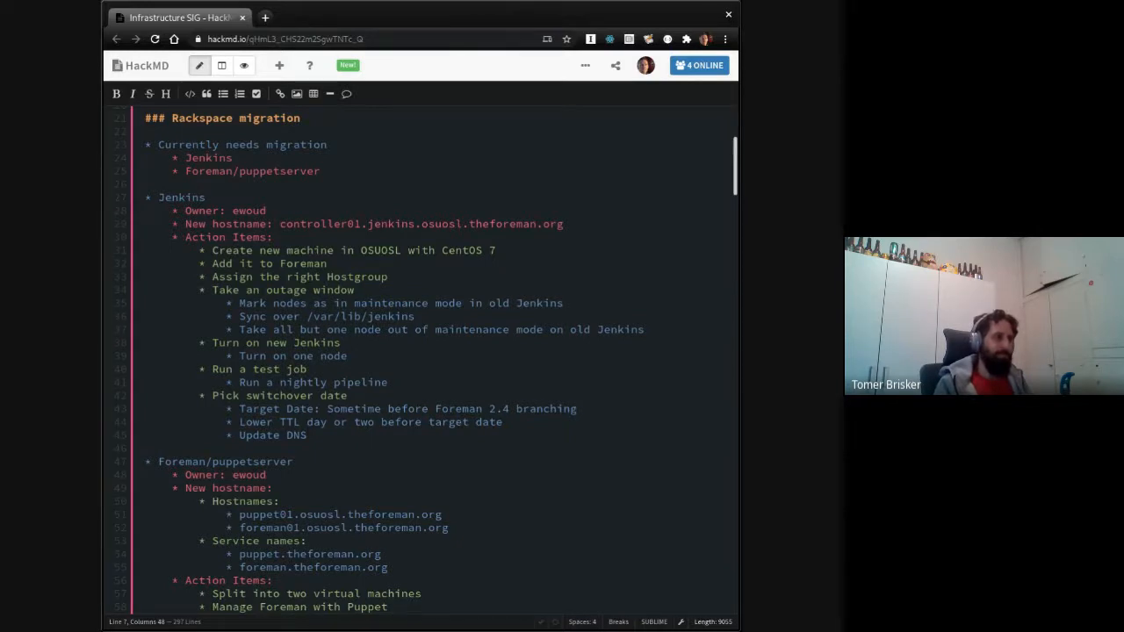
scroll(up, 3)
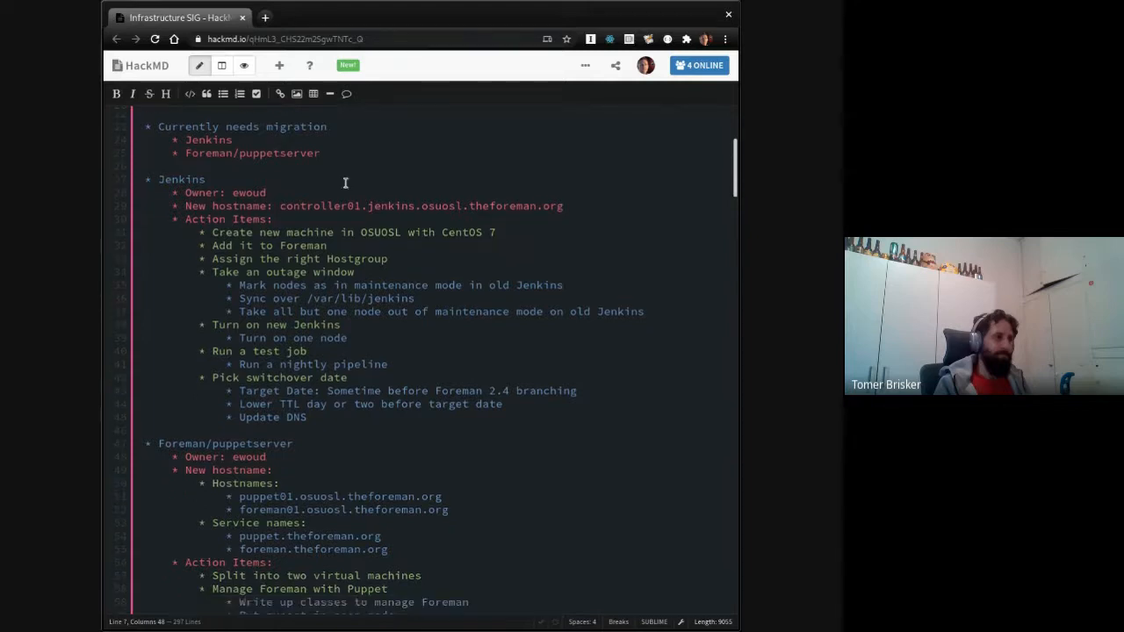
scroll(down, 3)
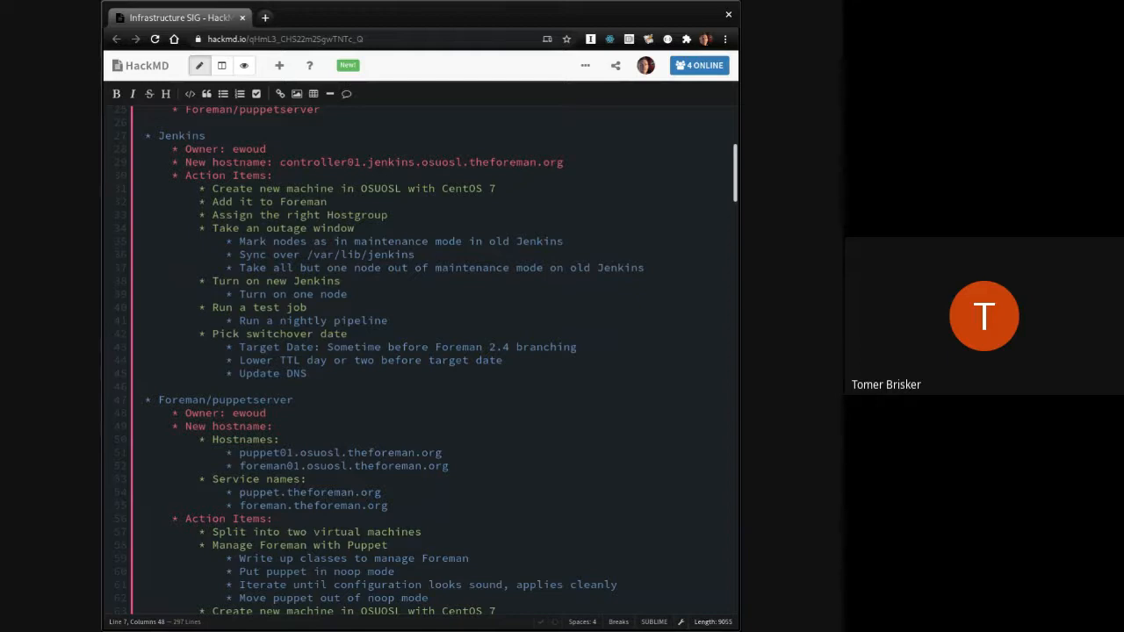
scroll(down, 3)
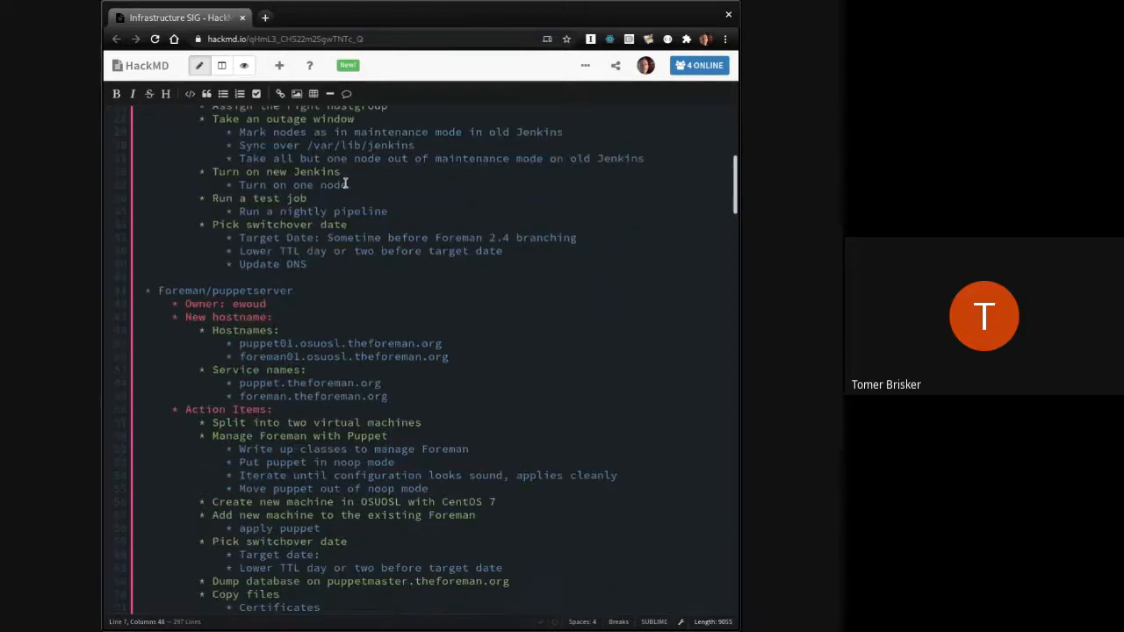
scroll(down, 3)
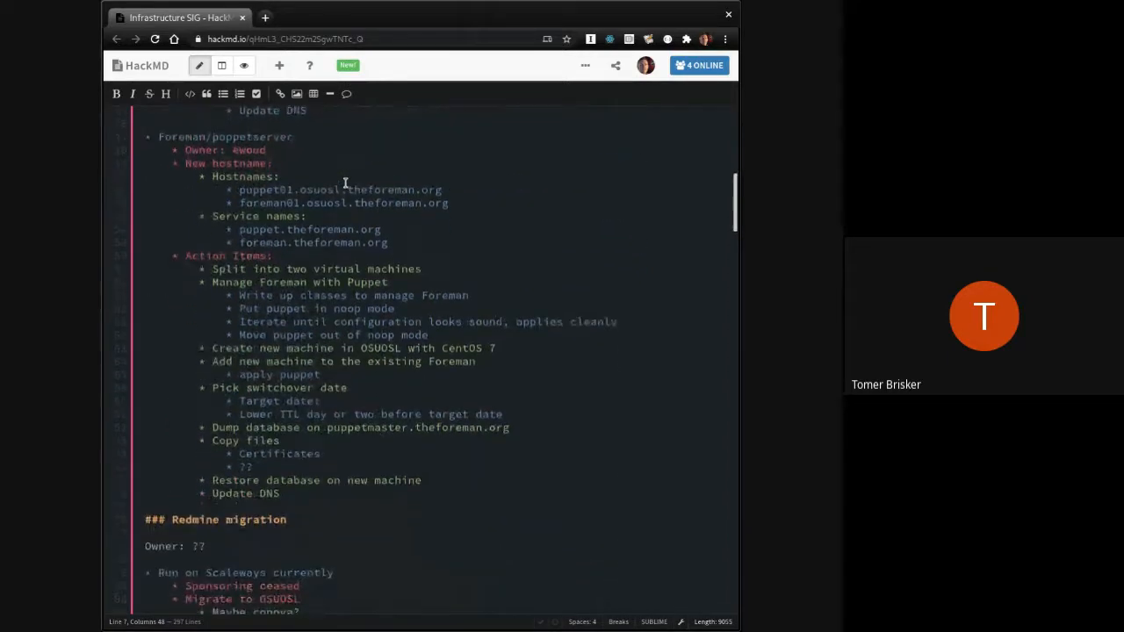
scroll(down, 3)
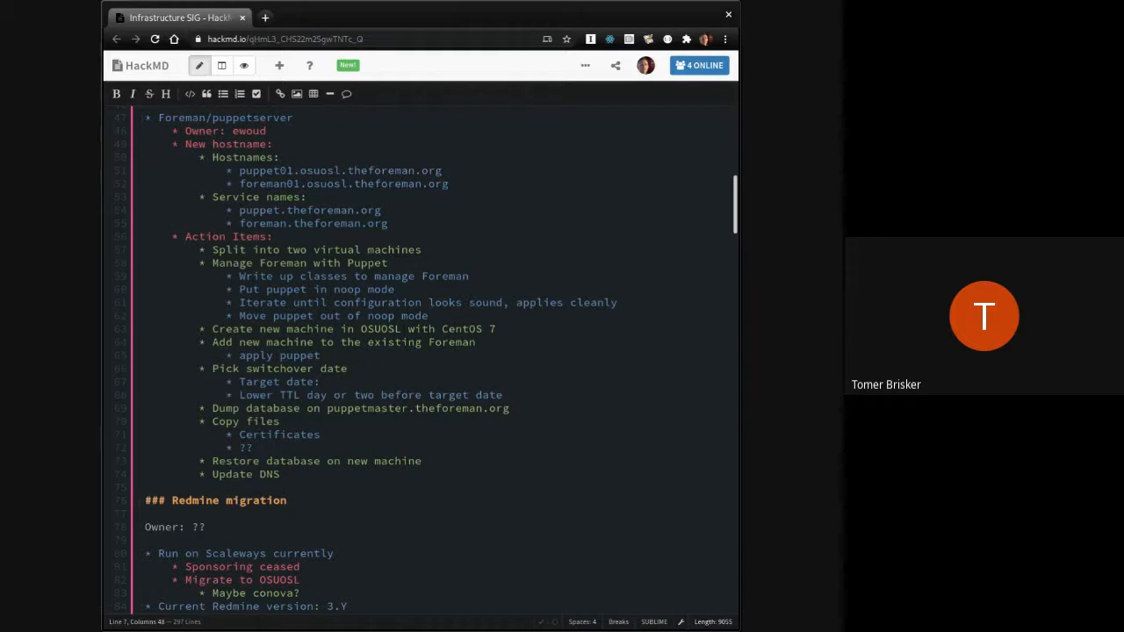
scroll(up, 3)
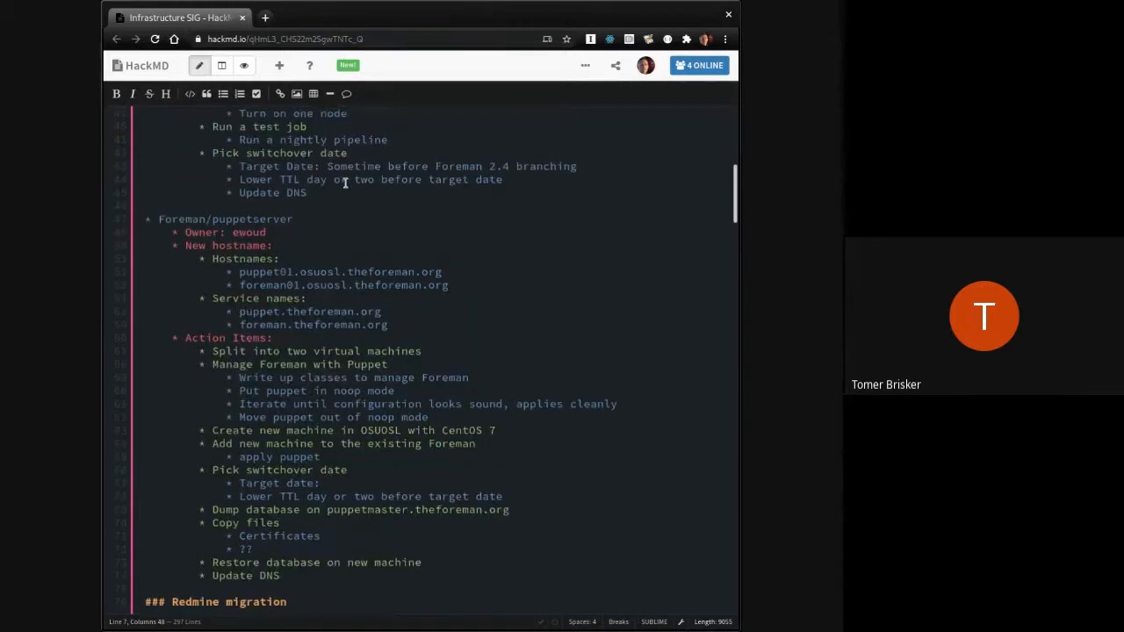
scroll(up, 3)
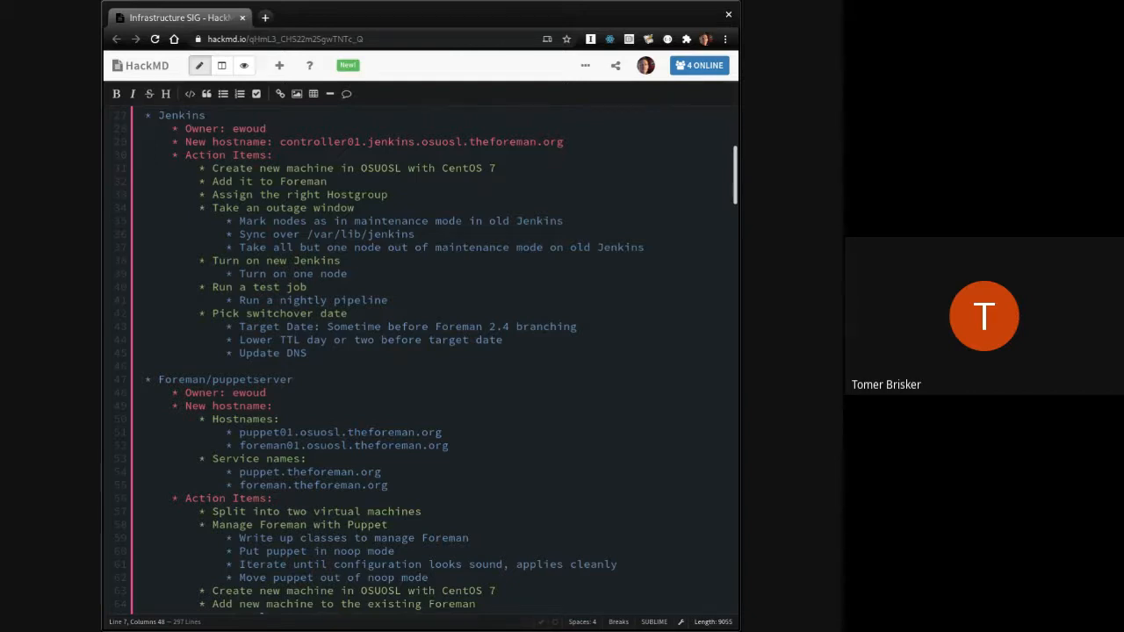
scroll(down, 3)
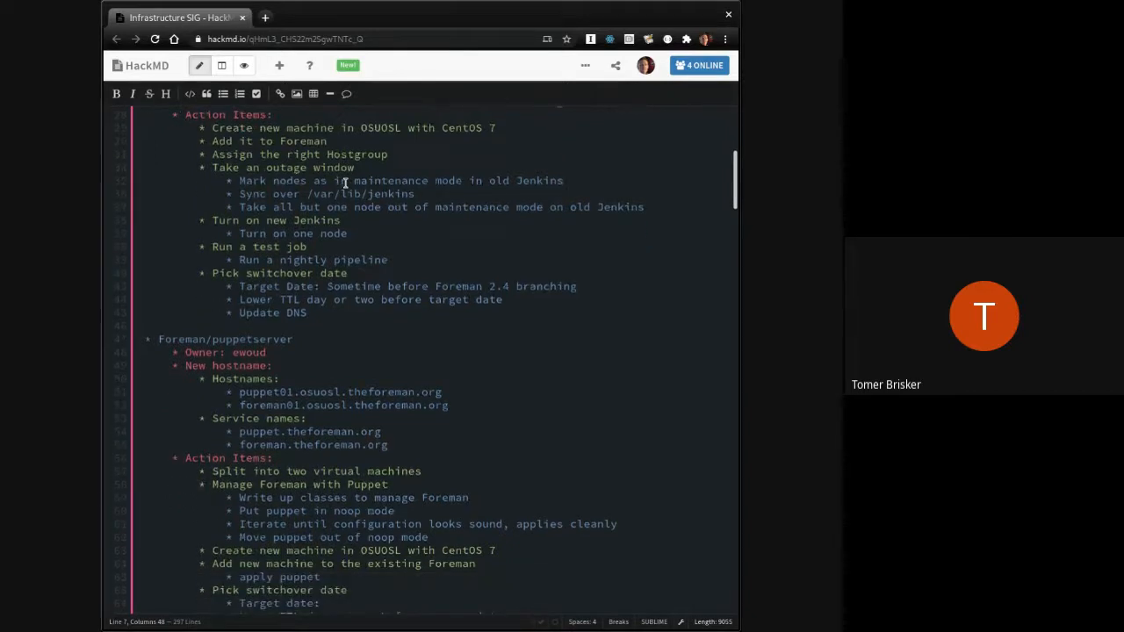
scroll(down, 3)
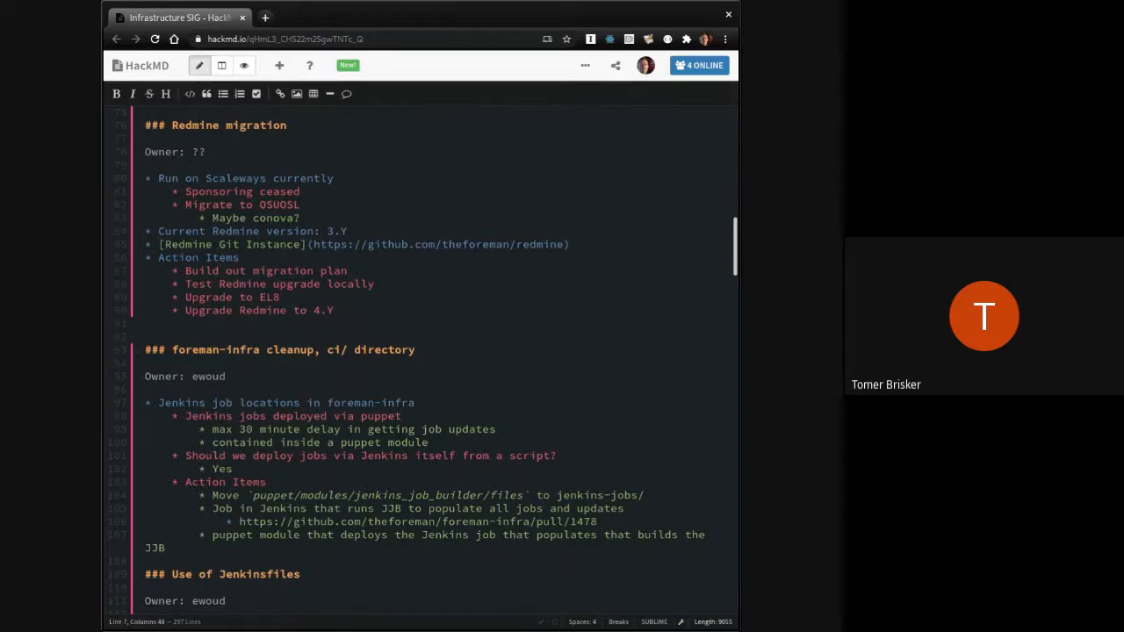
Step: Scroll back to the Redmine migration and foreman-infra cleanup sections
scroll(up, 3)
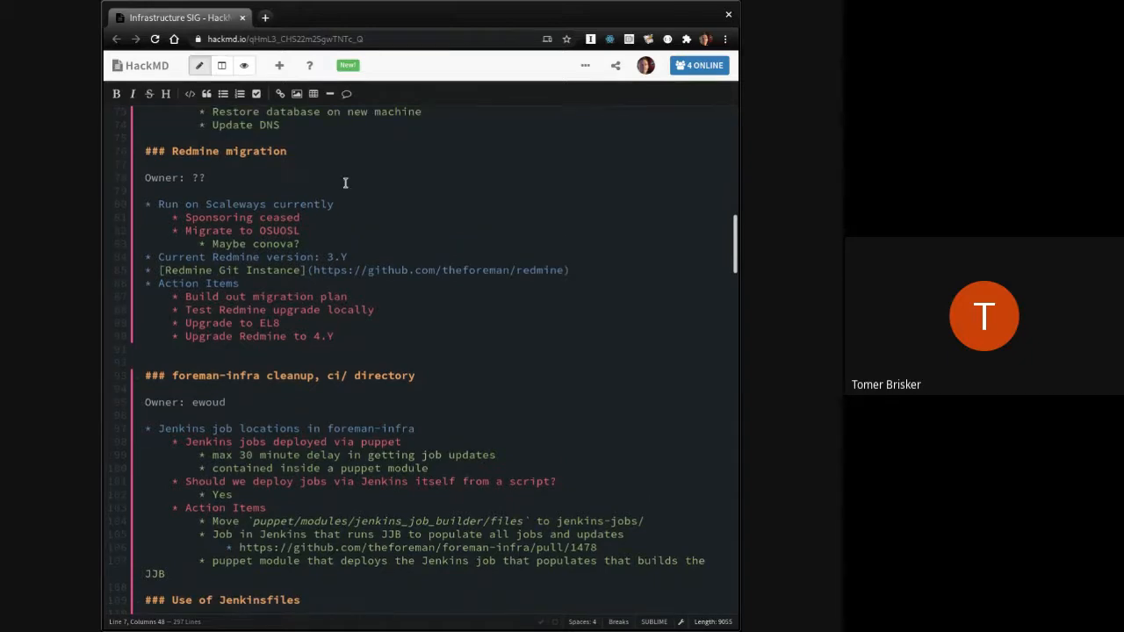
scroll(up, 3)
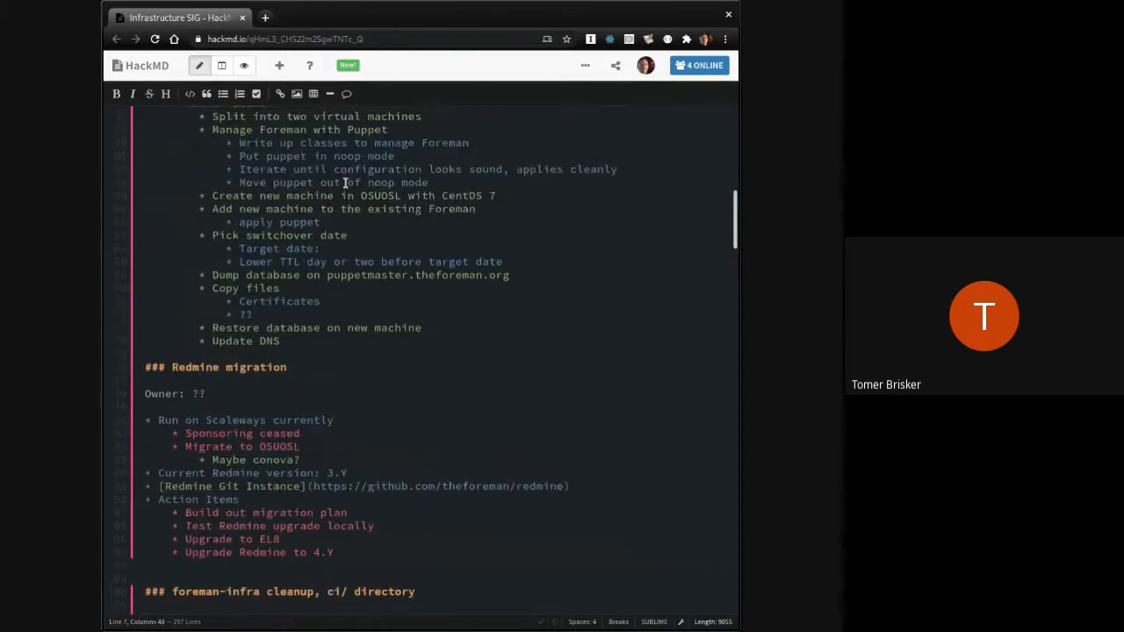
scroll(up, 3)
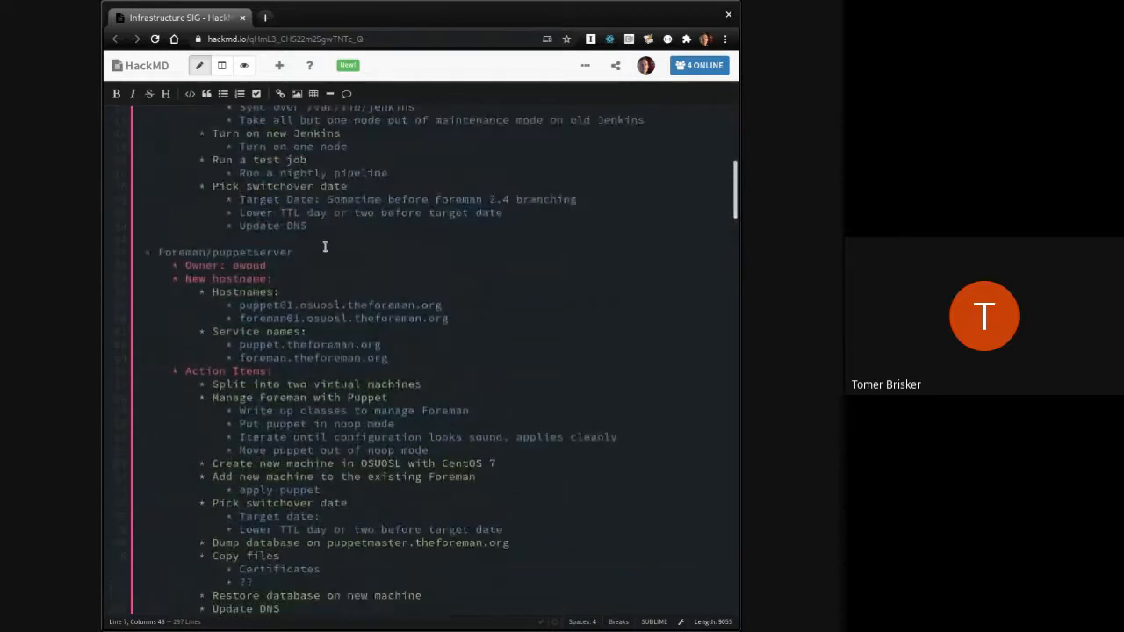
scroll(down, 3)
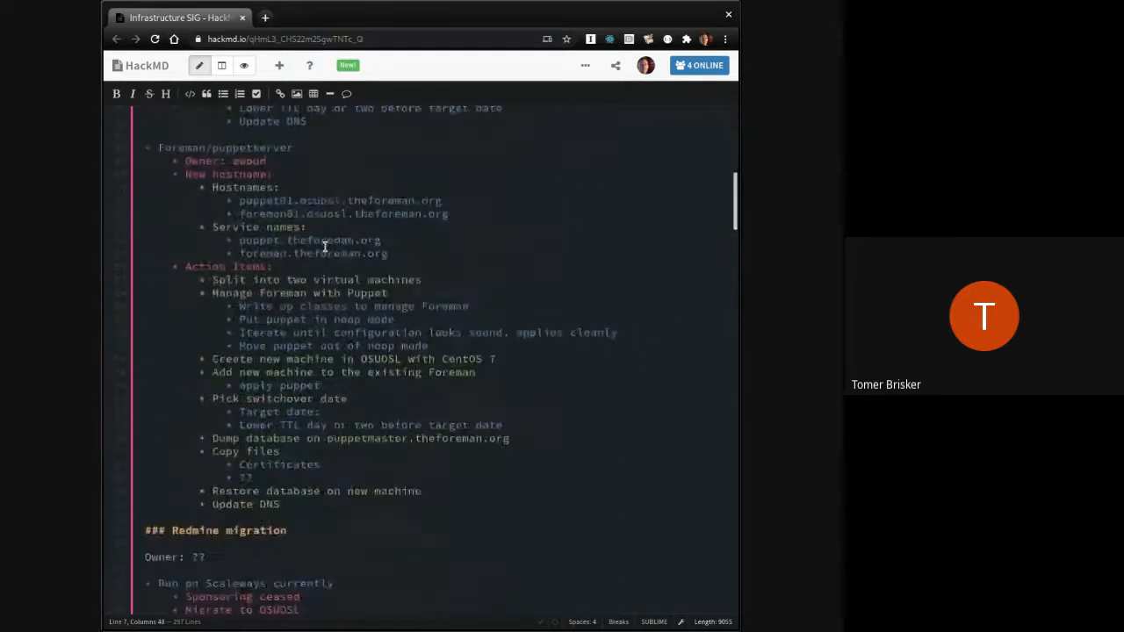
scroll(down, 3)
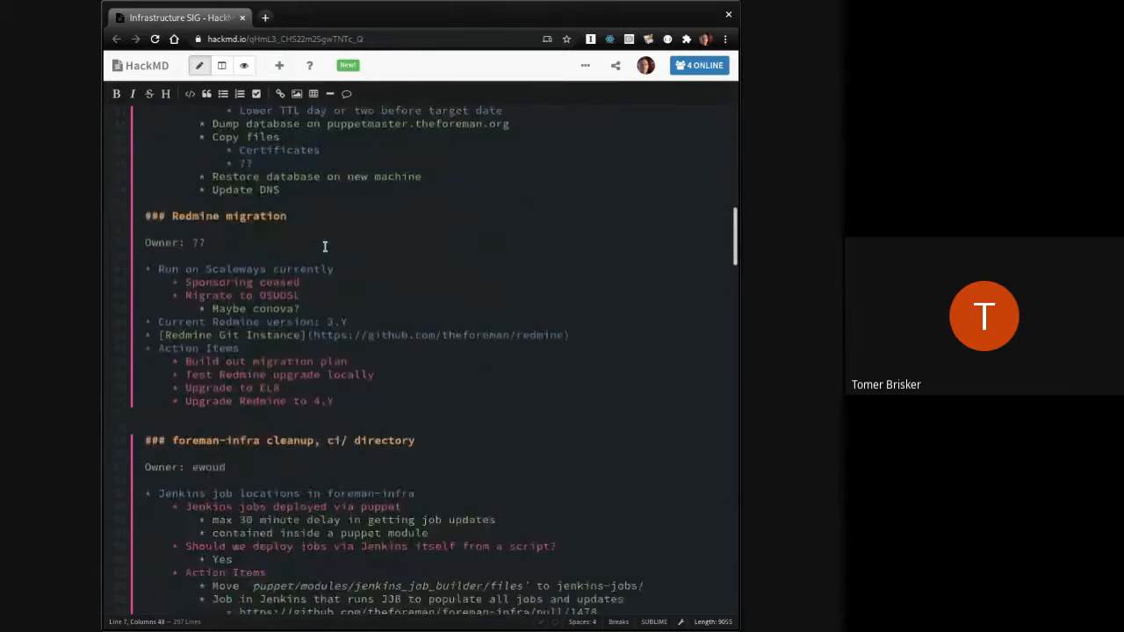
scroll(down, 3)
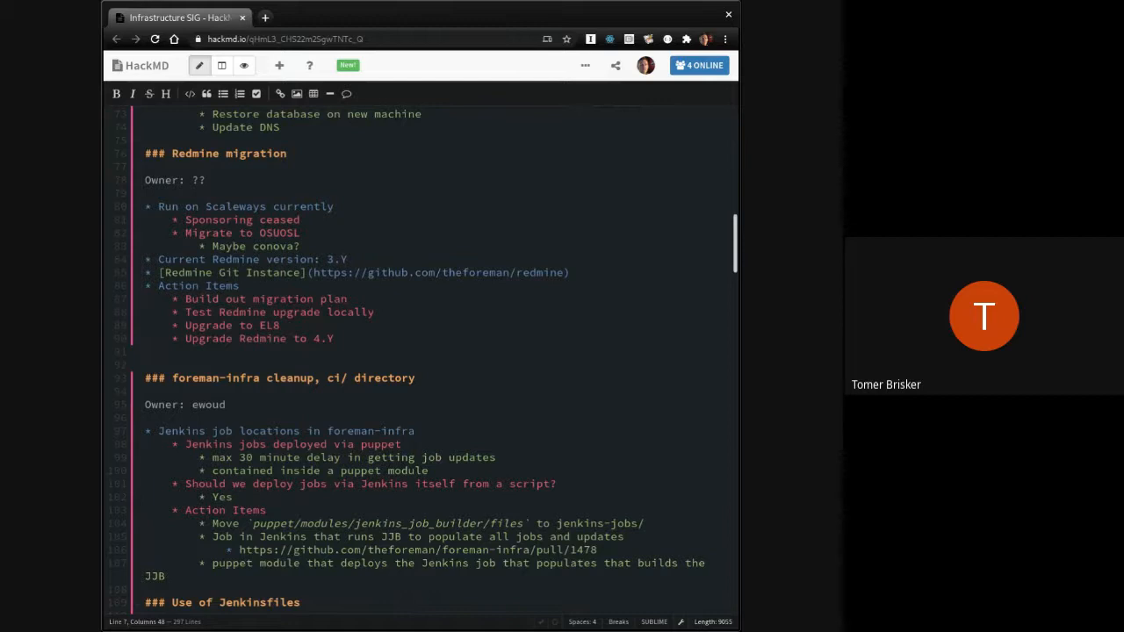
mouse_move(303, 300)
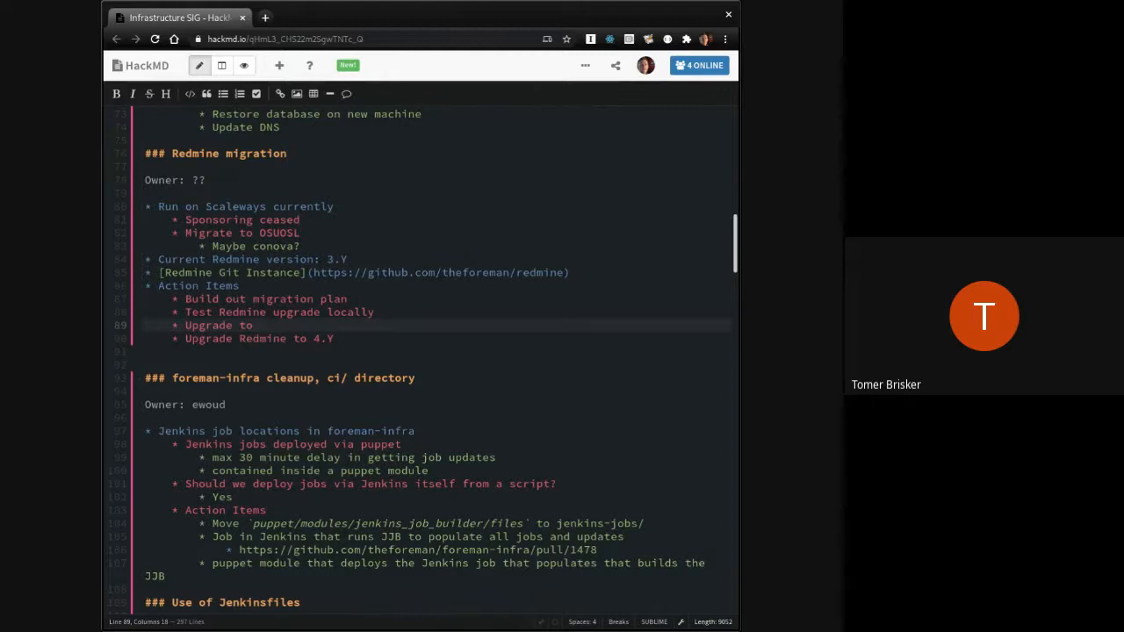
Step: Start filling in the Redmine 'Upgrade to' item with 'CentOS 8 Stream'
click(259, 324)
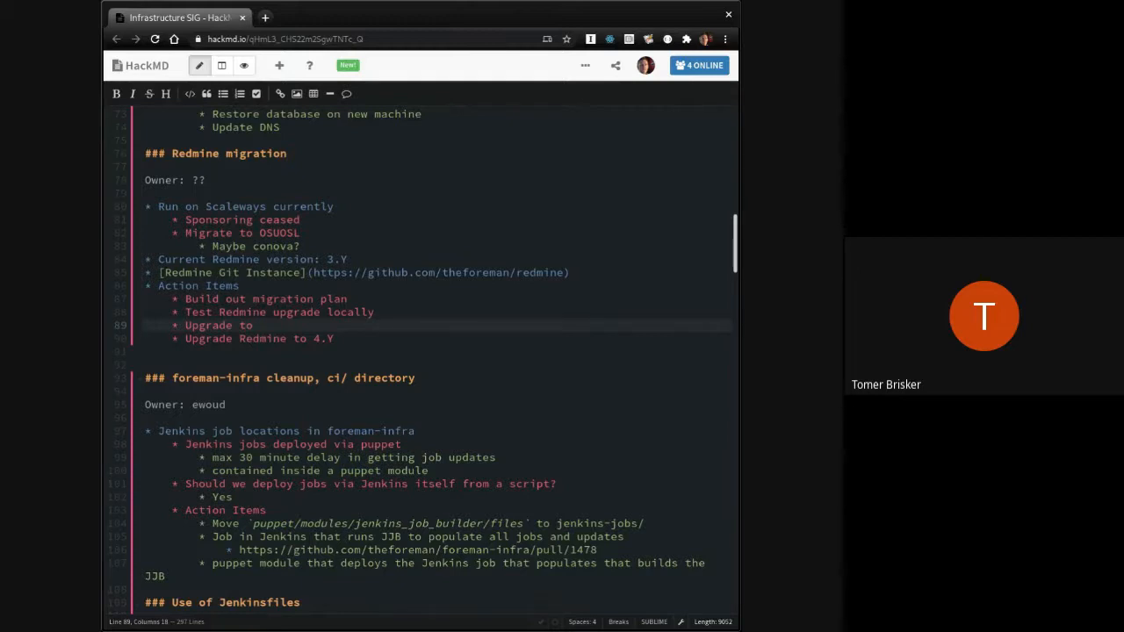
text(CentOS)
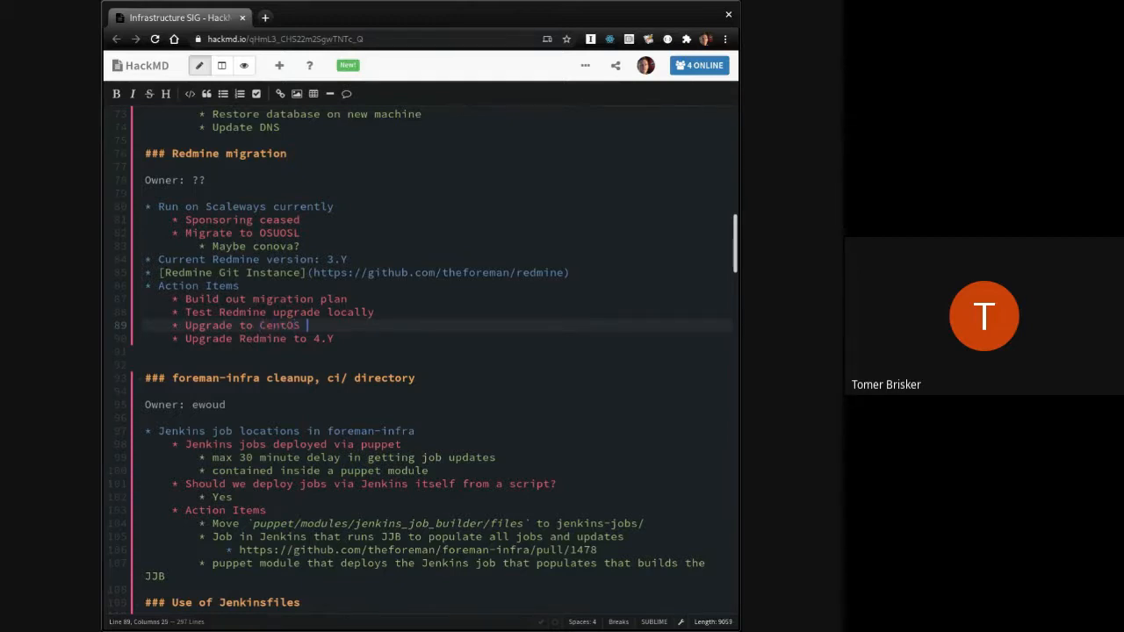
text(8 Stream)
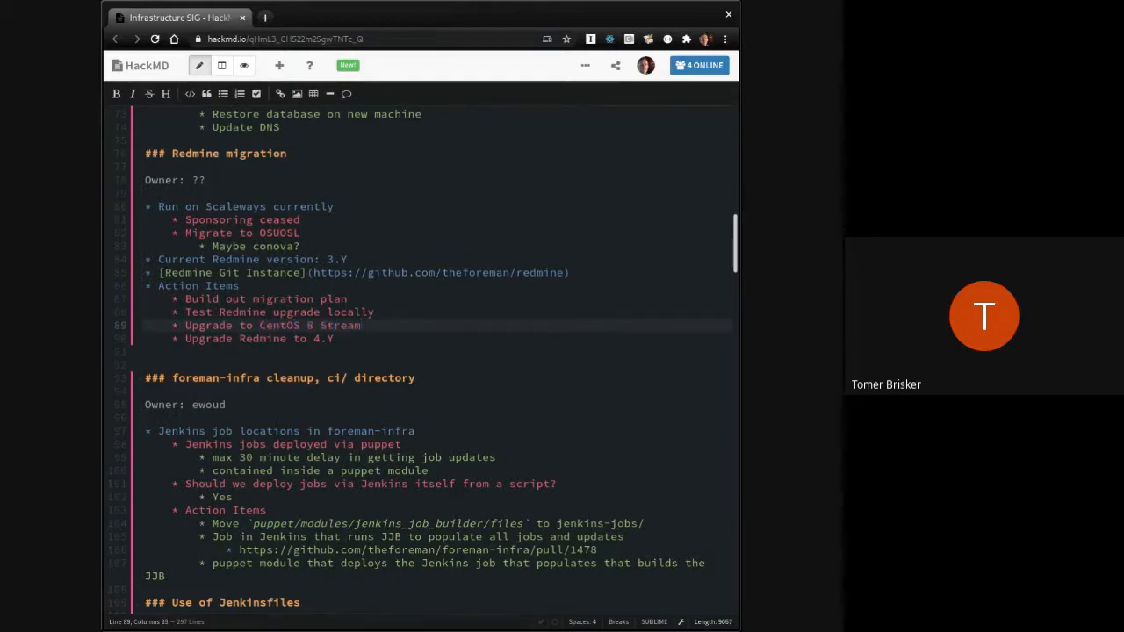
Step: Add sub-points 'RHEL 8? if RH gives clarity on open source project usage' and 'CentOS 8 Stream otherwise'
click(360, 325)
text(* RHE)
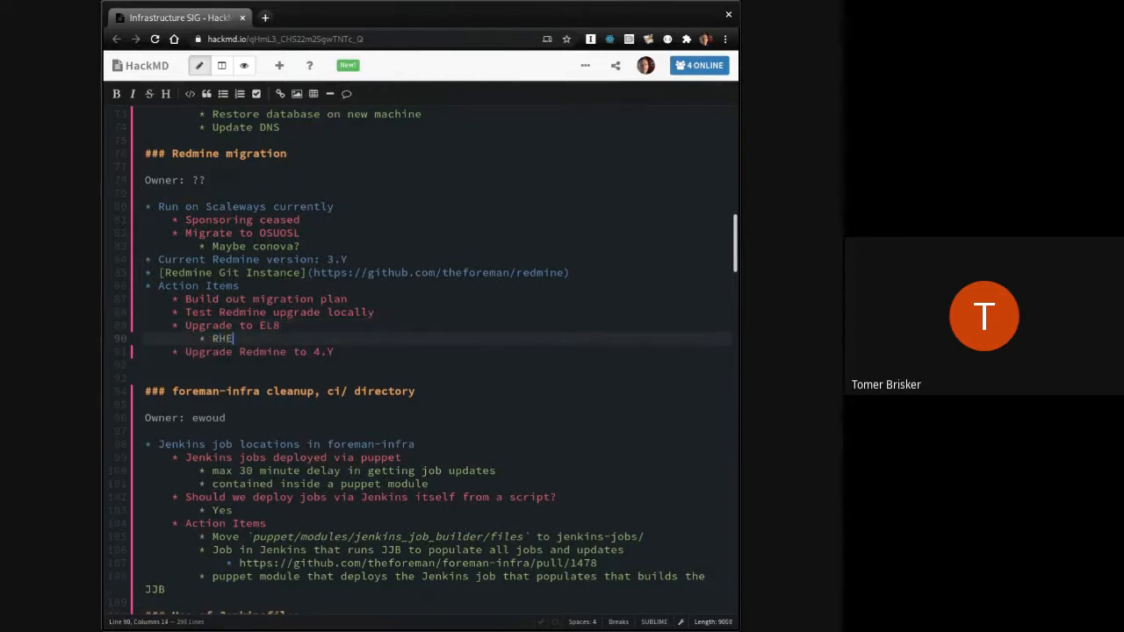
text(l 8? if)
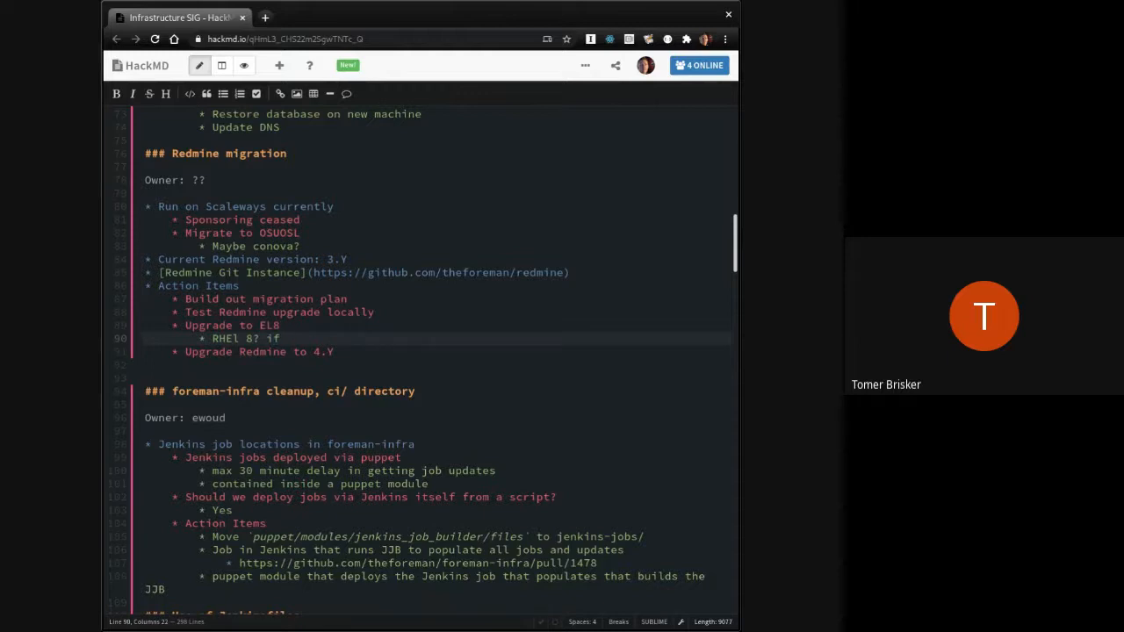
text(RH)
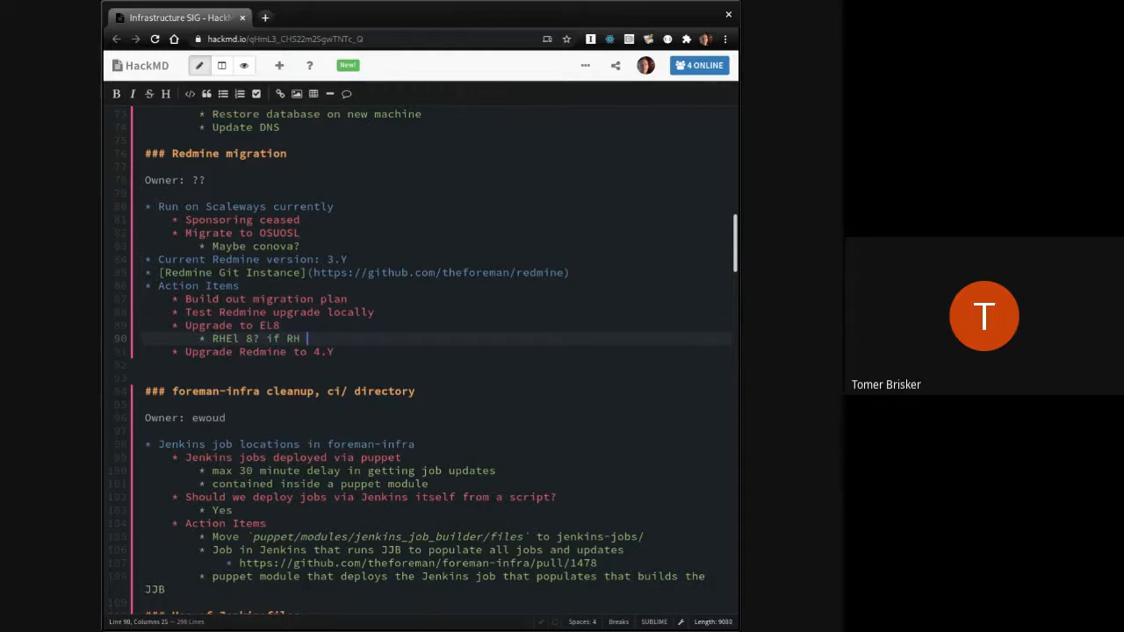
text(gives clarit)
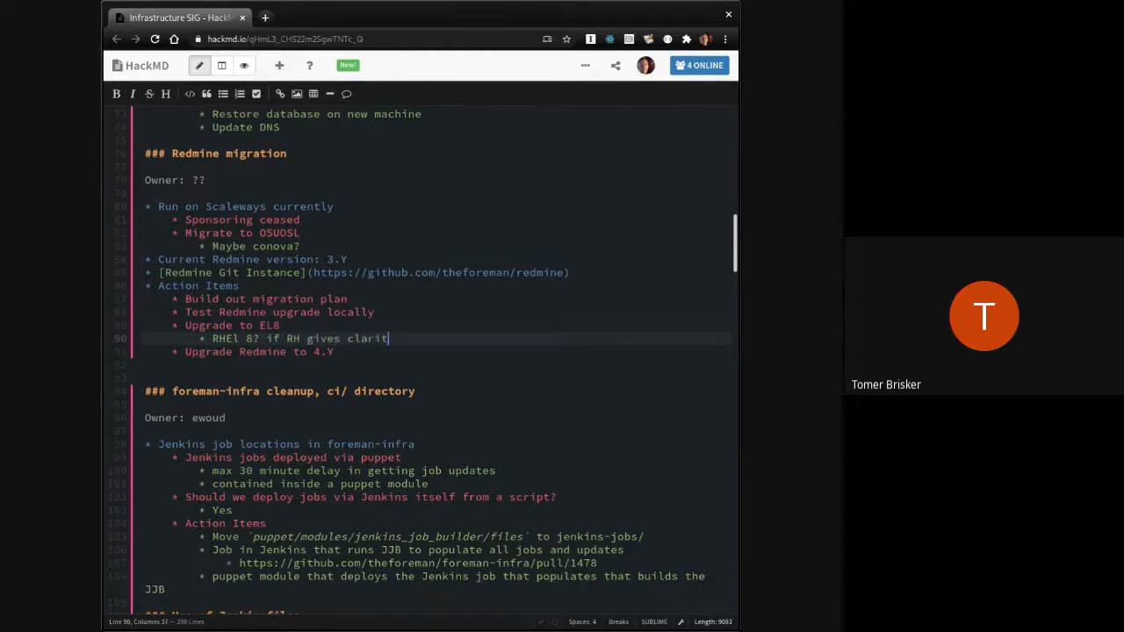
text(y on open source pr)
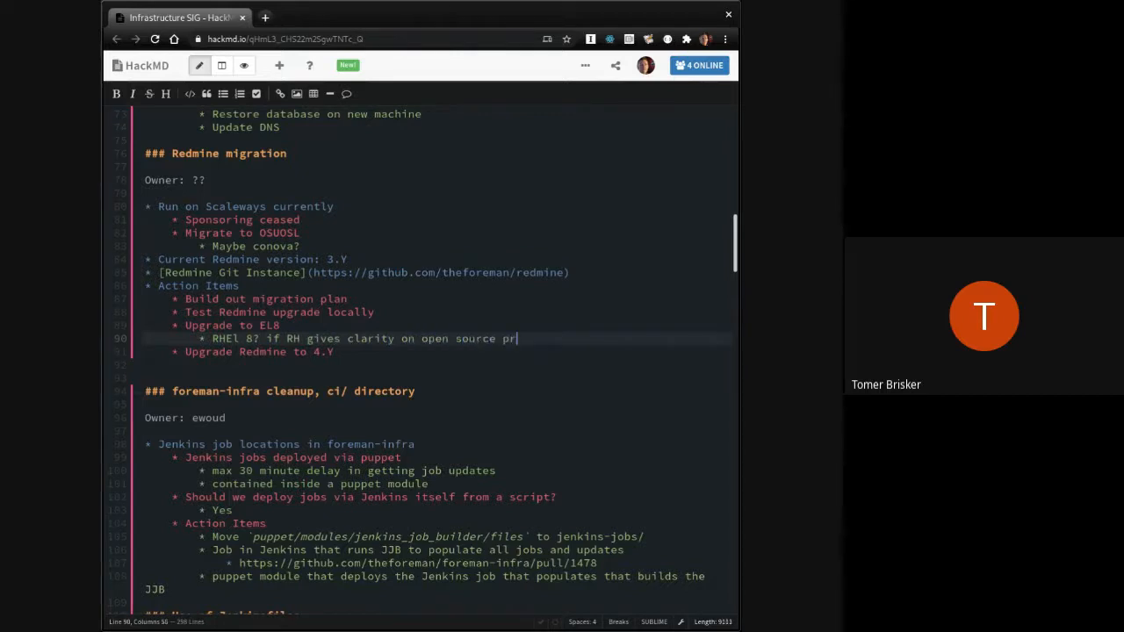
text(oject usage)
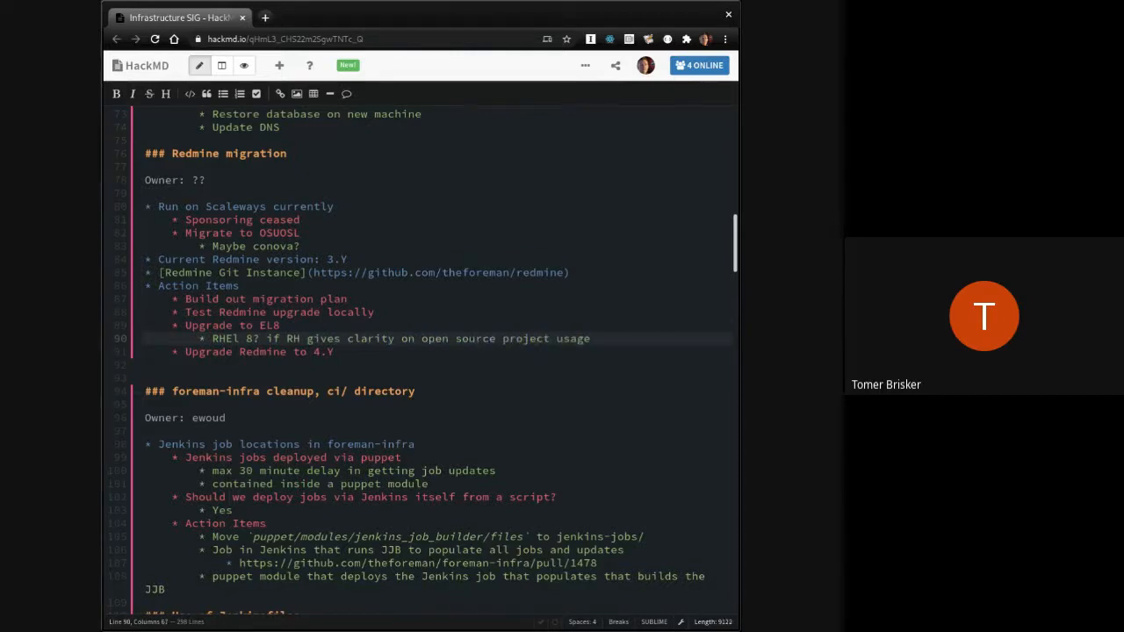
text(CentOS)
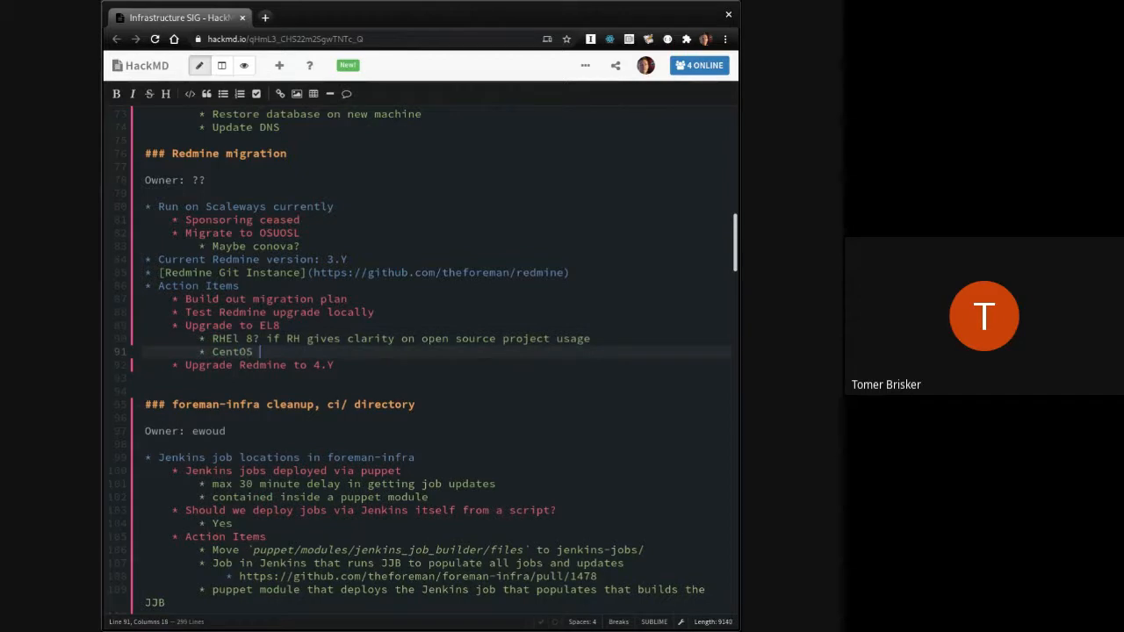
text(8 Stream otherwis)
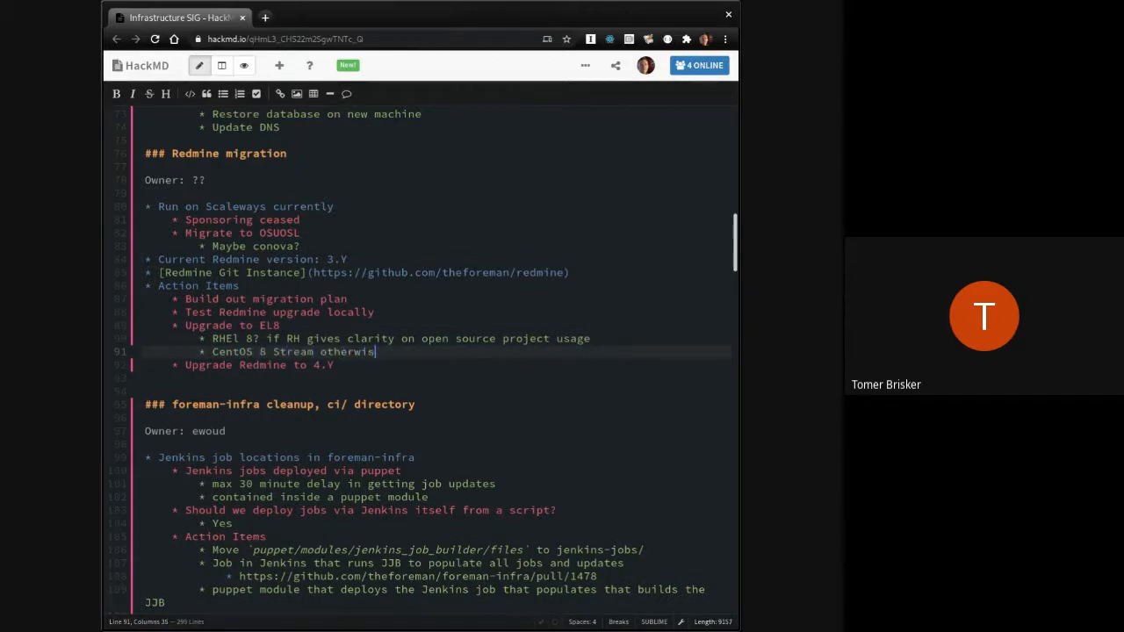
text(e)
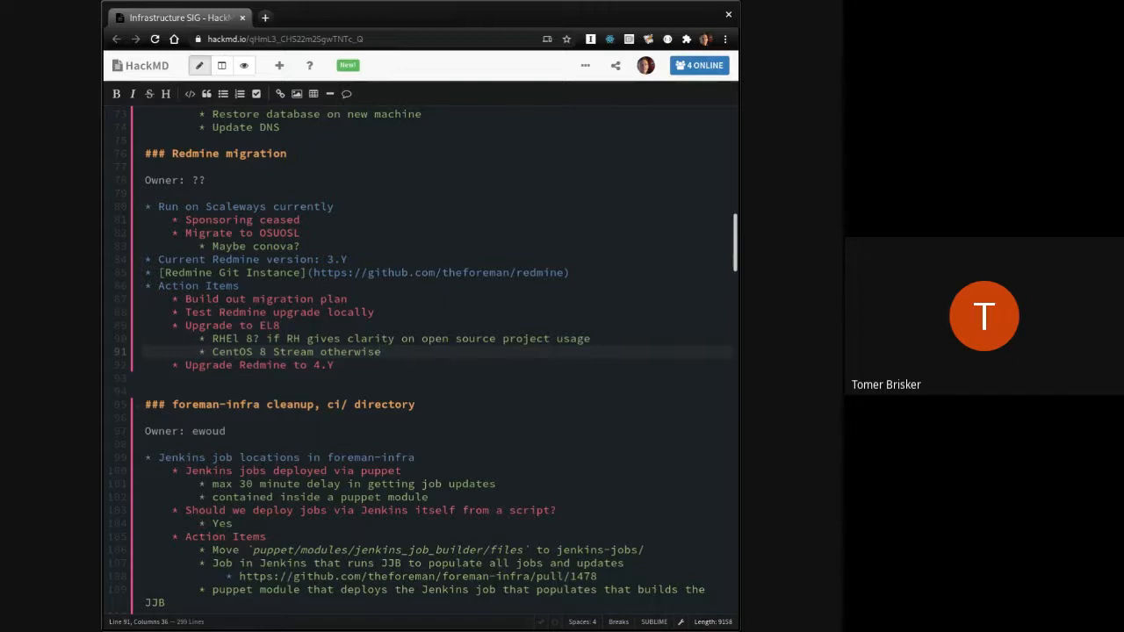
scroll(down, 3)
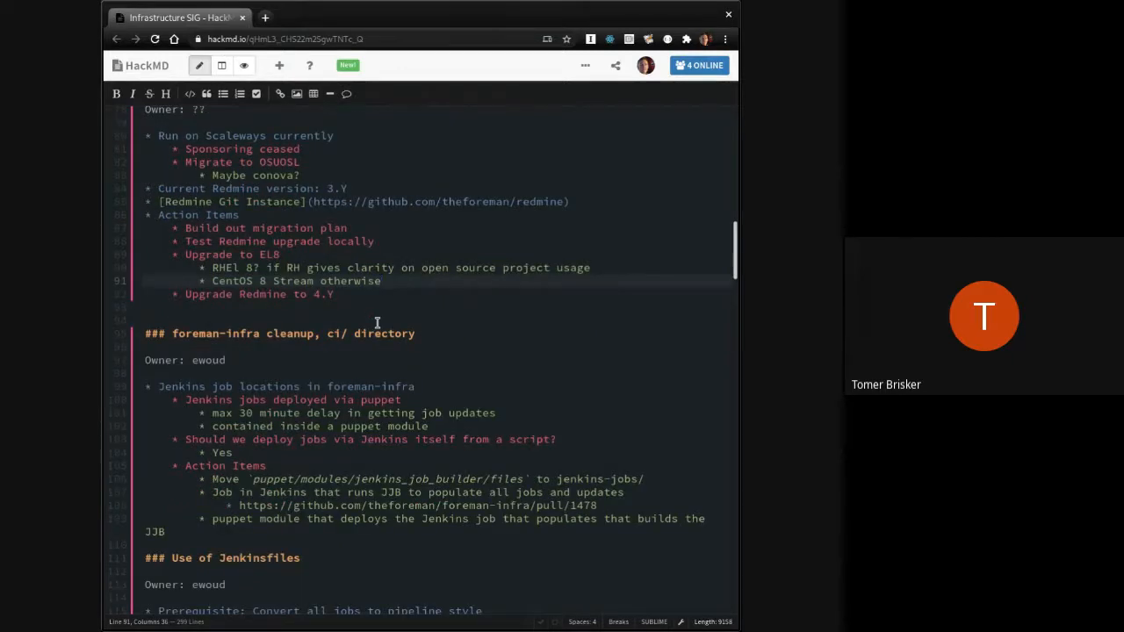
scroll(up, 3)
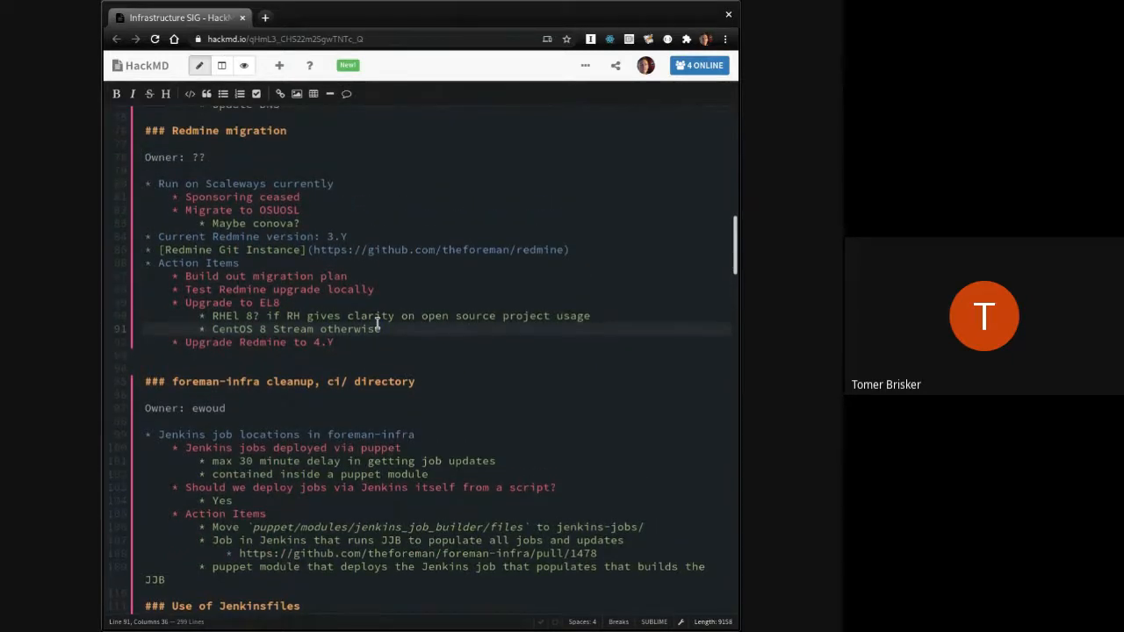
scroll(down, 3)
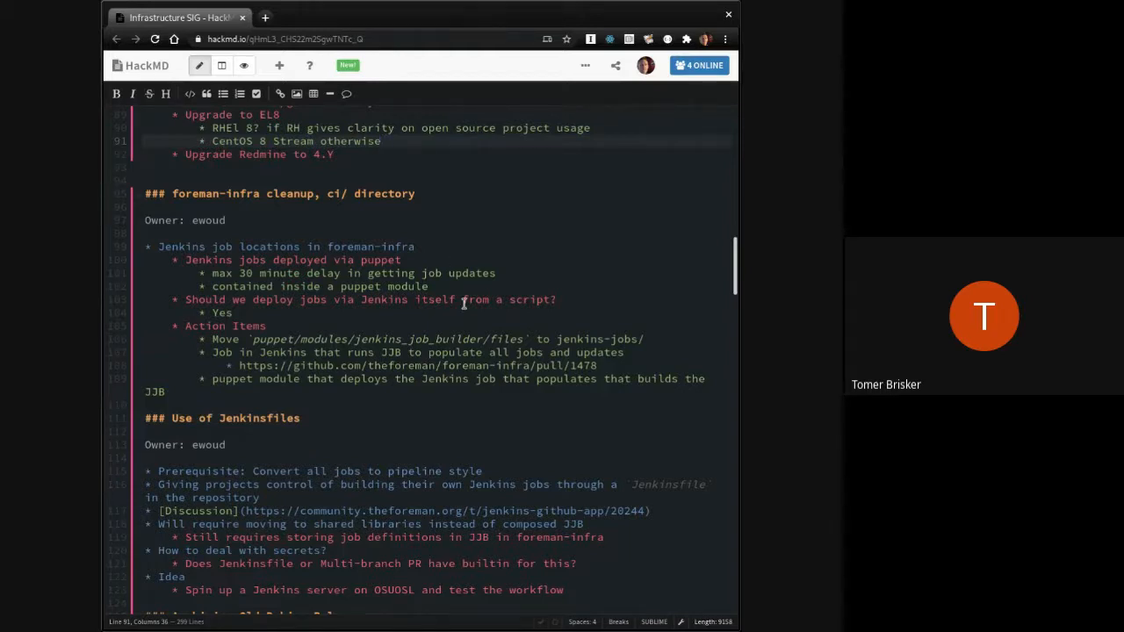
mouse_move(463, 303)
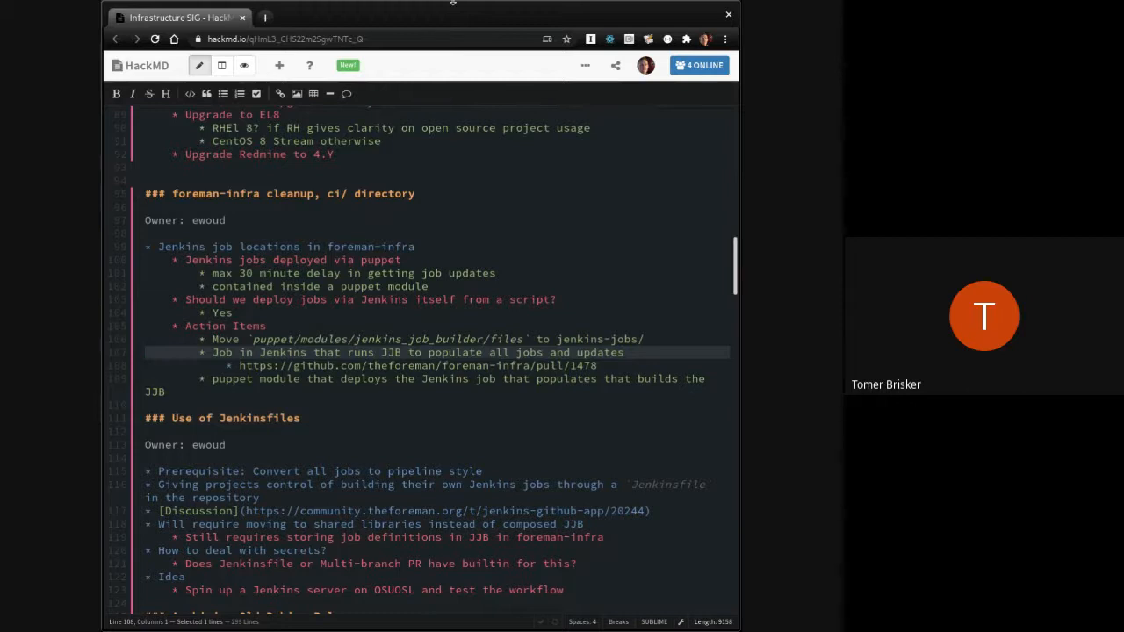
Step: Mark the Job in Jenkins item [DONE] and change the cleanup owner from ewoud to ehelms
click(610, 365)
text([)
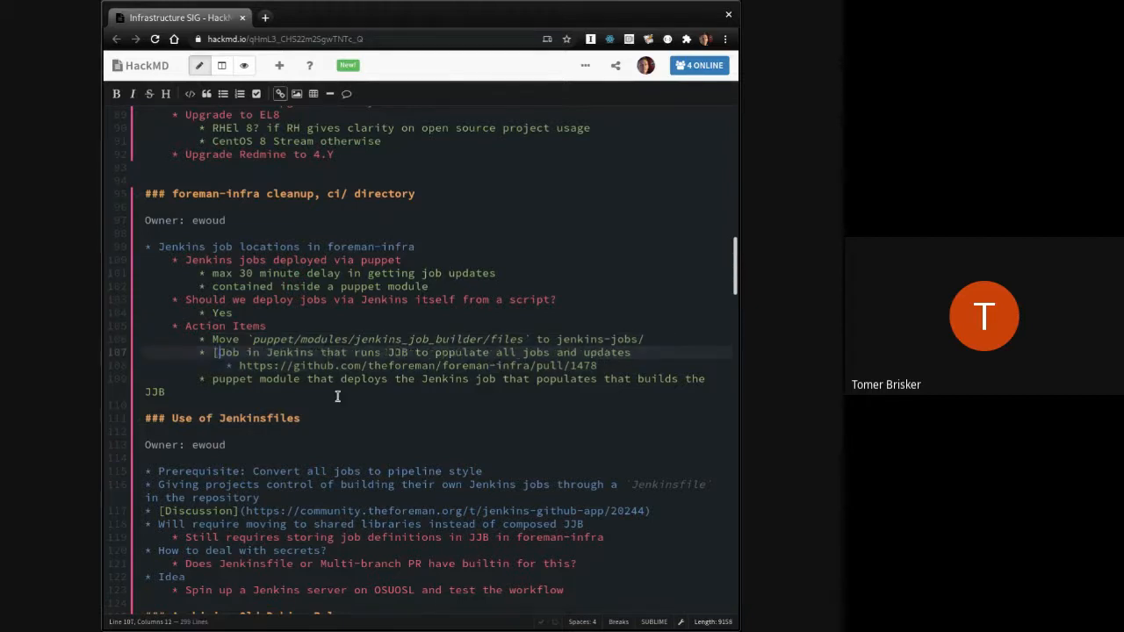
text(DONE])
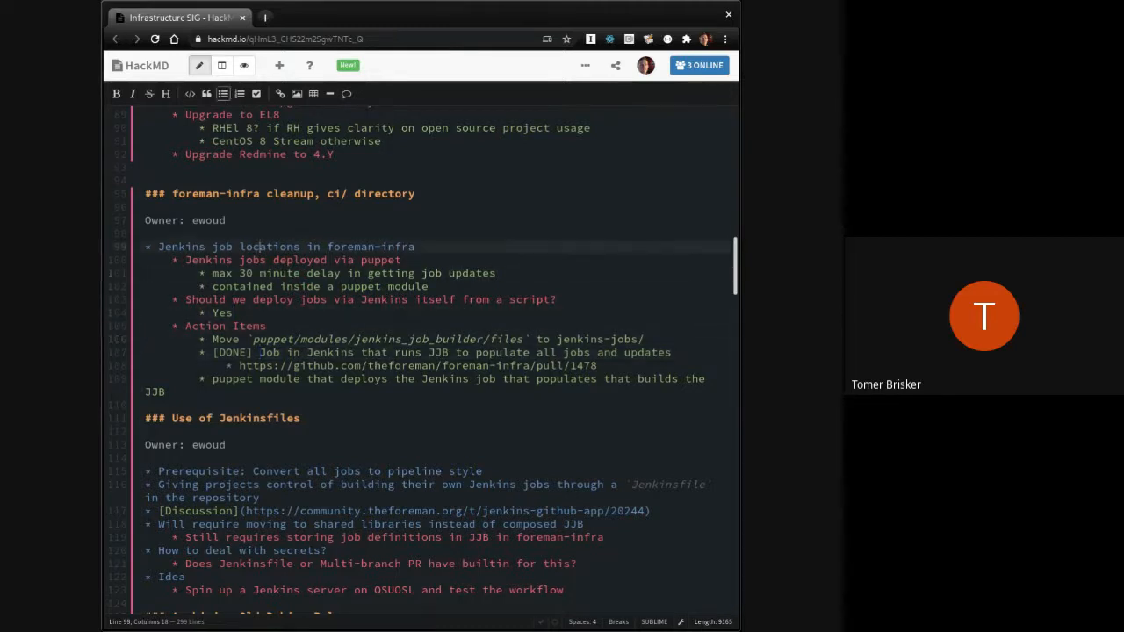
double_click(209, 220)
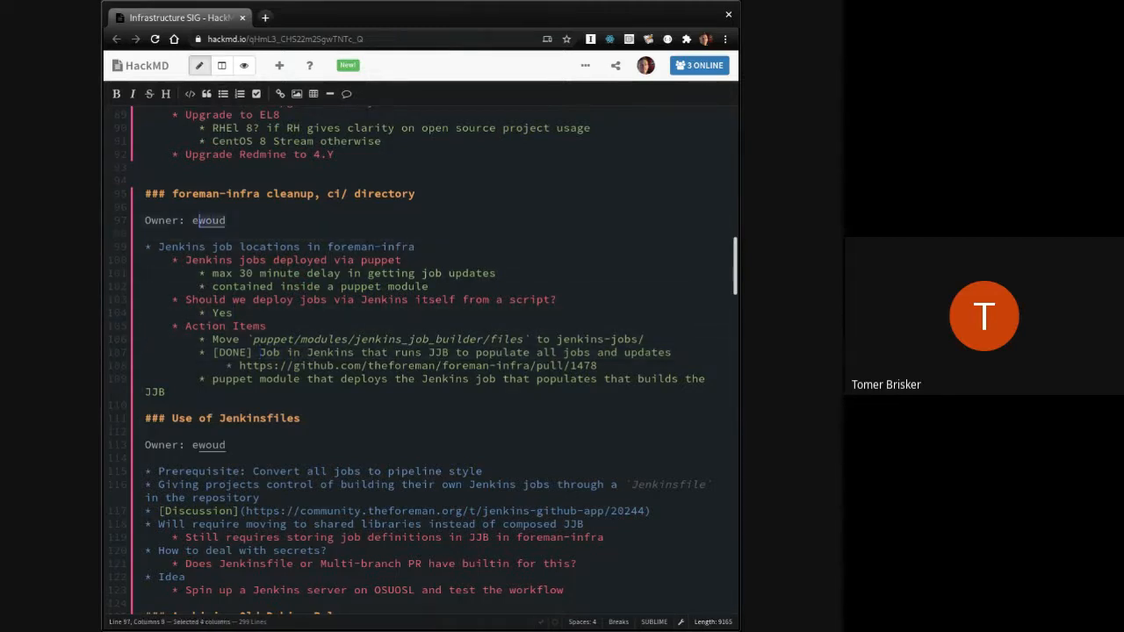
text(ehelms)
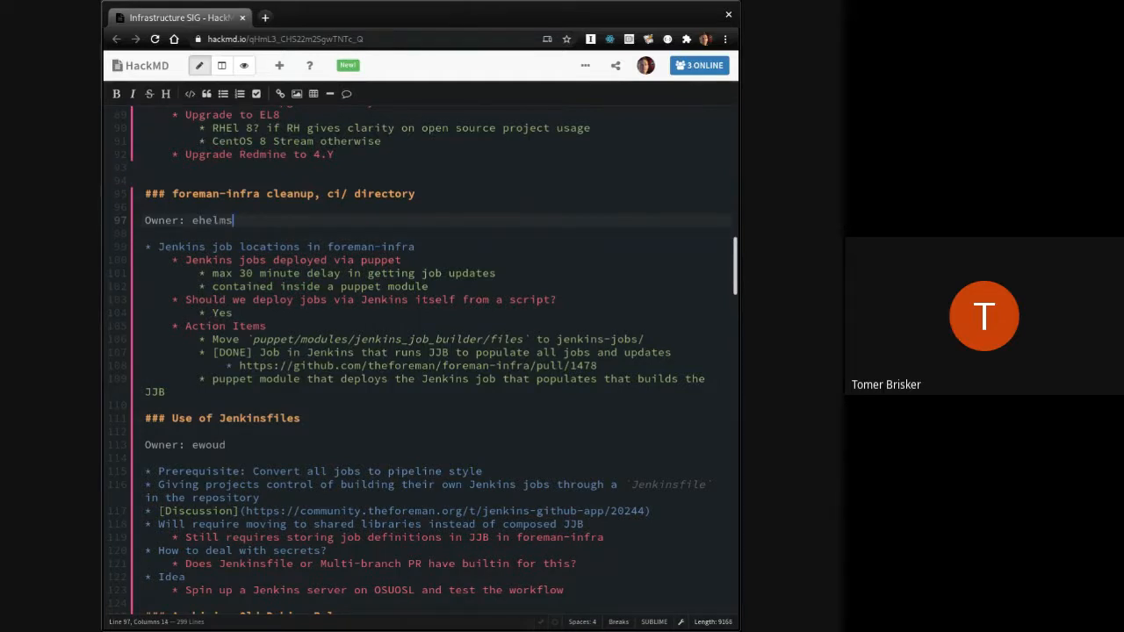
mouse_move(381, 377)
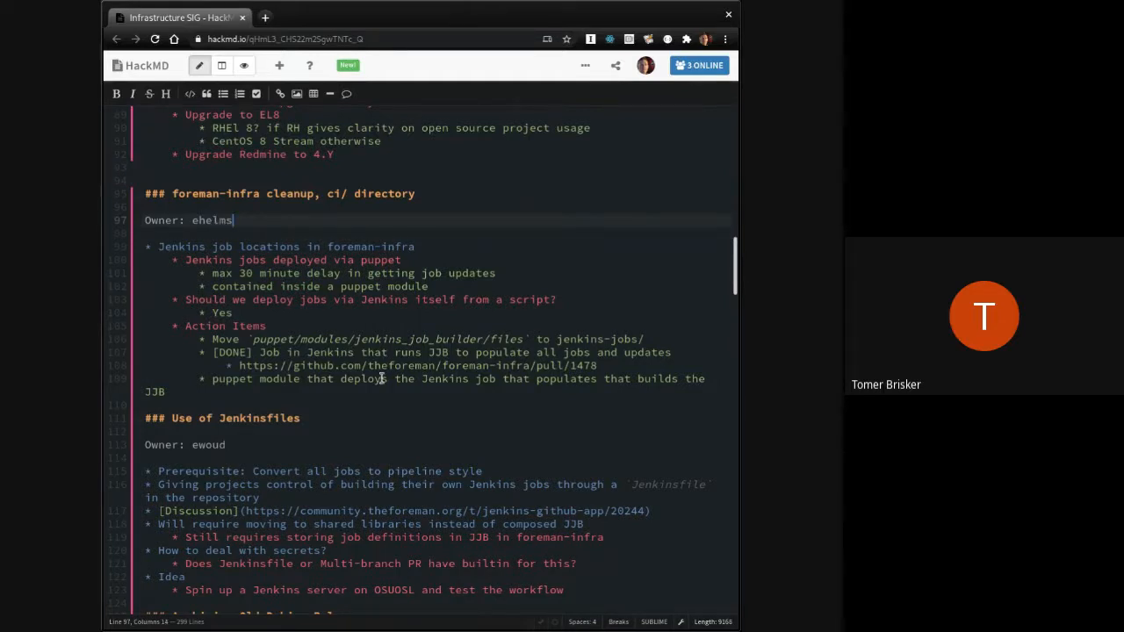
scroll(down, 3)
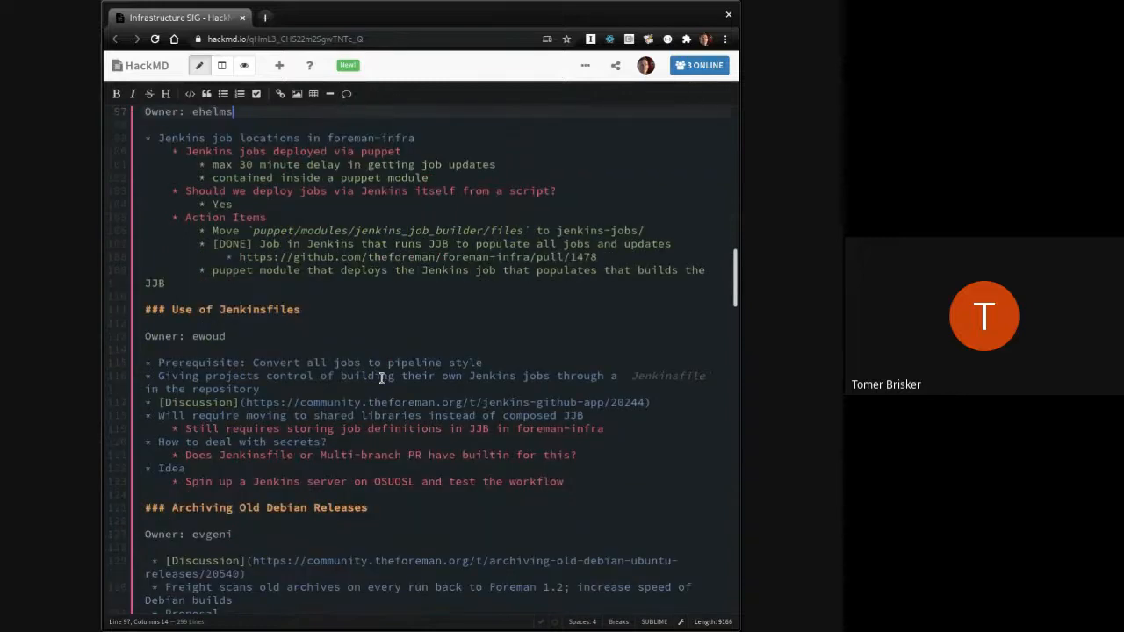
scroll(down, 3)
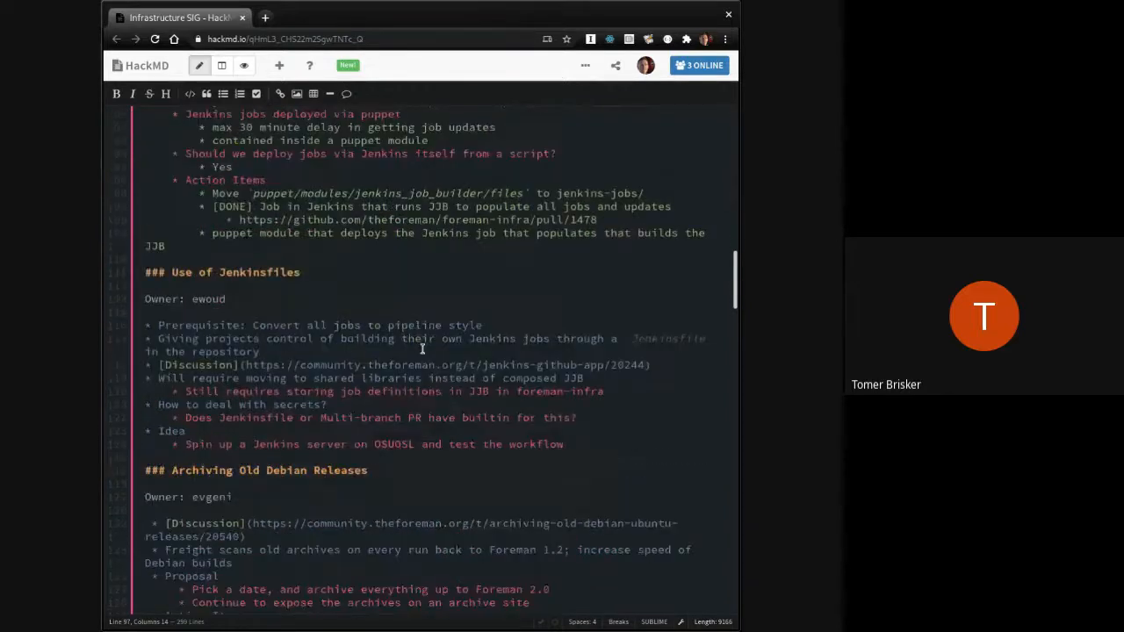
scroll(down, 3)
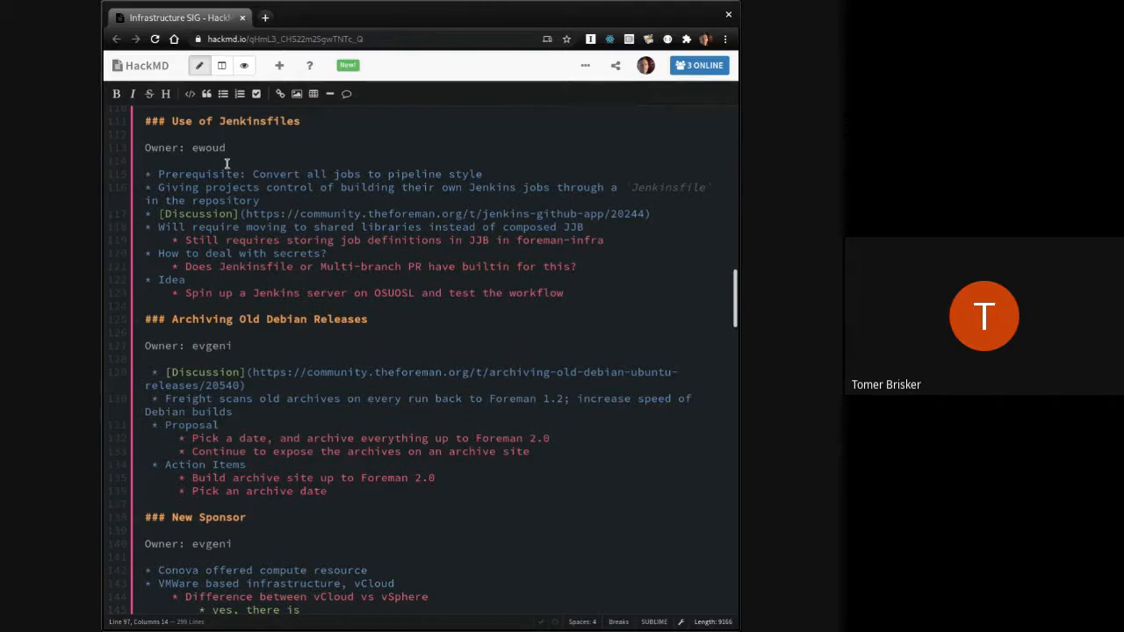
mouse_move(213, 147)
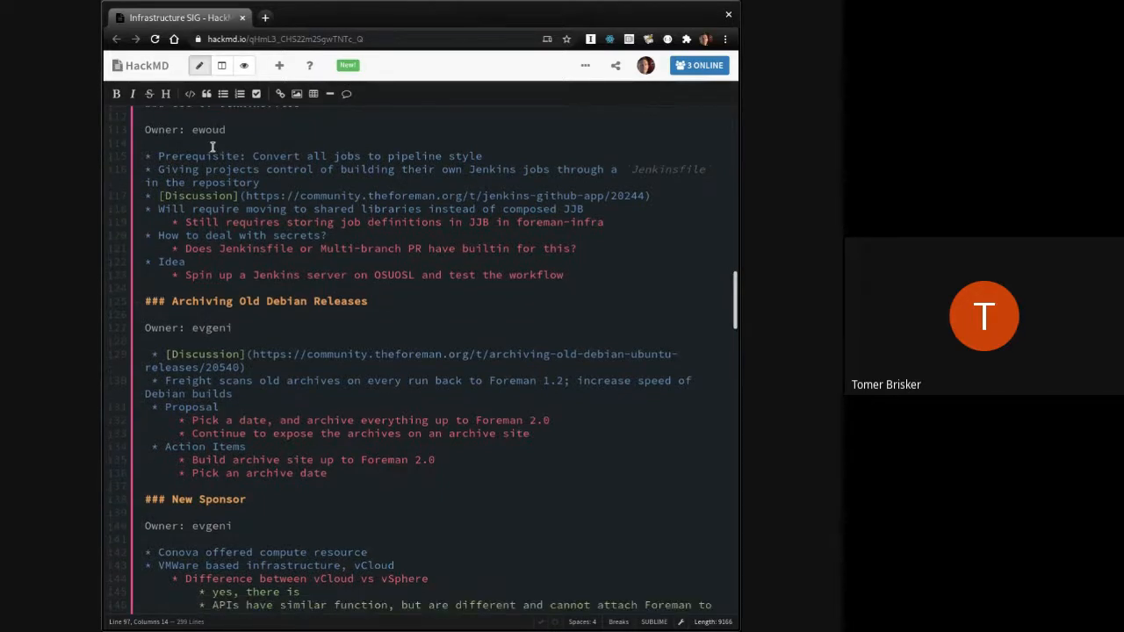
scroll(down, 3)
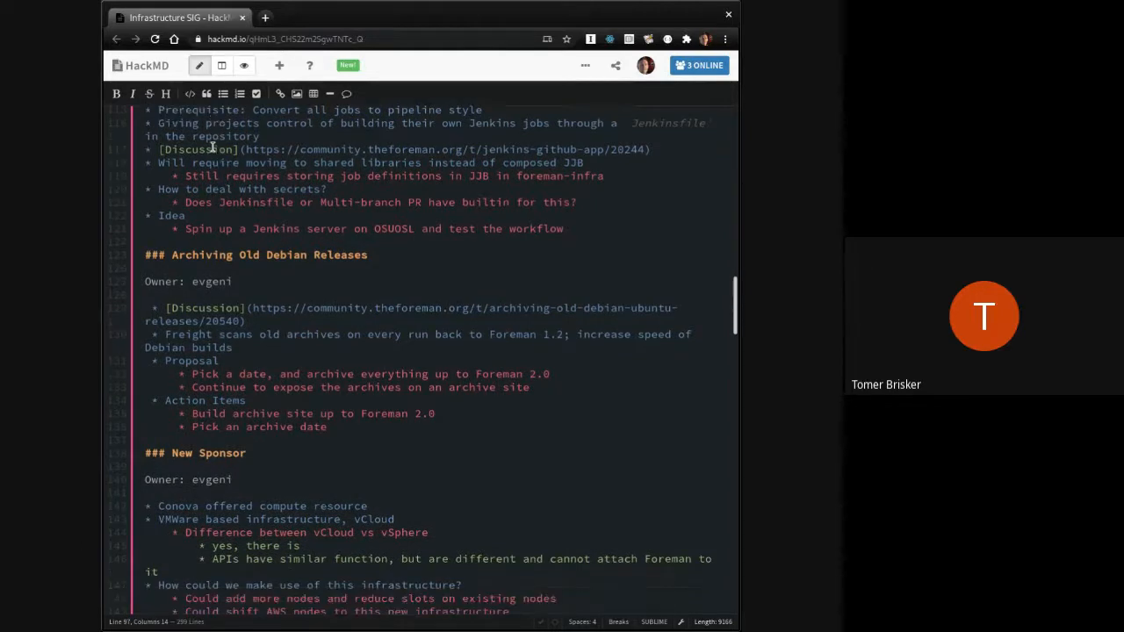
scroll(down, 3)
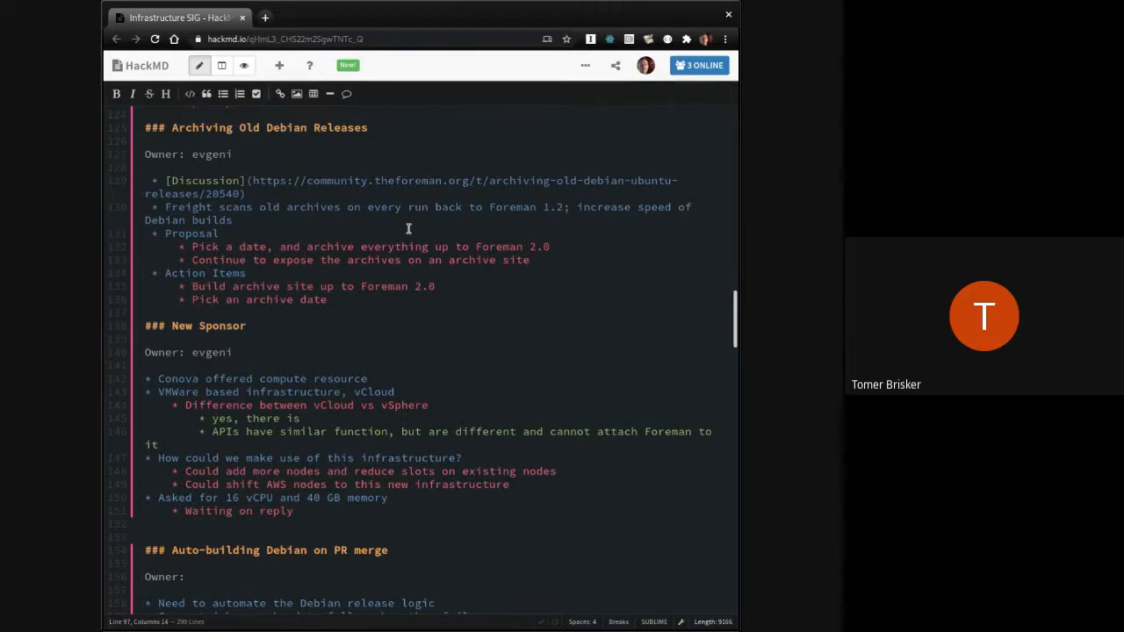
mouse_move(487, 251)
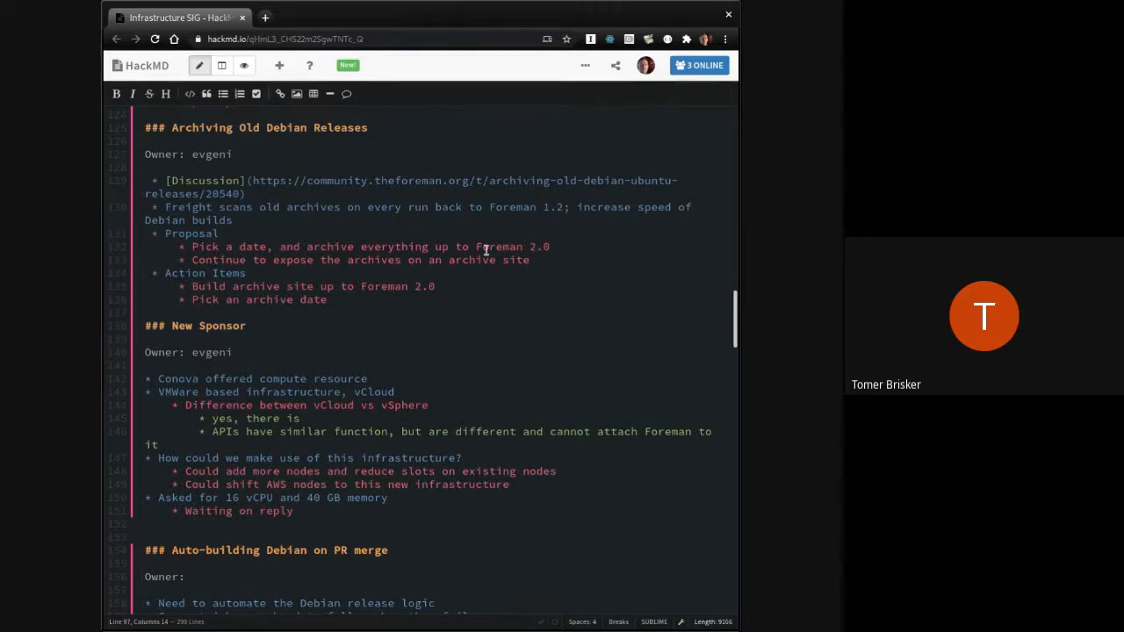
mouse_move(496, 290)
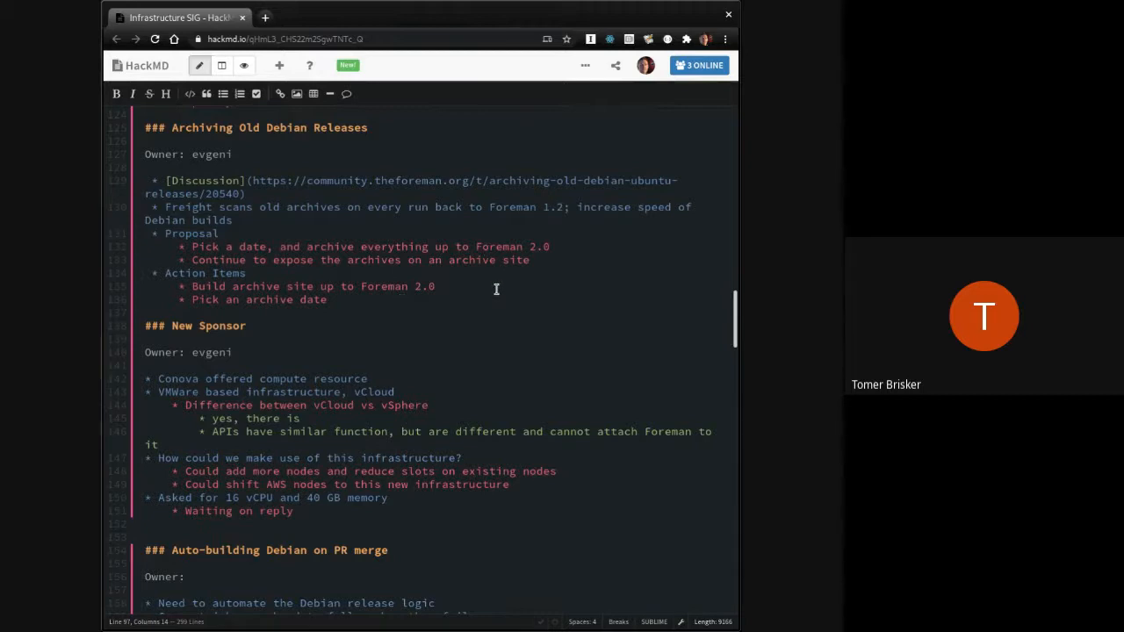
mouse_move(567, 246)
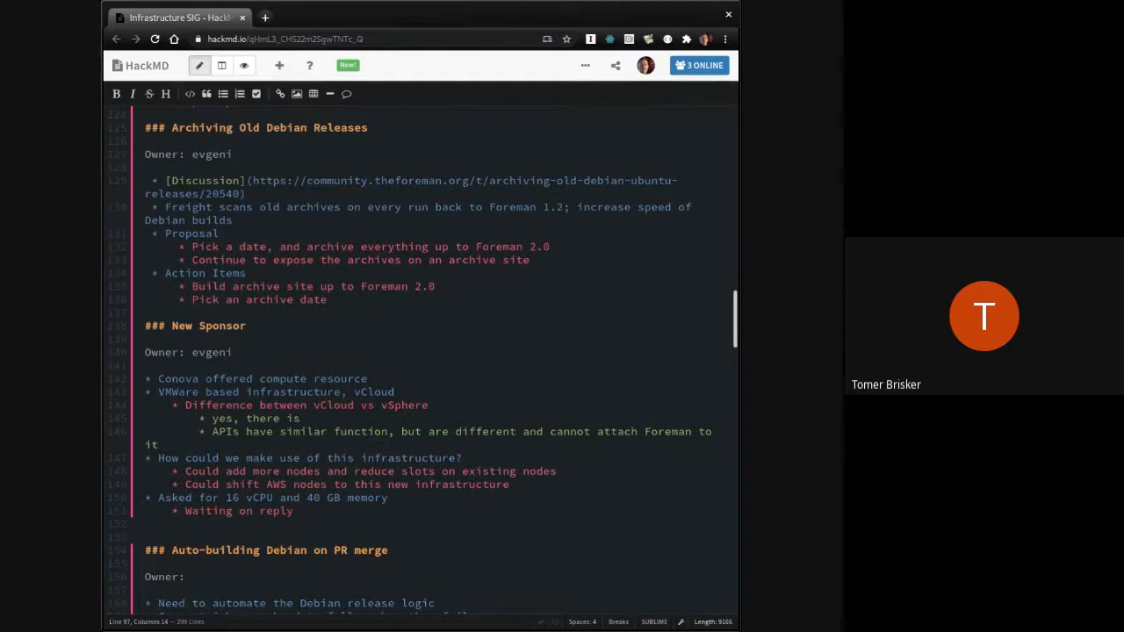
scroll(down, 3)
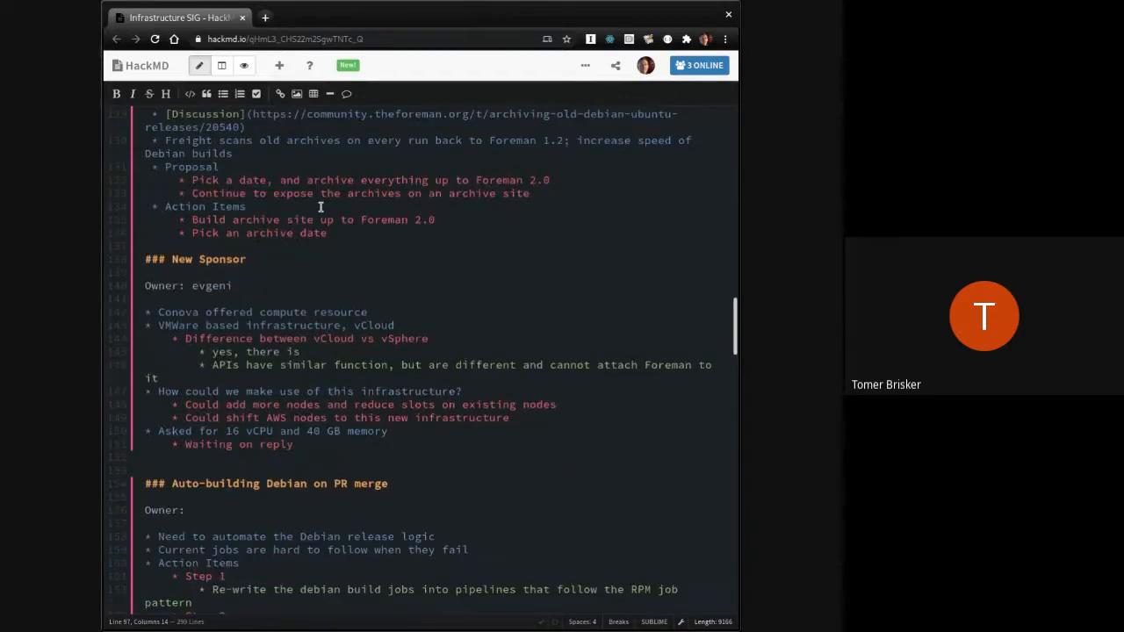
scroll(down, 3)
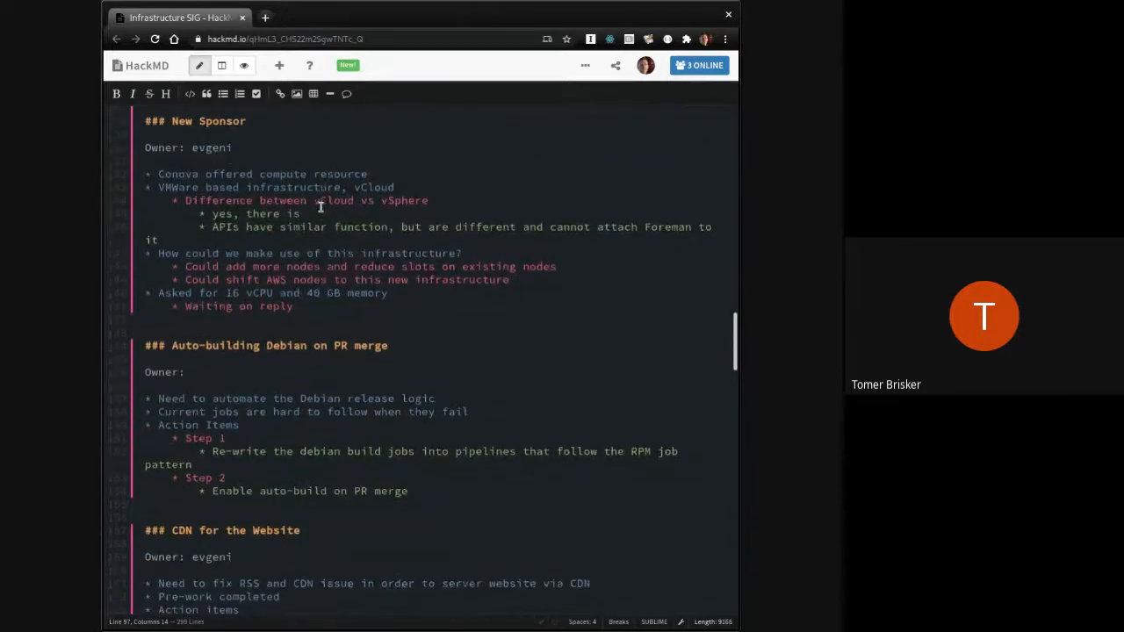
scroll(down, 3)
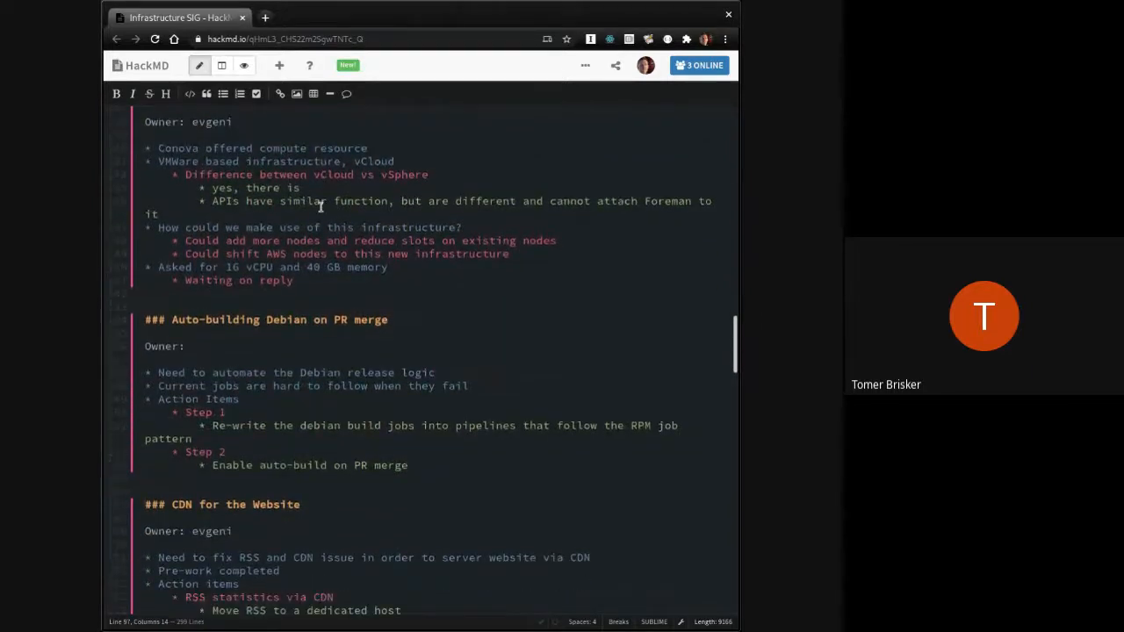
scroll(down, 3)
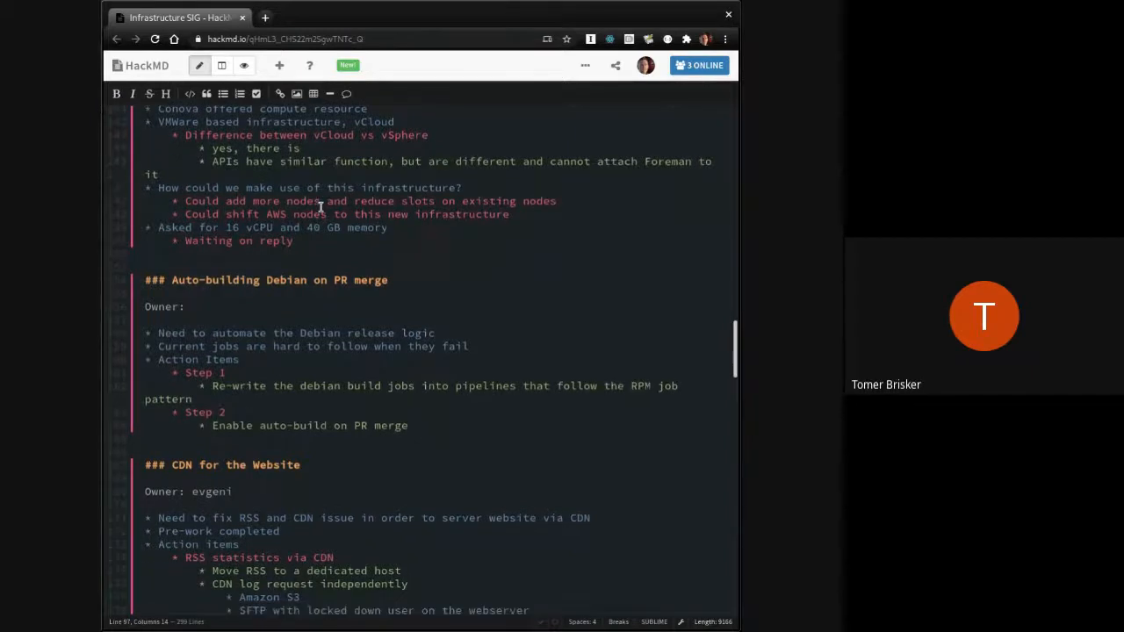
scroll(down, 3)
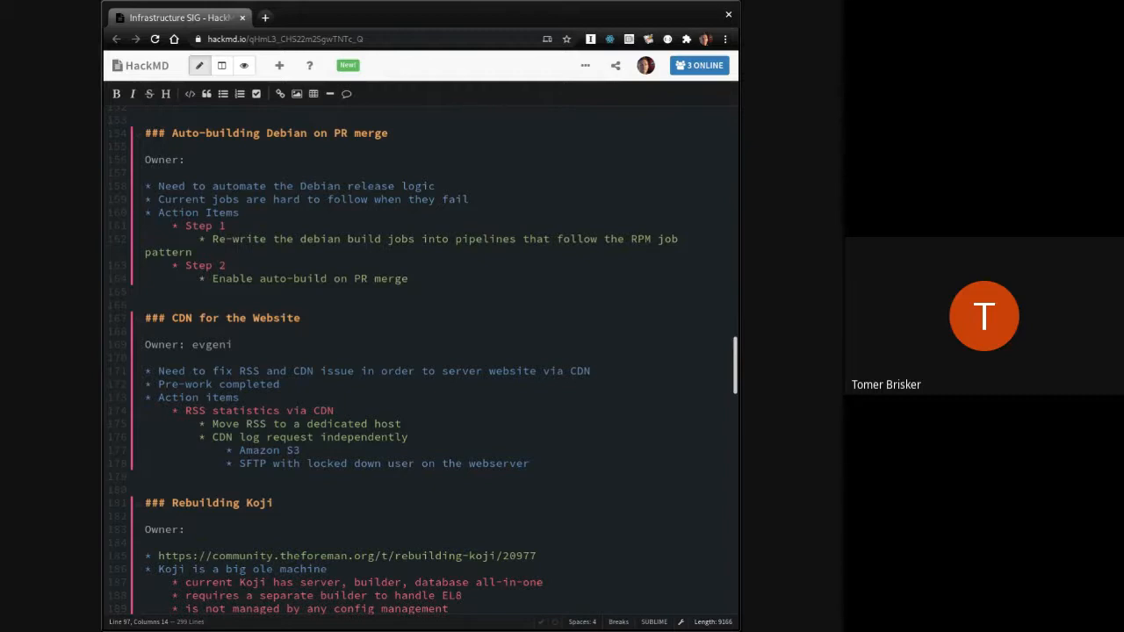
mouse_move(366, 261)
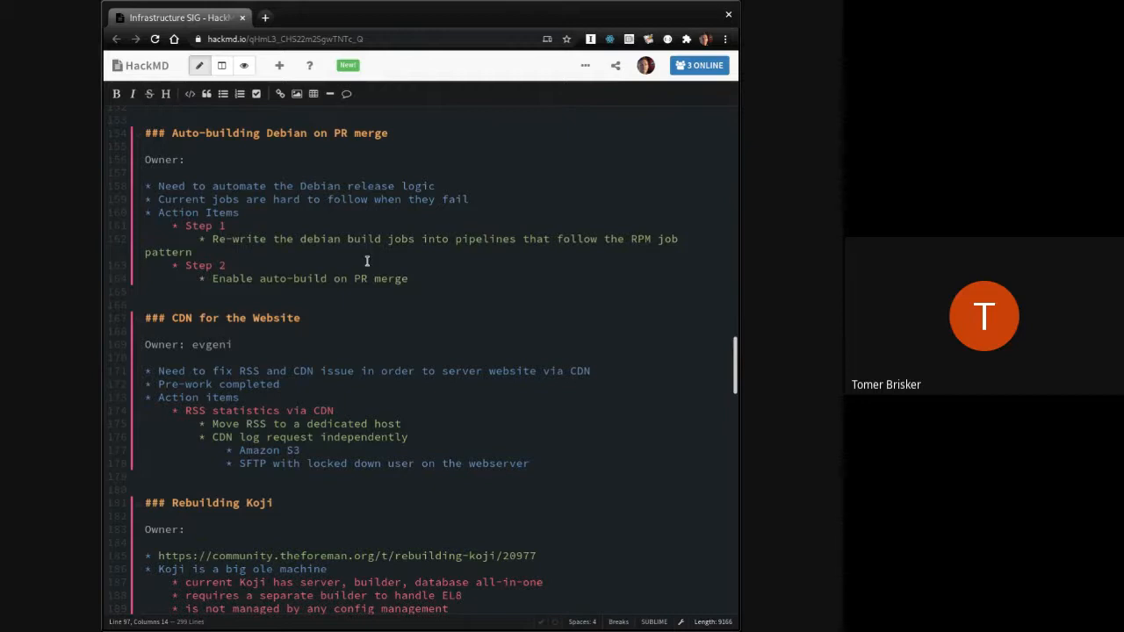
mouse_move(347, 182)
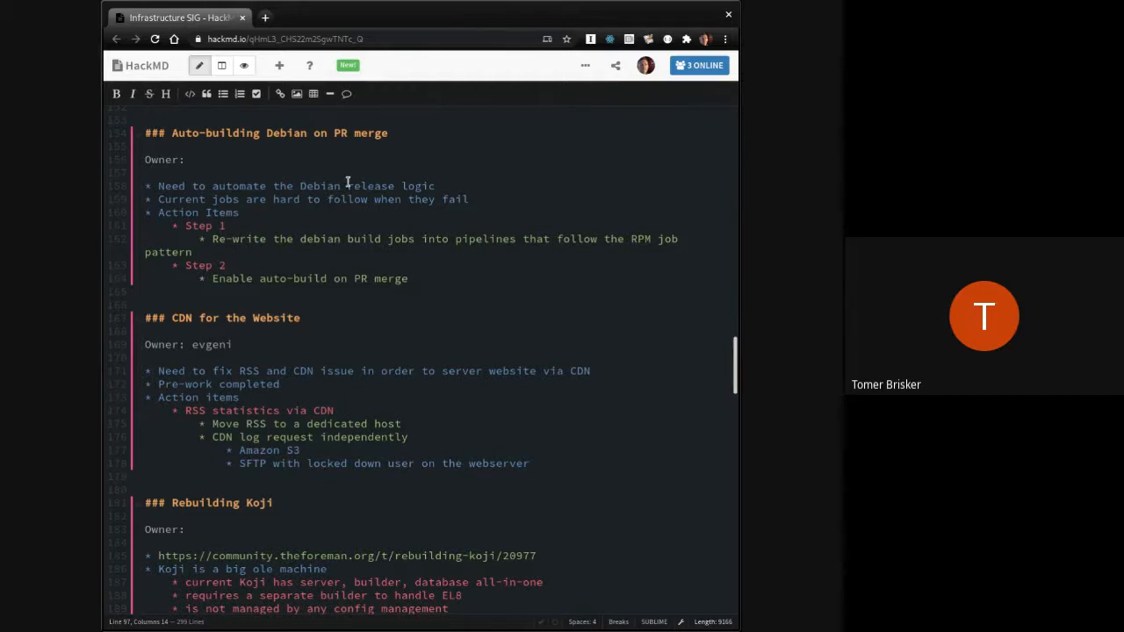
mouse_move(246, 168)
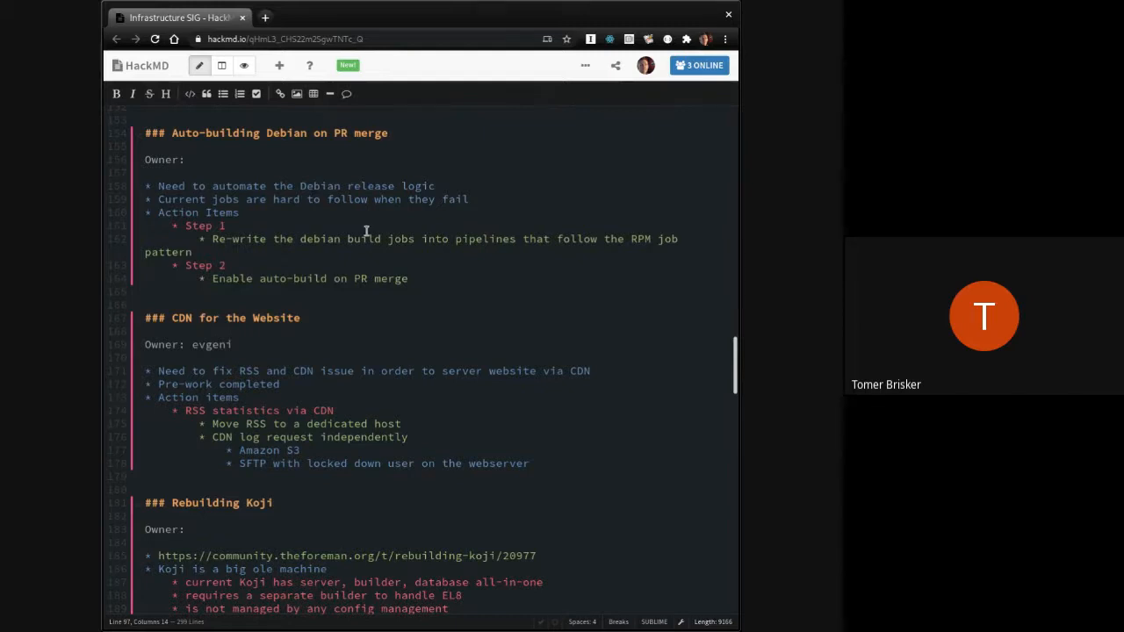
mouse_move(439, 256)
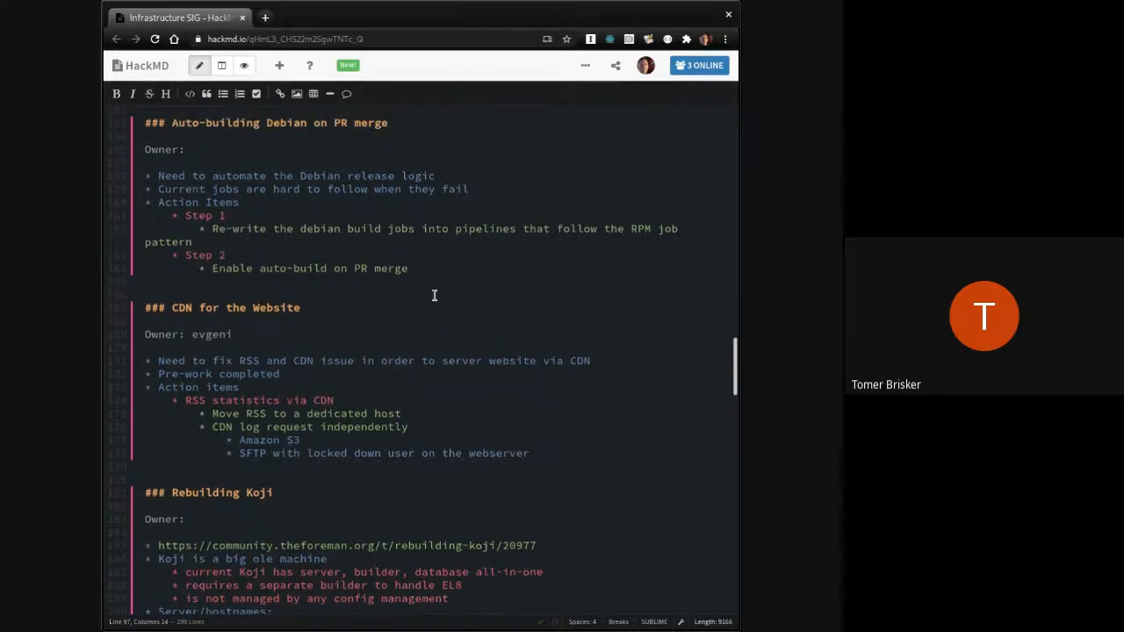
scroll(down, 3)
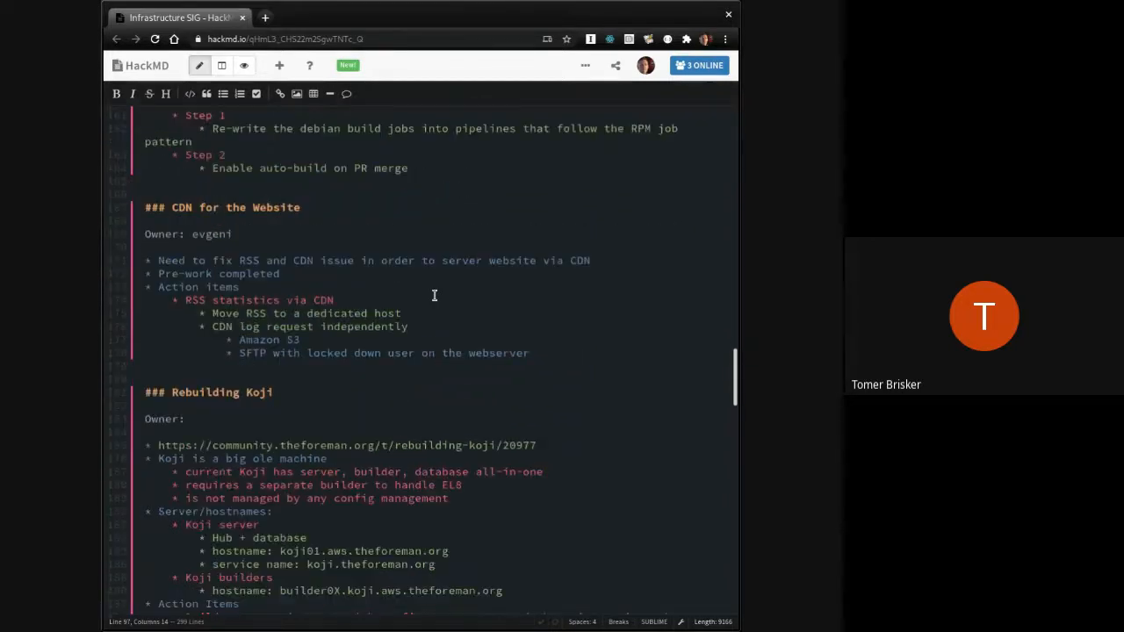
scroll(down, 3)
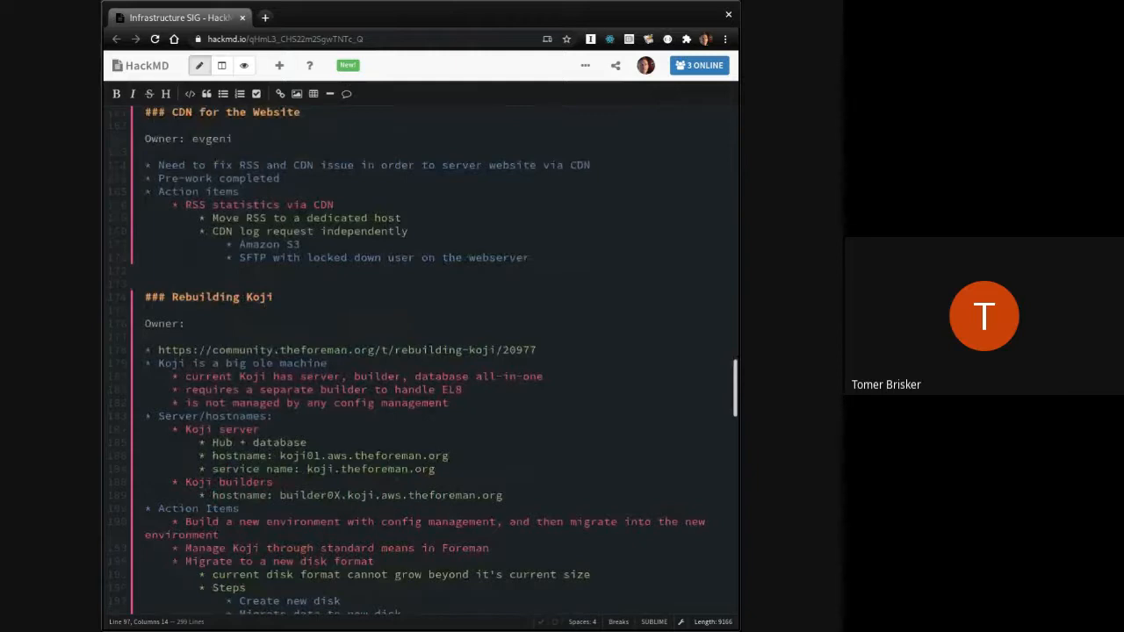
scroll(up, 3)
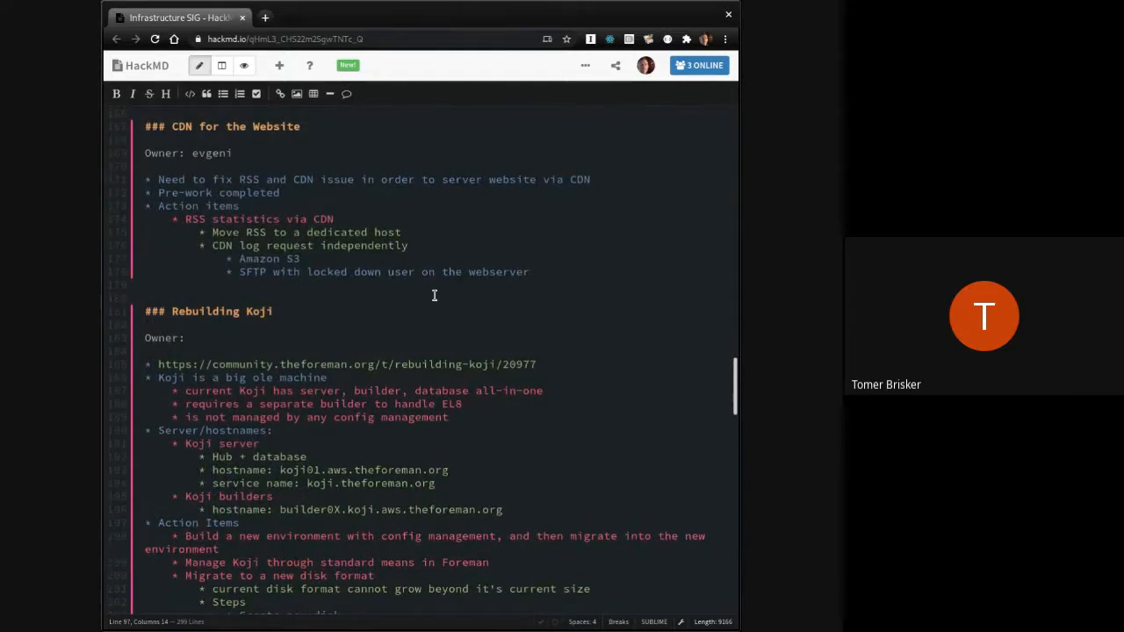
mouse_move(340, 187)
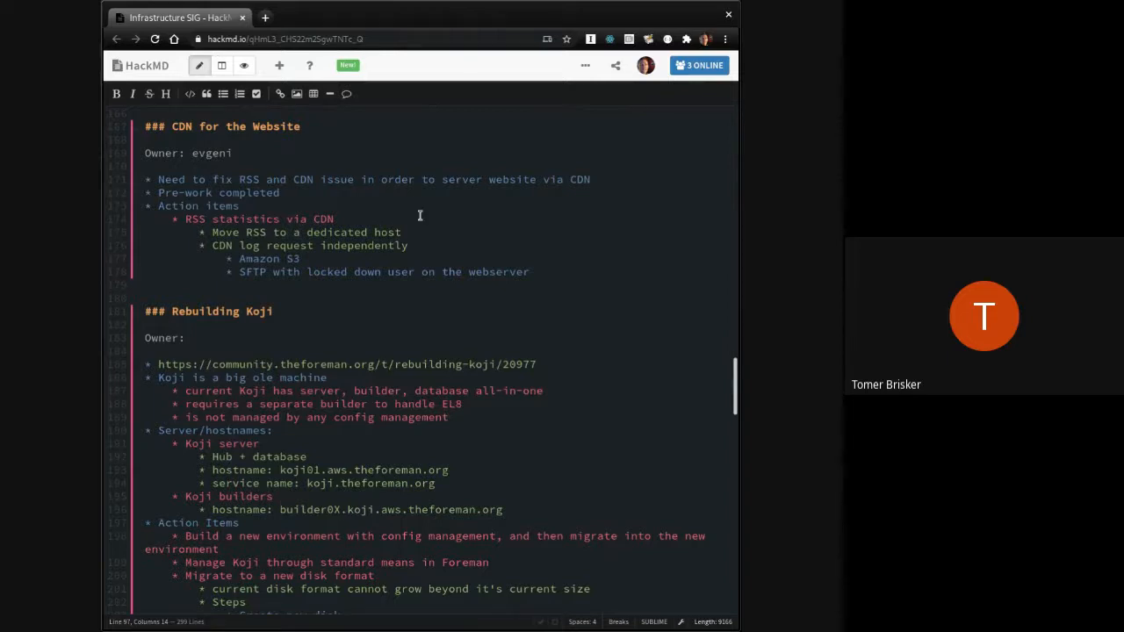
mouse_move(399, 221)
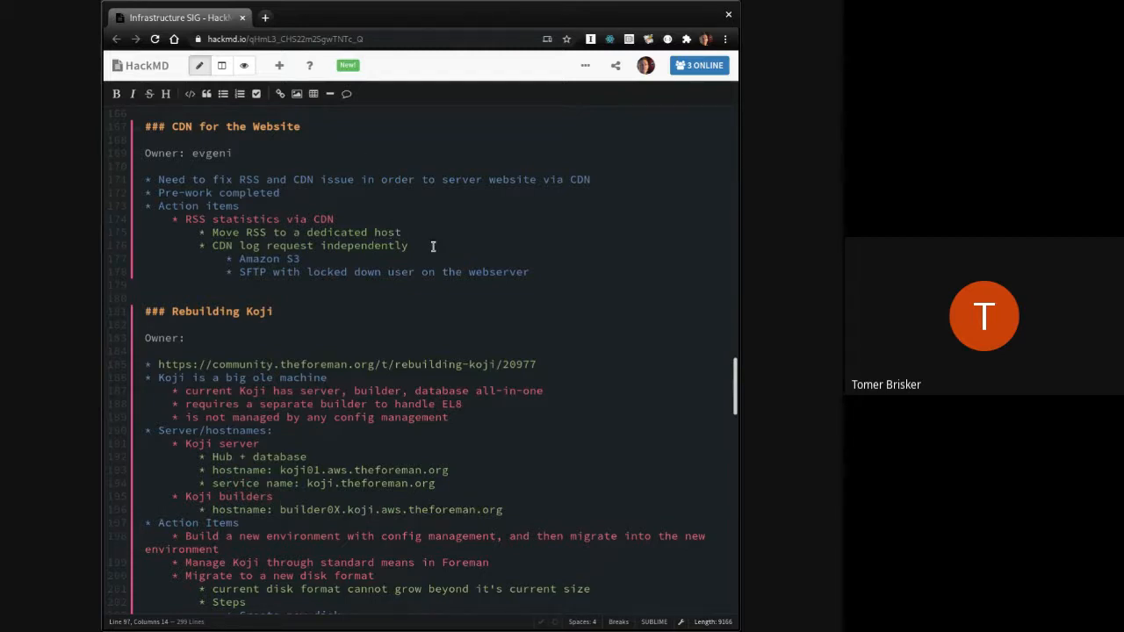
click(433, 246)
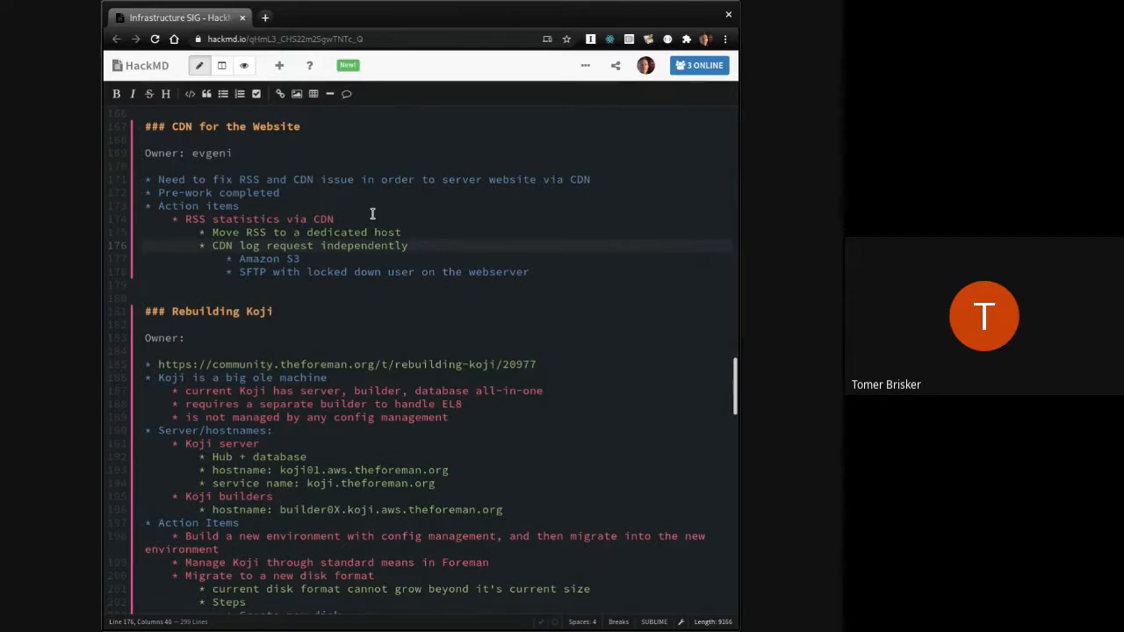
click(423, 232)
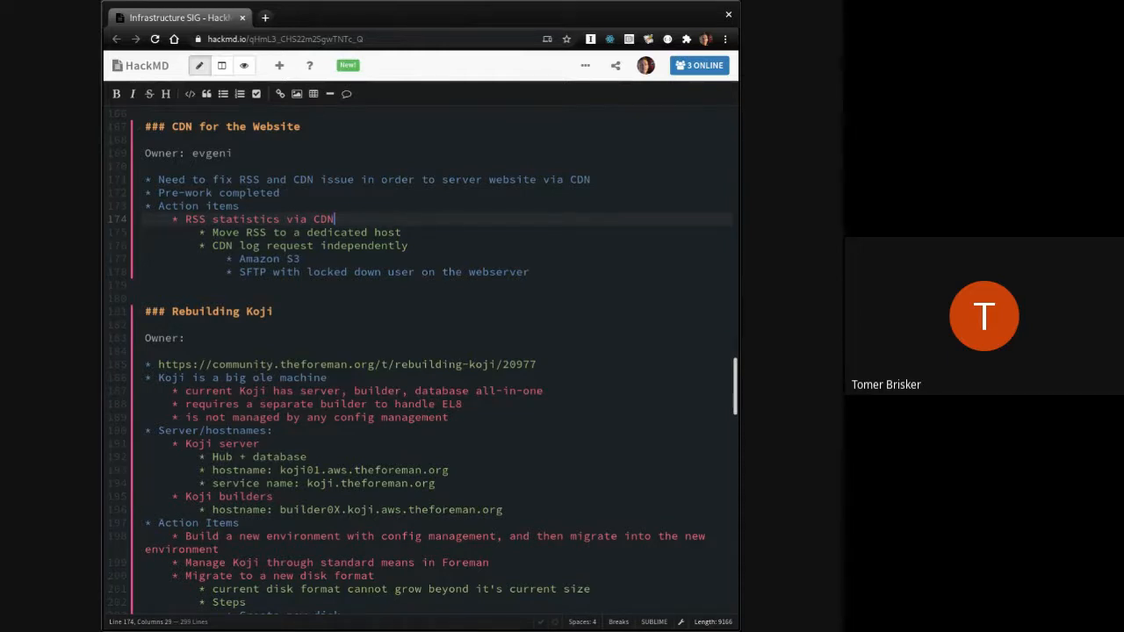
click(403, 232)
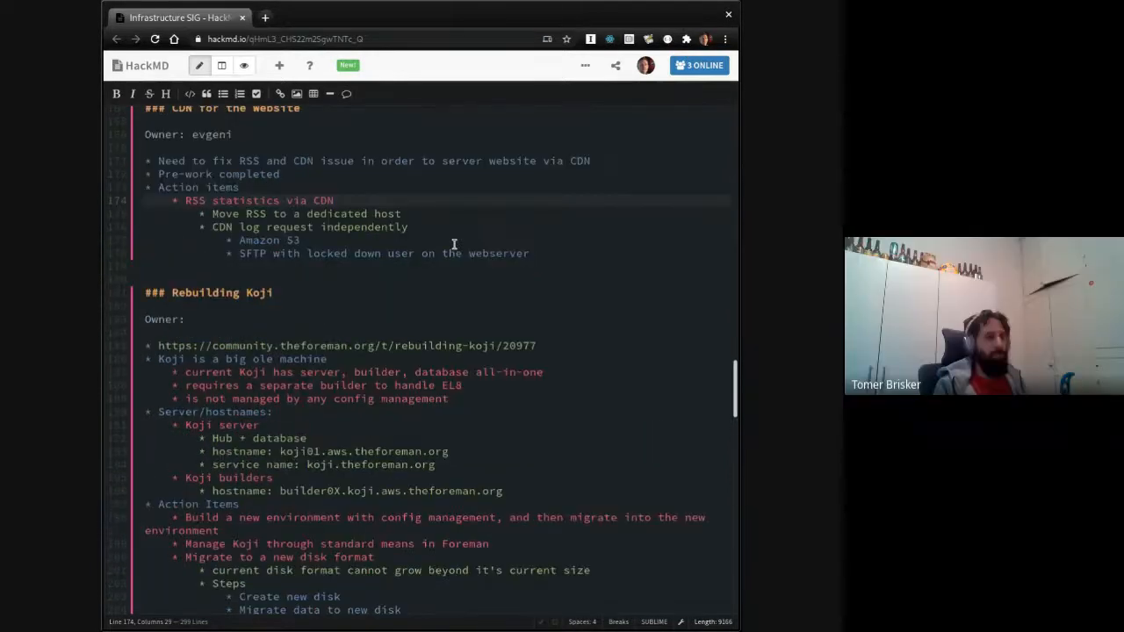
click(334, 200)
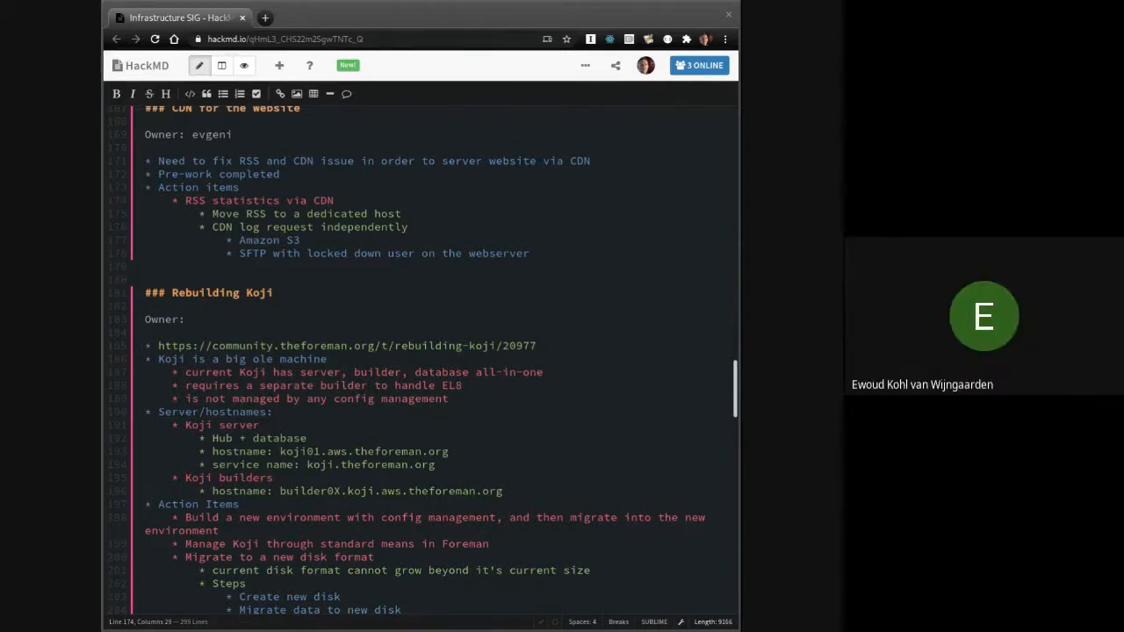
mouse_move(685, 189)
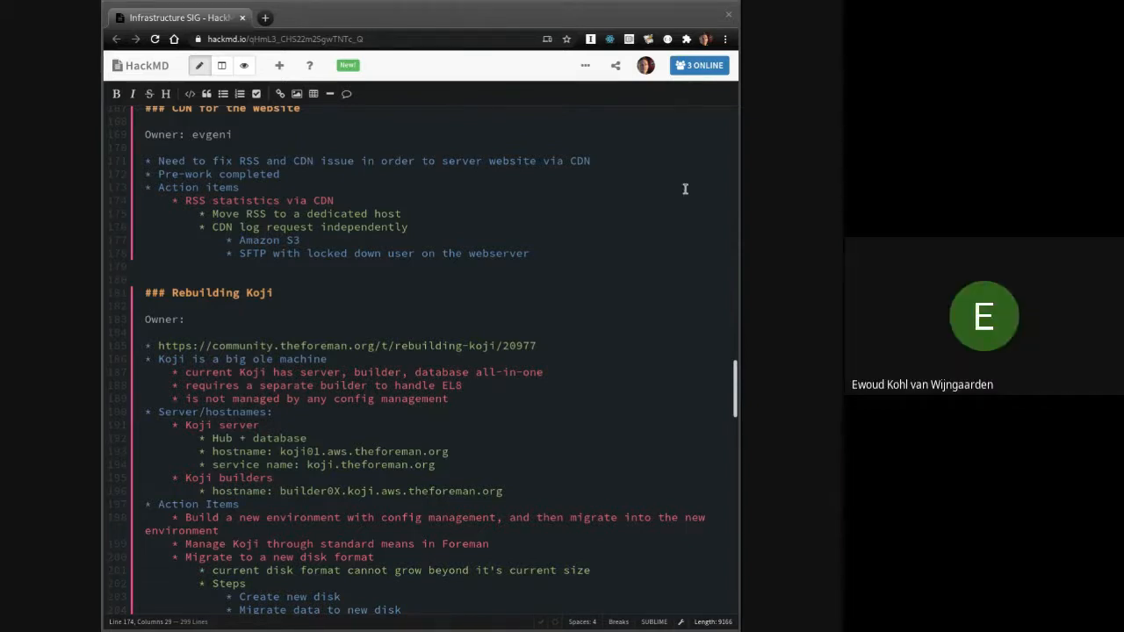
mouse_move(378, 302)
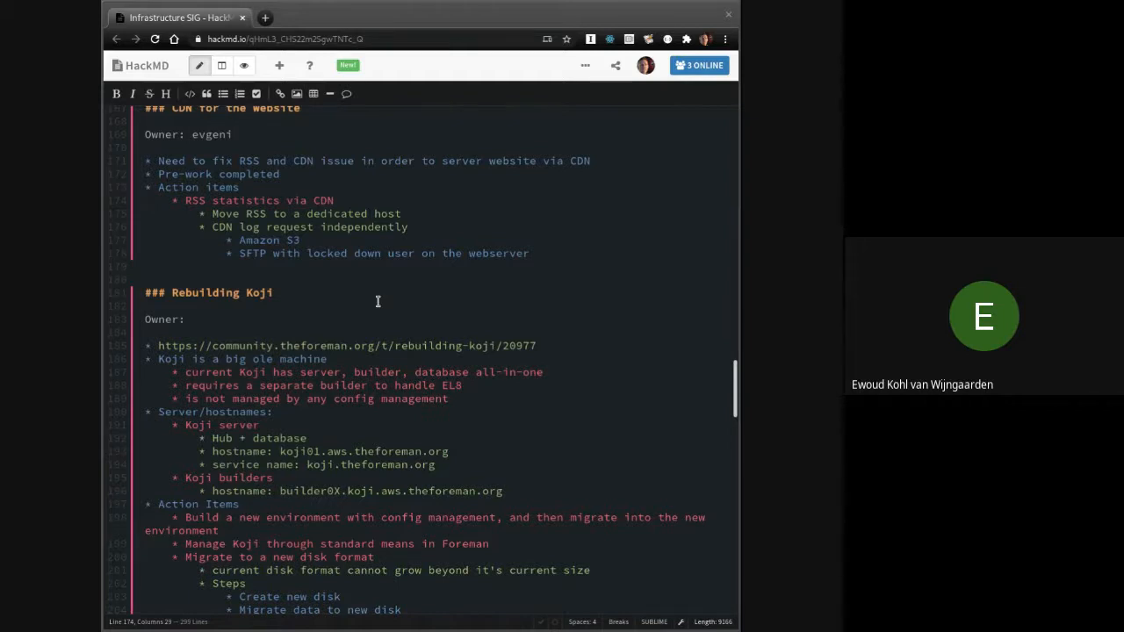
mouse_move(571, 261)
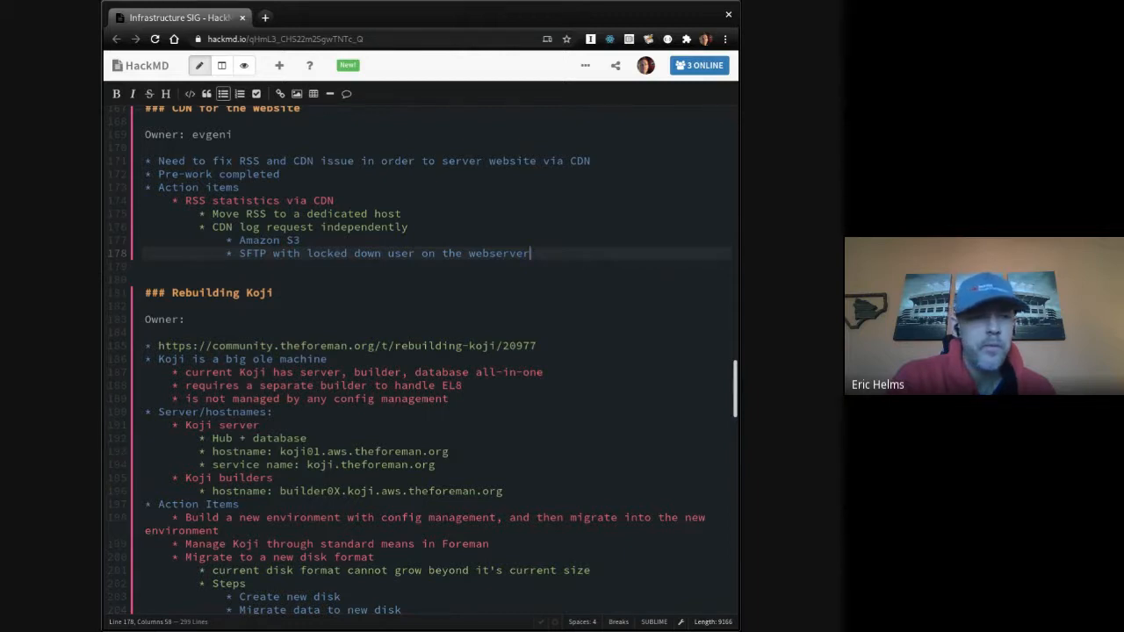
scroll(down, 3)
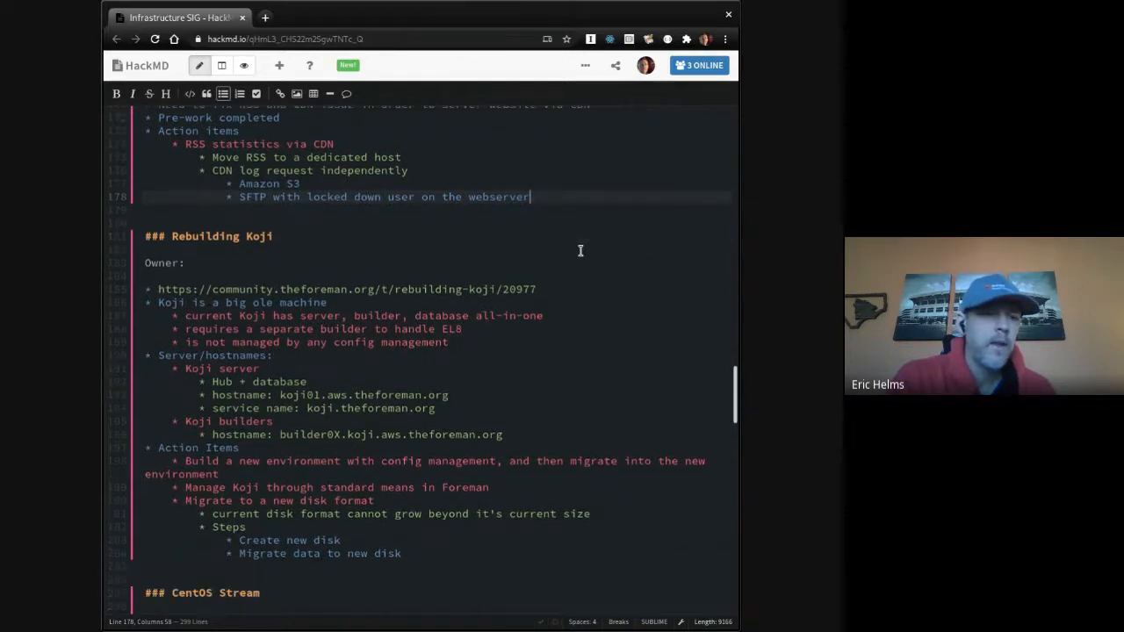
scroll(down, 3)
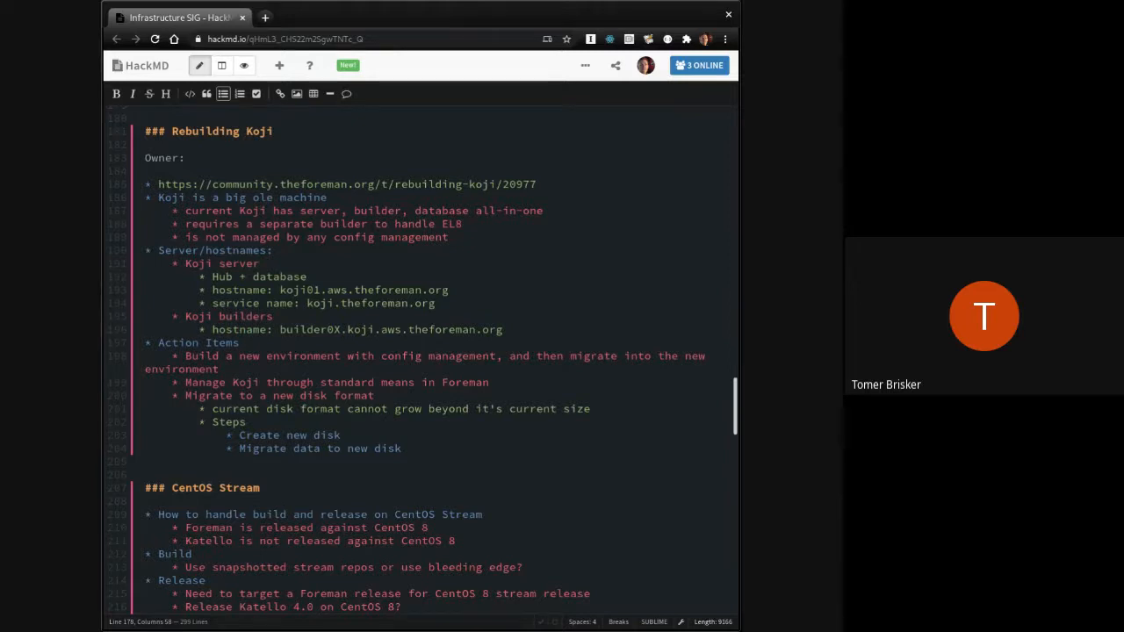
click(448, 448)
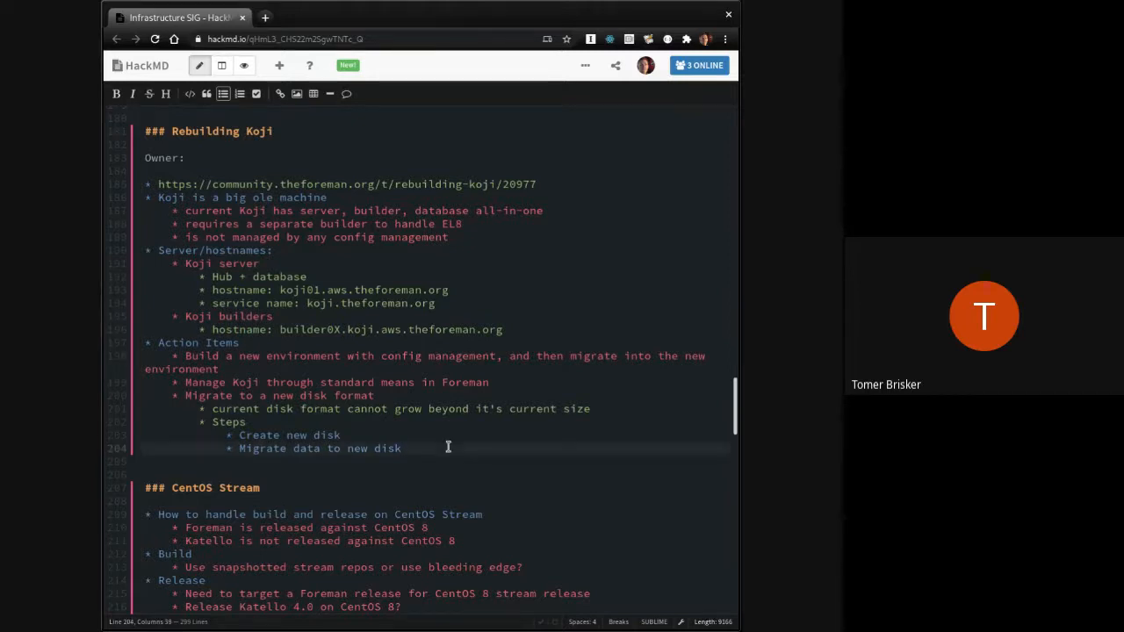
click(401, 448)
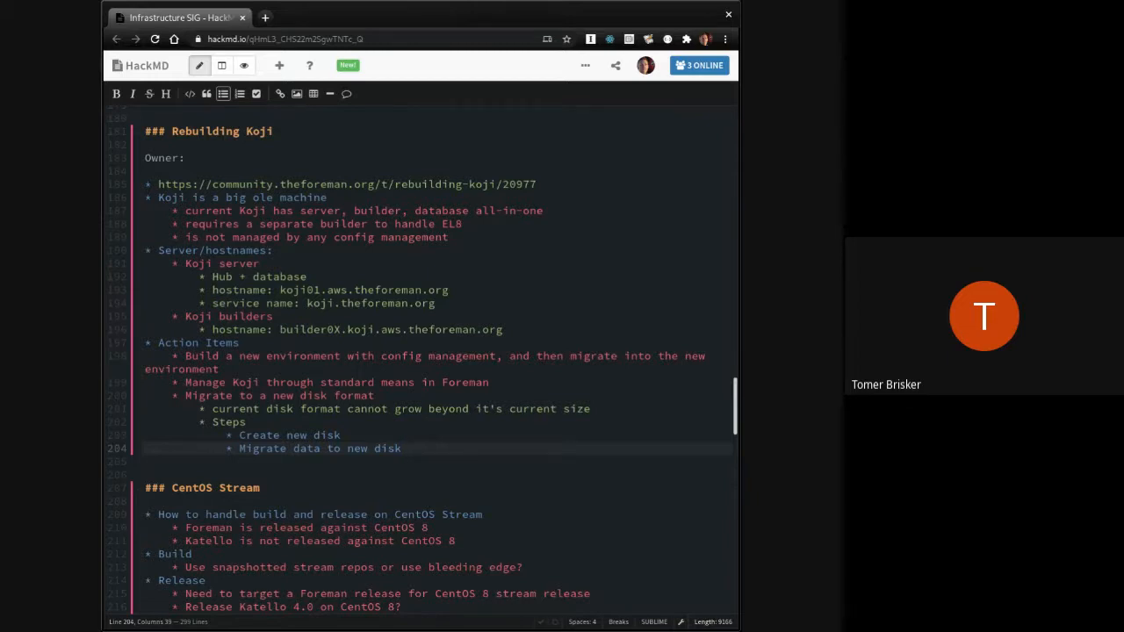
click(401, 448)
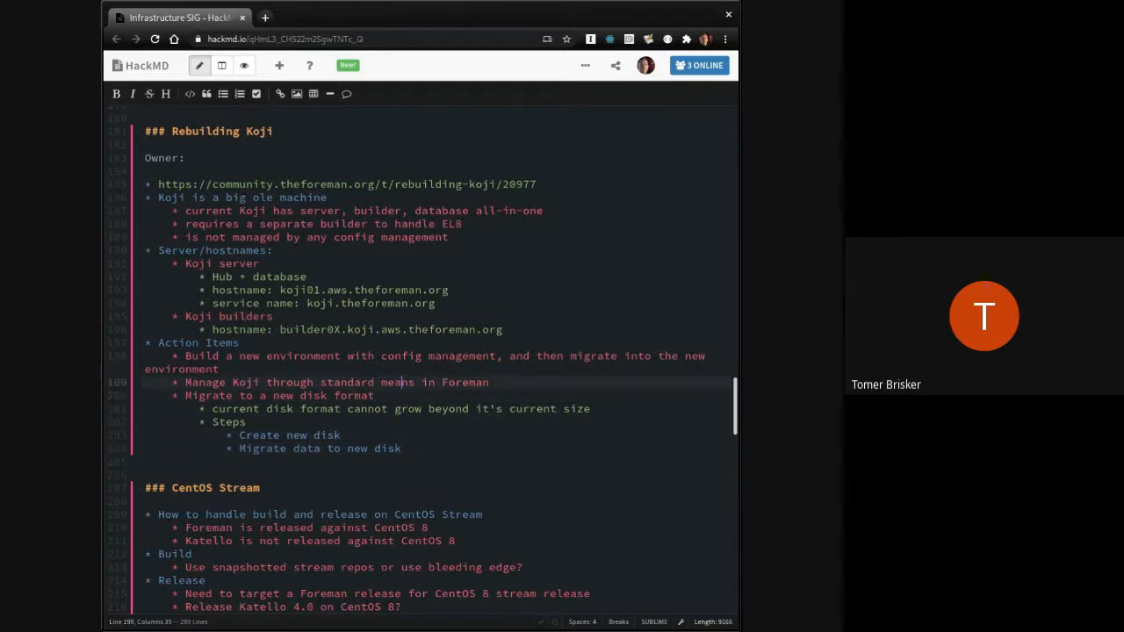
click(402, 448)
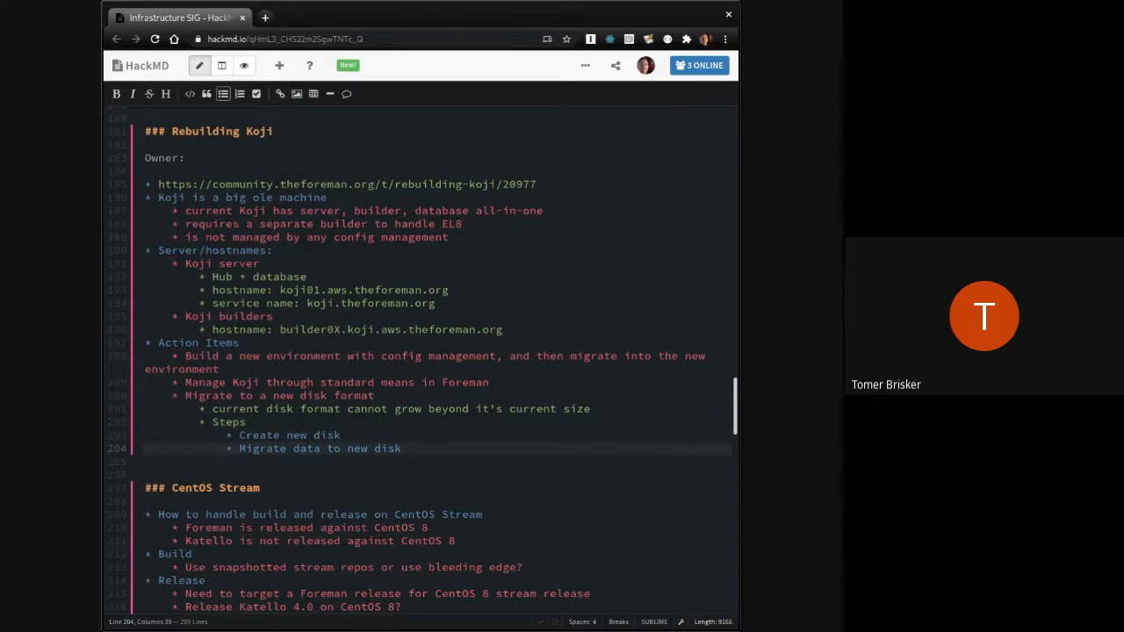
Step: Add a 'Koji running out of space' item with action item 'Look for old OSes mrepo synced we can remove'
key(enter)
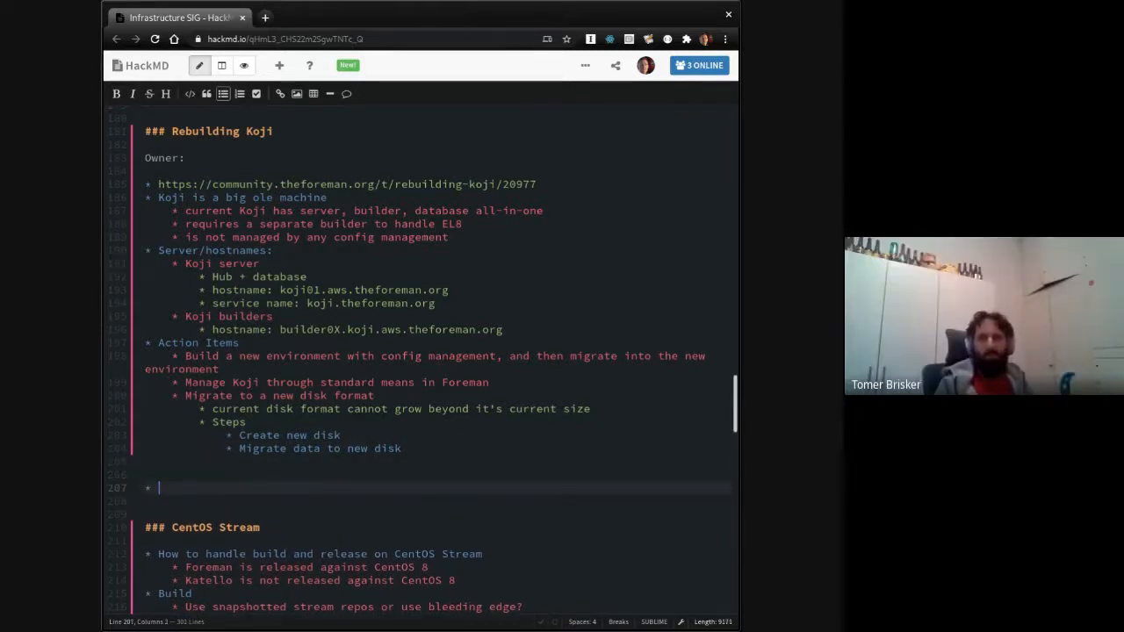
text(Koji)
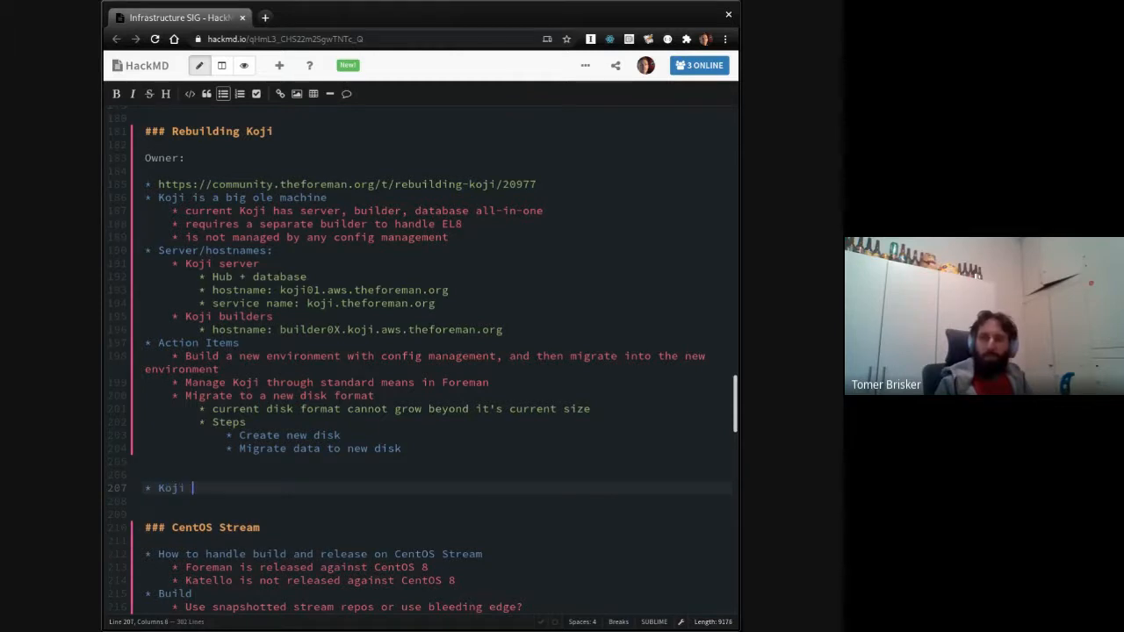
text(running out of space)
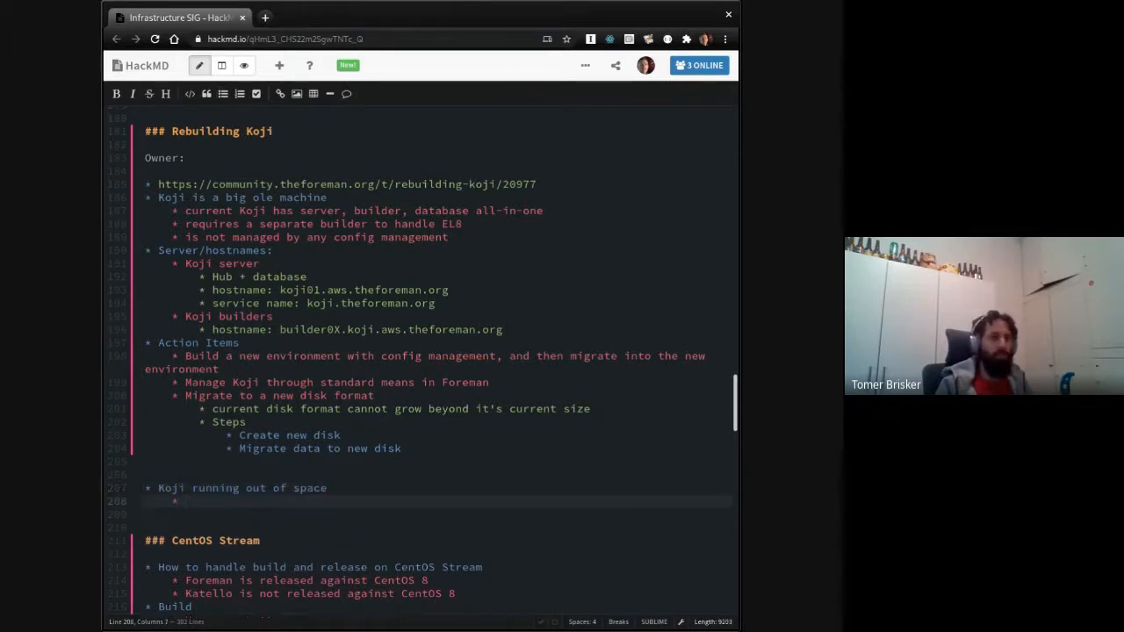
text(Action Items)
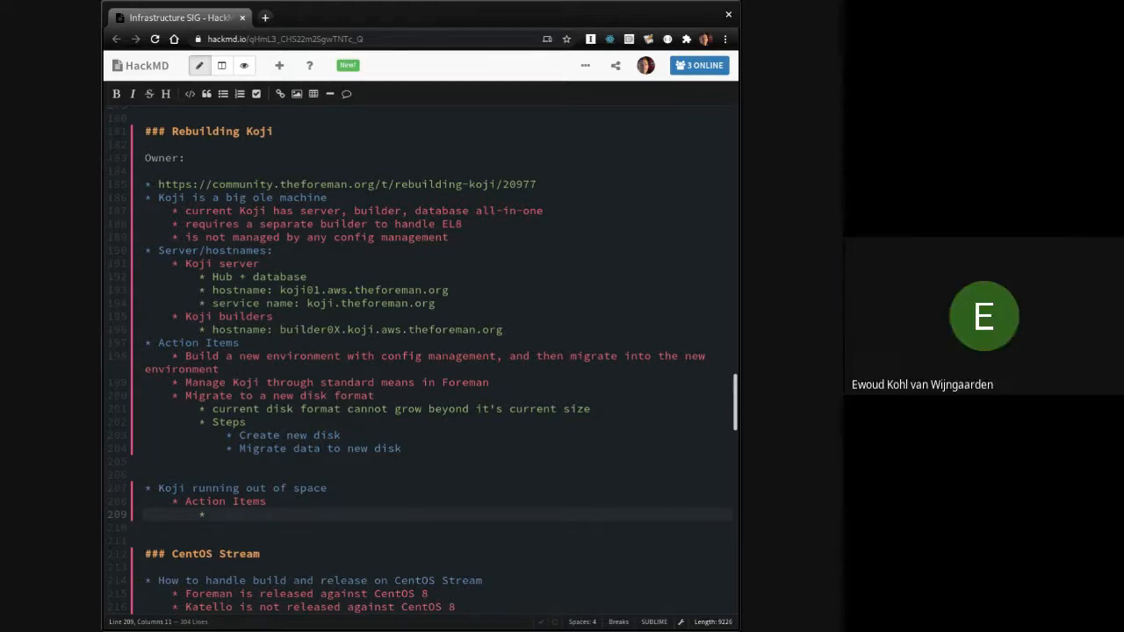
text(KL)
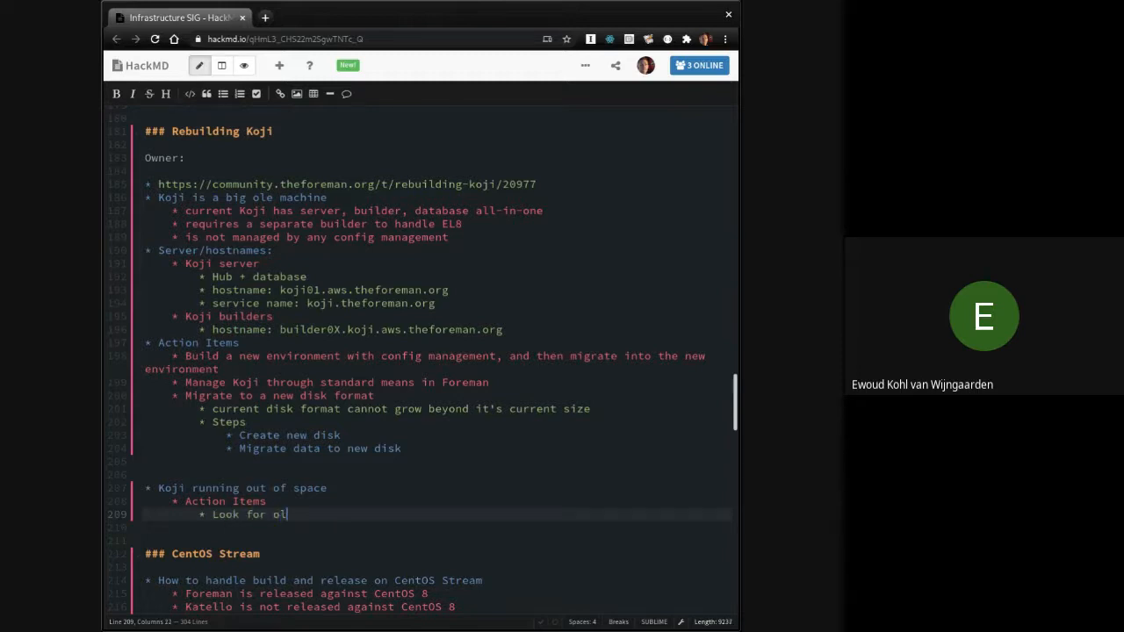
text(d OSes we)
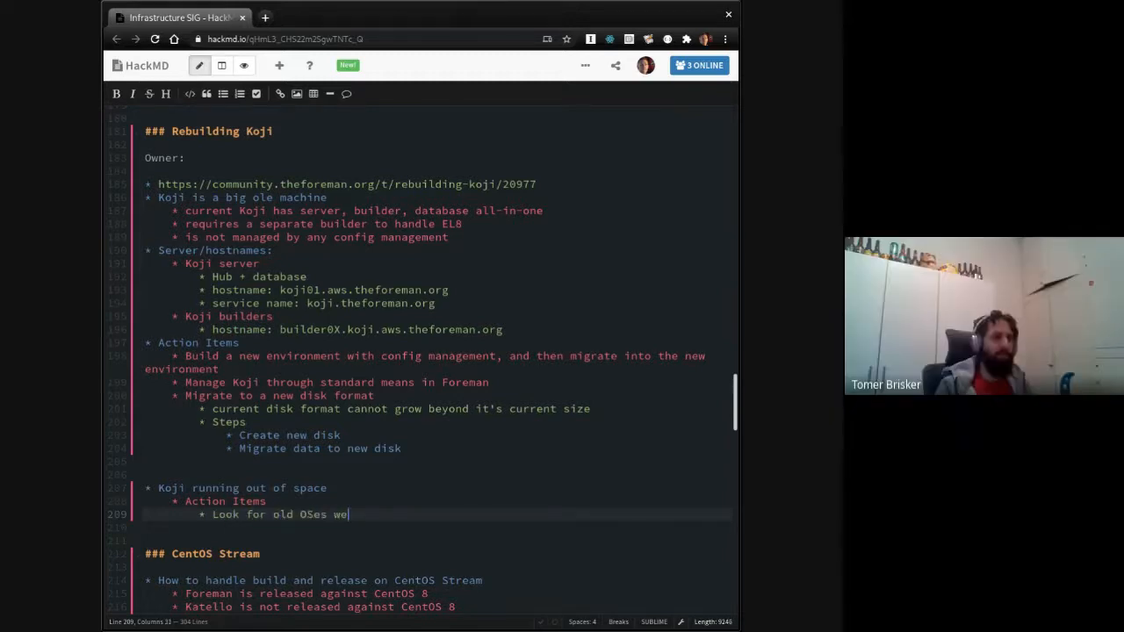
text(mrepo synced we ca)
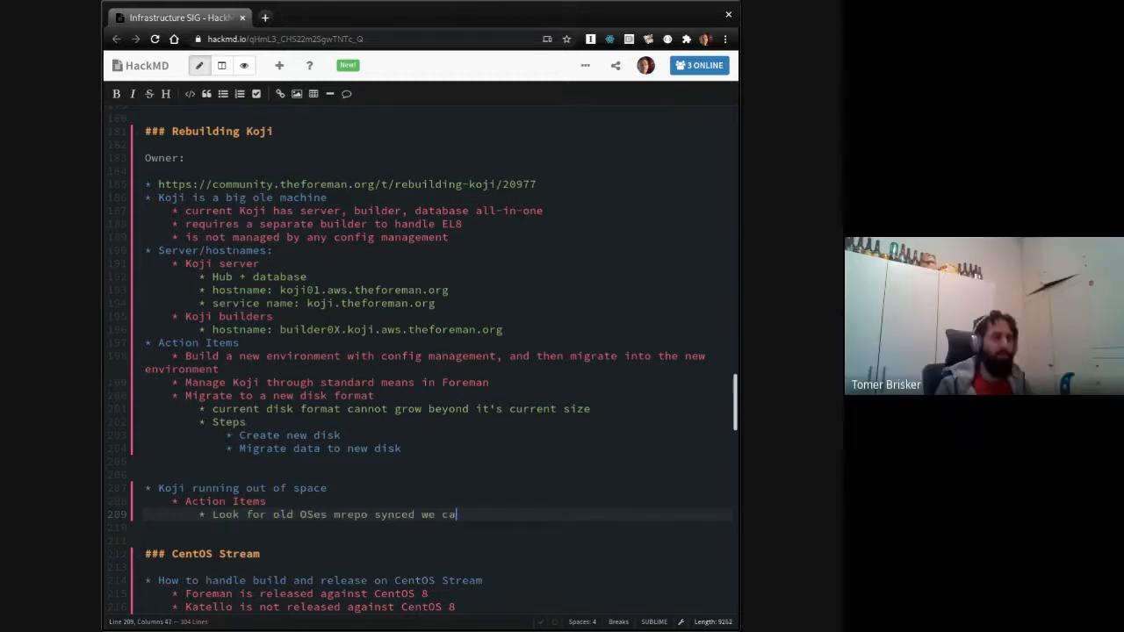
text(n remove)
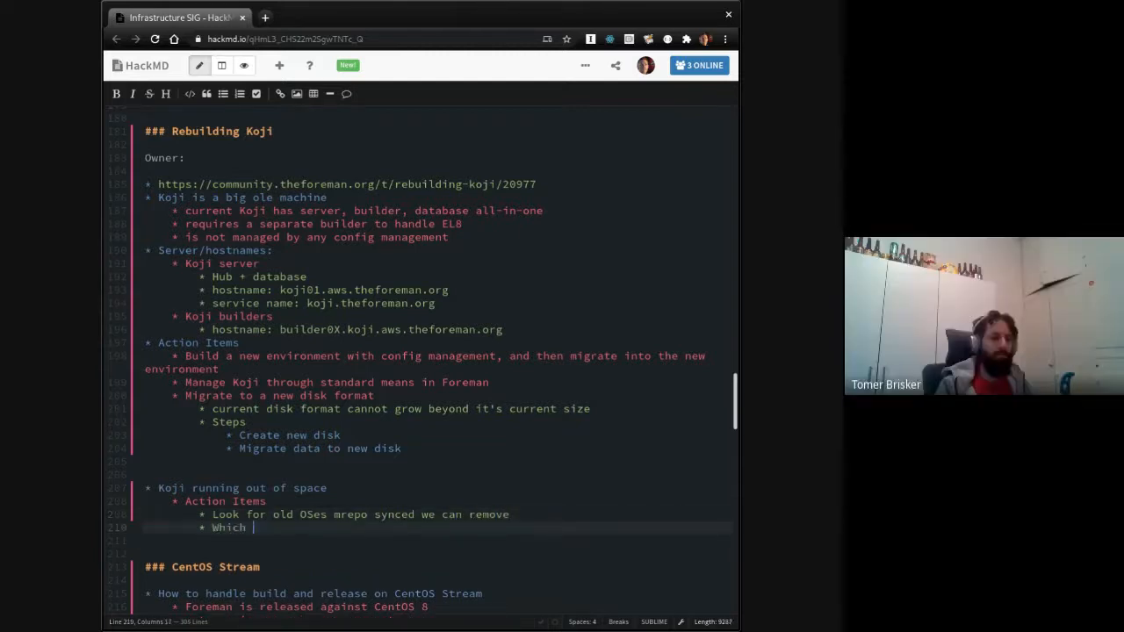
Step: Add action items on switching OSes to their CDN (el7?) and cleaning up old Foreman/Katello releases
text(OSes)
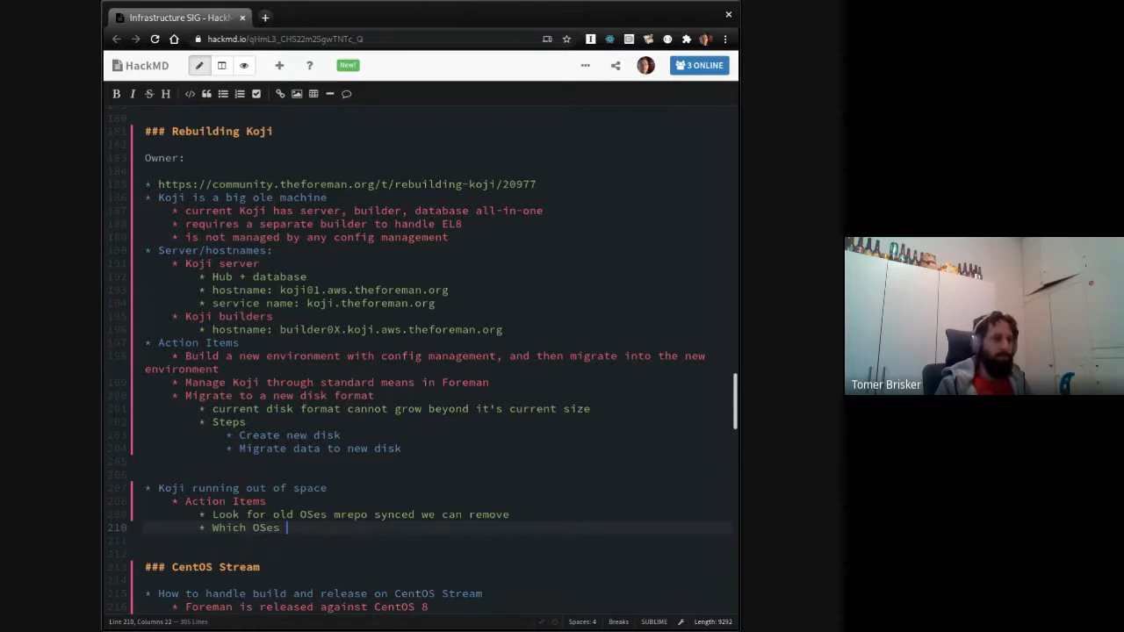
text(could we s)
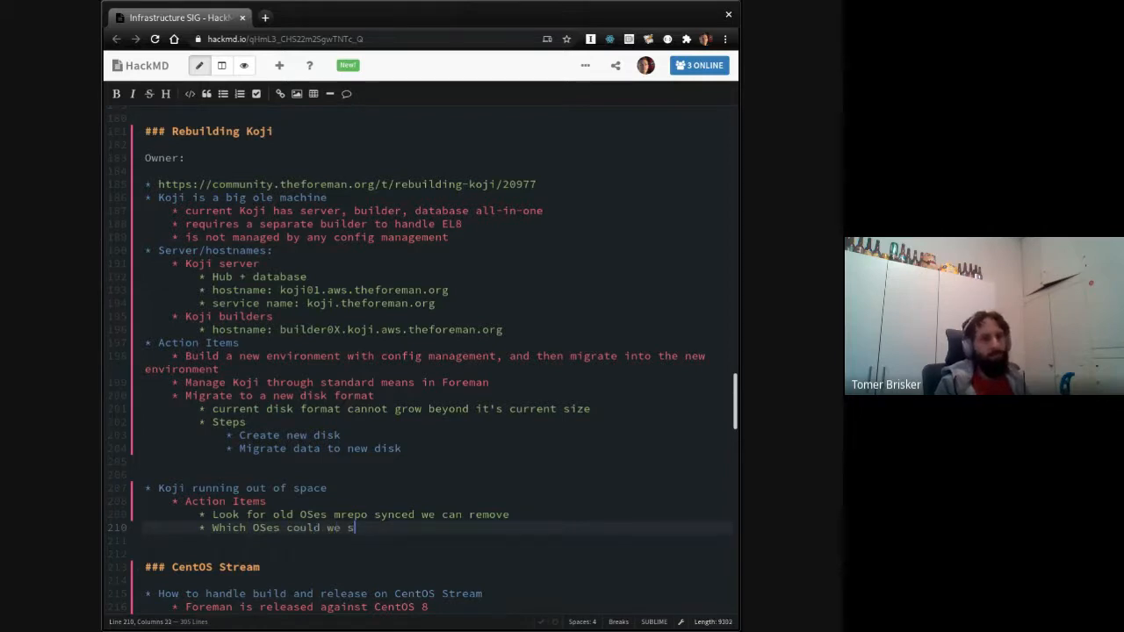
text(witch from local sy)
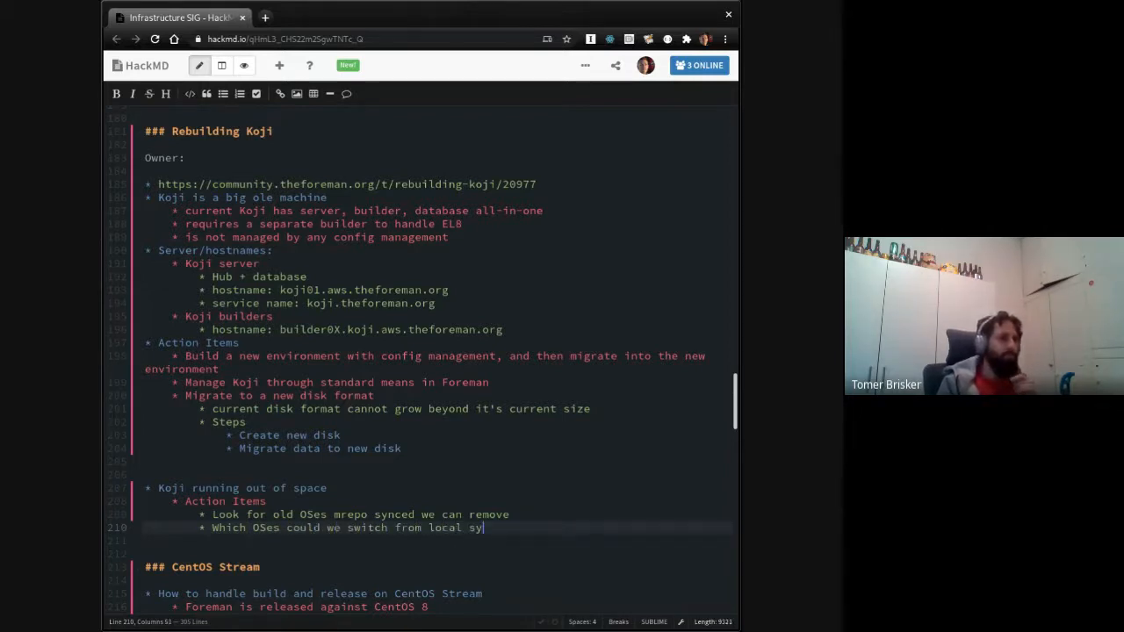
text(nc to using their c)
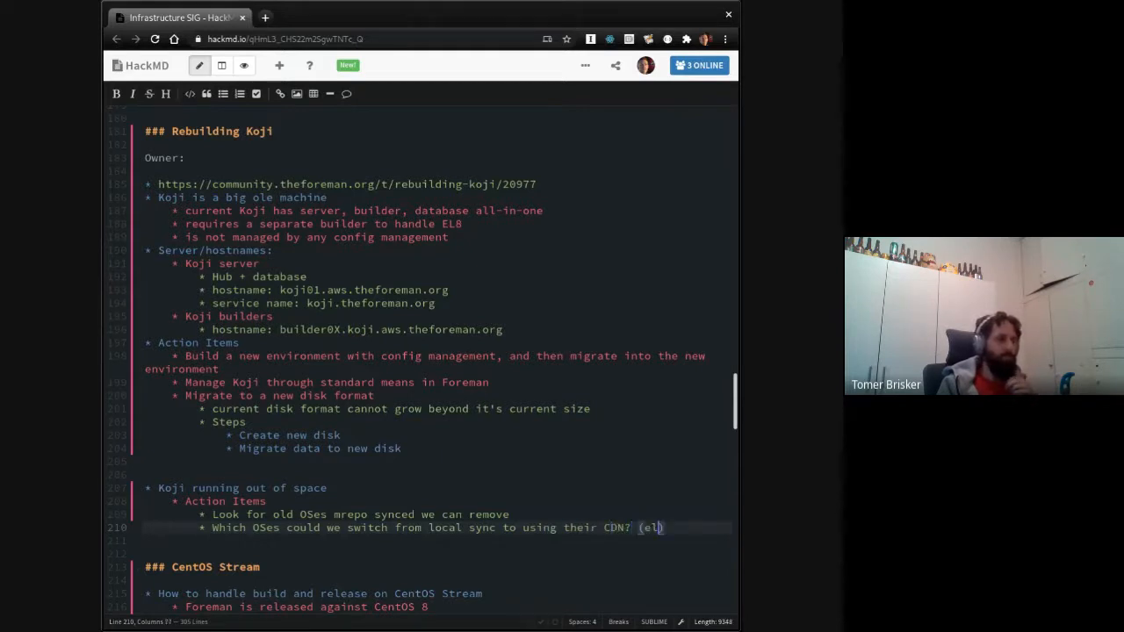
text(7?)
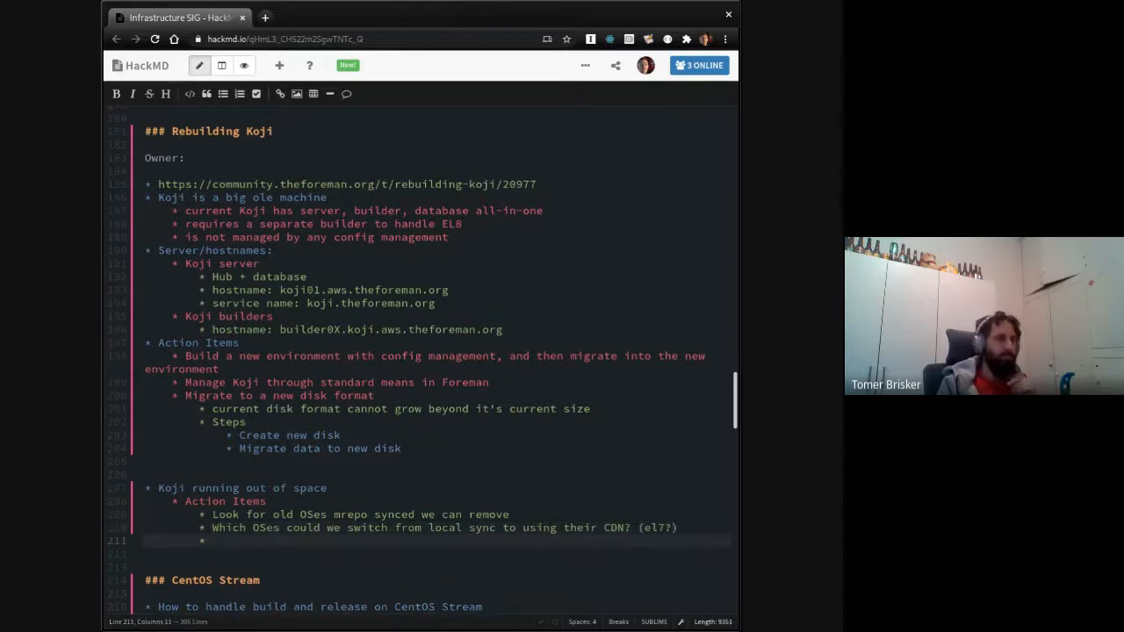
text(Cleanup of old F)
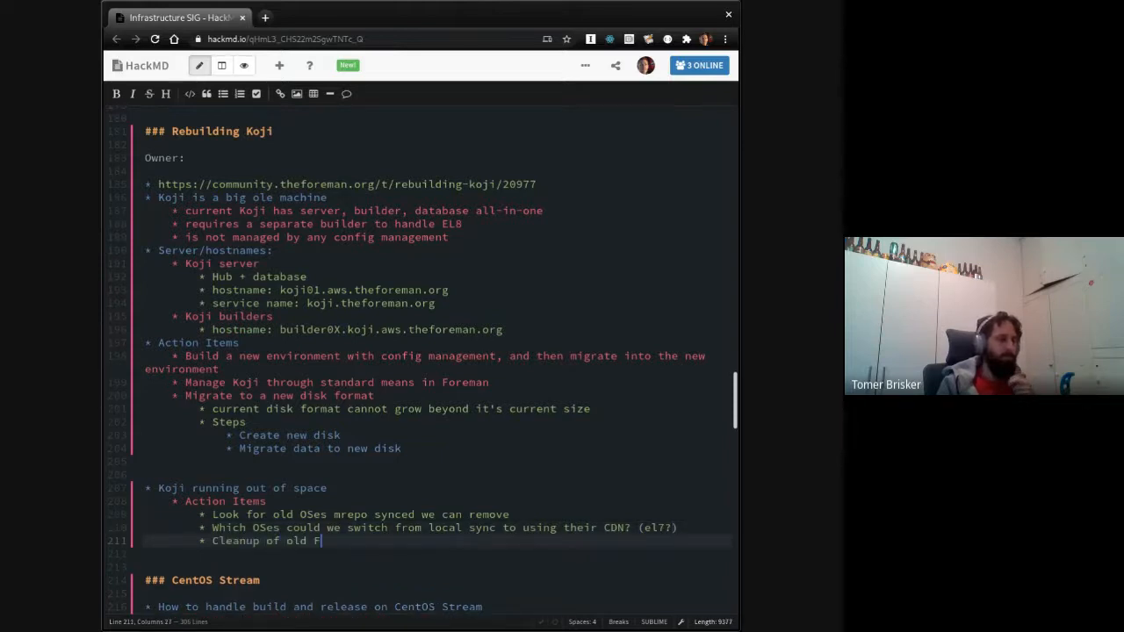
text(O)
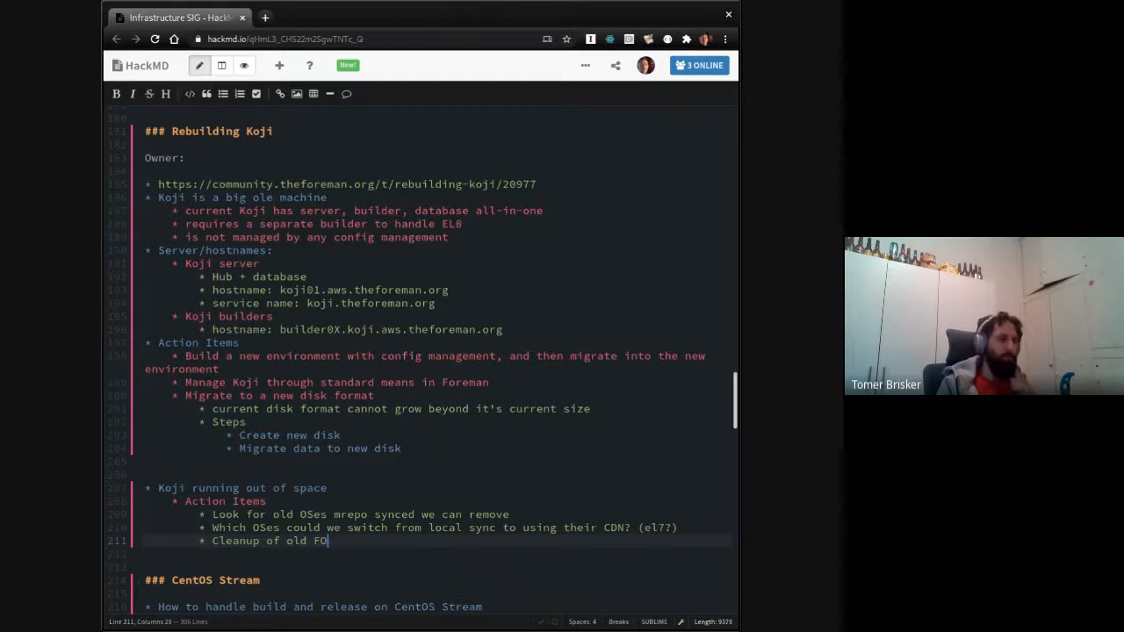
text(reman and Katel)
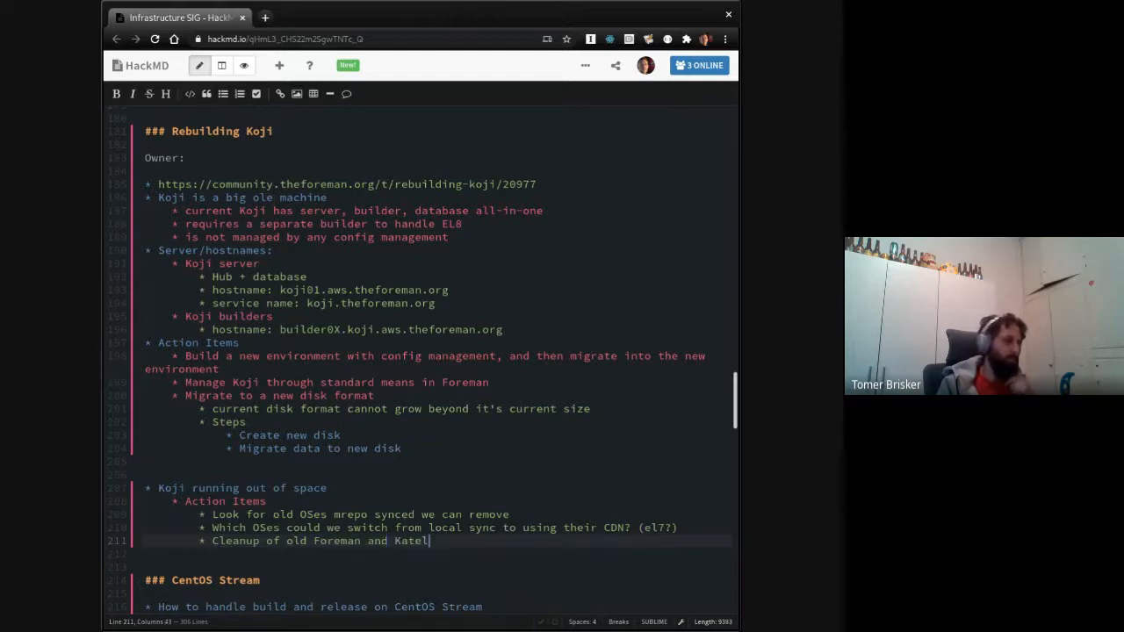
text(lo releases)
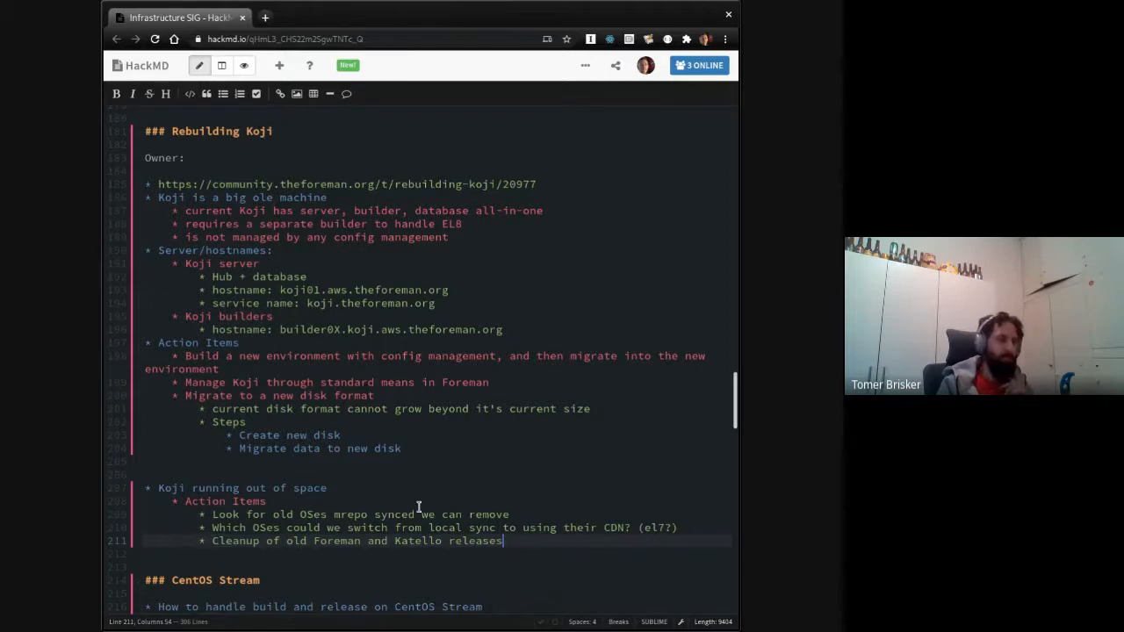
mouse_move(523, 511)
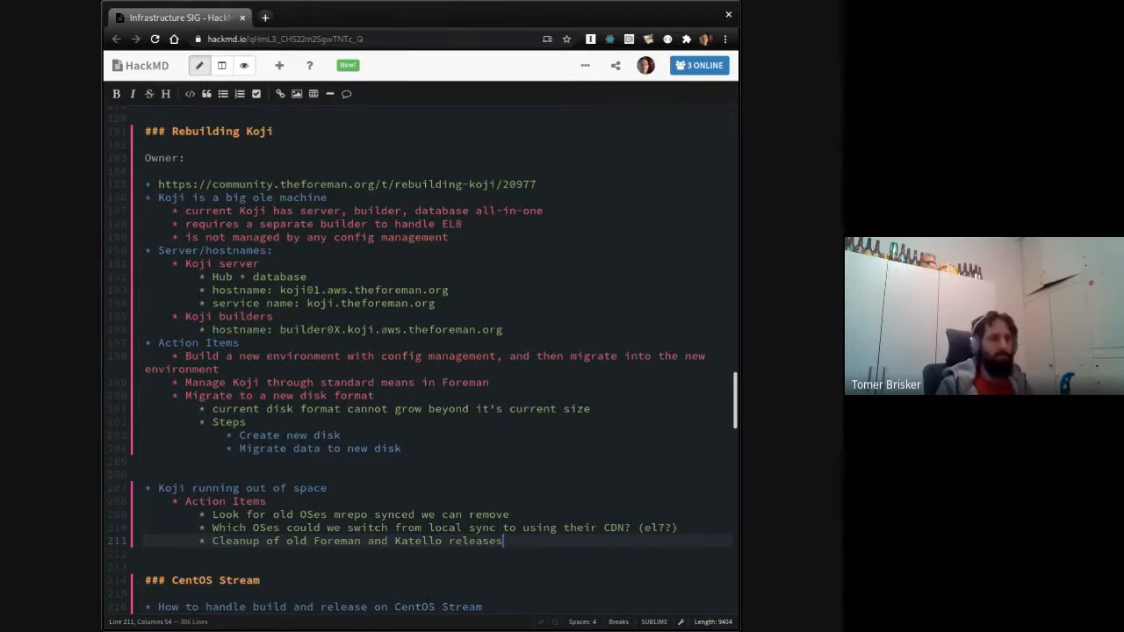
Step: Add a 'Drop Fedora less than 29' sub-point under the old OSes mrepo item
click(510, 514)
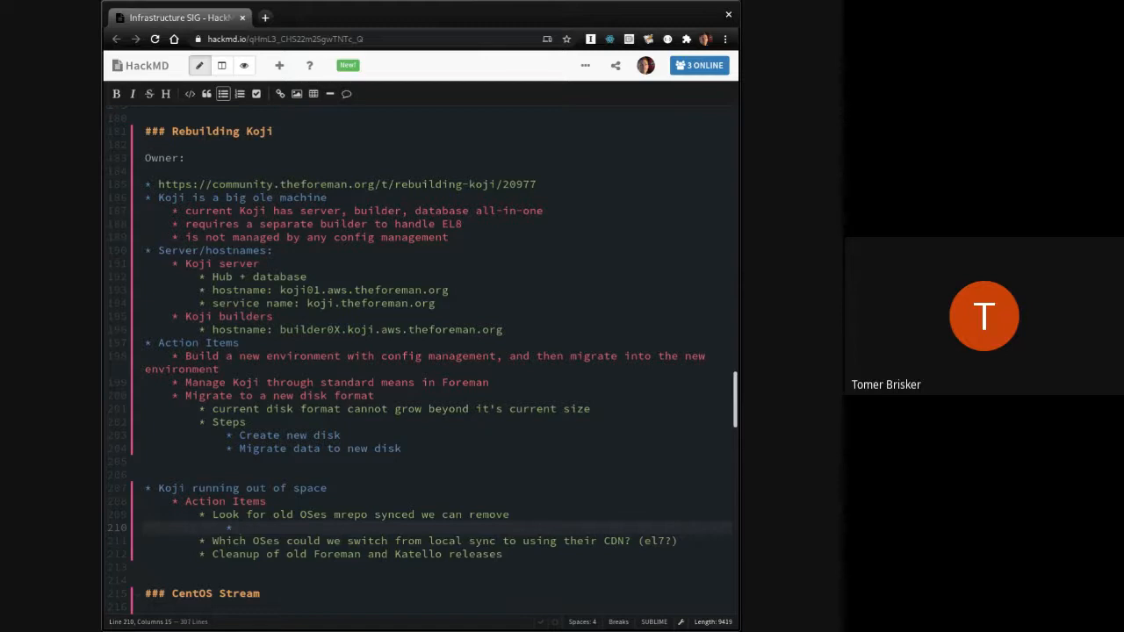
text(Fedoras)
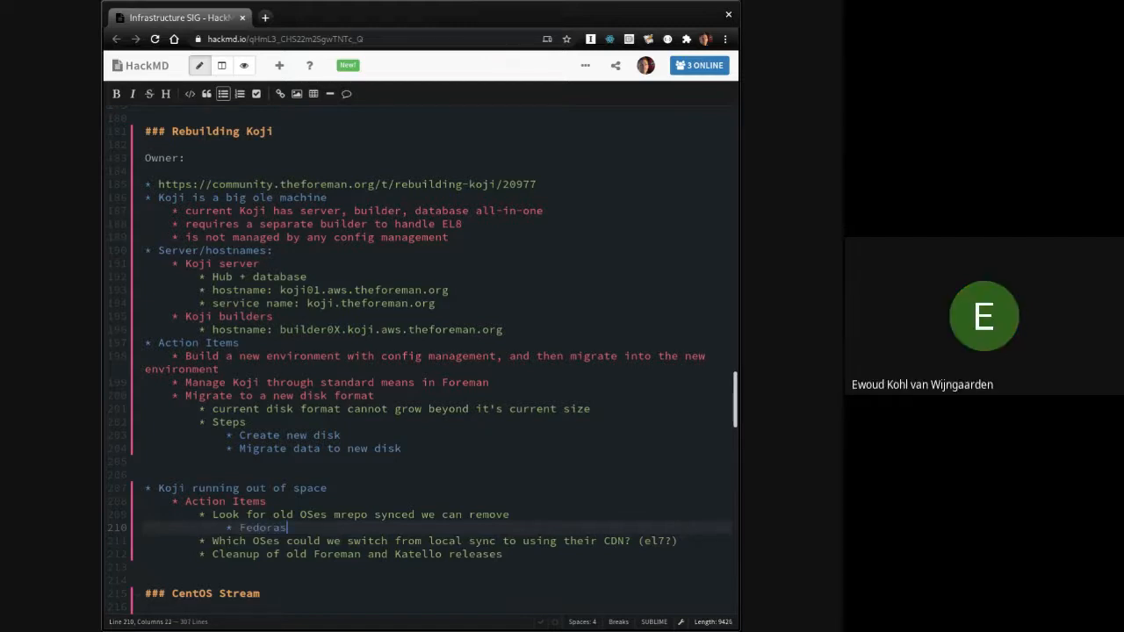
click(510, 514)
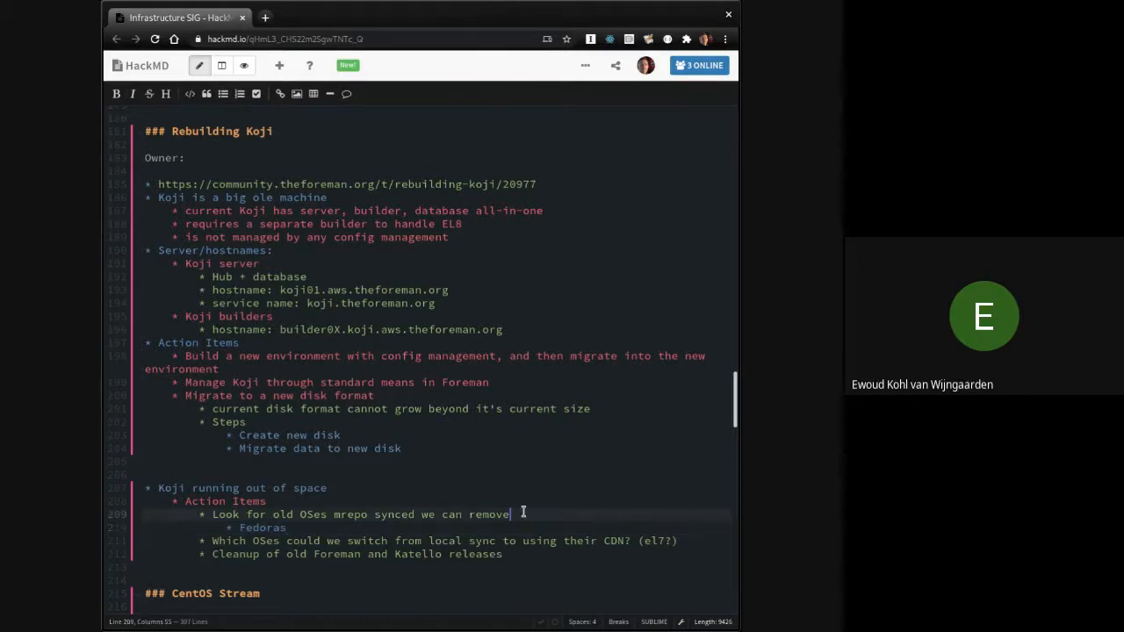
click(287, 527)
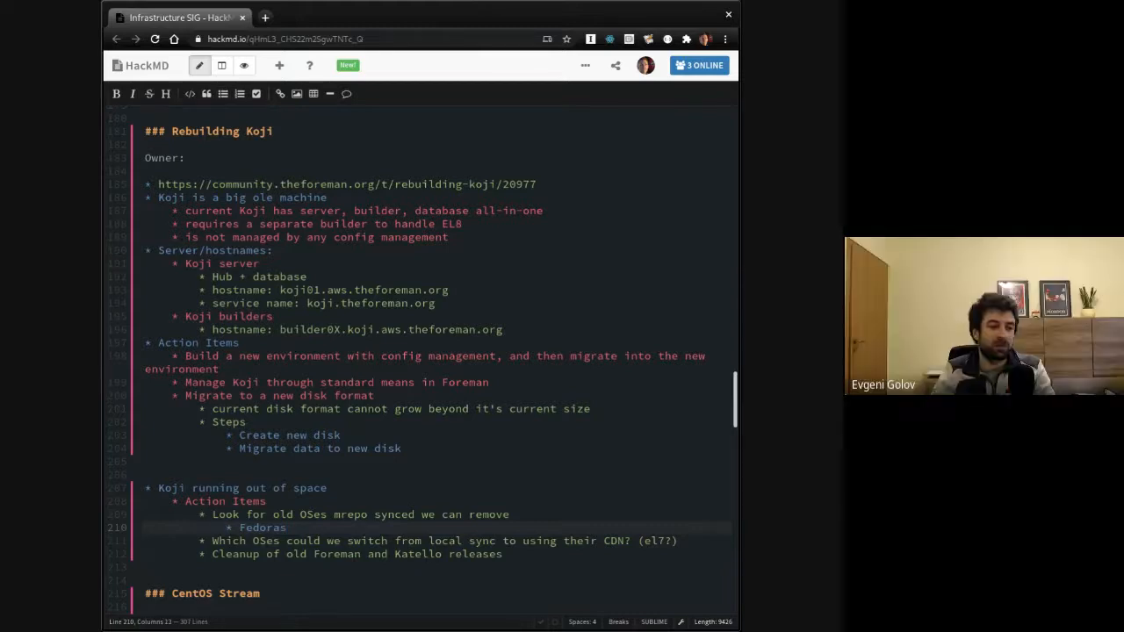
key(enter)
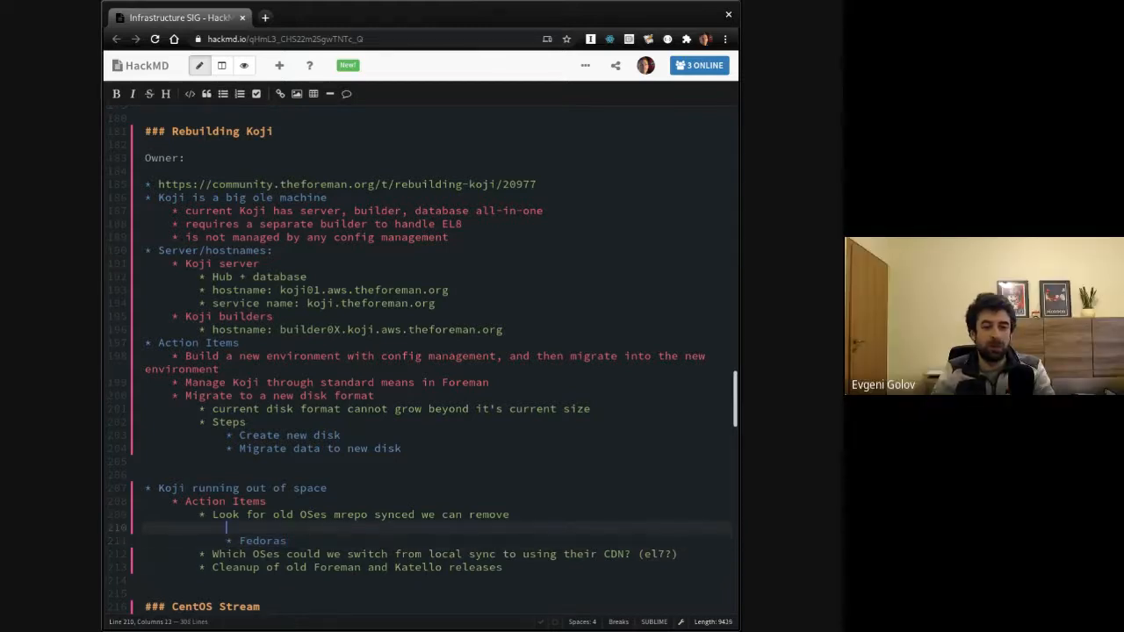
text(Drop old F)
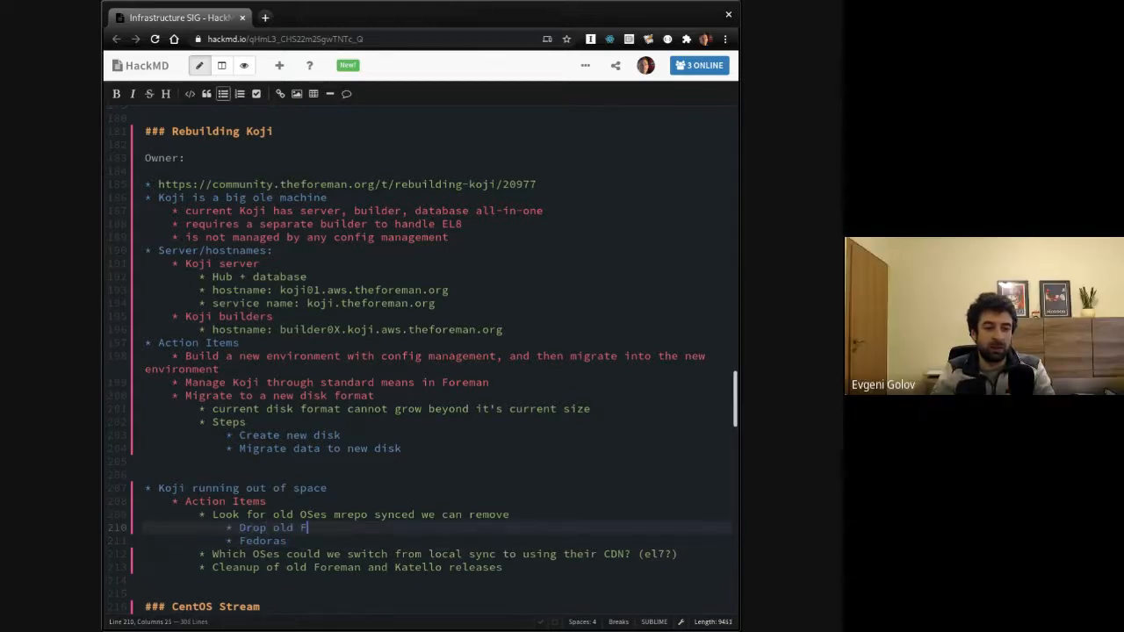
text(edora)
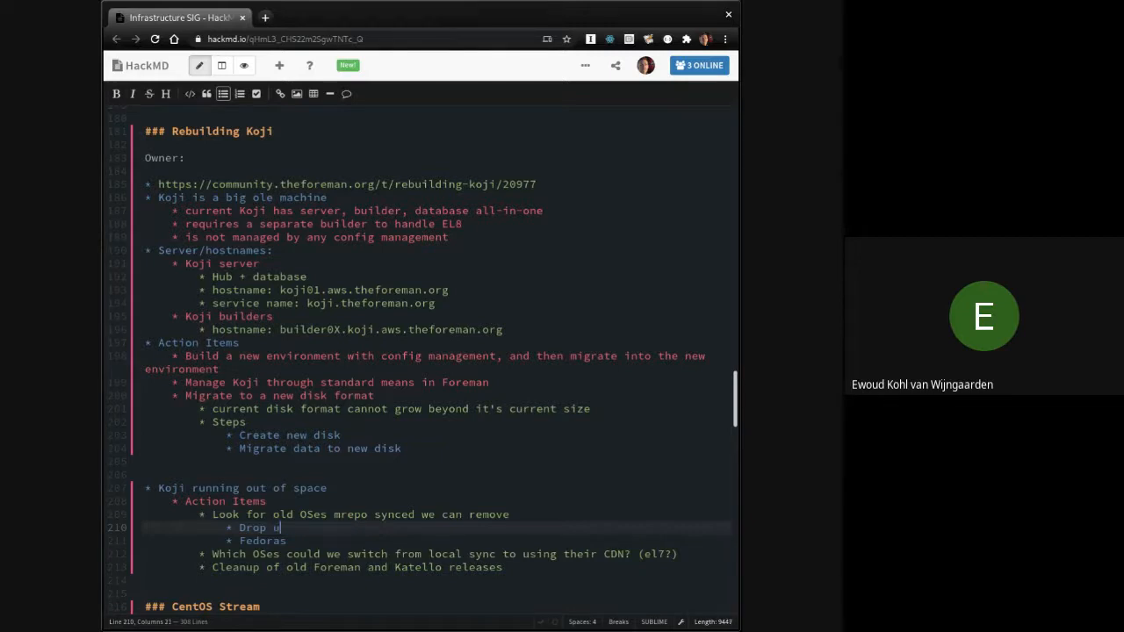
text(nsupported Fedora)
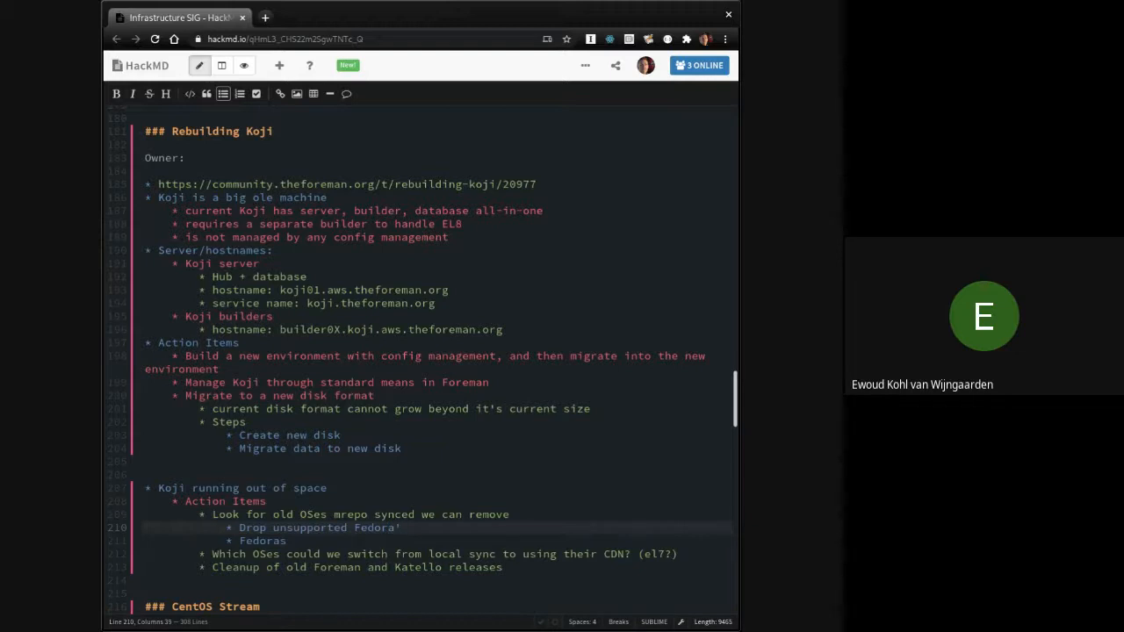
text(sup)
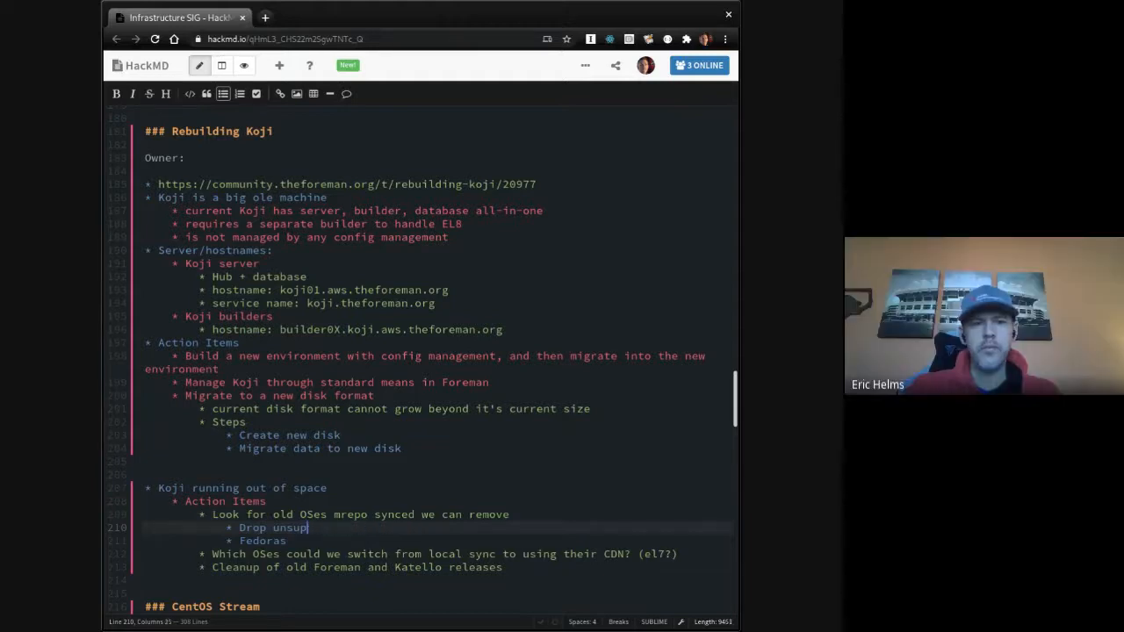
text(Fe)
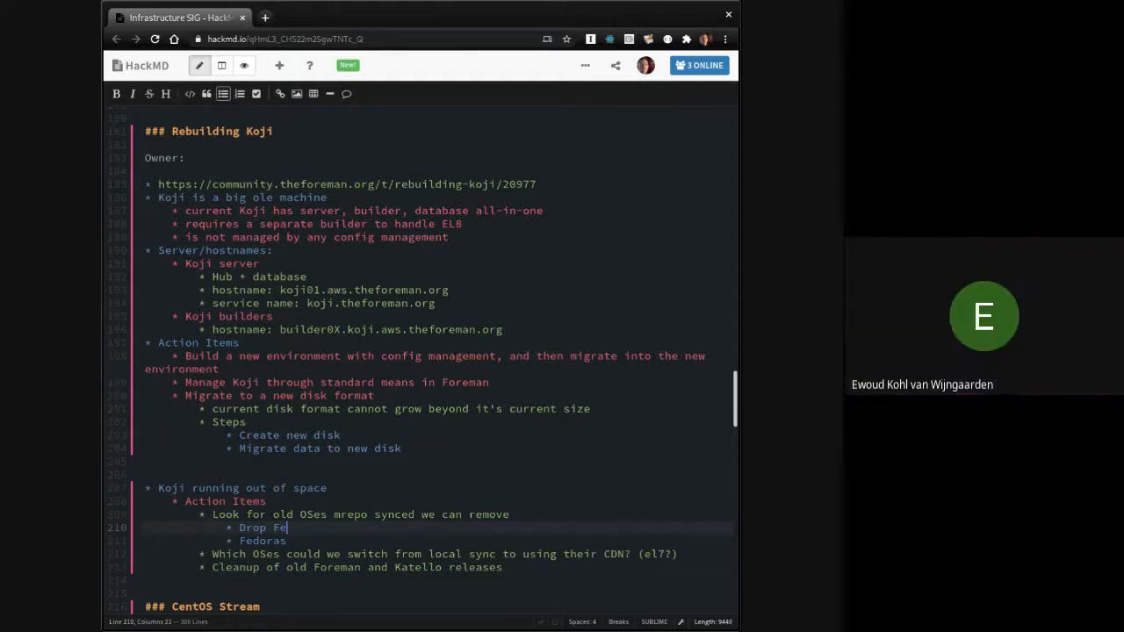
text(dora les)
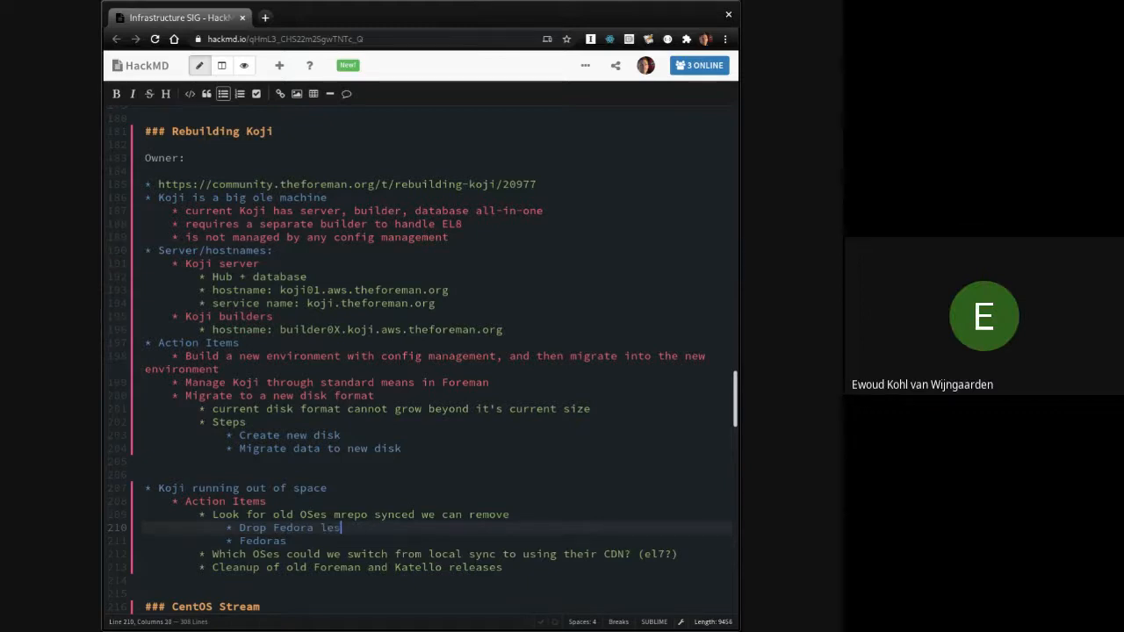
text(s than 29)
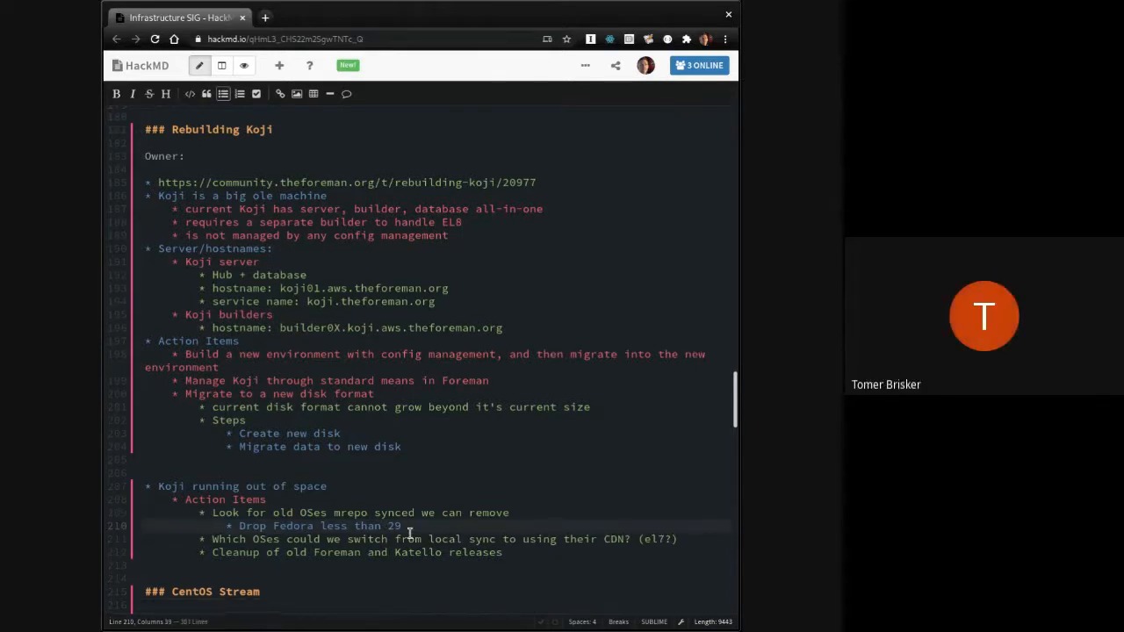
Step: Drop '(el7?)' from the CDN-switch action item and add an EL7 sub-point beside Fedora
scroll(down, 3)
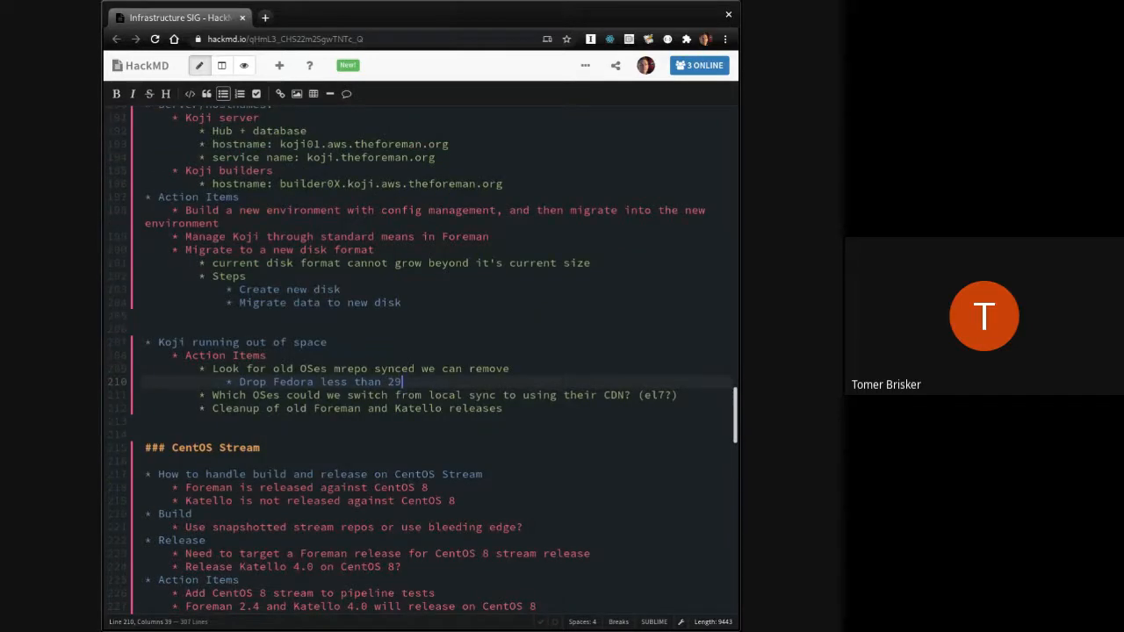
mouse_move(526, 416)
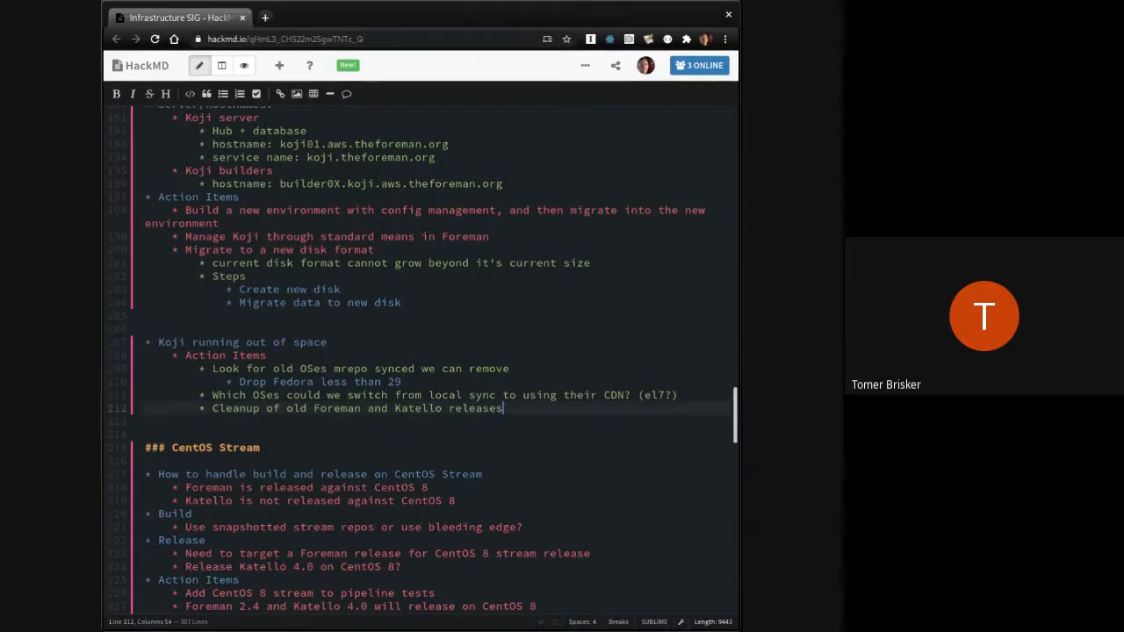
scroll(down, 3)
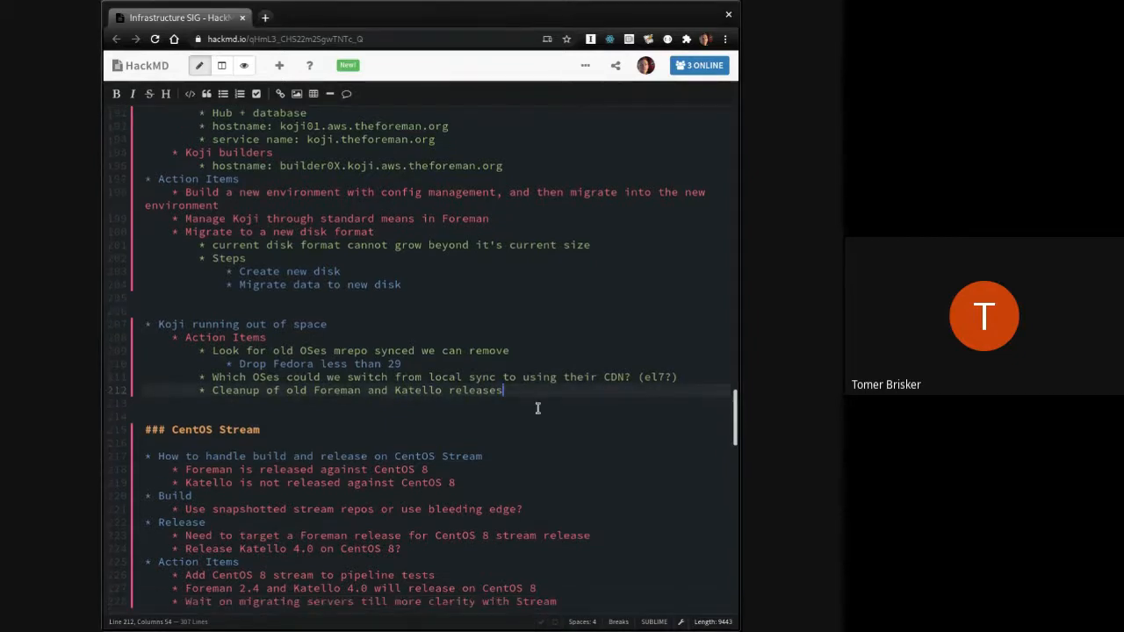
scroll(down, 3)
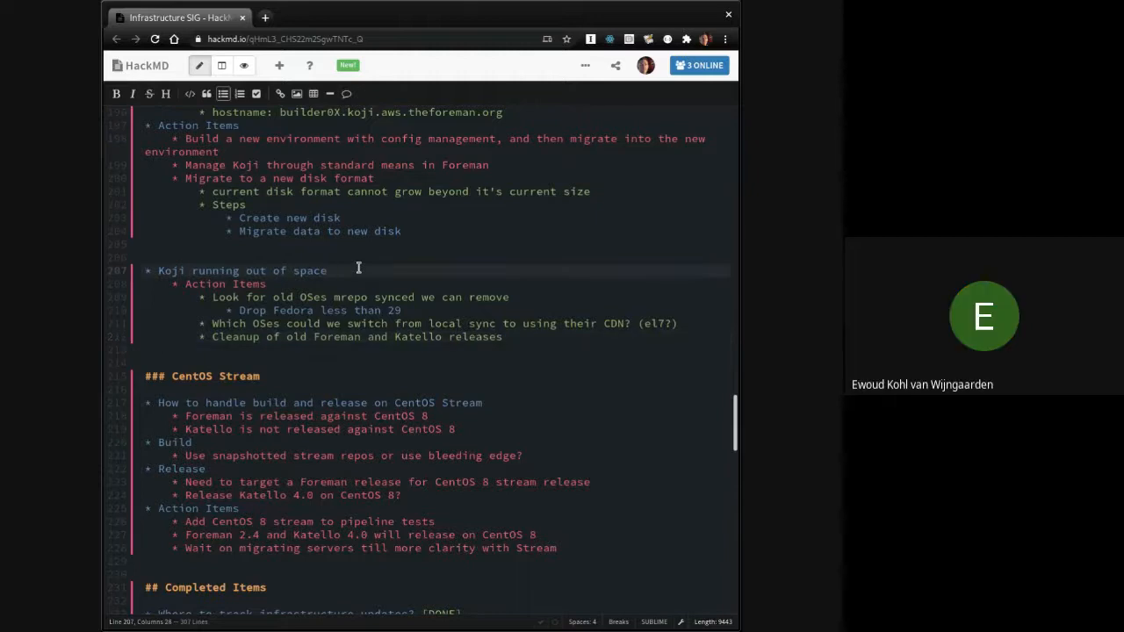
scroll(down, 3)
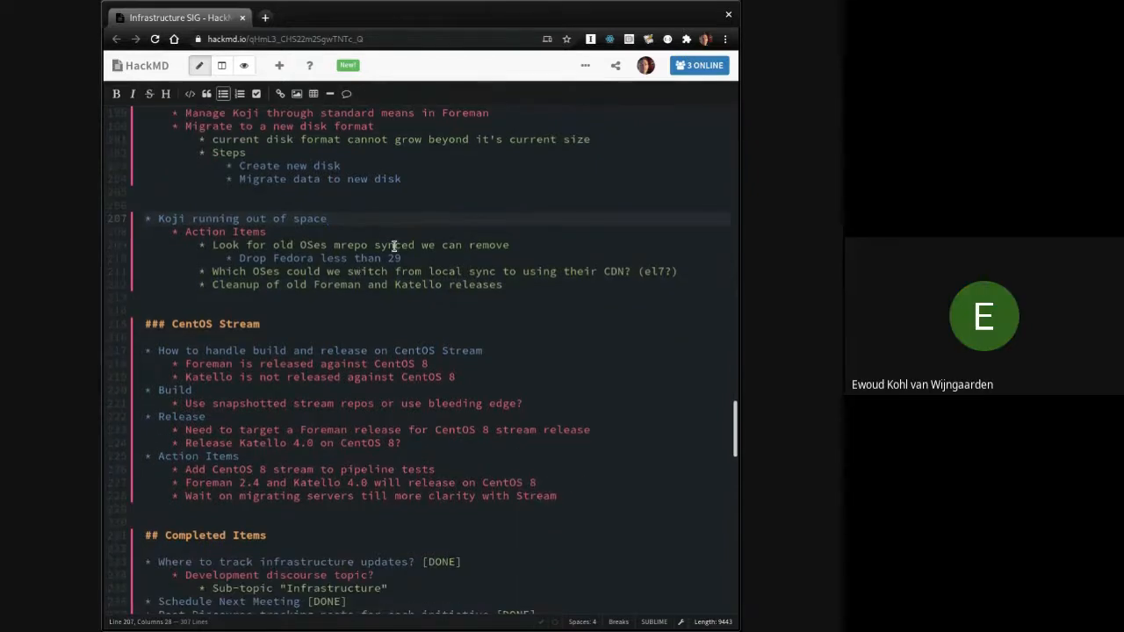
click(678, 271)
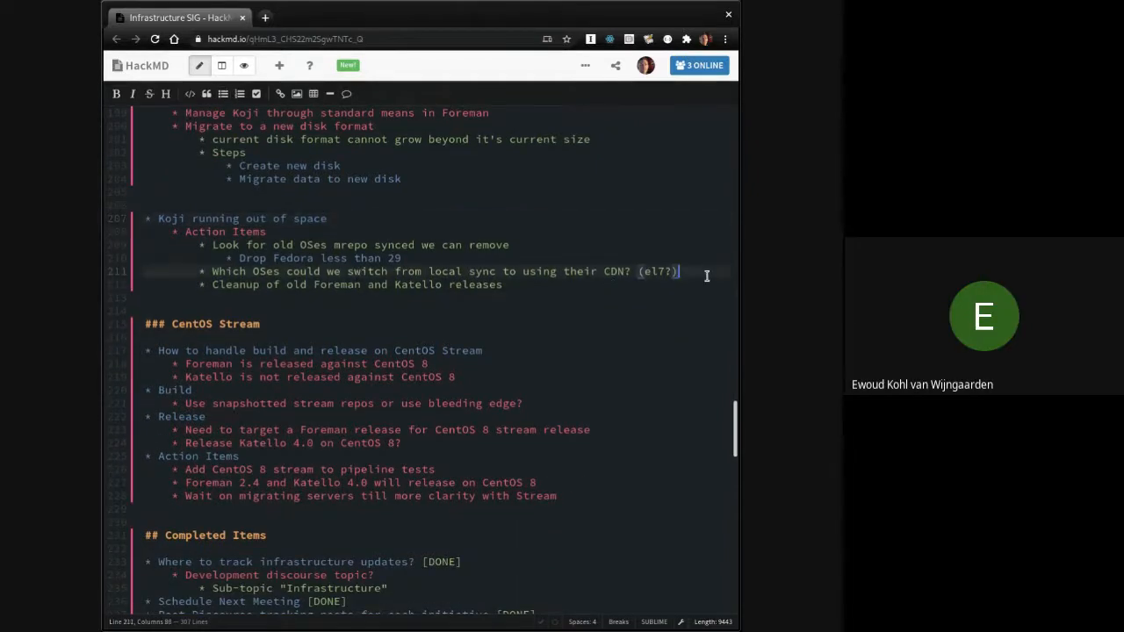
key(BackSpace)
text(* Fedora)
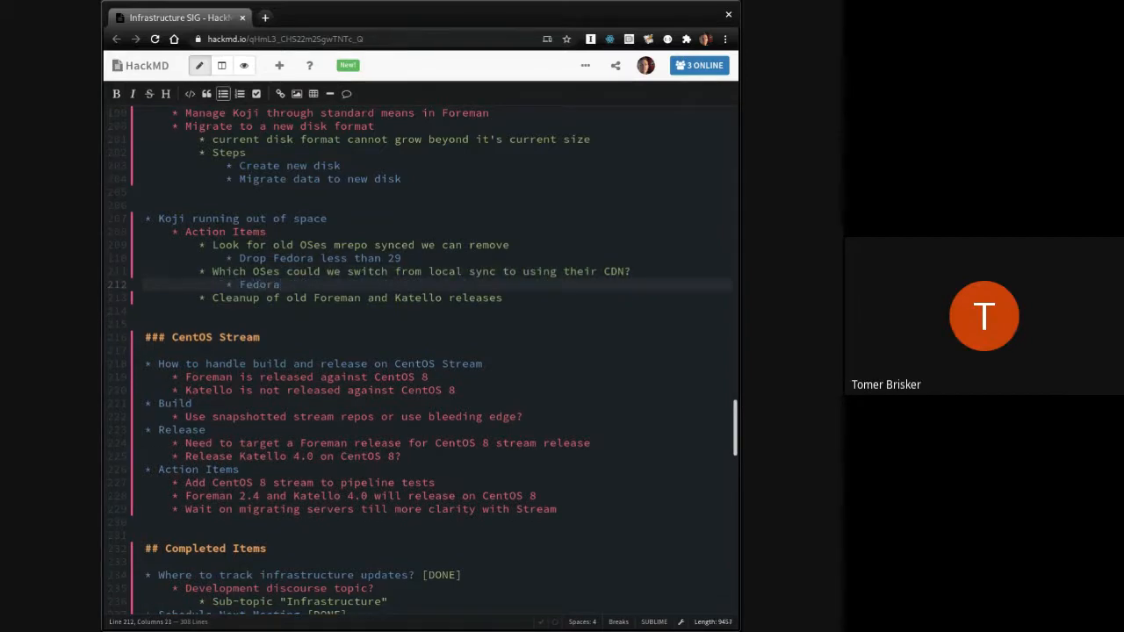
text(EL)
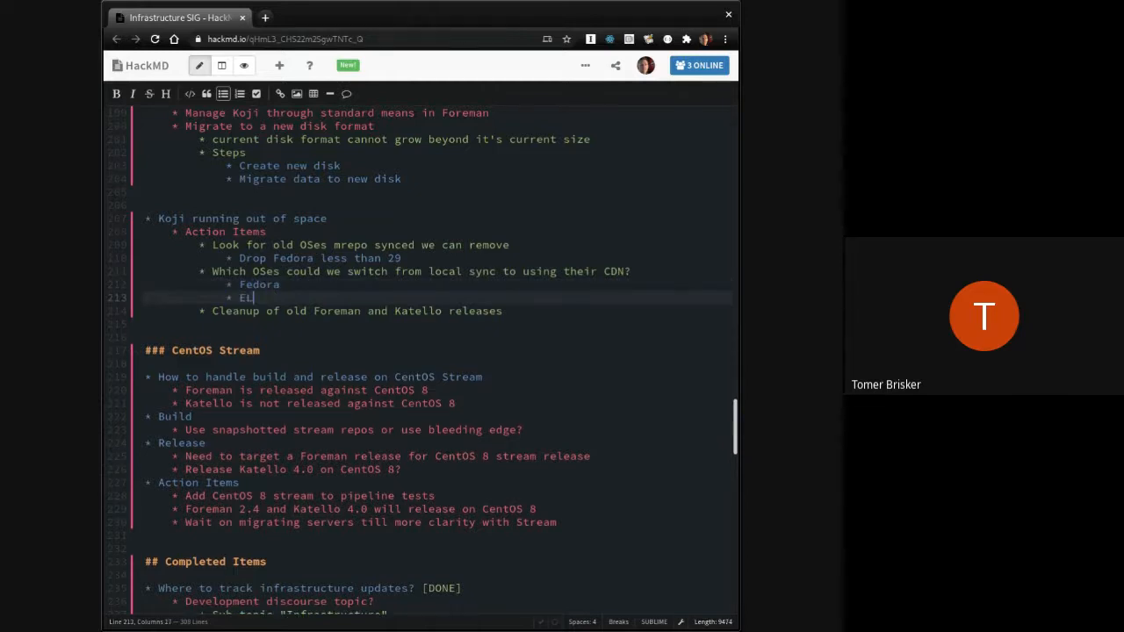
text(7)
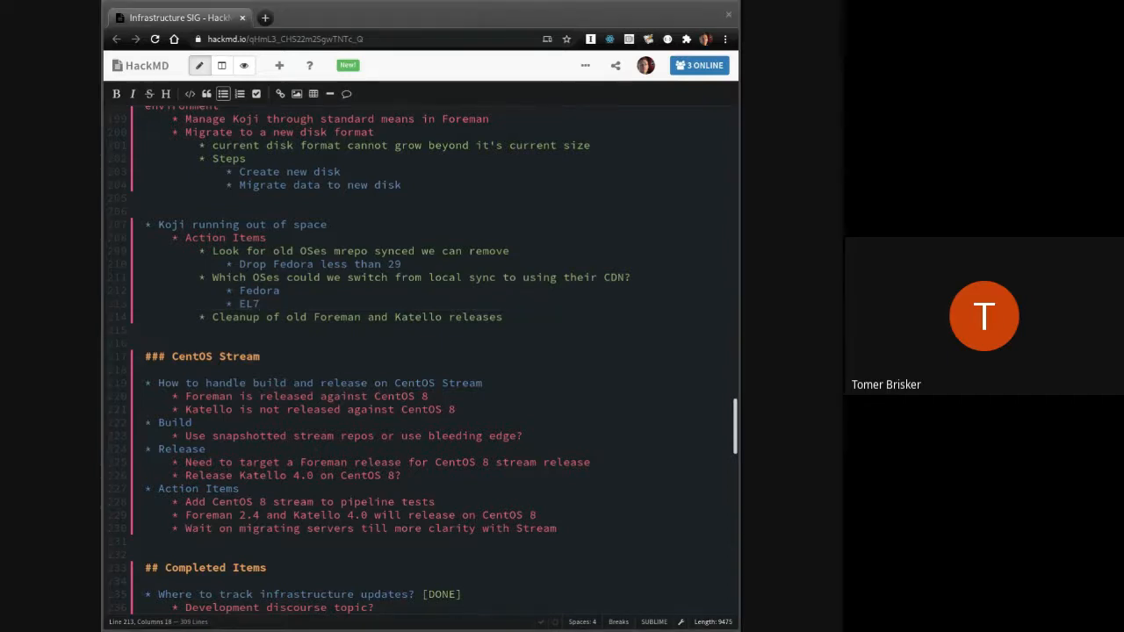
click(260, 303)
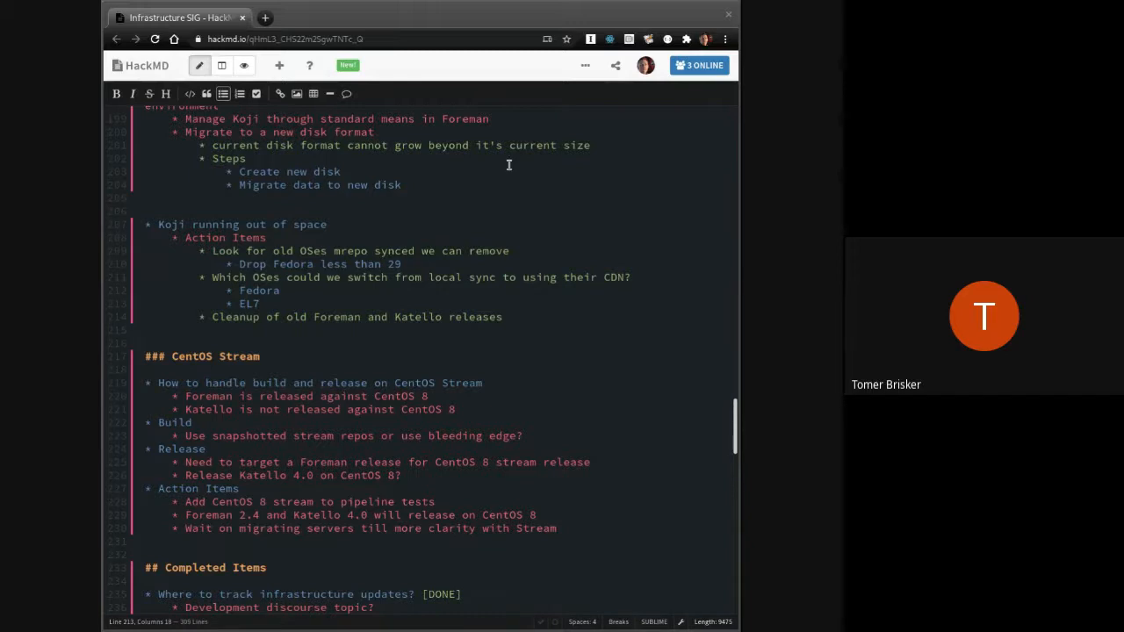
Step: Insert a blank line between the CentOS Stream section and the Completed Items heading
scroll(down, 3)
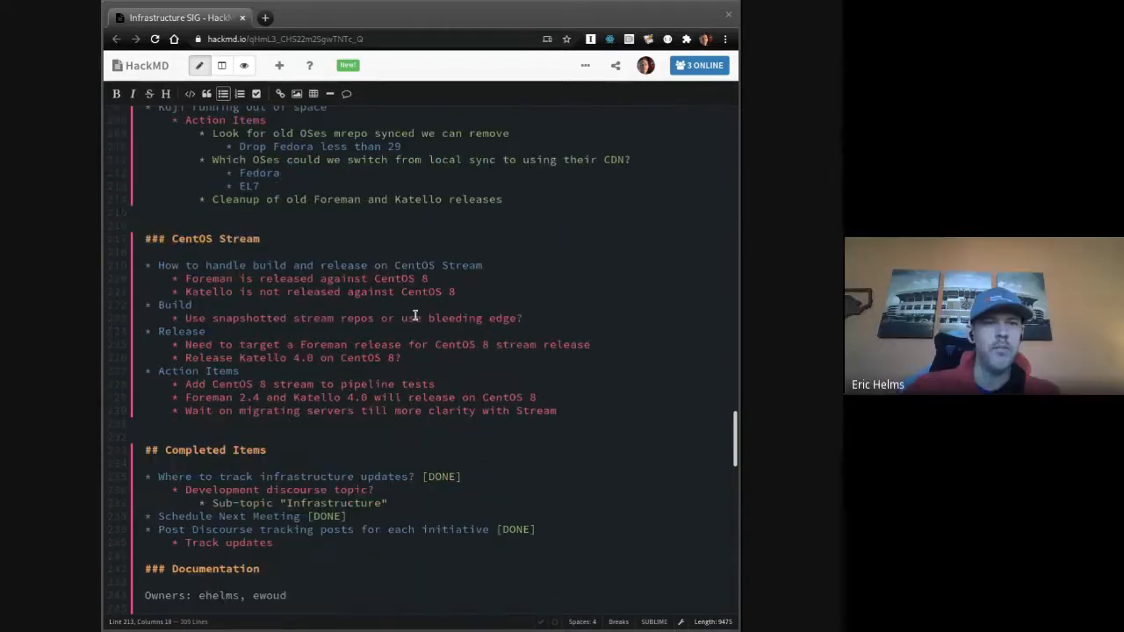
scroll(down, 3)
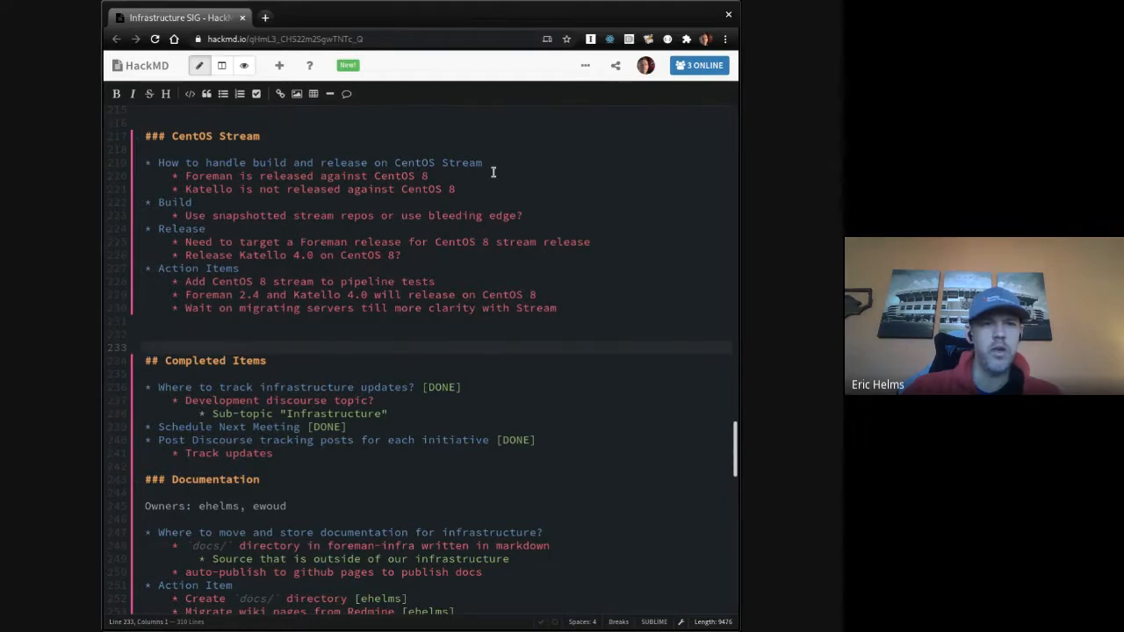
click(483, 175)
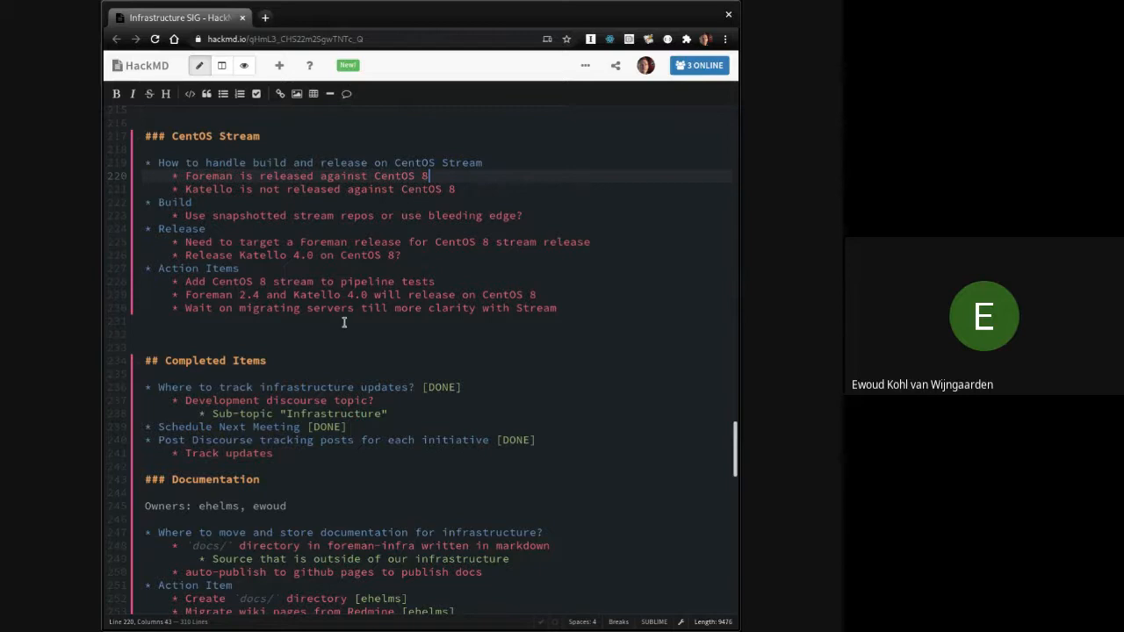
scroll(up, 3)
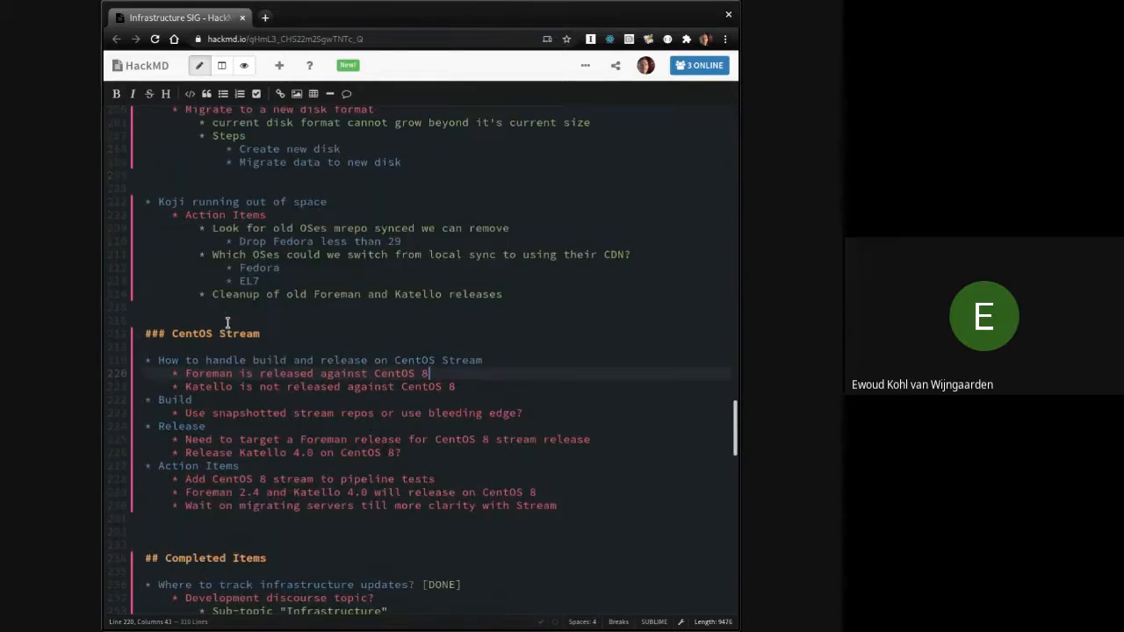
scroll(down, 3)
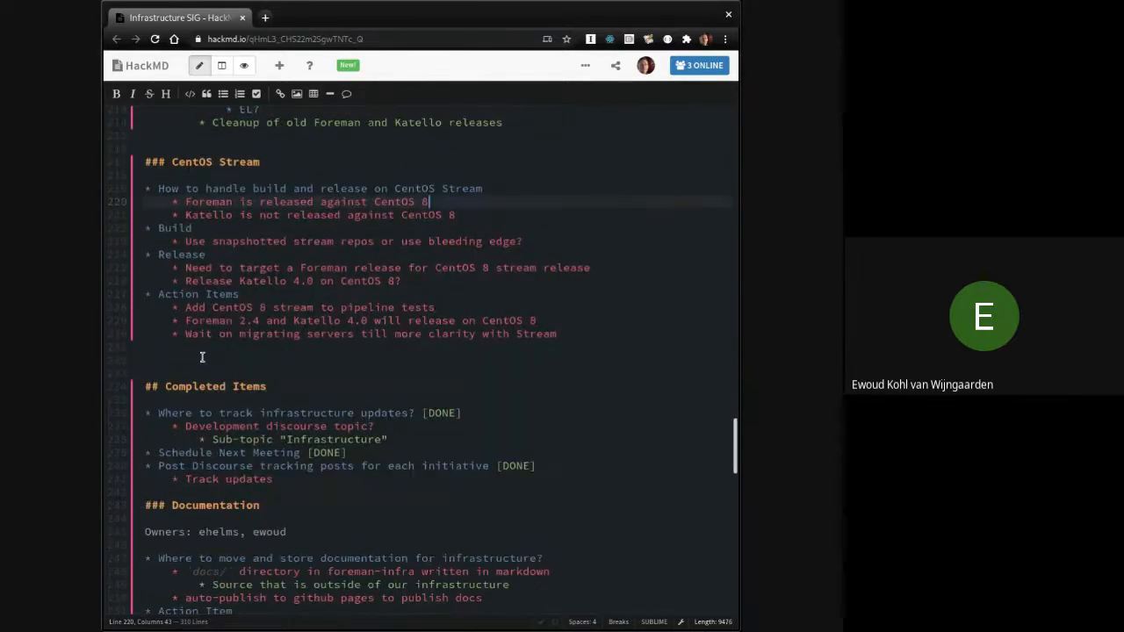
Step: Add a 'Netways Jenkins Node Migration' heading with a bullet to re-create it in their Openstack environment
key(enter)
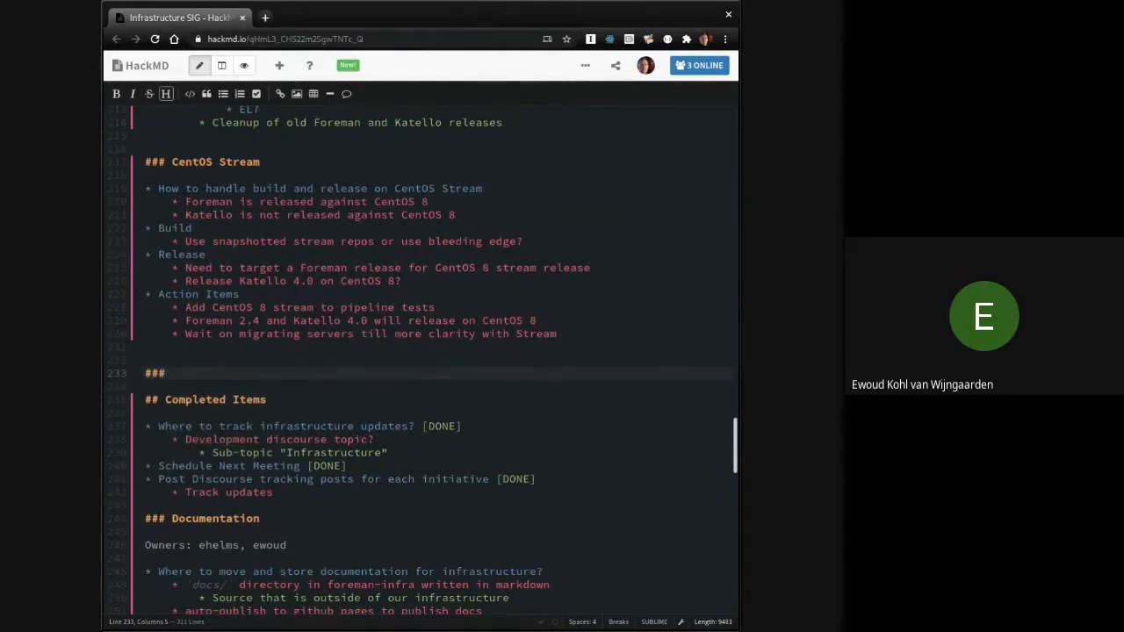
text(Scalew)
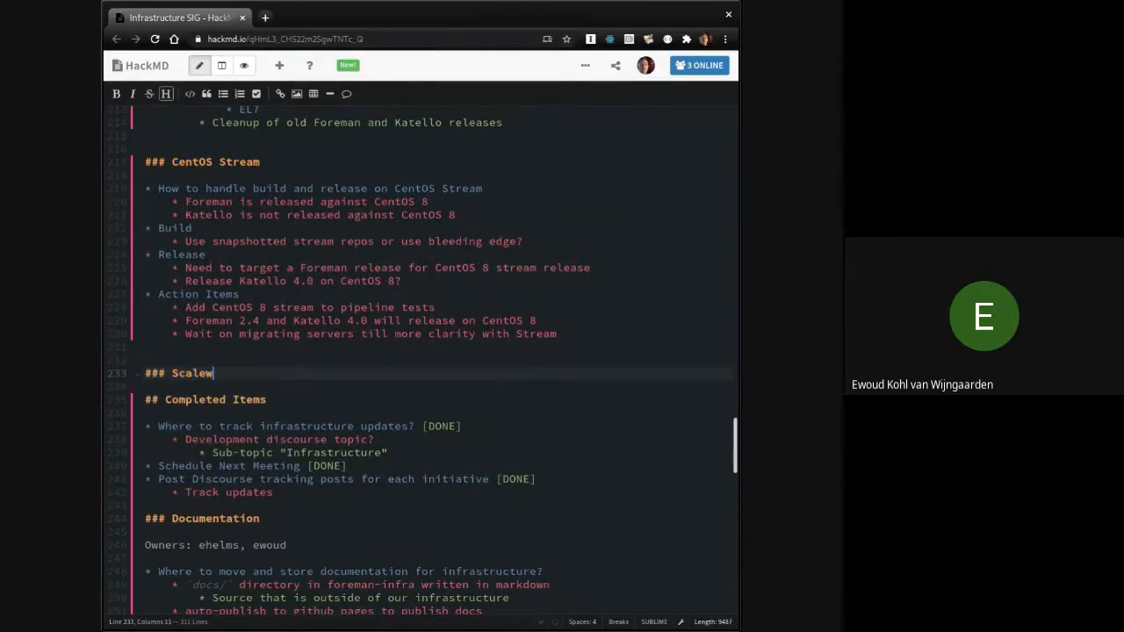
text(ays Jenkins)
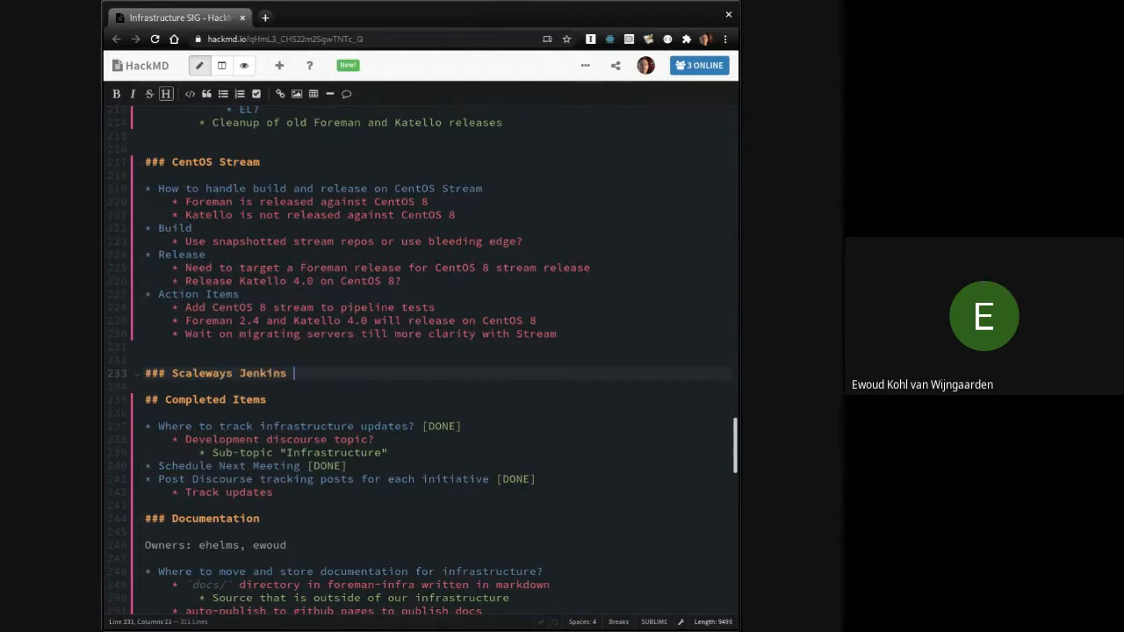
text(Node Migration)
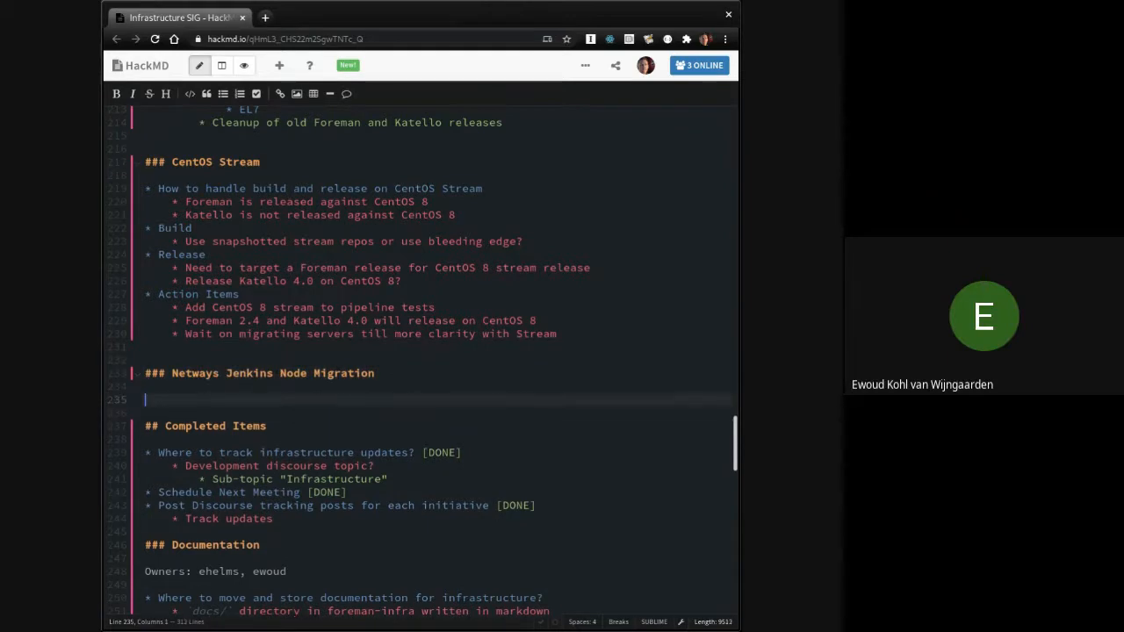
text(*)
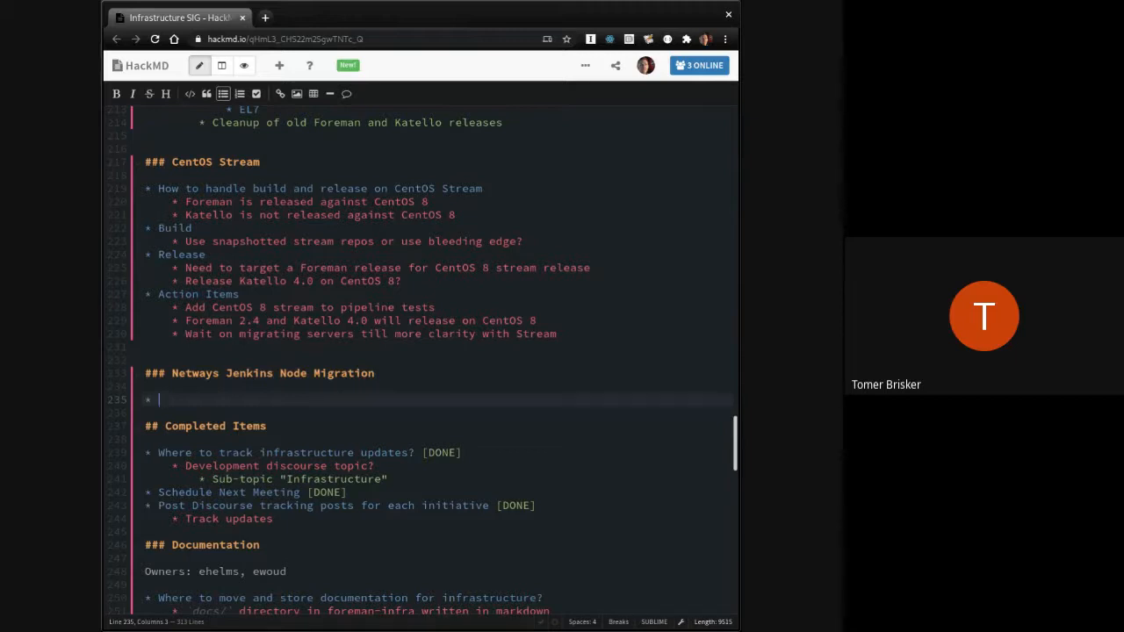
text(Need)
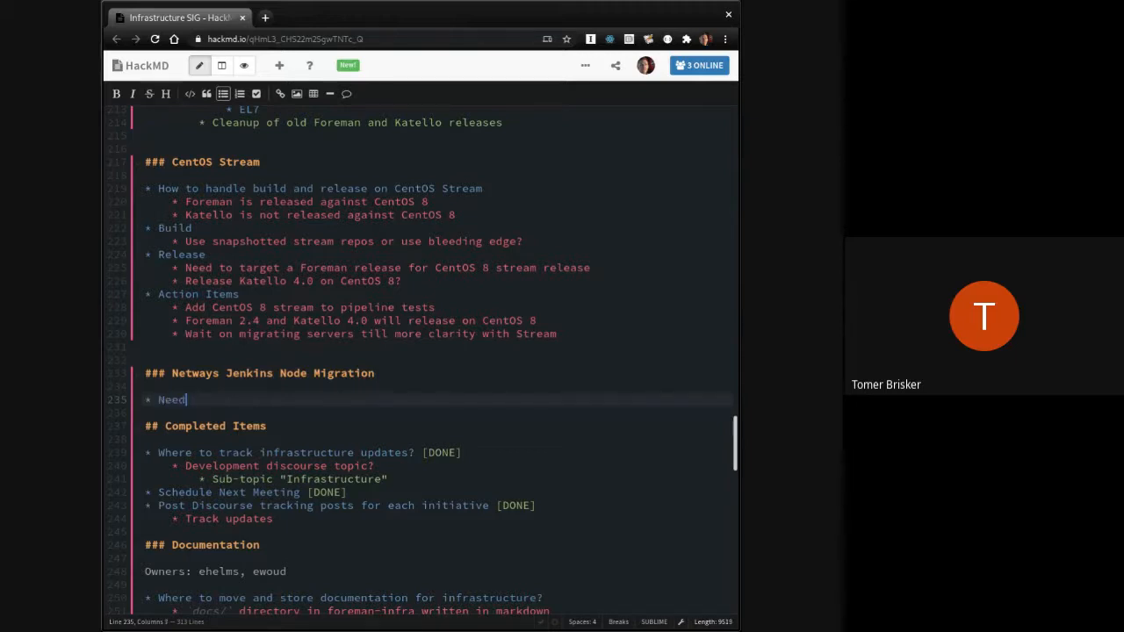
text(to)
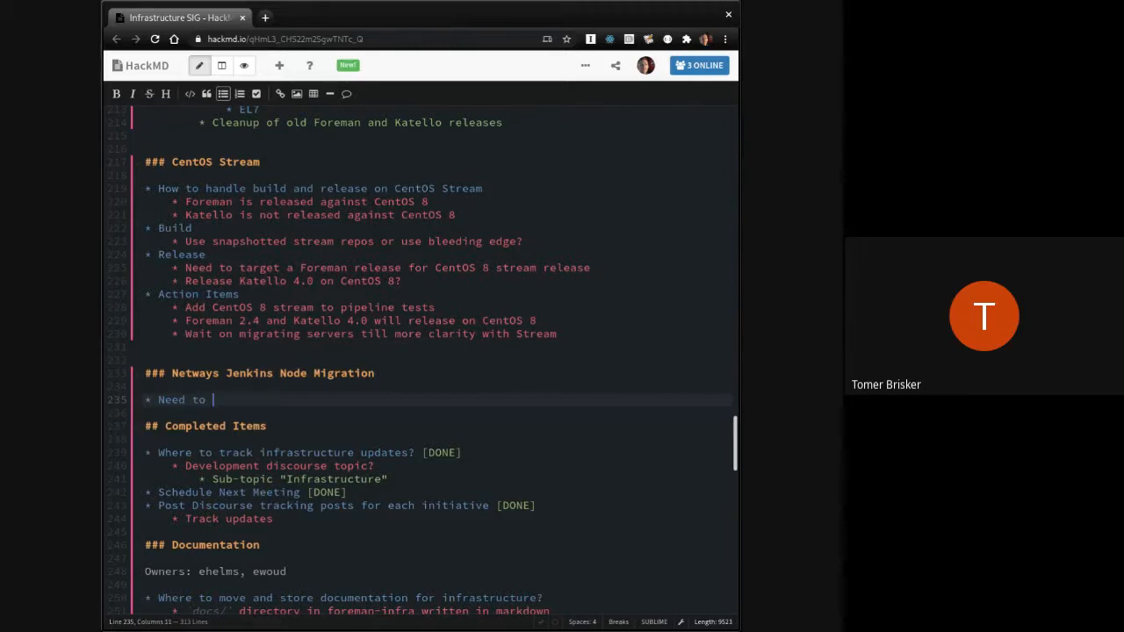
text(re-create Jenkins node)
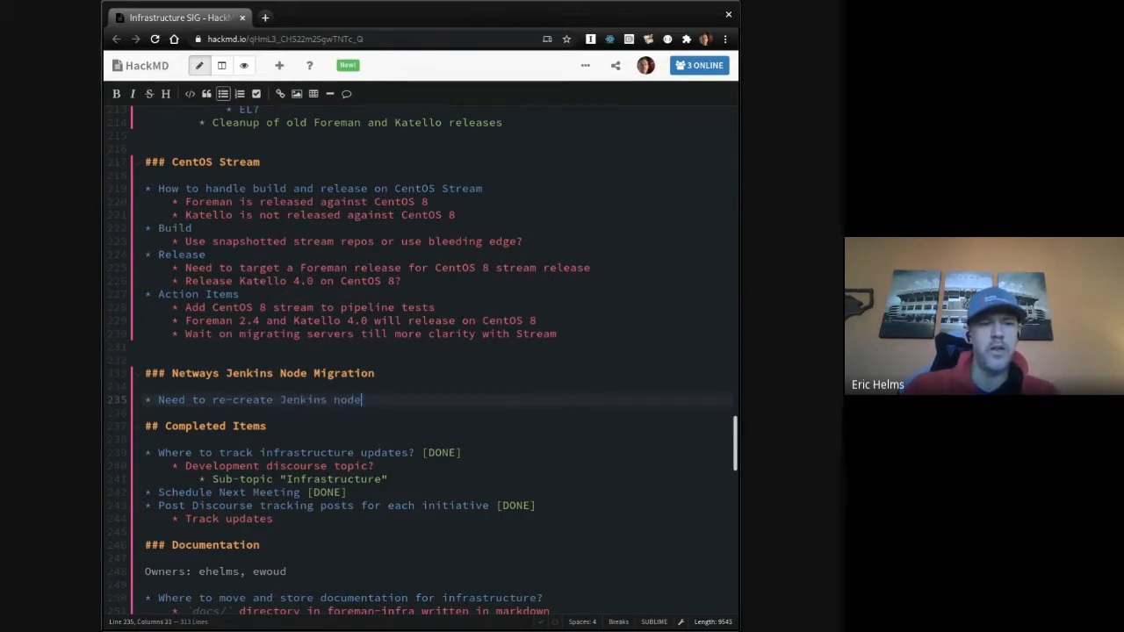
text(in their)
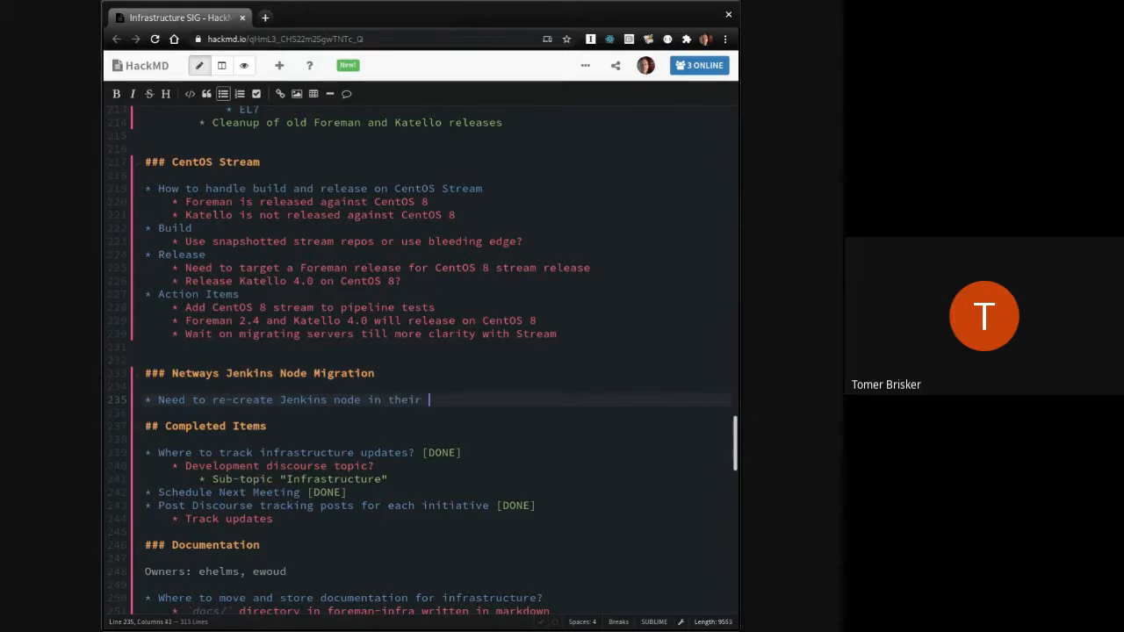
text(Openstack environm)
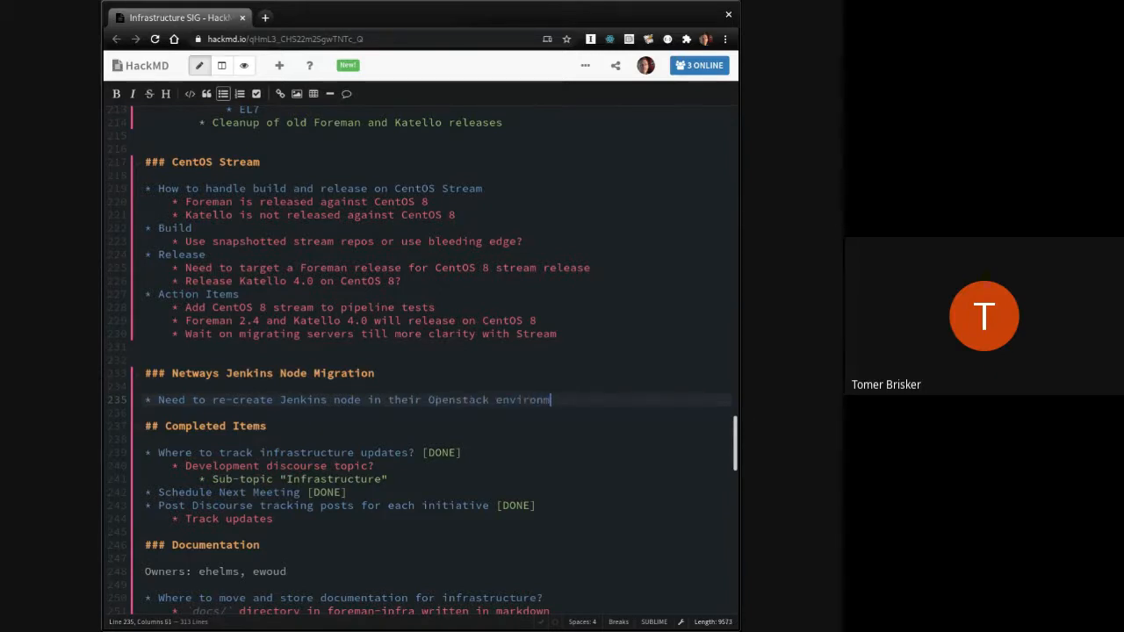
text(ent)
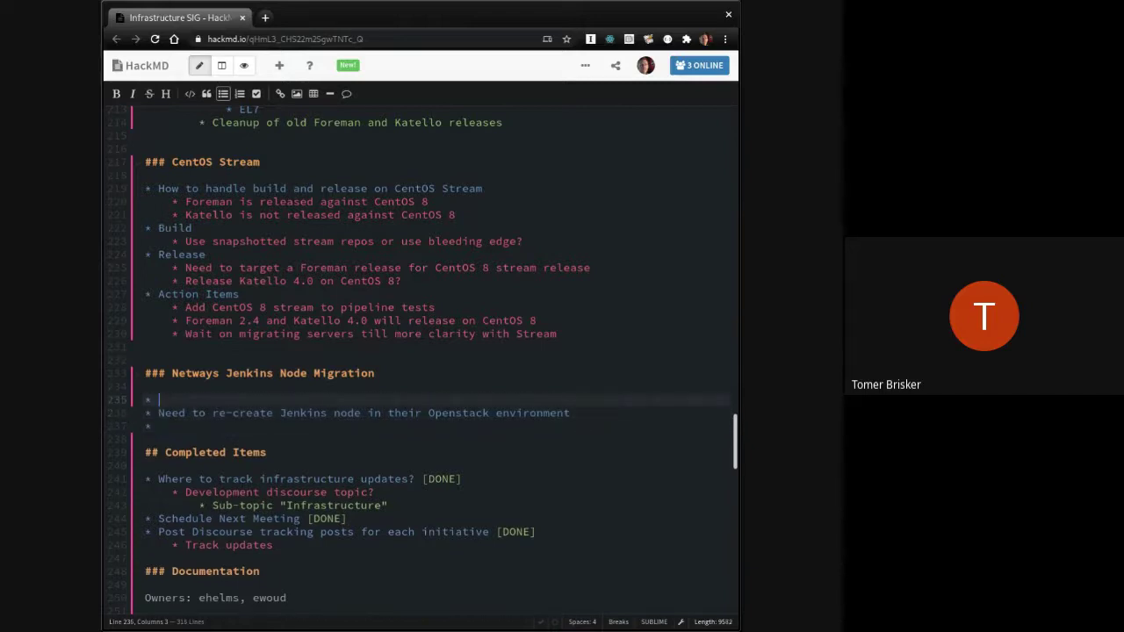
Step: Add Action Items with a sub-item to delete the node on their old infrastructure
text(Action Items)
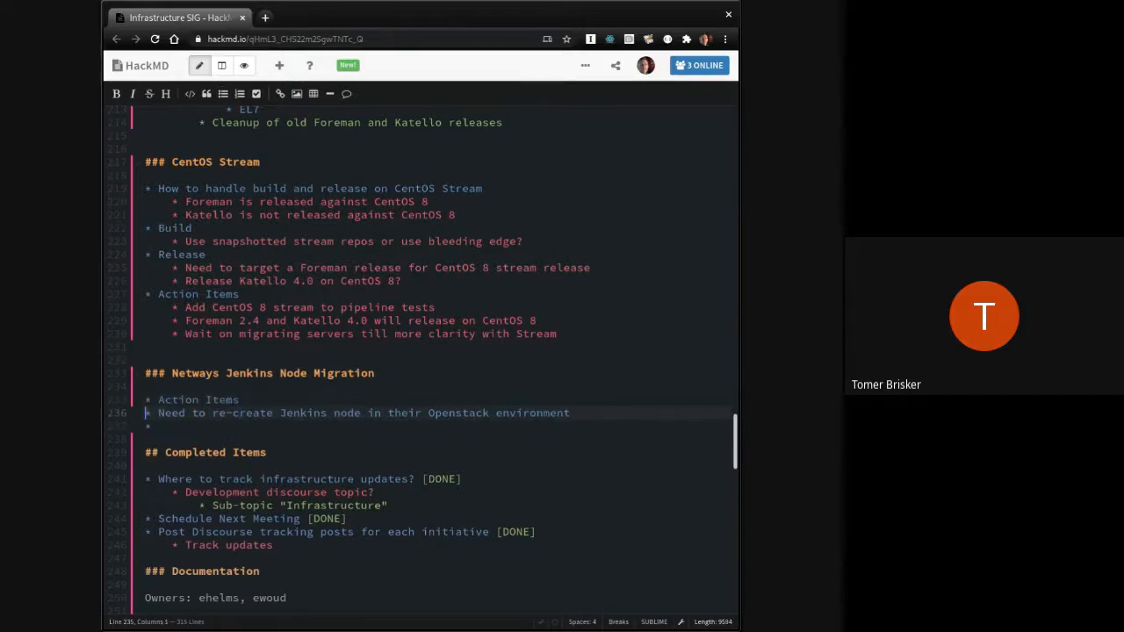
text(Delete old Jenkins)
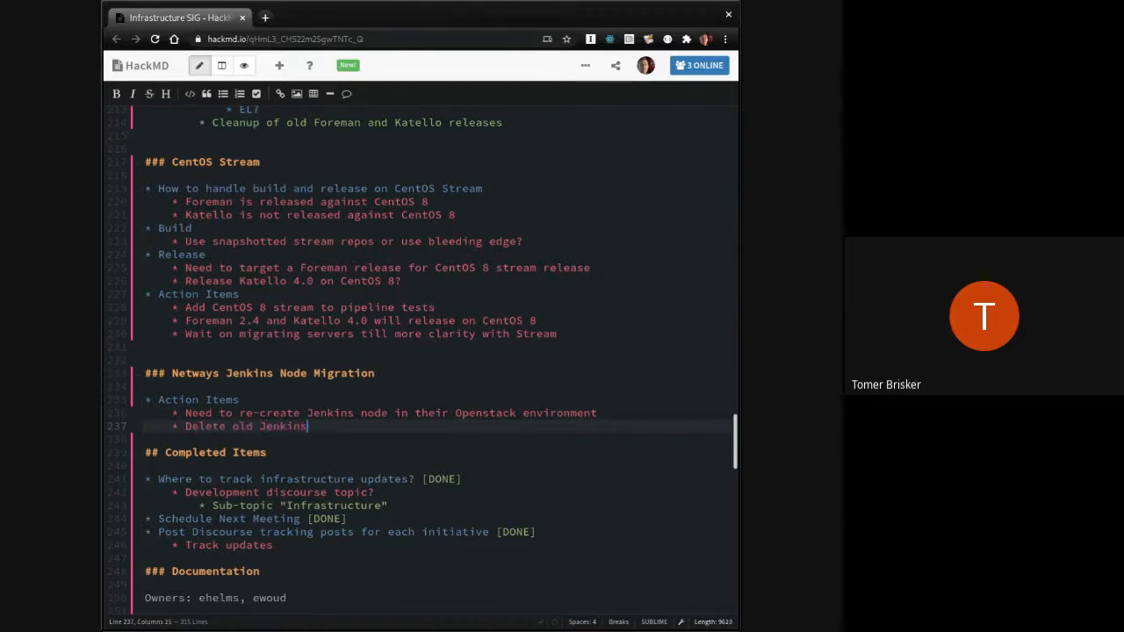
text(node on their old)
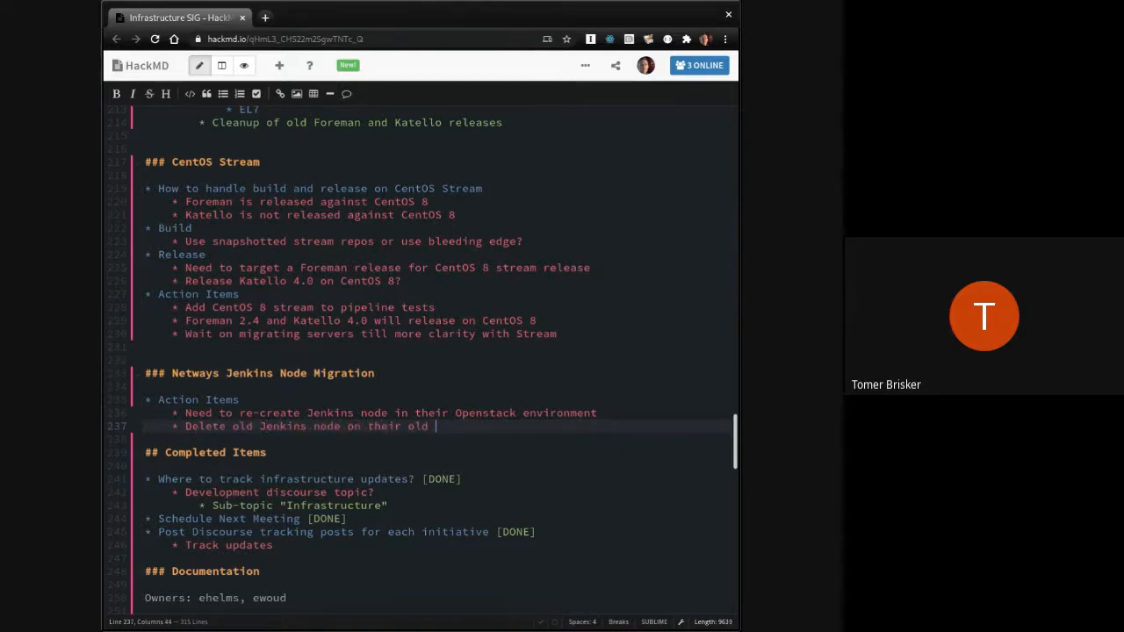
text(infrastructure)
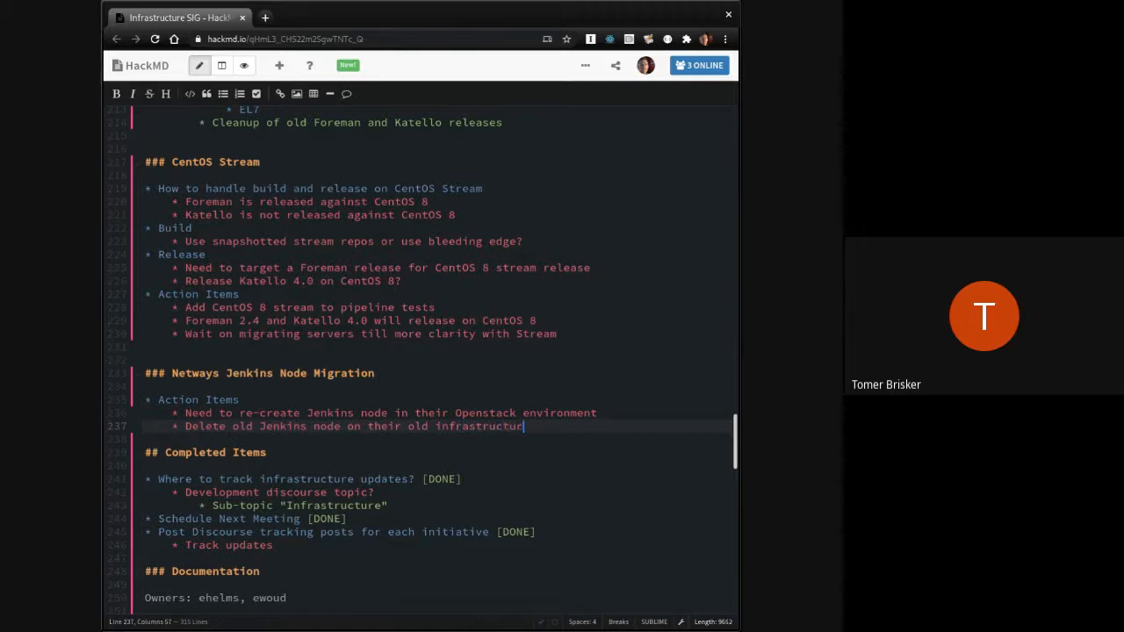
text(e)
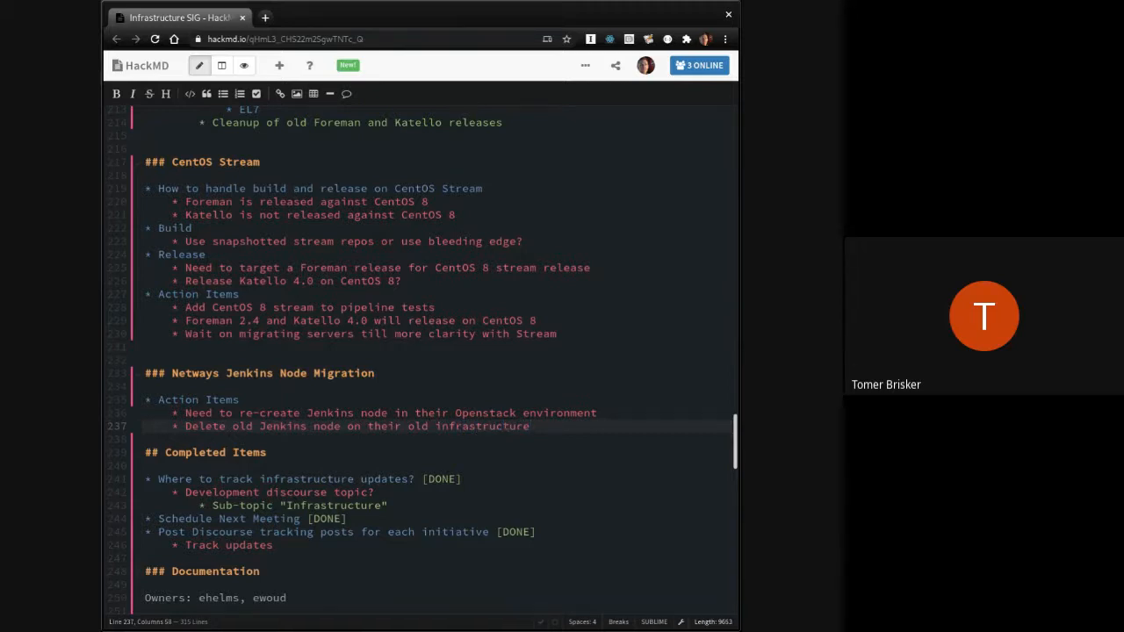
click(530, 413)
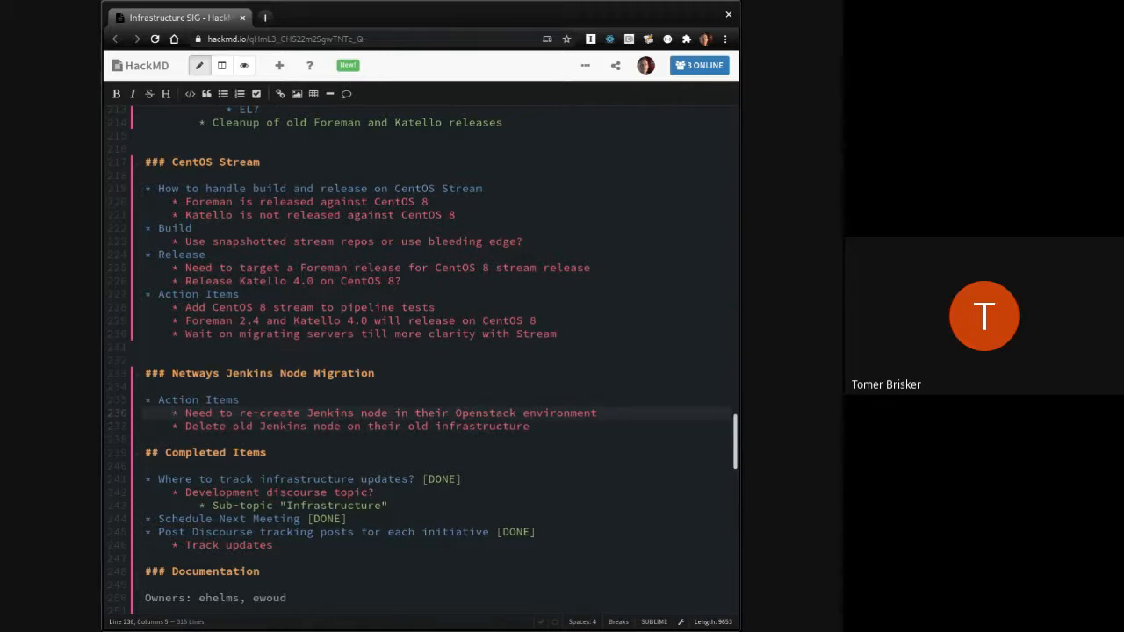
Step: Scroll back to the Netways Jenkins Node Migration heading above its Action Items
scroll(up, 3)
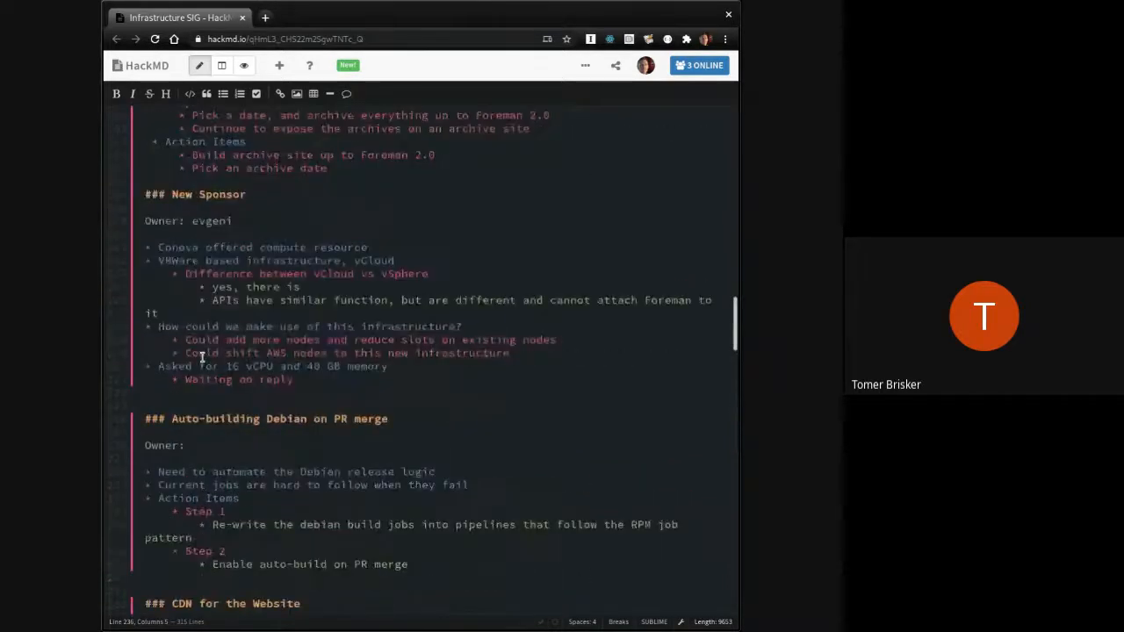
scroll(down, 3)
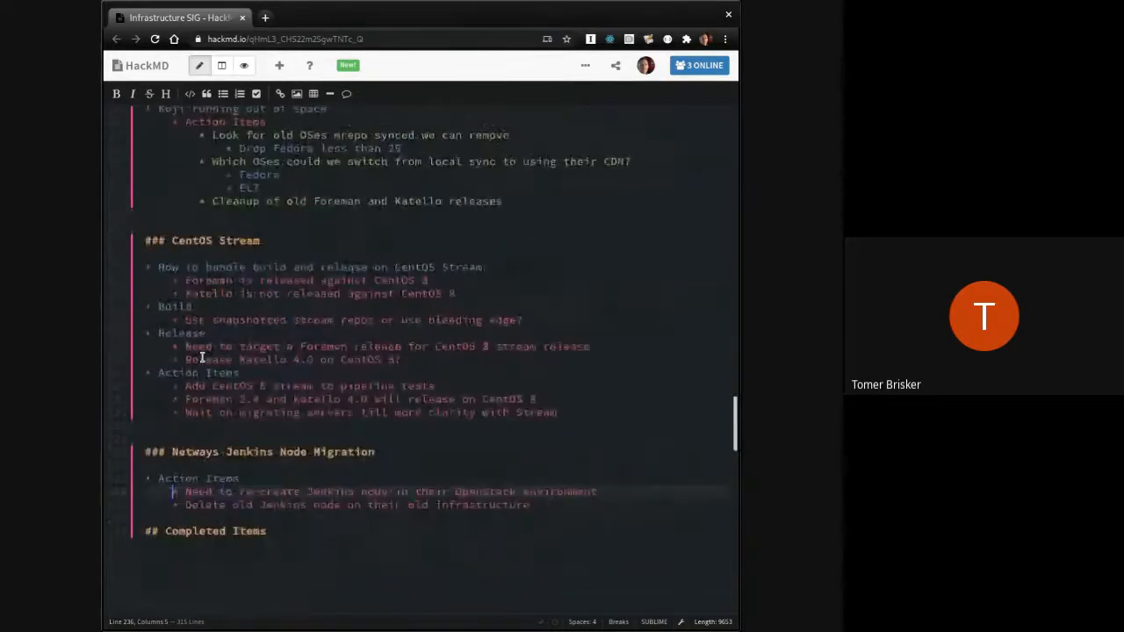
scroll(down, 3)
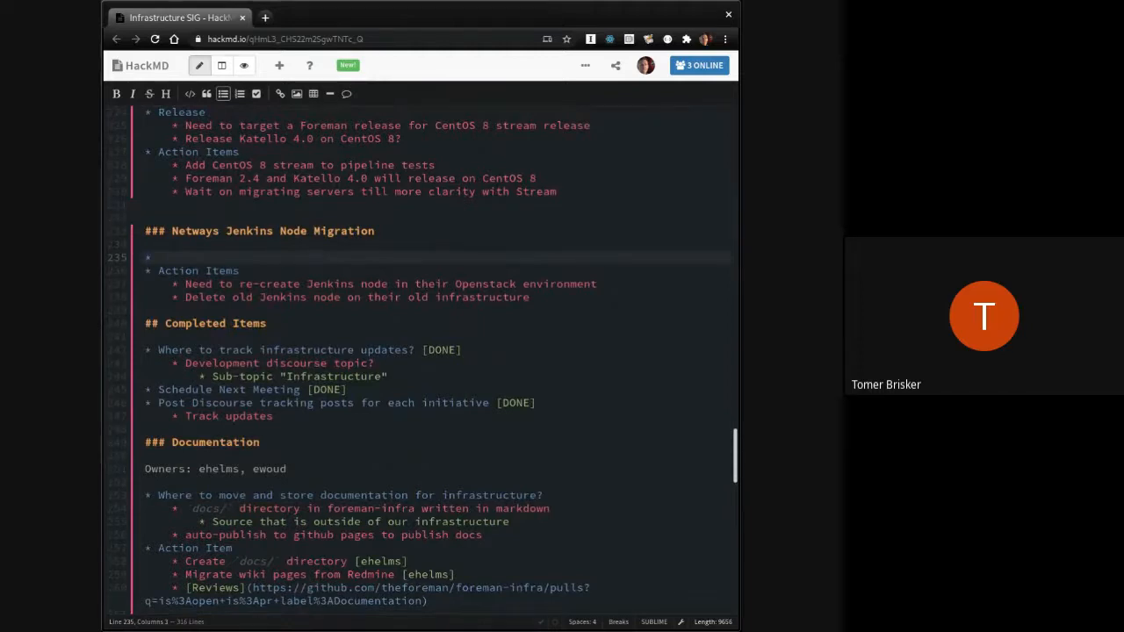
Step: Enter 'Hostname: node01.jenkins.netways.theforeman.org' in the Netways Jenkins Node Migration section
text(Hostname:)
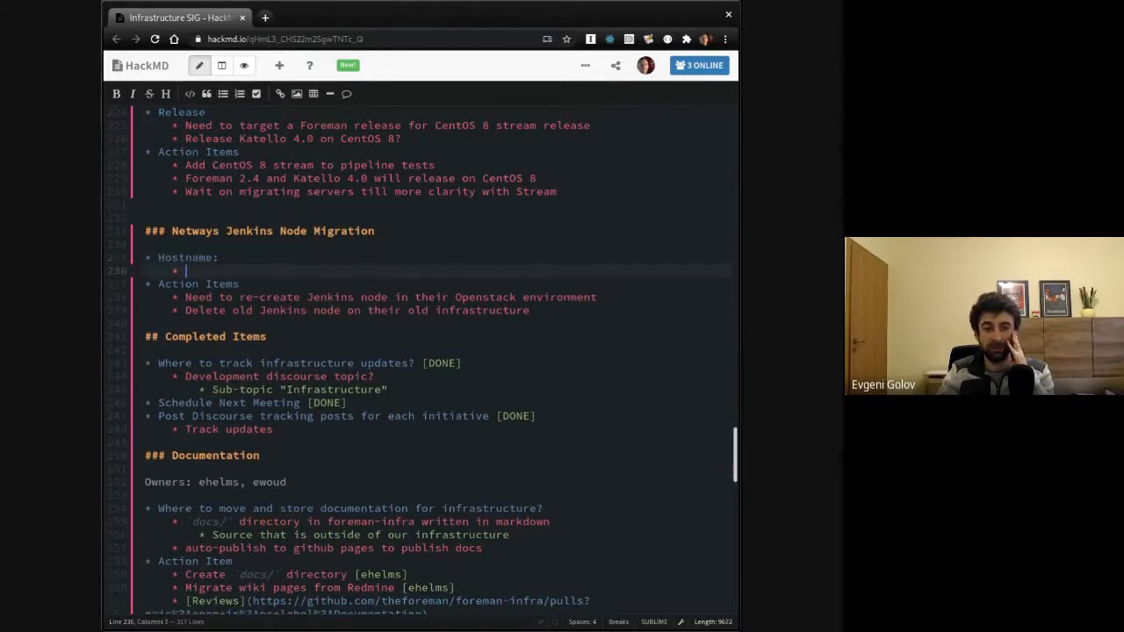
text(open)
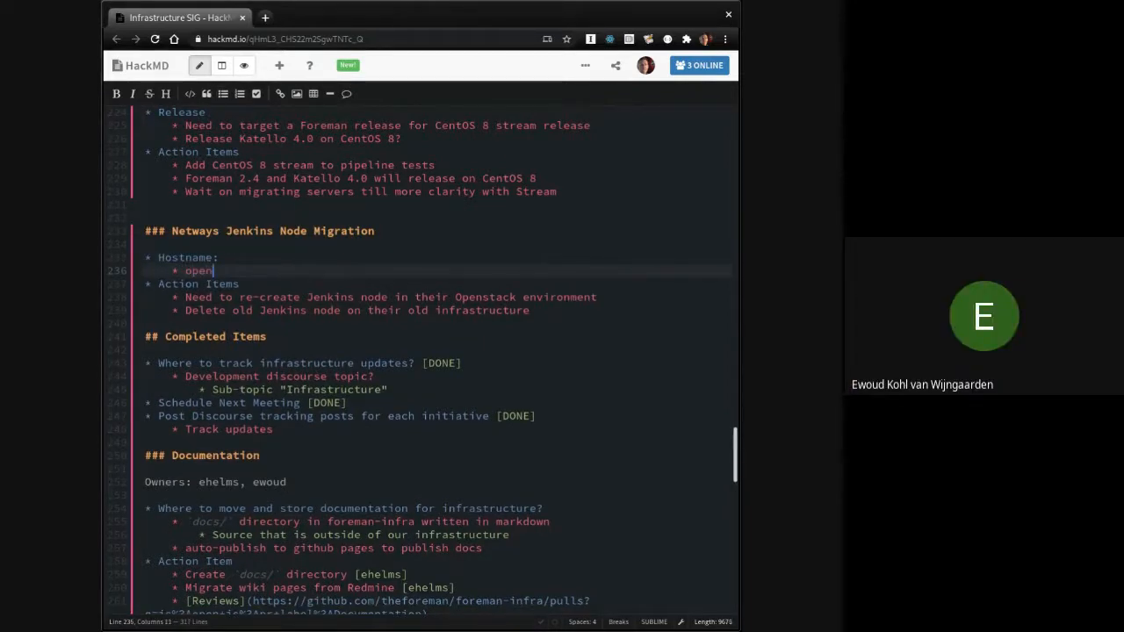
key(Backspace)
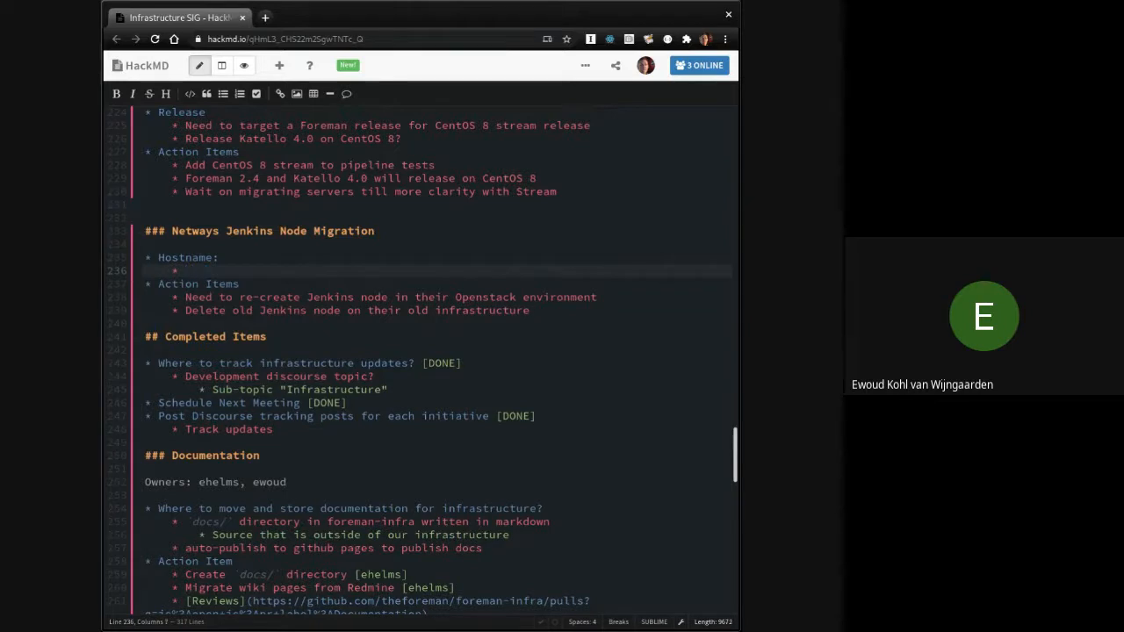
text(node0)
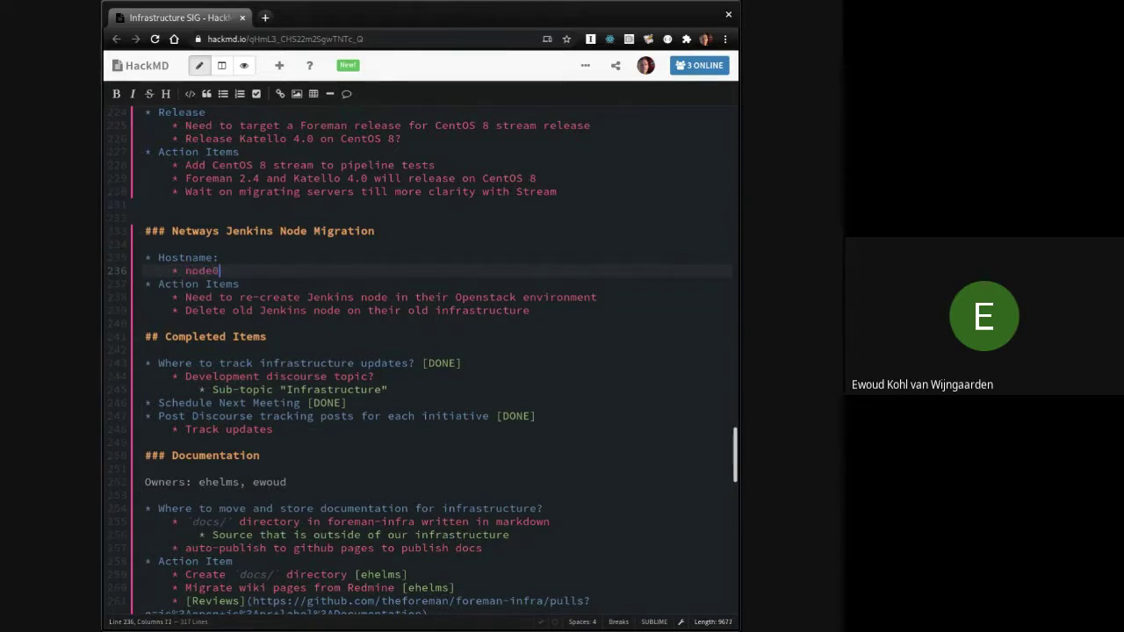
text(1.jenkins)
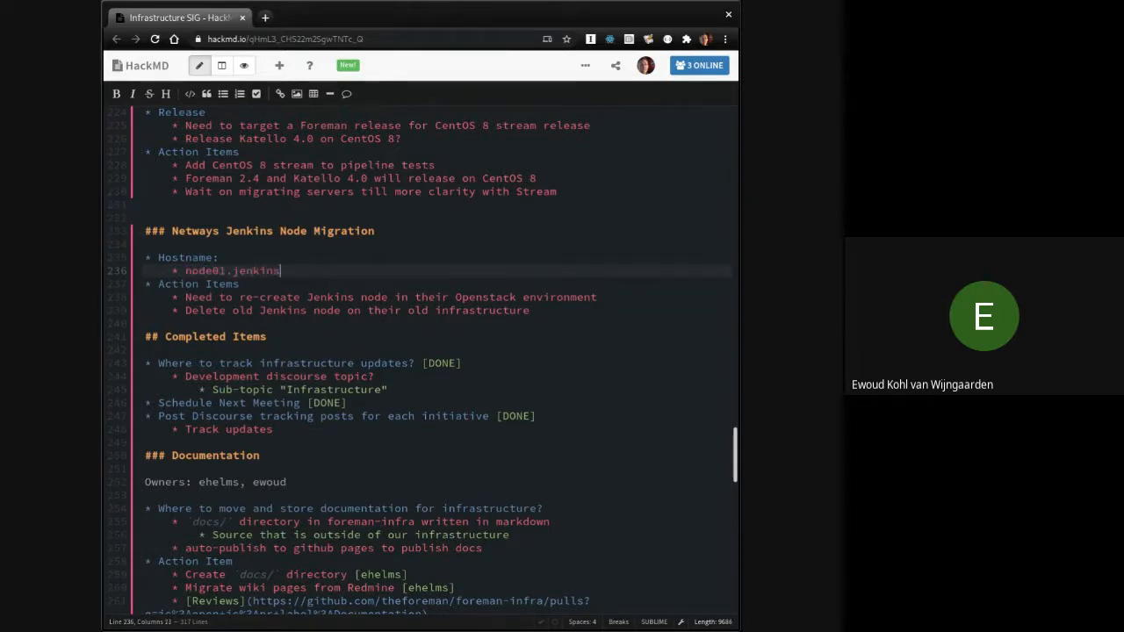
text(.)
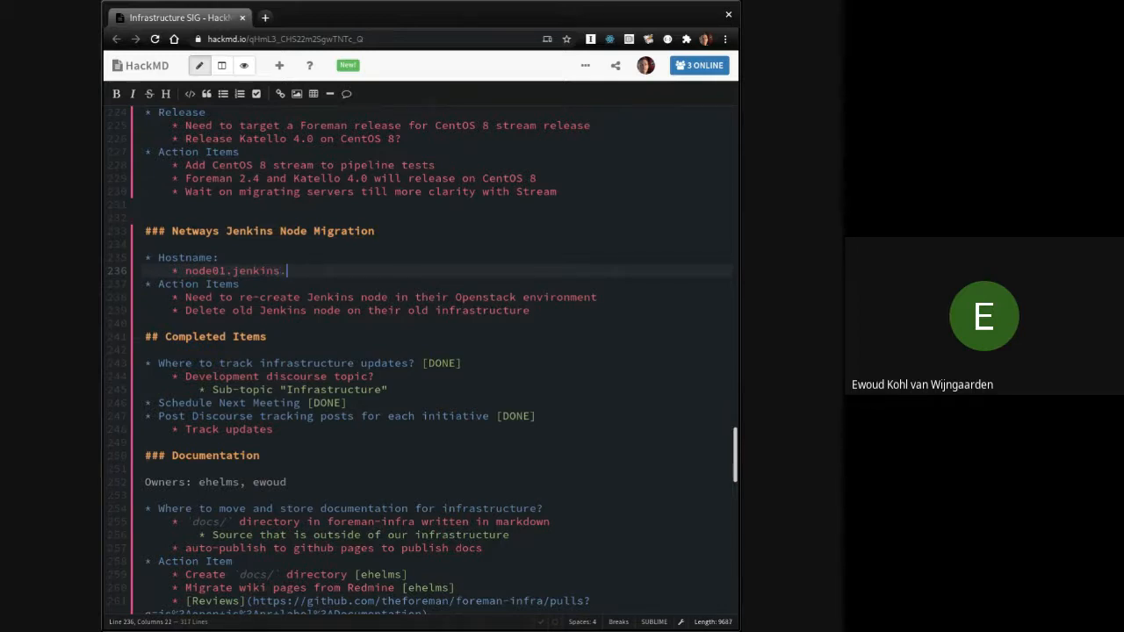
text(netways.theforeman.org)
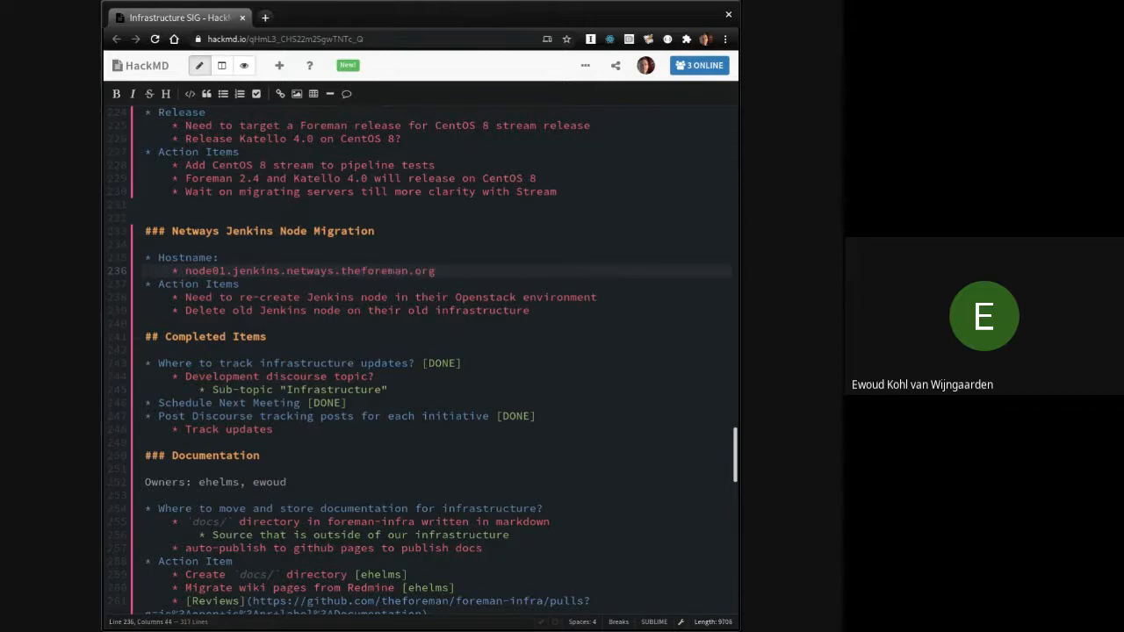
click(437, 271)
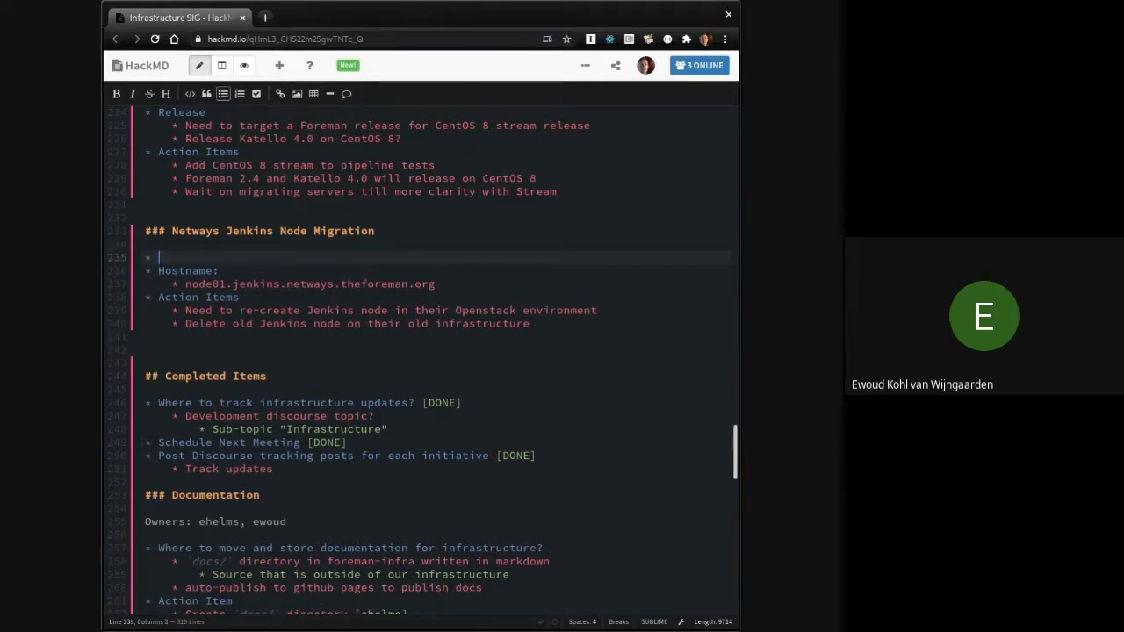
Step: Type the bullet 'Current node will be decommissioned ~couple of weeks' in the Netways section
text(Current node will)
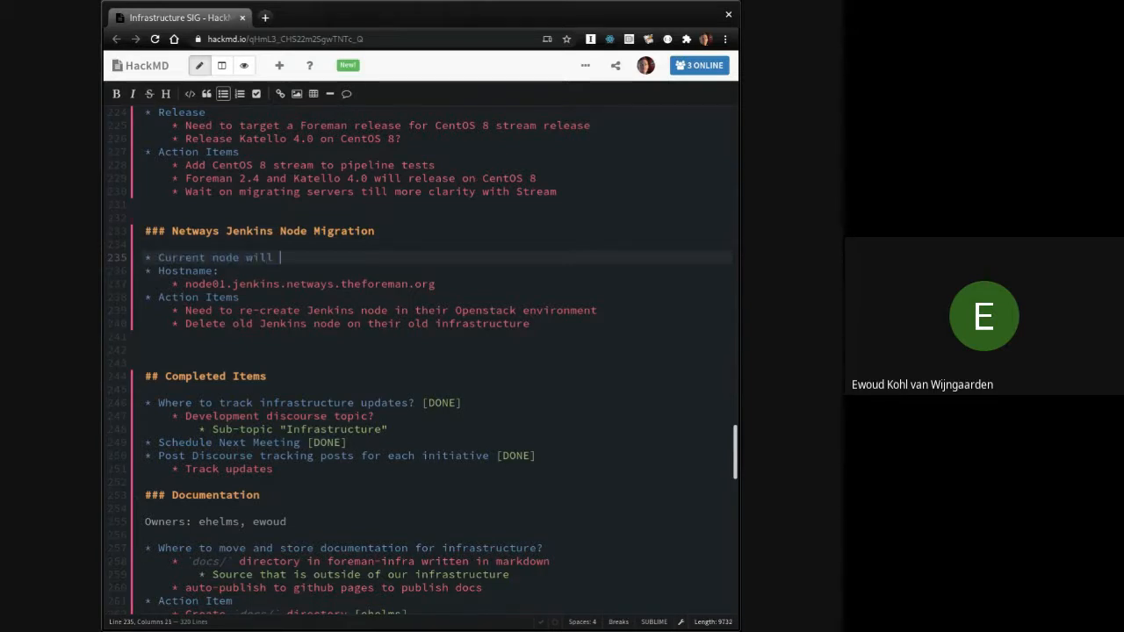
text(be decomi)
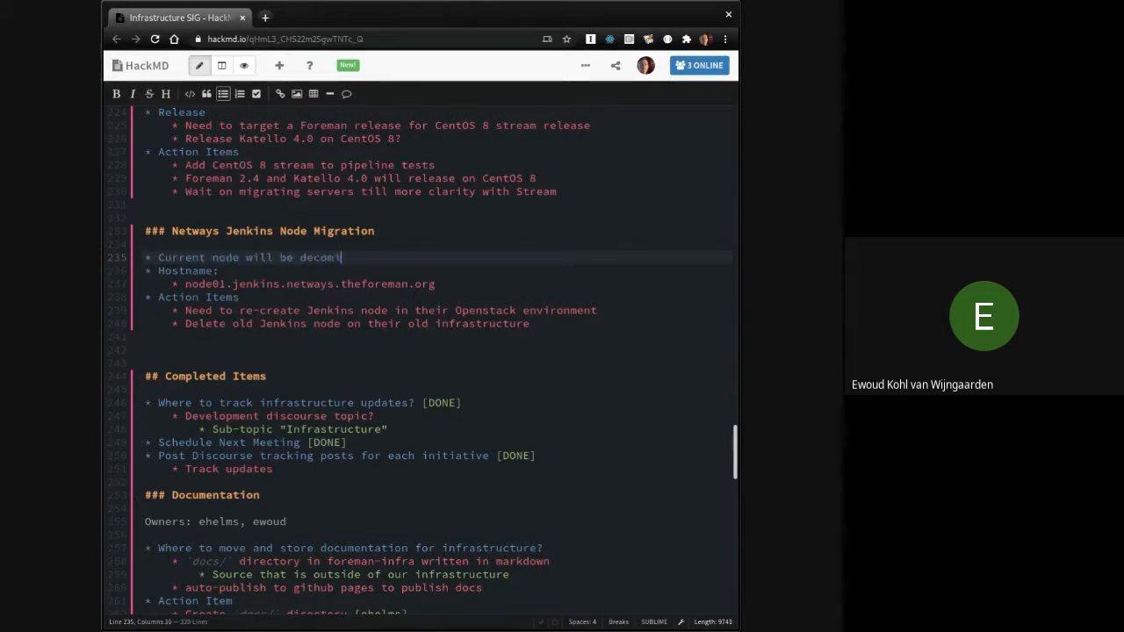
text(ssioned)
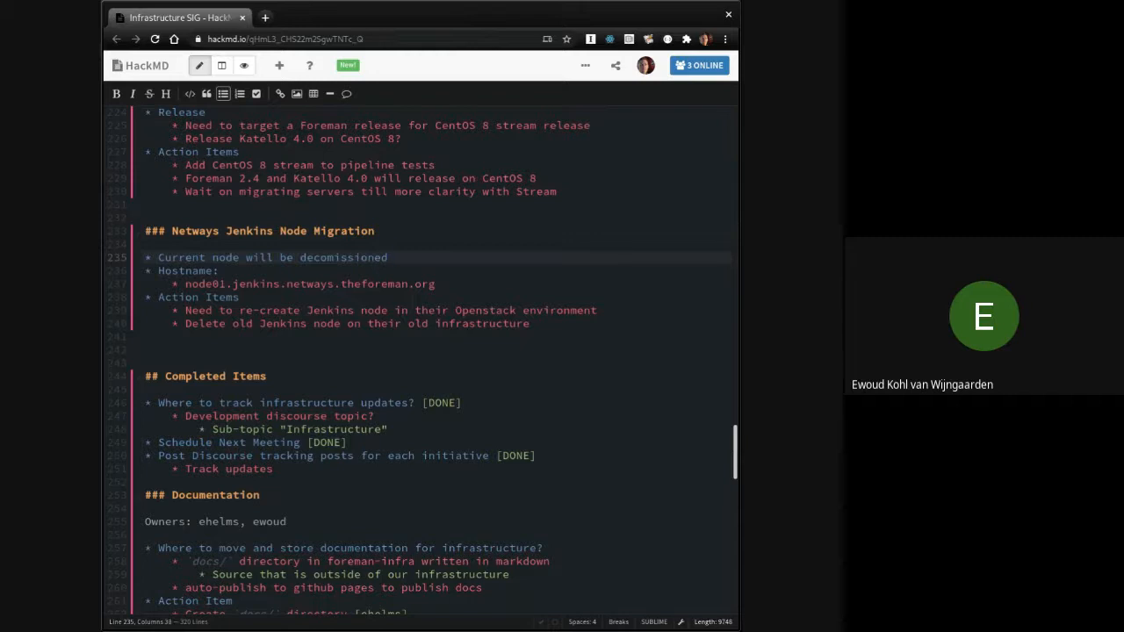
text(-)
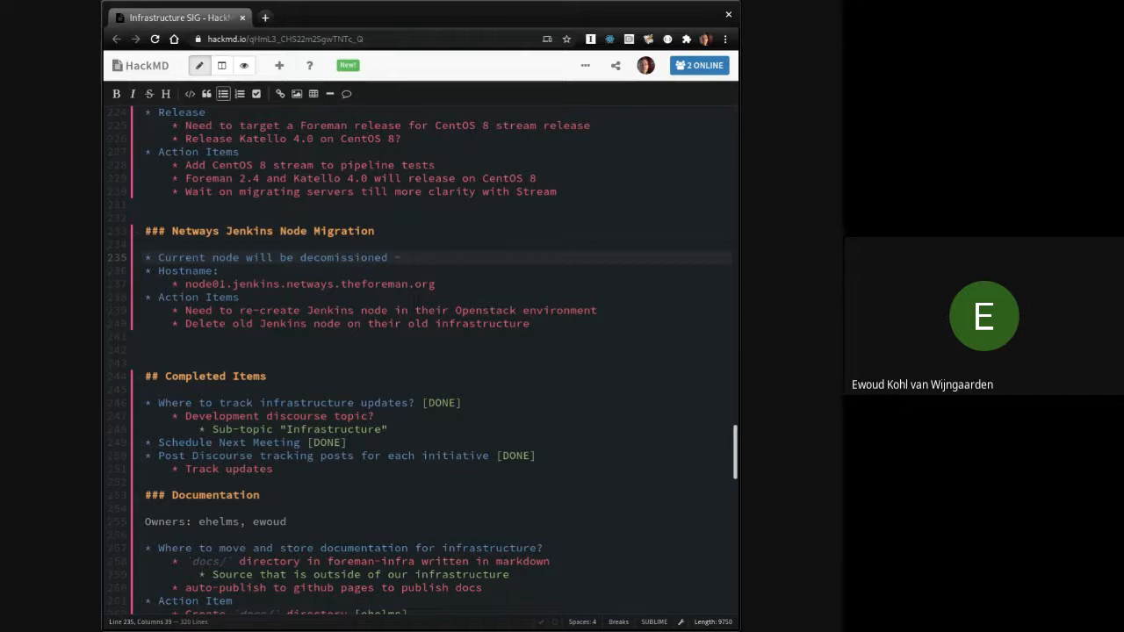
text(-coup)
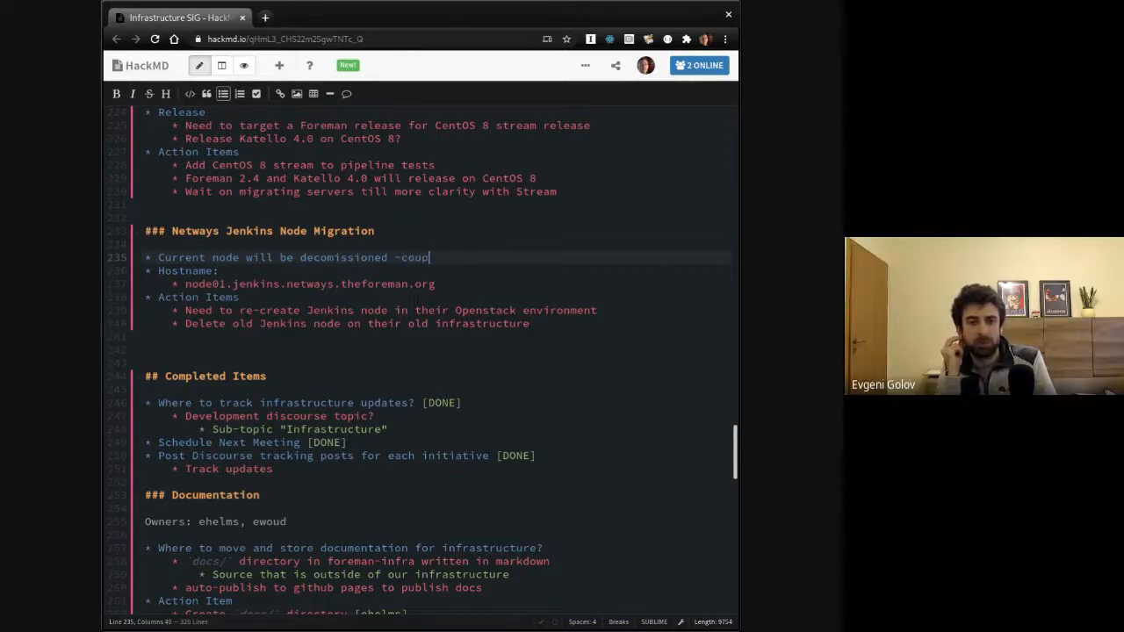
text(le of weeks)
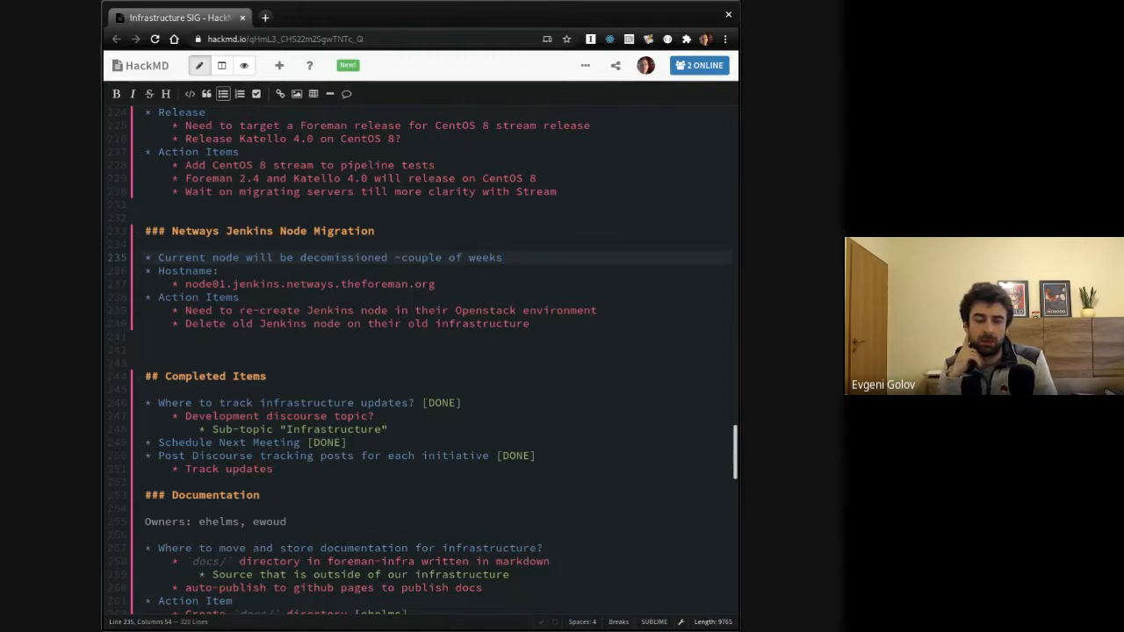
click(437, 284)
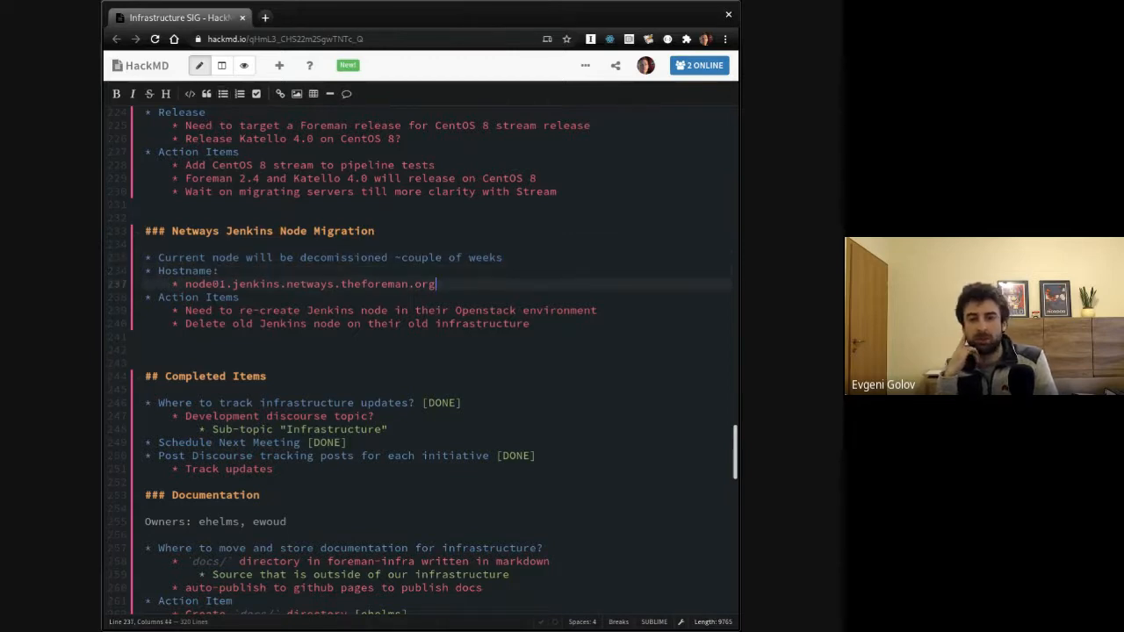
click(503, 258)
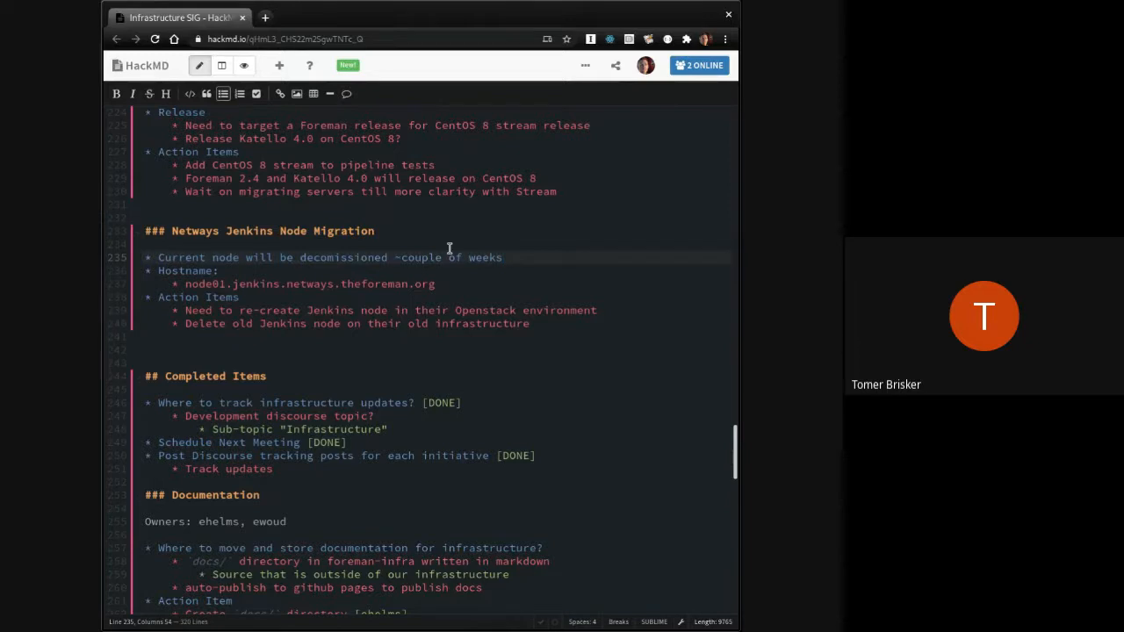
mouse_move(449, 256)
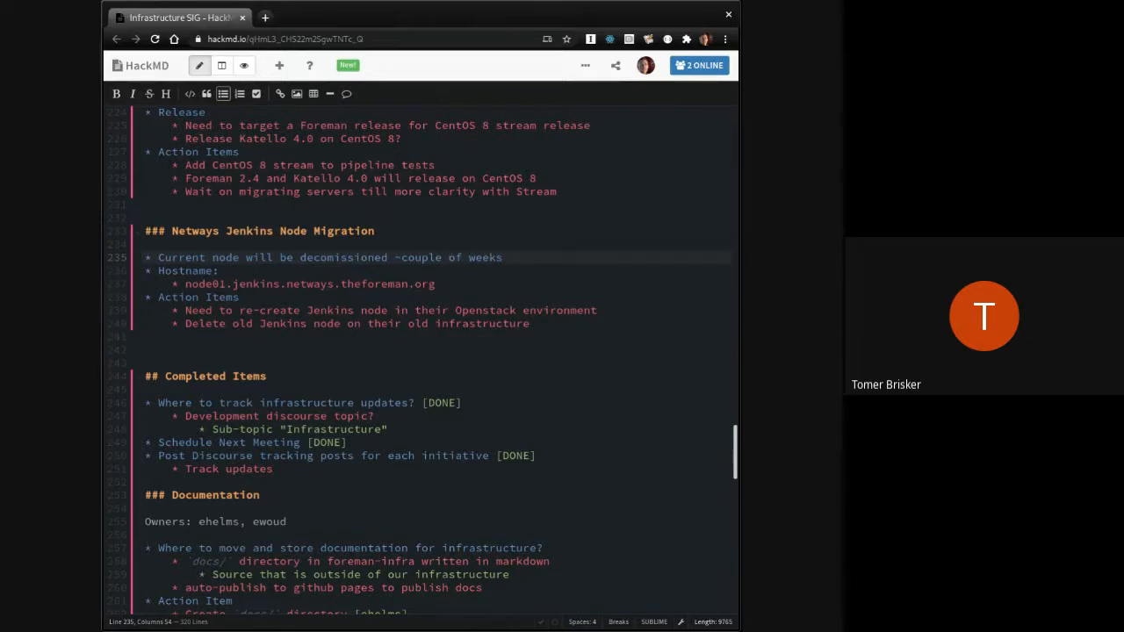
mouse_move(410, 365)
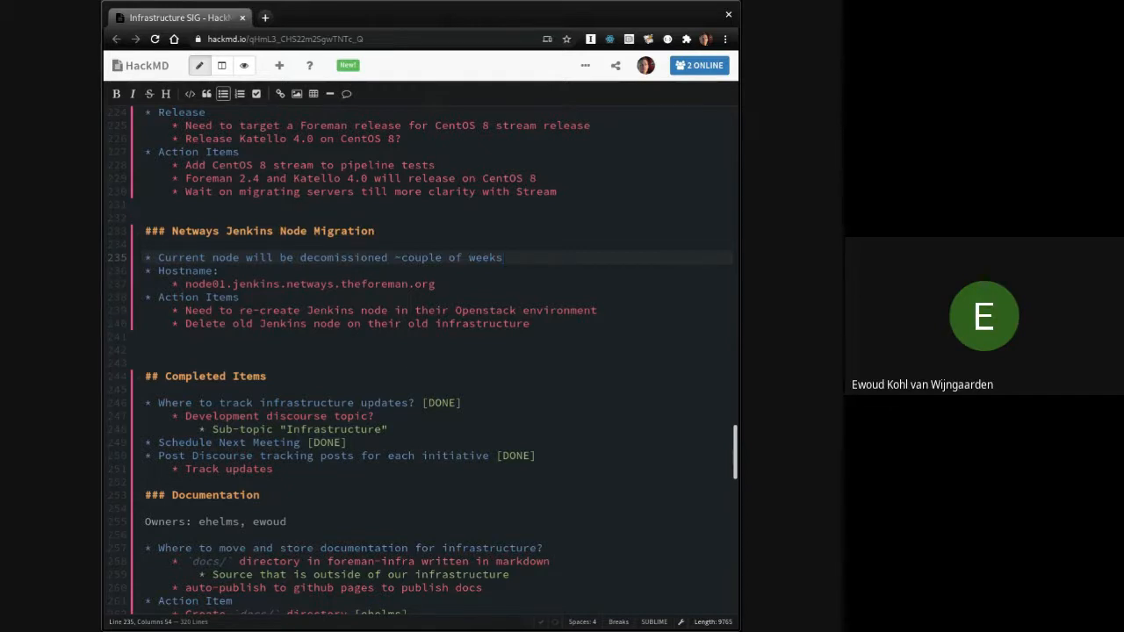
mouse_move(567, 309)
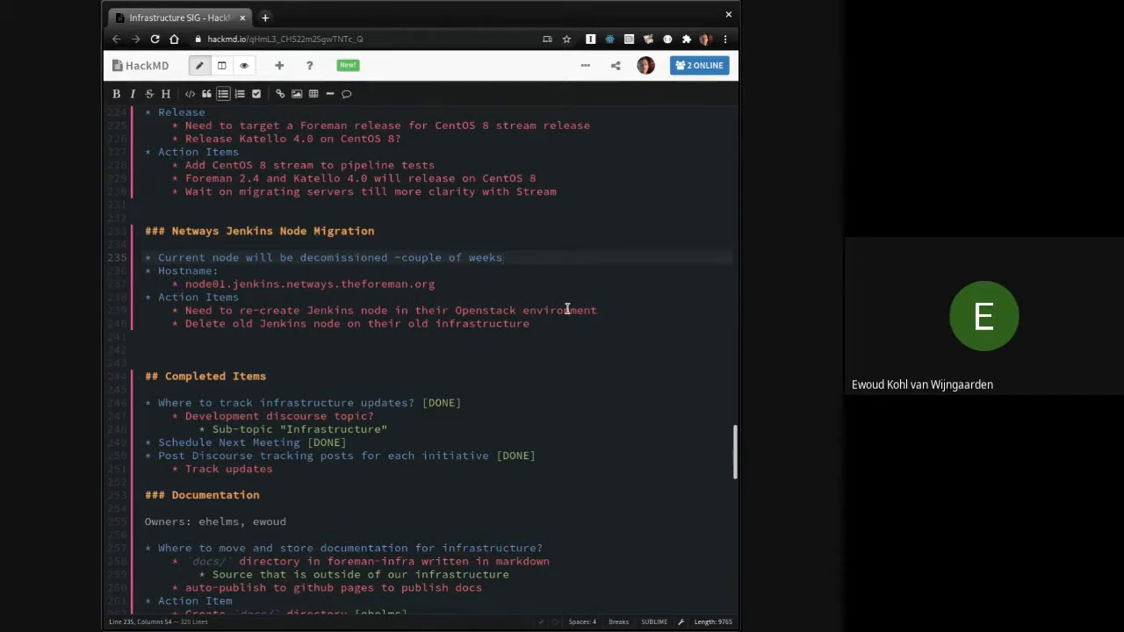
click(503, 257)
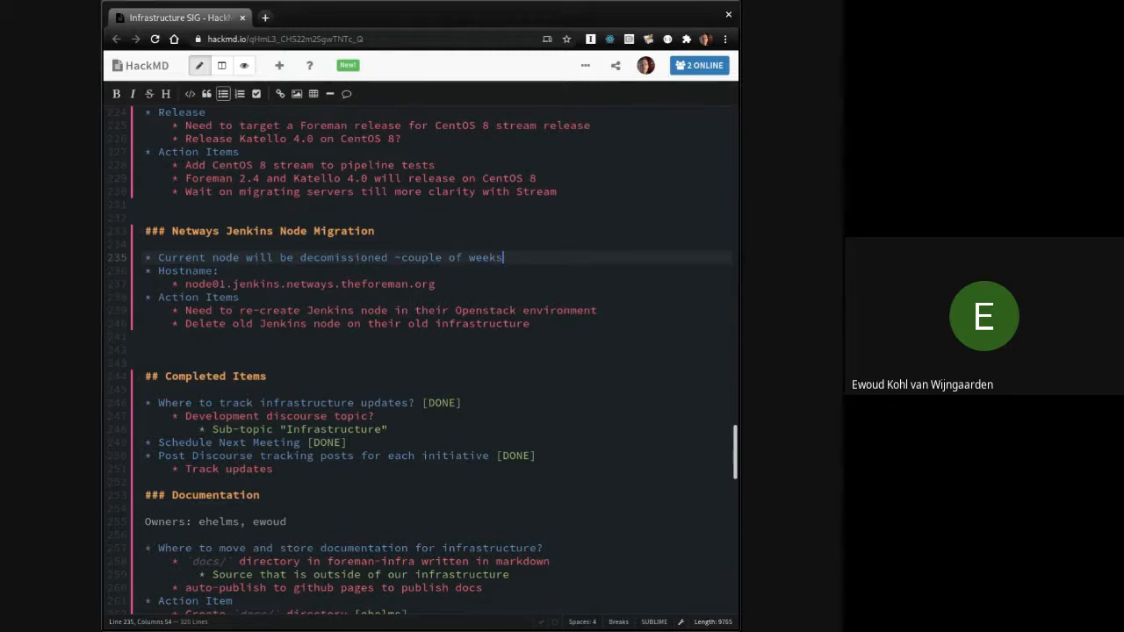
mouse_move(571, 318)
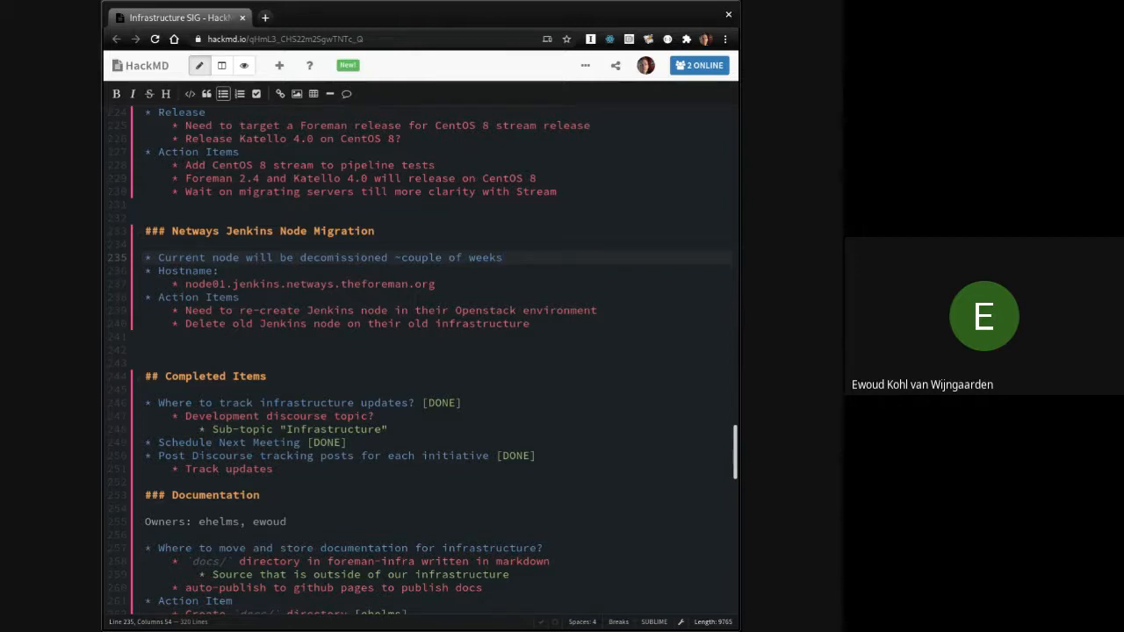
scroll(up, 3)
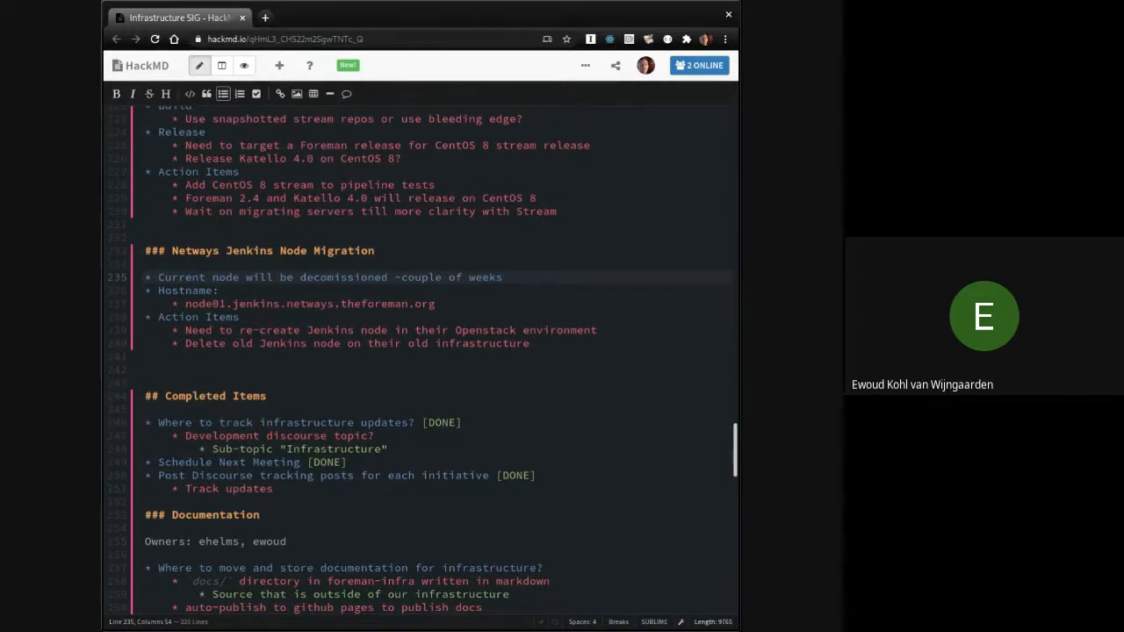
Step: Add the line 'owner: evgeni/ewoud' under the Netways Jenkins Node Migration heading
key(Return)
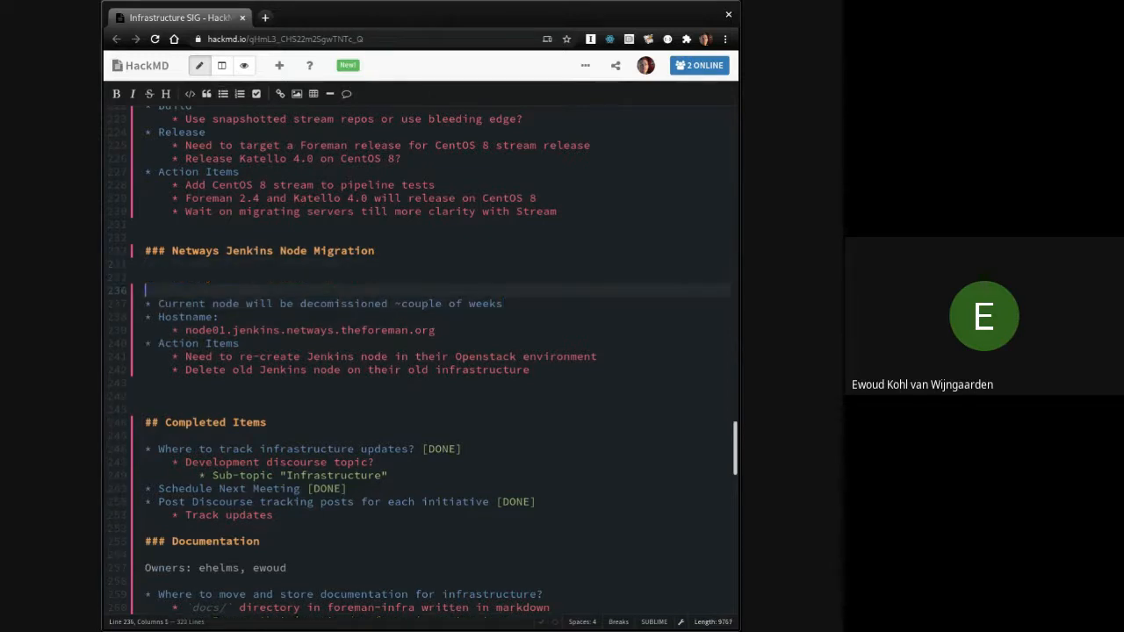
text(owner:)
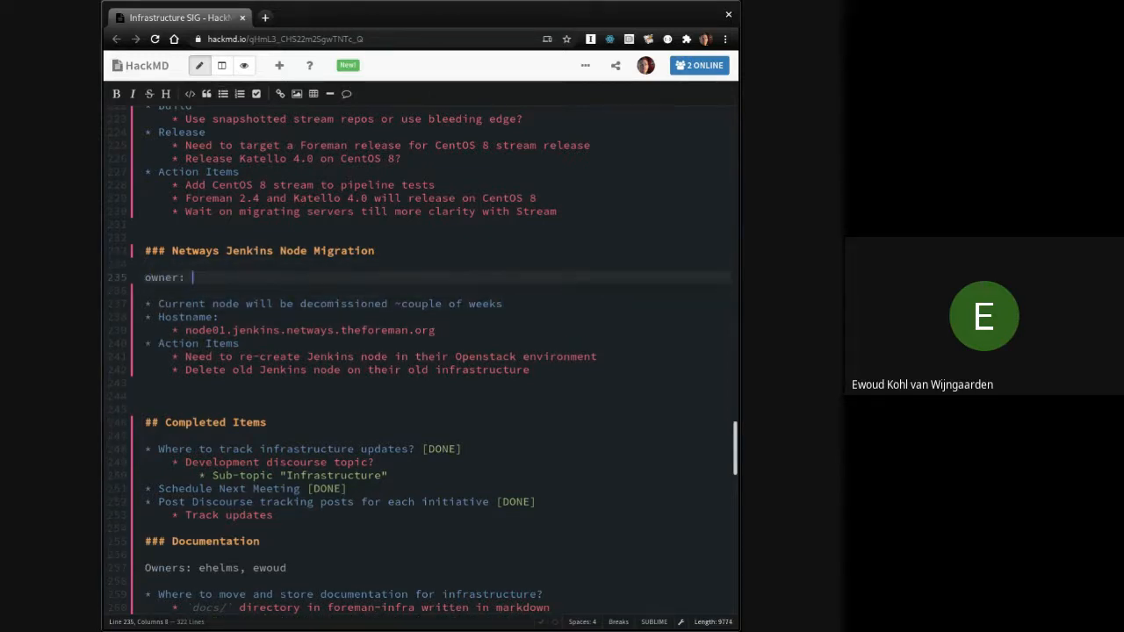
text(evgeni/ew)
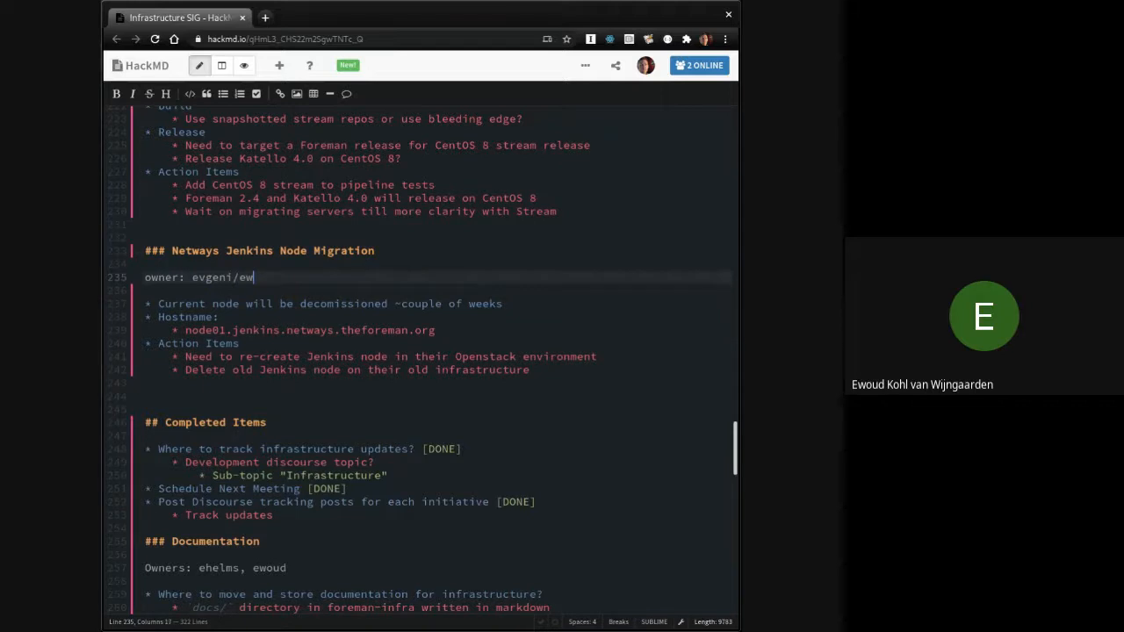
text(oud)
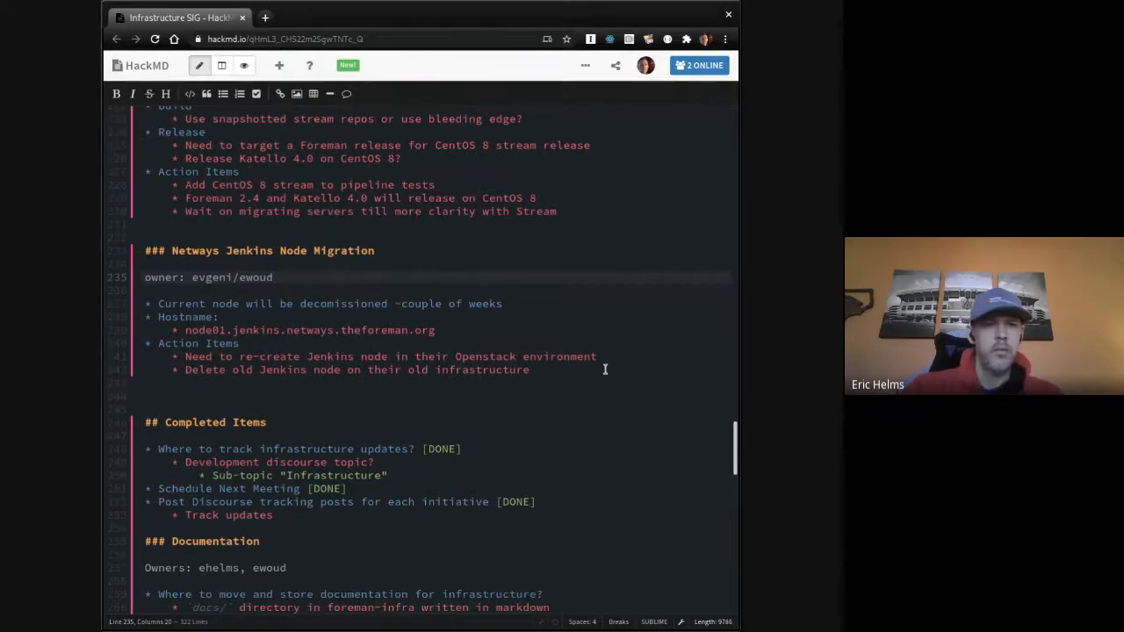
scroll(up, 3)
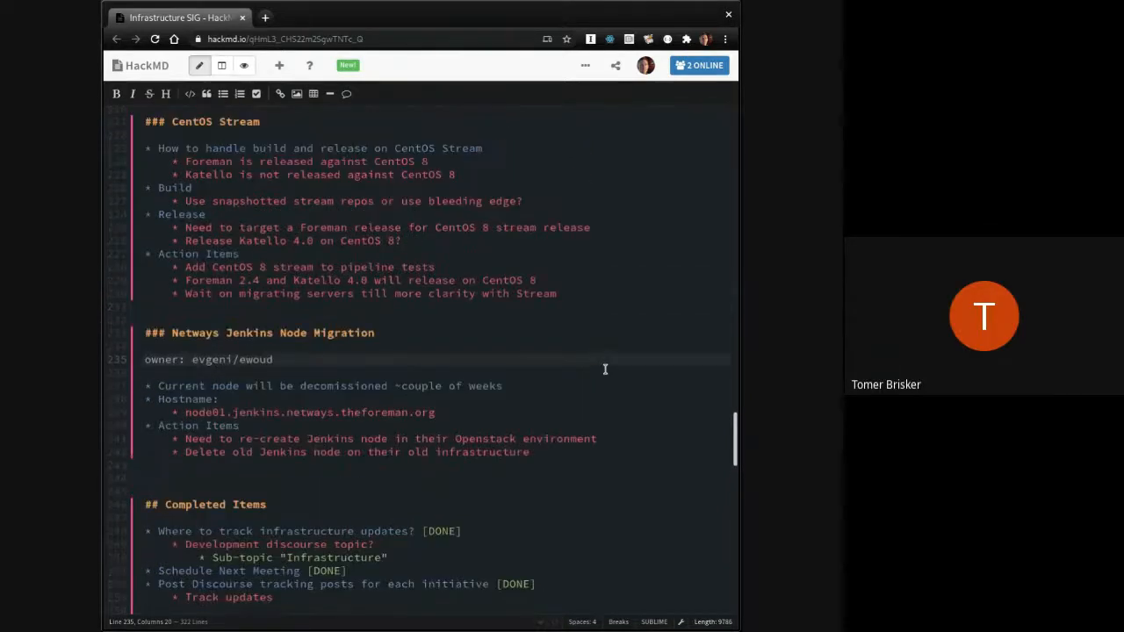
scroll(up, 3)
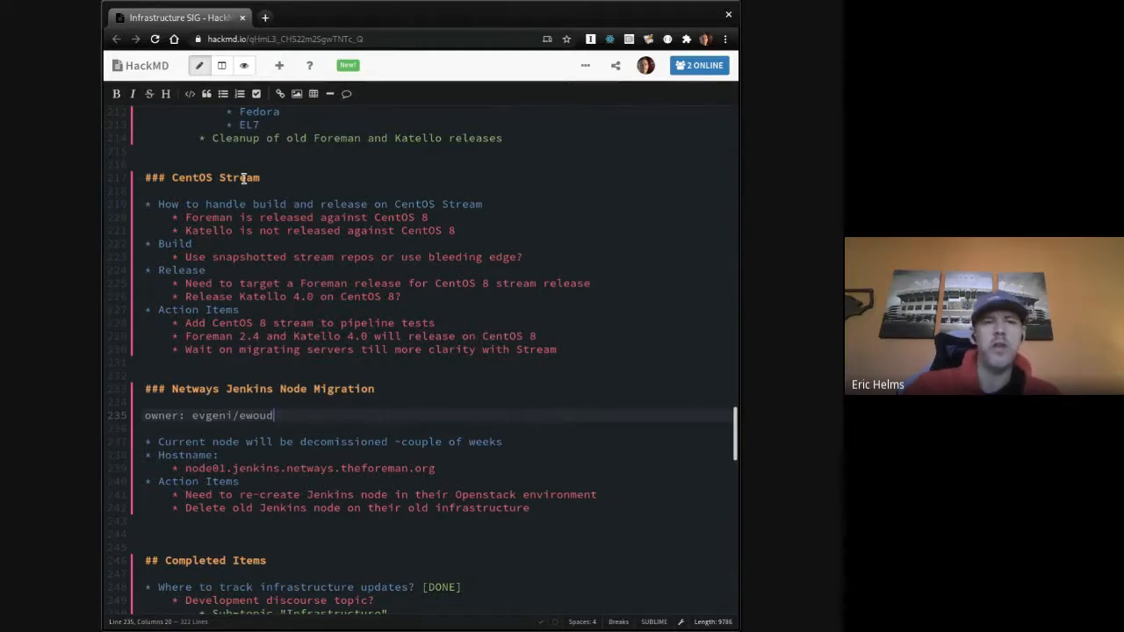
mouse_move(396, 296)
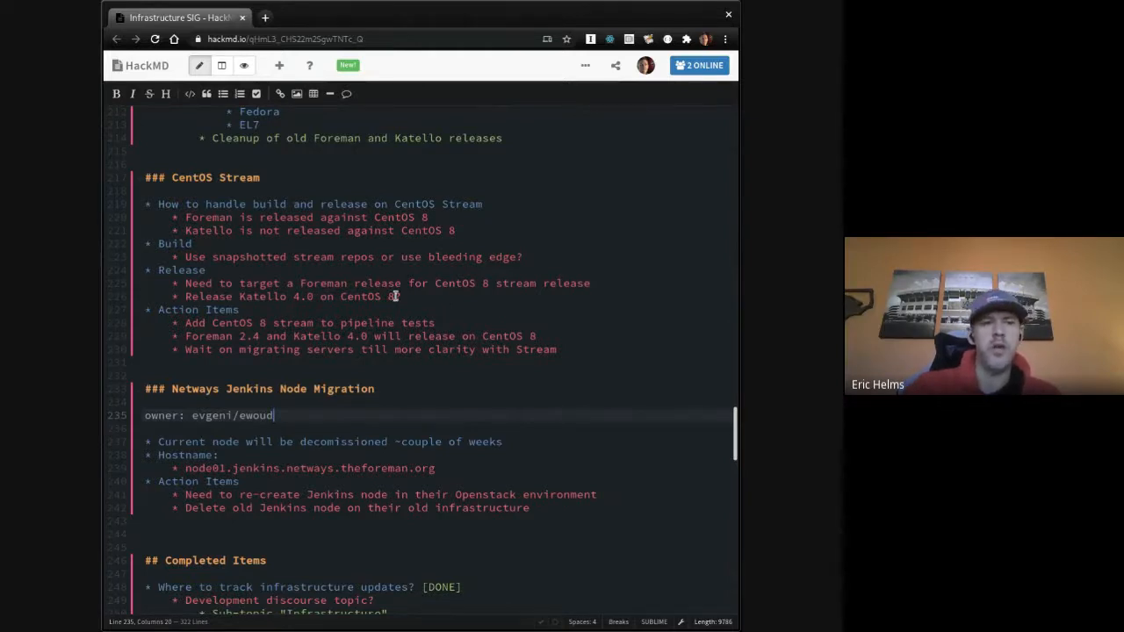
click(436, 322)
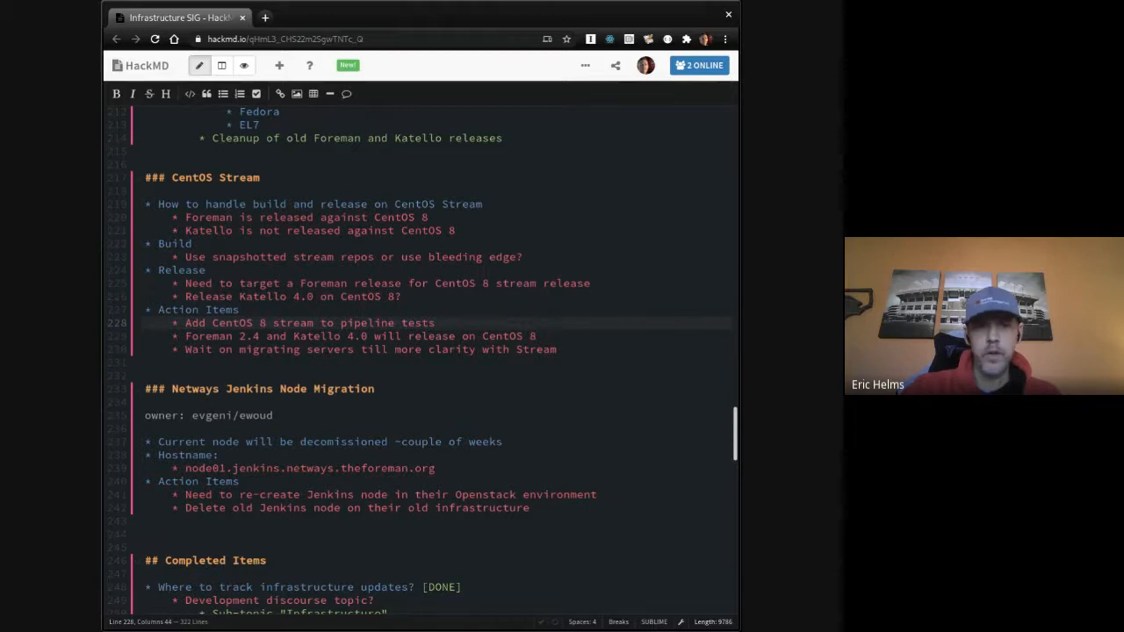
mouse_move(461, 281)
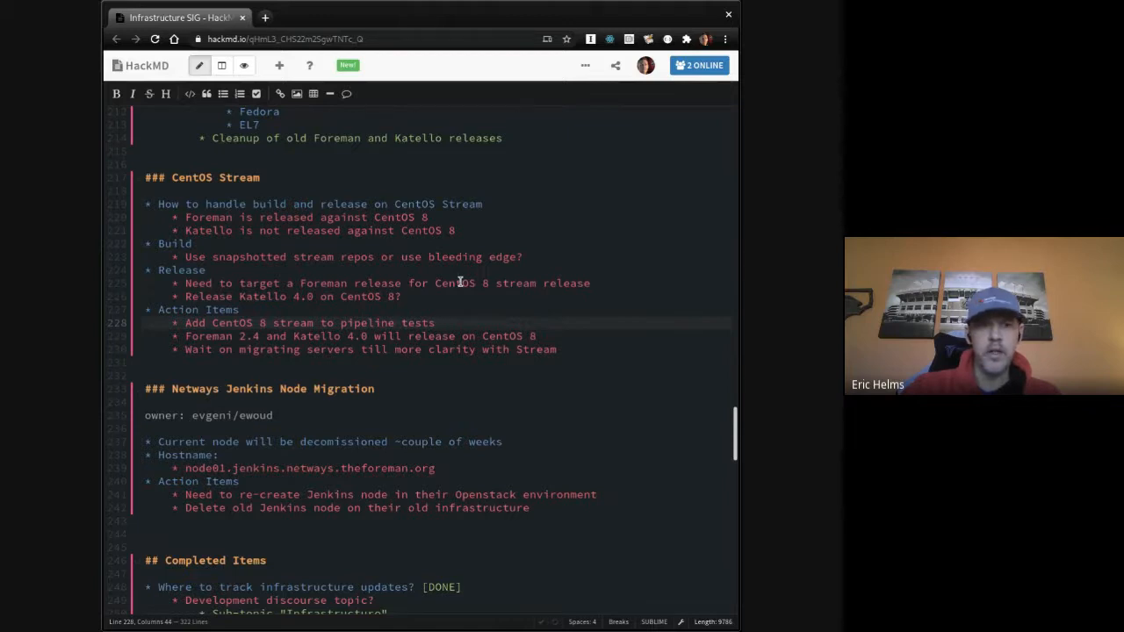
click(593, 283)
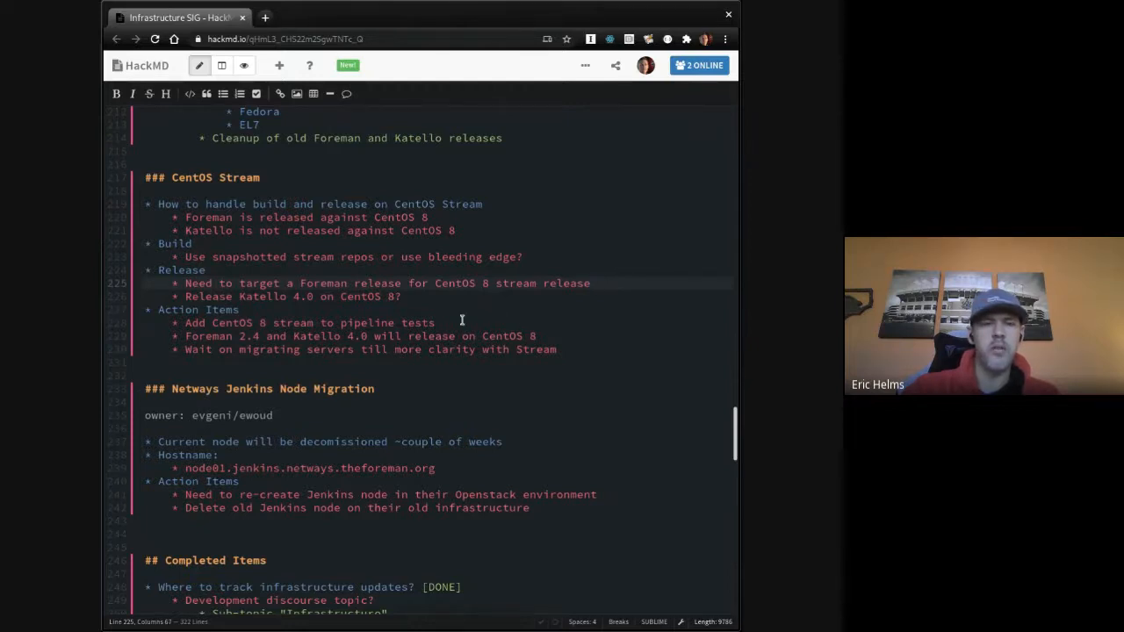
click(431, 323)
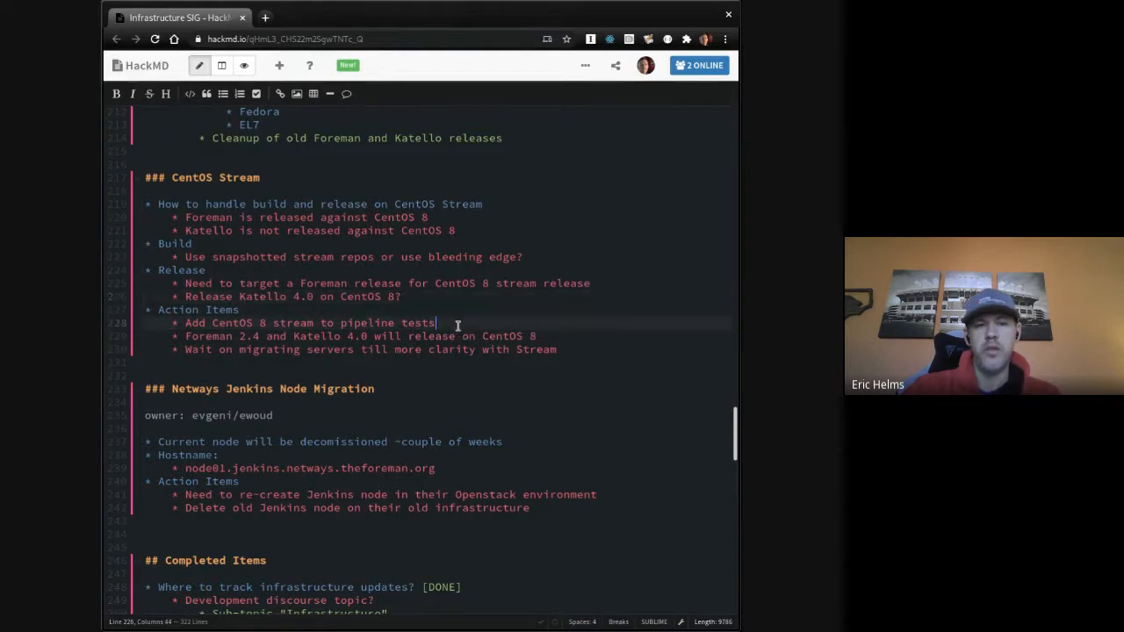
click(441, 296)
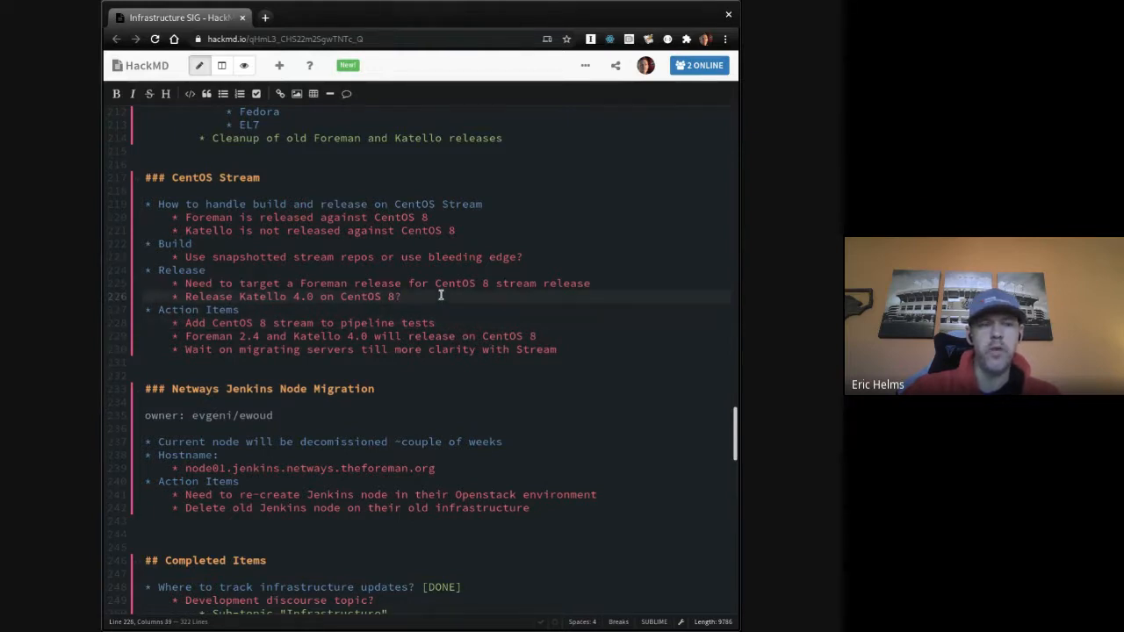
click(400, 296)
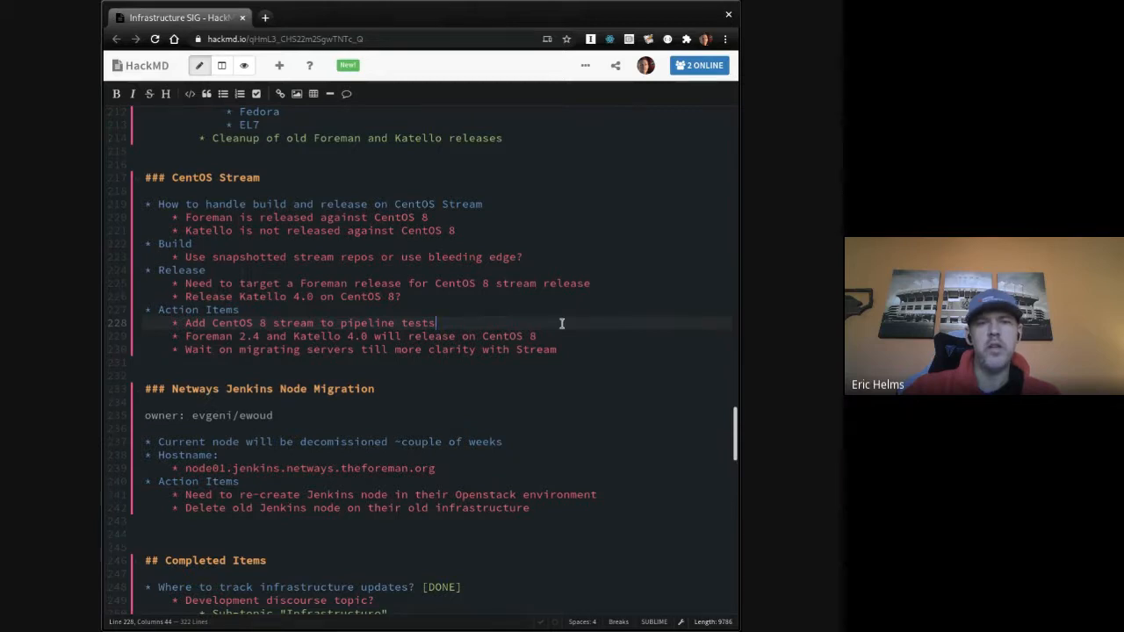
click(537, 336)
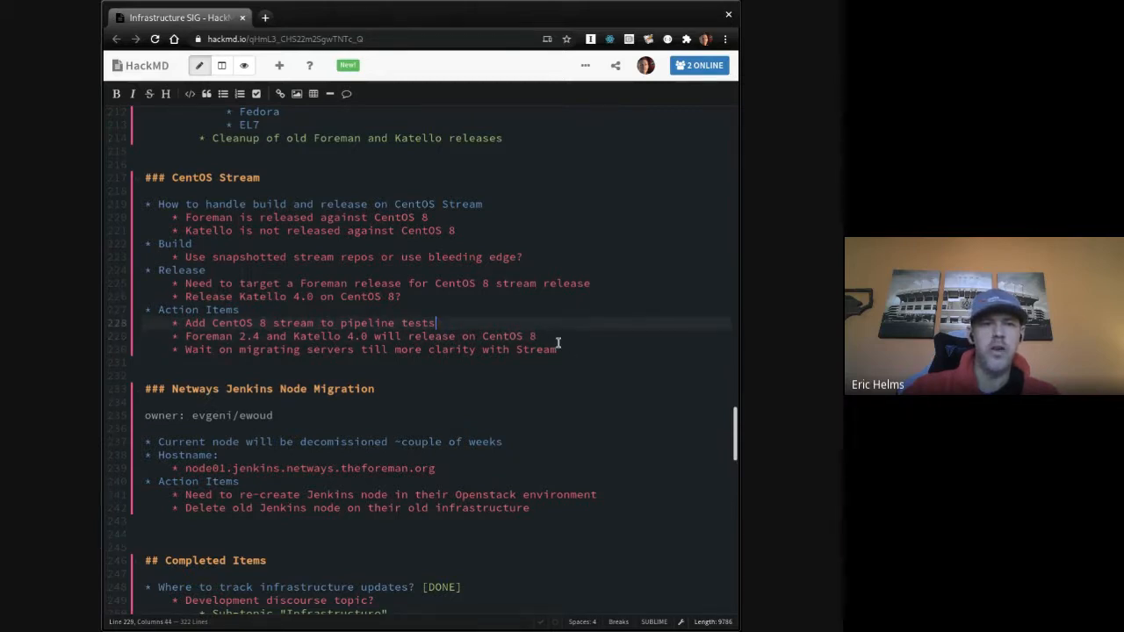
click(572, 339)
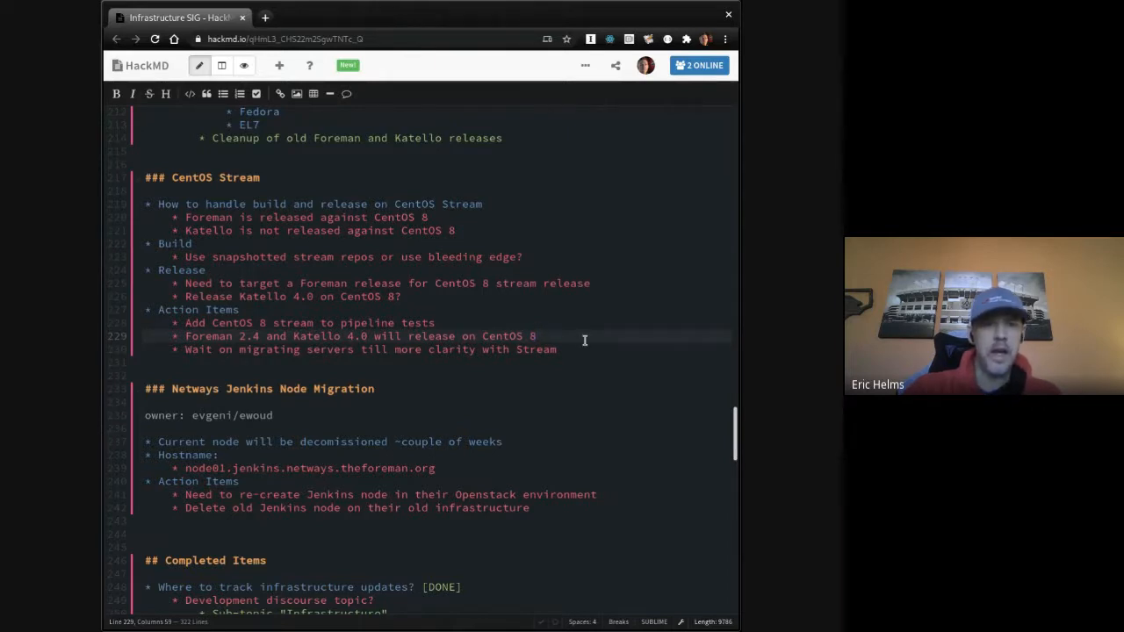
click(556, 348)
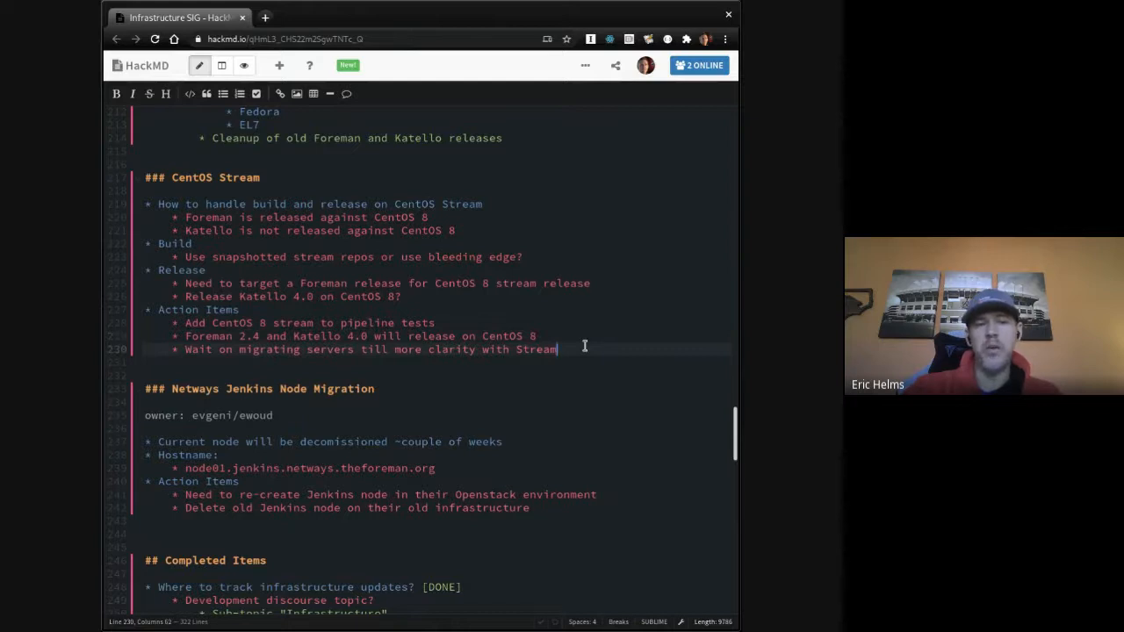
mouse_move(594, 329)
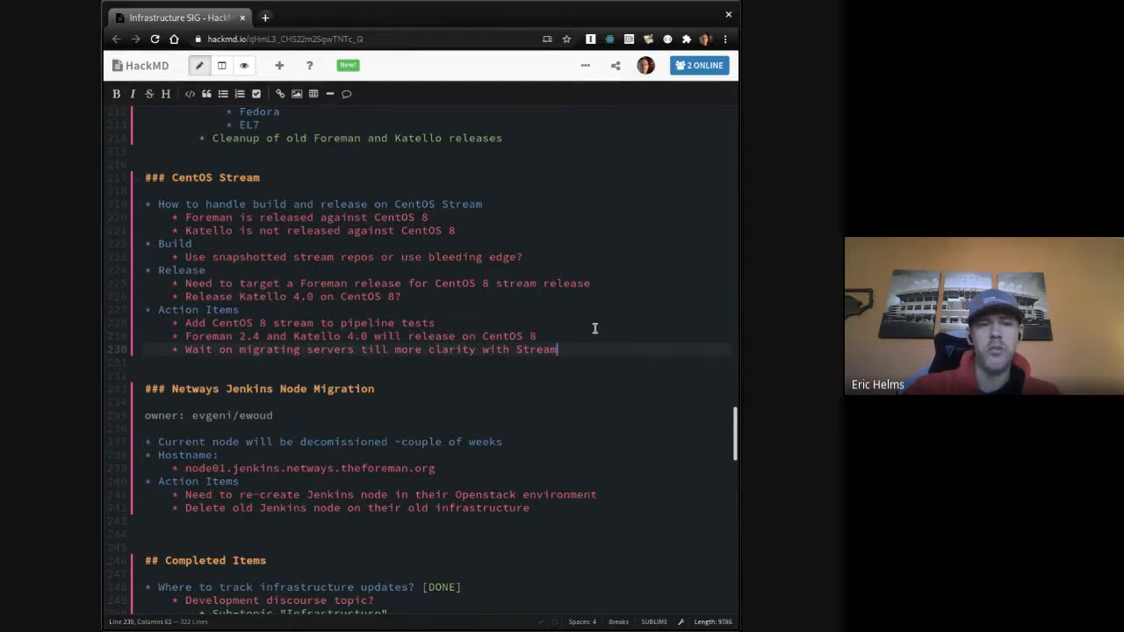
mouse_move(320, 346)
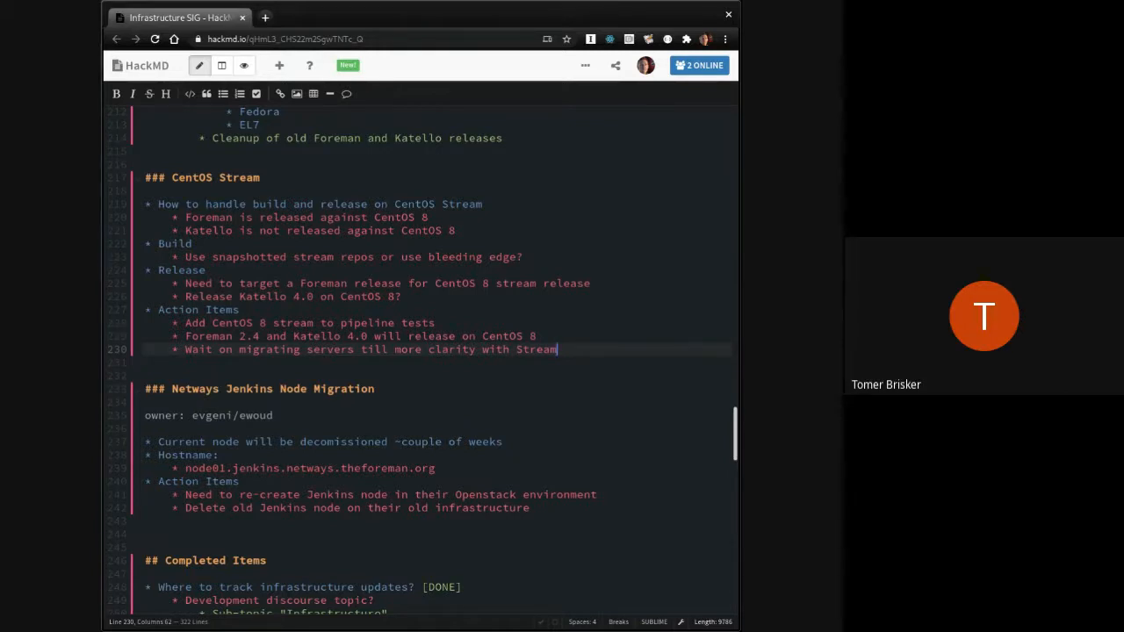
mouse_move(478, 256)
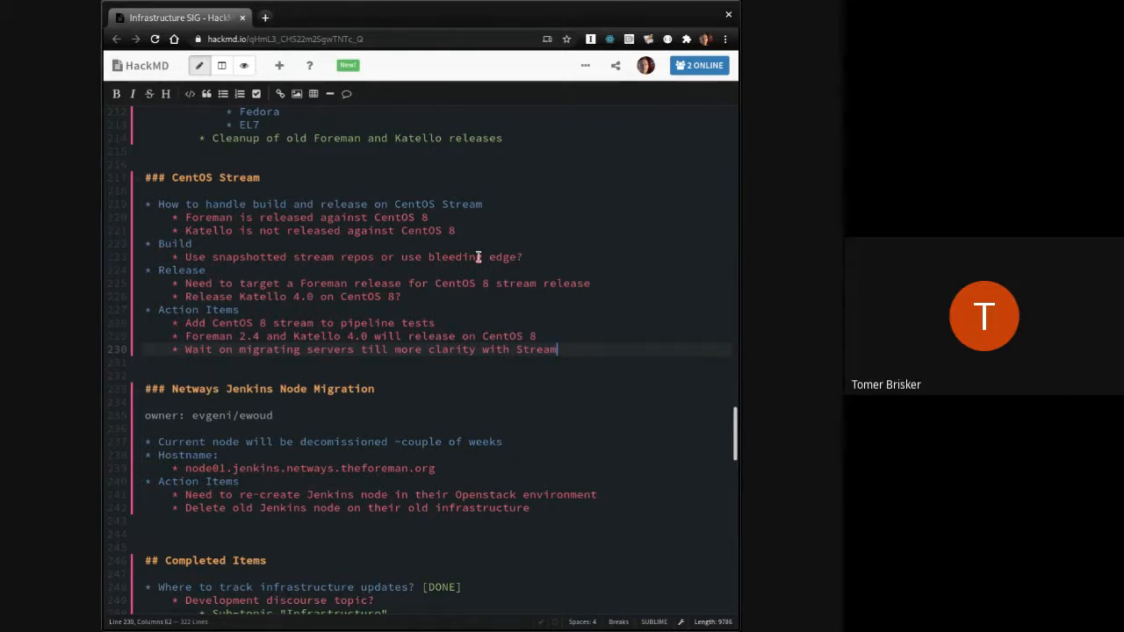
scroll(up, 3)
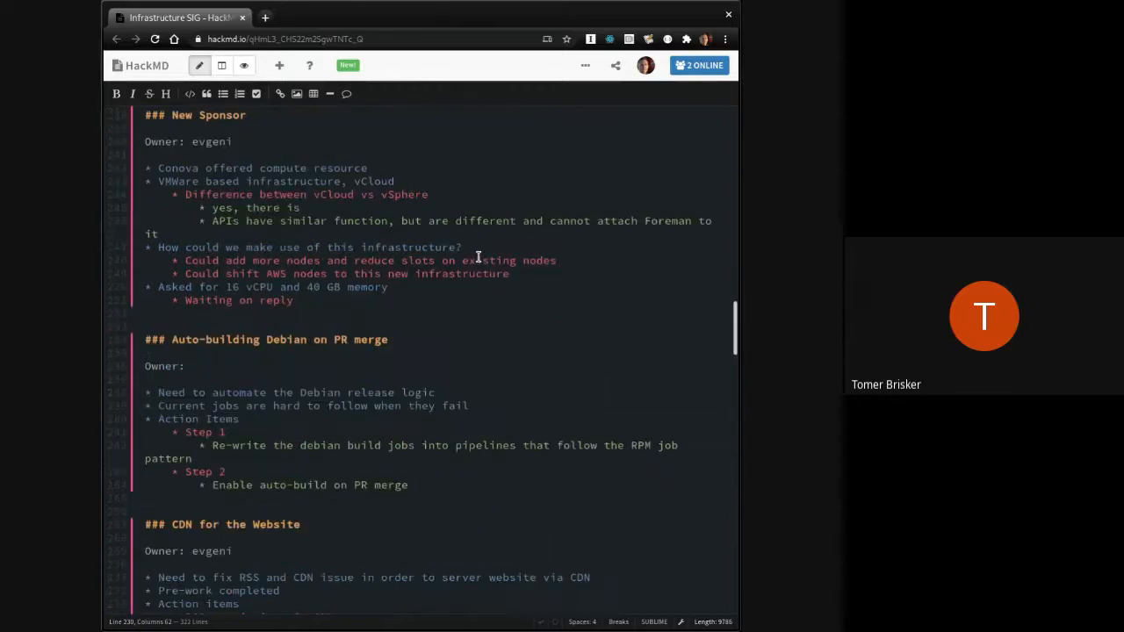
scroll(up, 3)
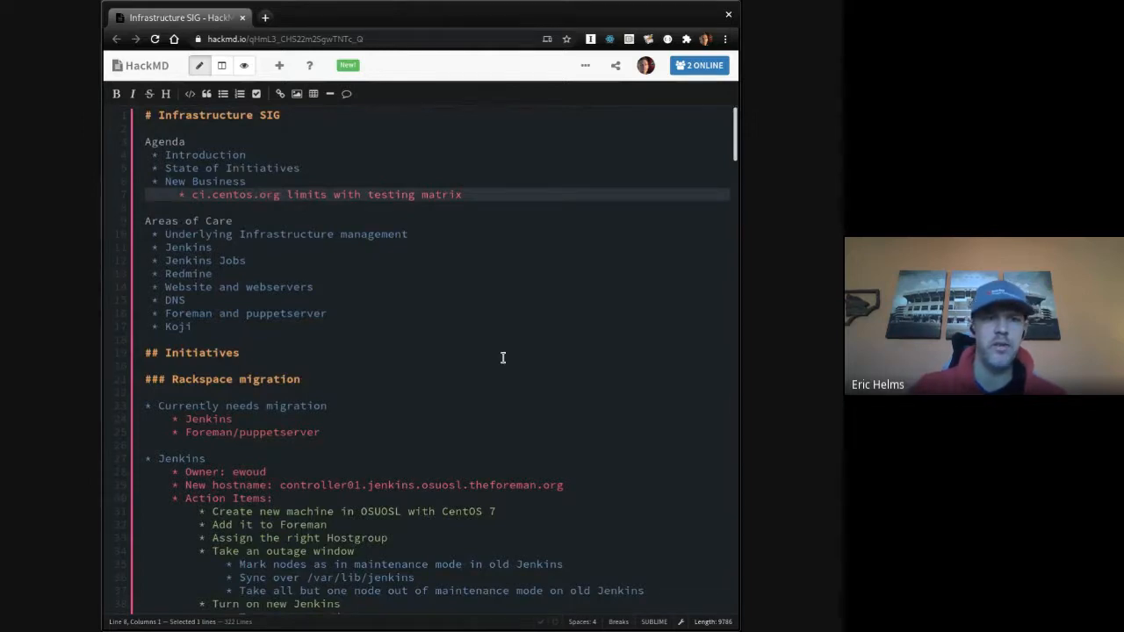
scroll(down, 3)
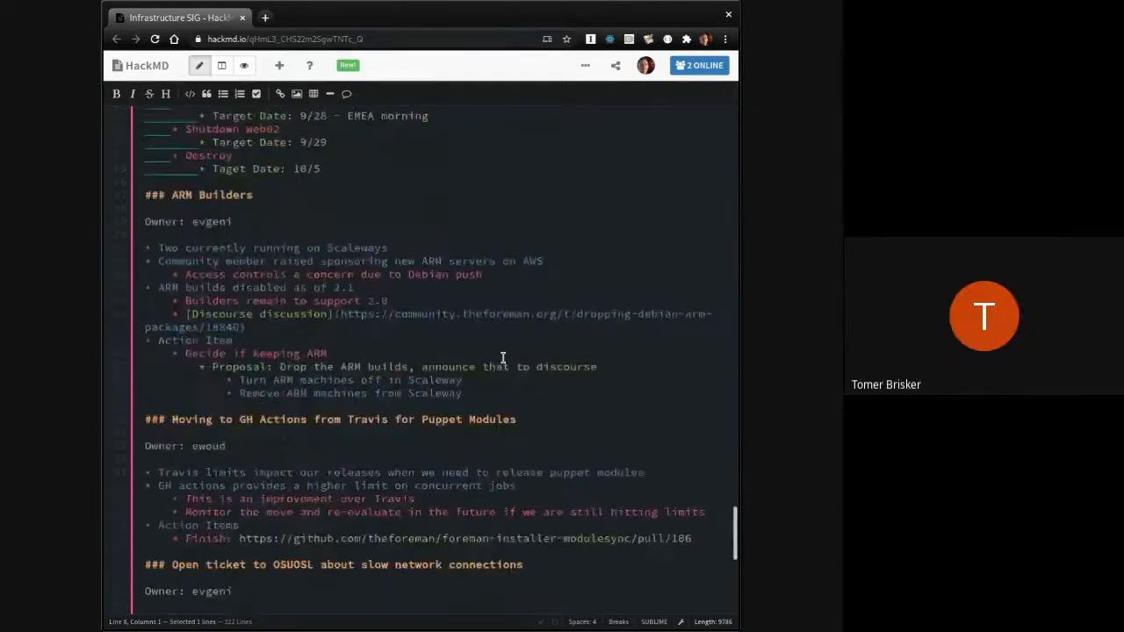
scroll(down, 3)
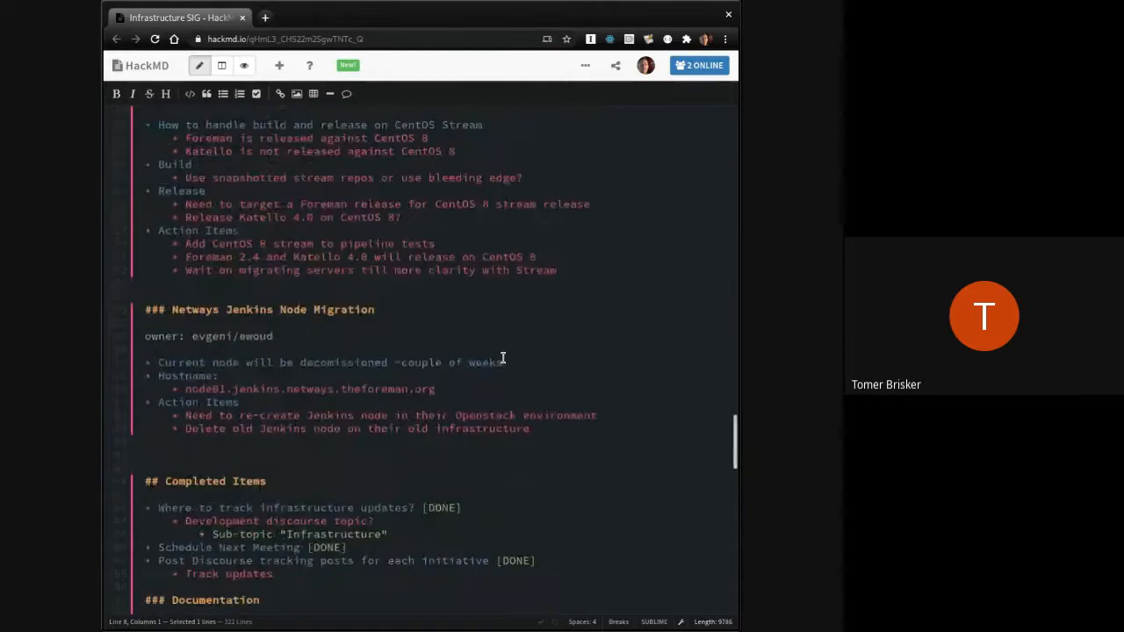
scroll(down, 3)
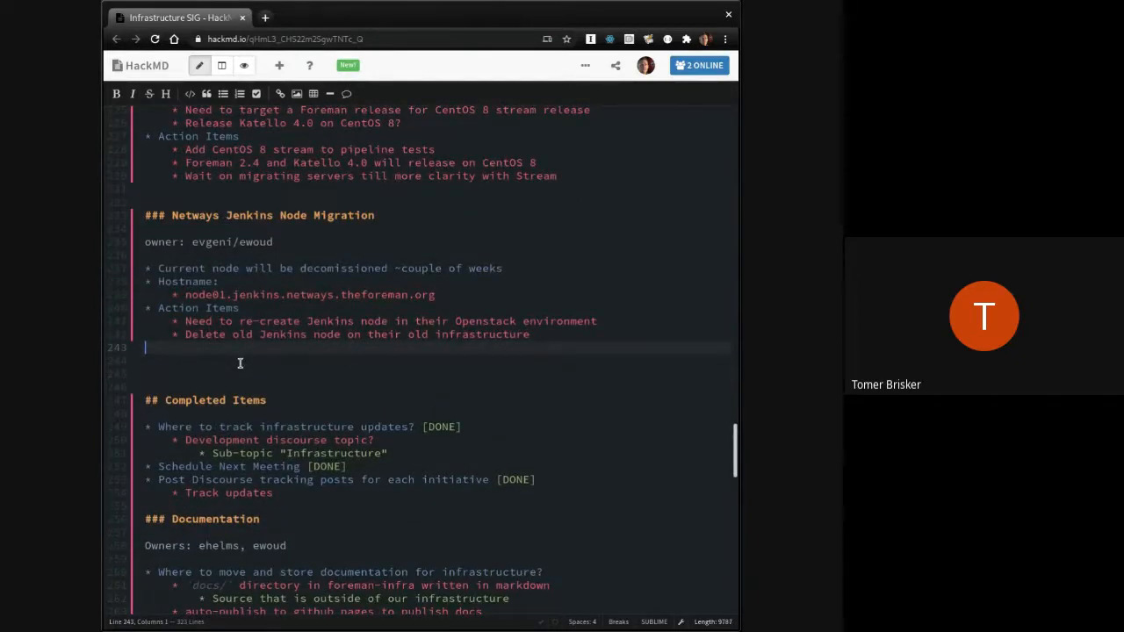
Step: Add a ### heading 'ci.centos.org limits with testing matrix' below the Netways section
text(###)
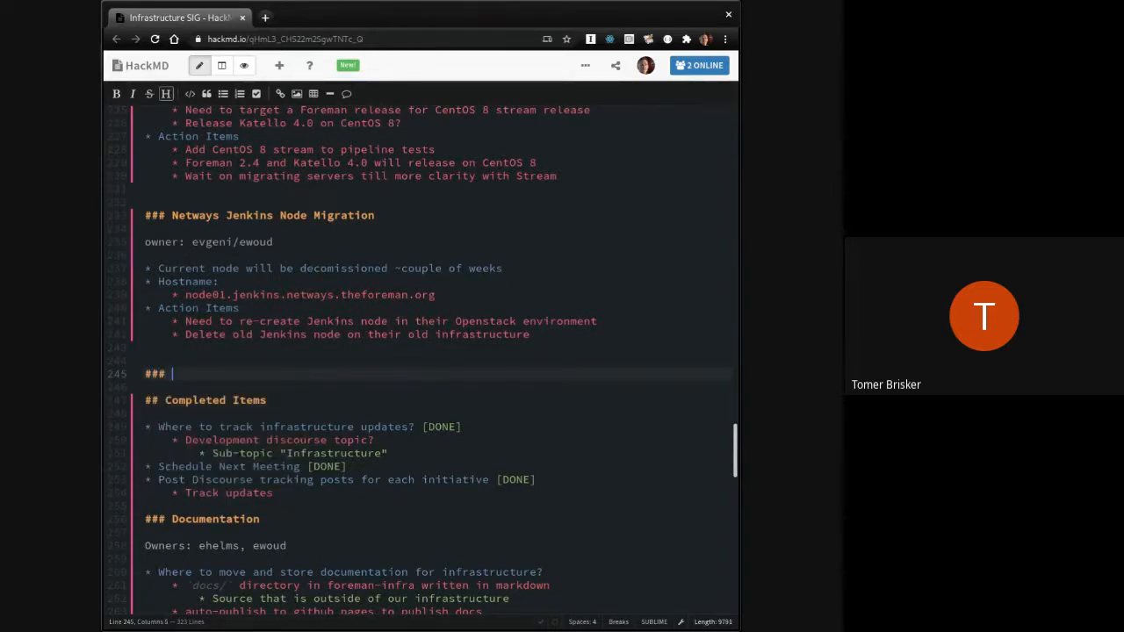
text(* ci.centos.org limits with testing matrix)
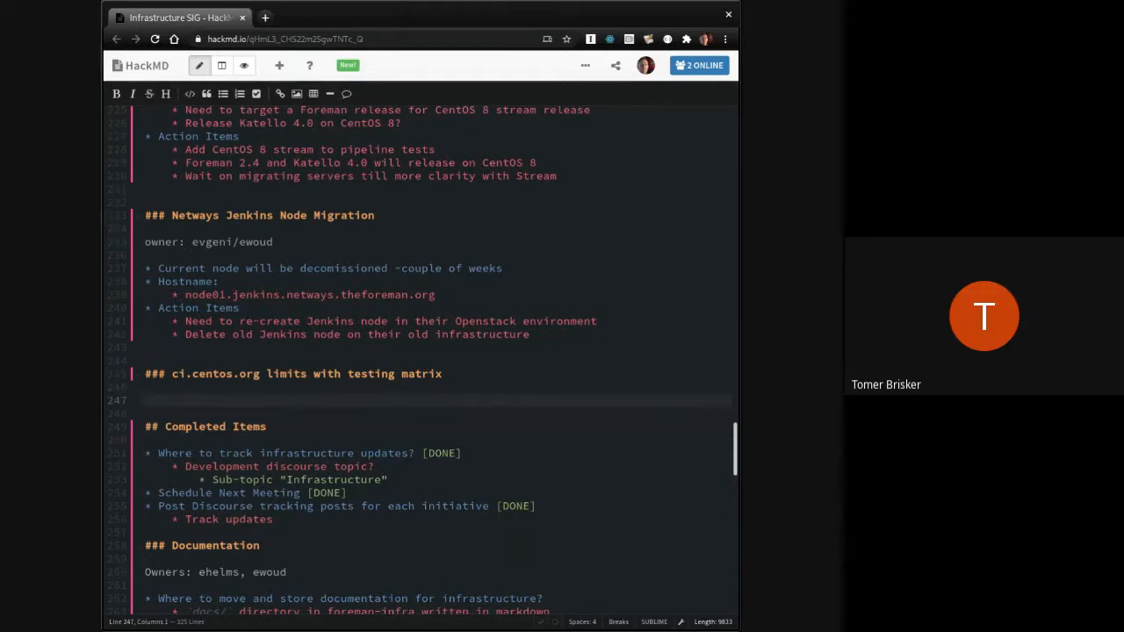
click(146, 400)
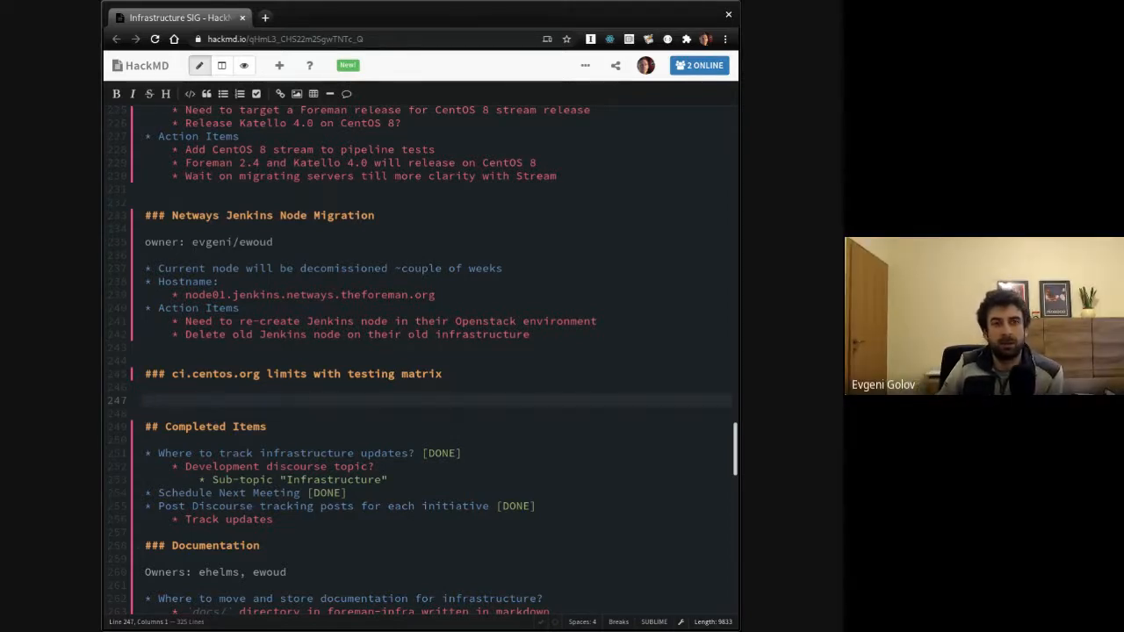
Step: Start Current bullets: Jenkins node owned by ci.centos, requesting bare-metal machines
text(*)
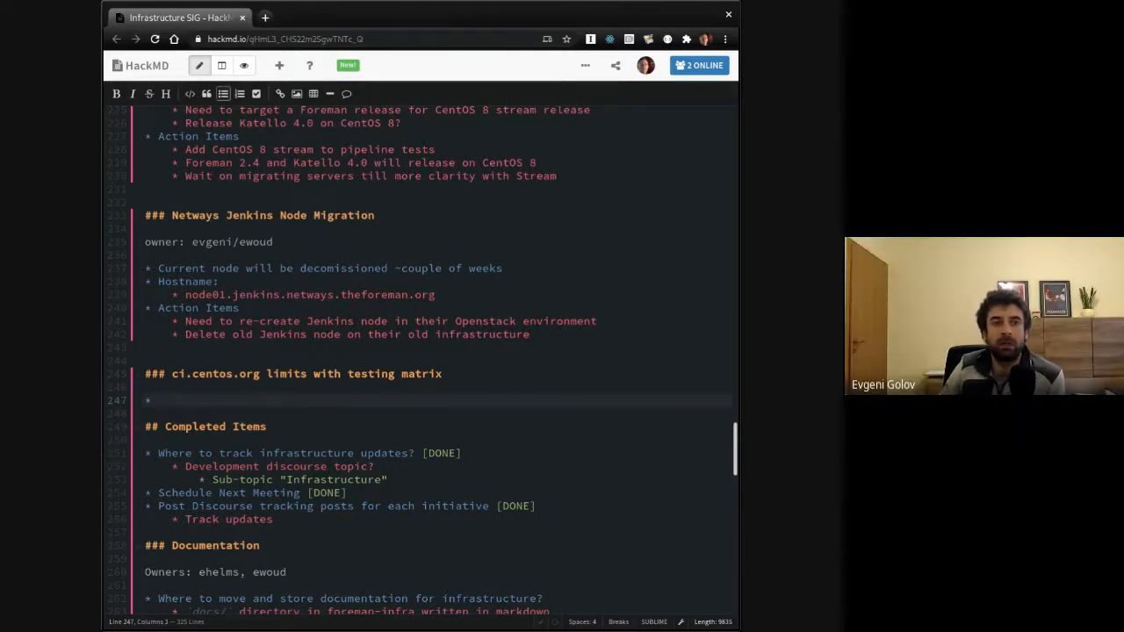
text(Current)
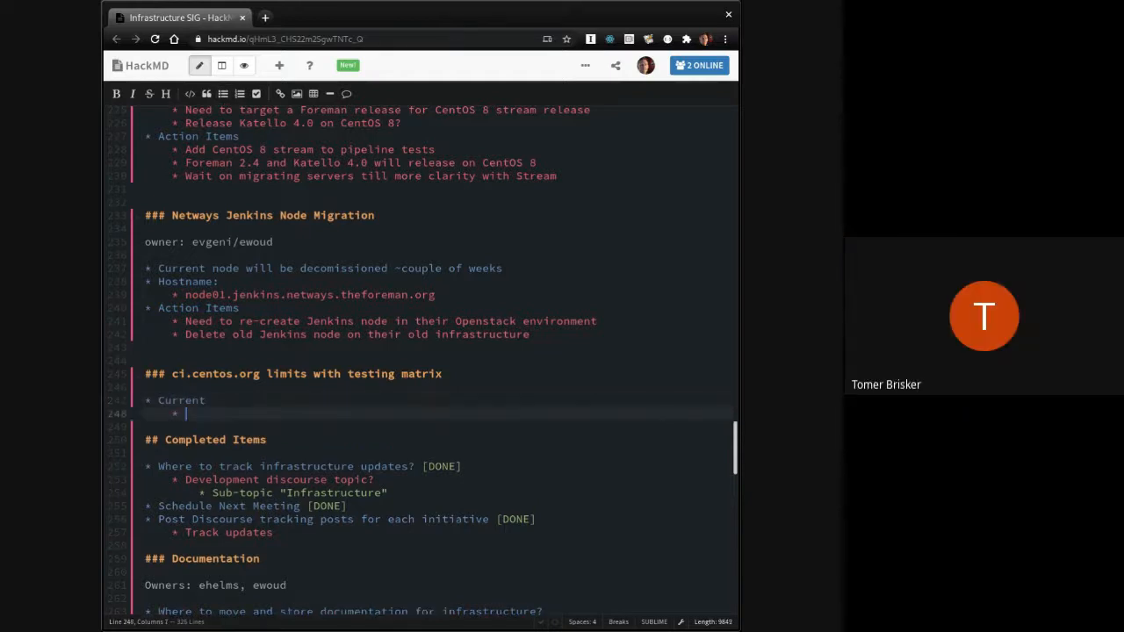
text(Jenkins node o)
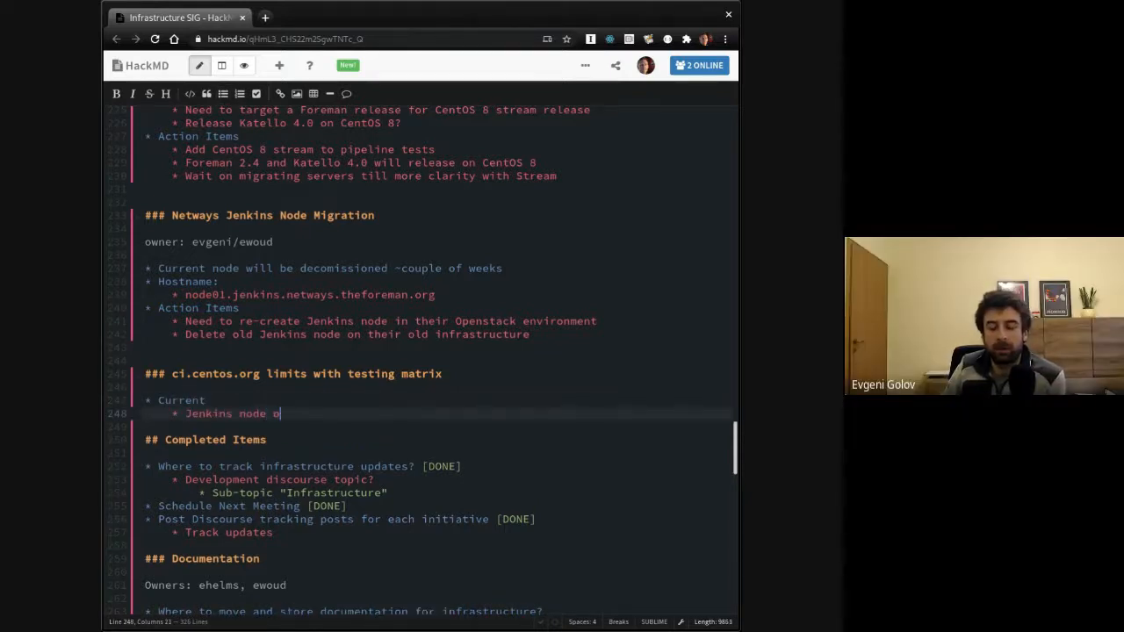
text(wned by ci.centos.org)
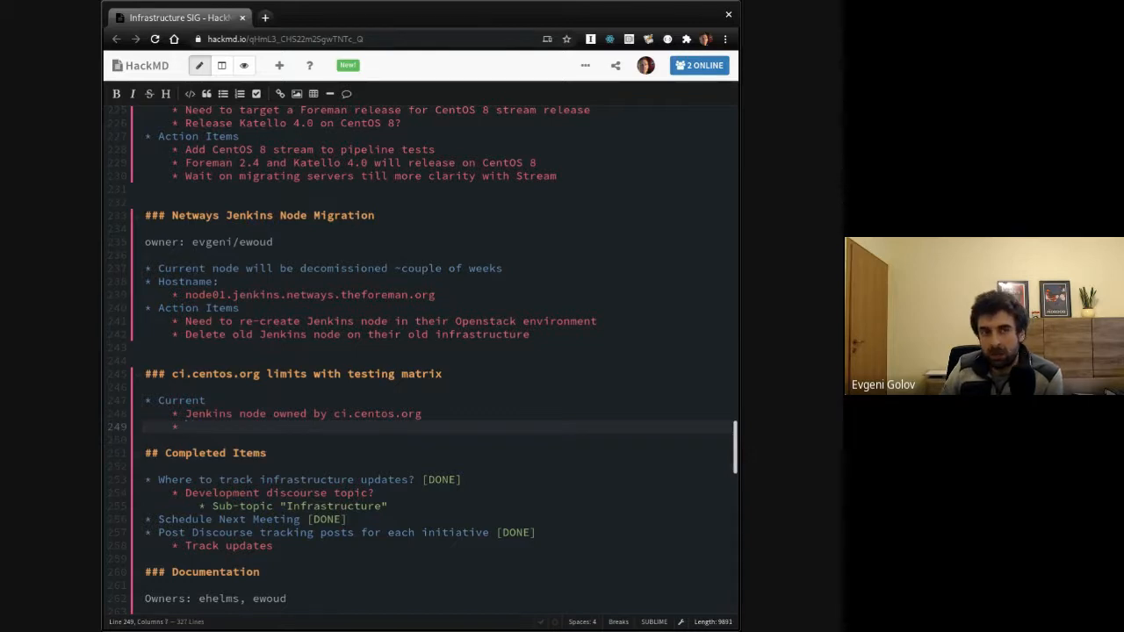
text(*)
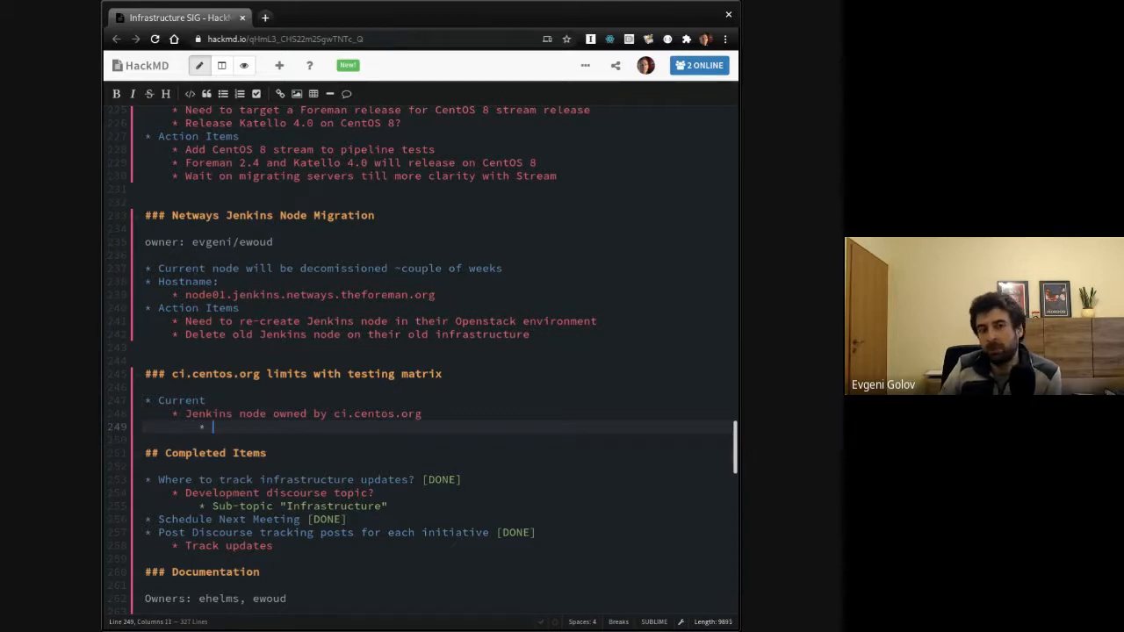
text(Request)
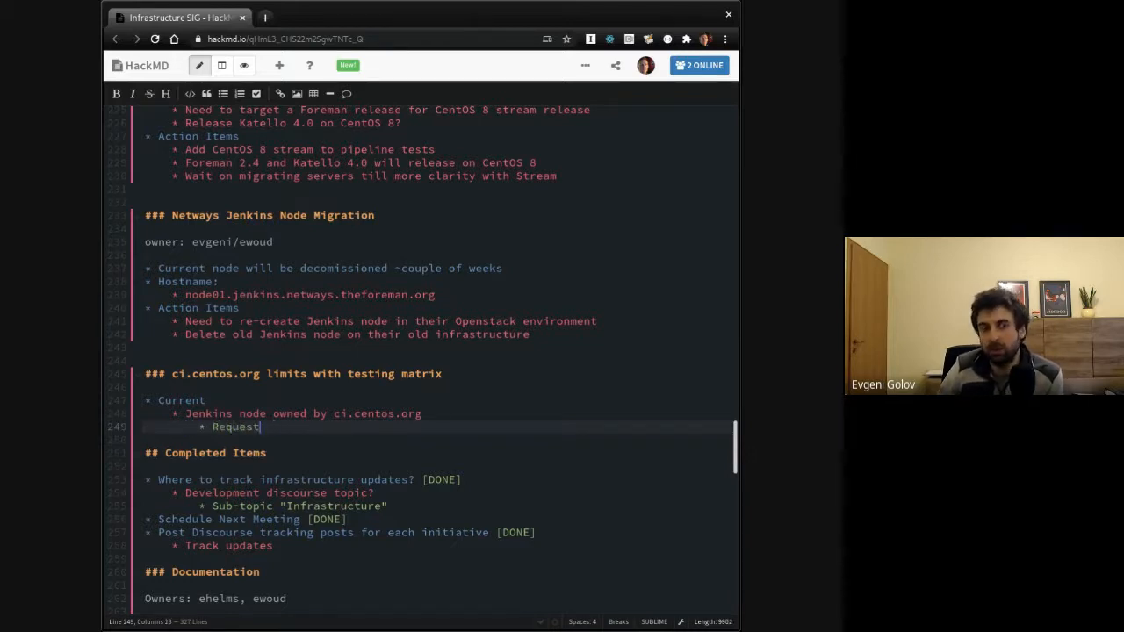
text(machines from)
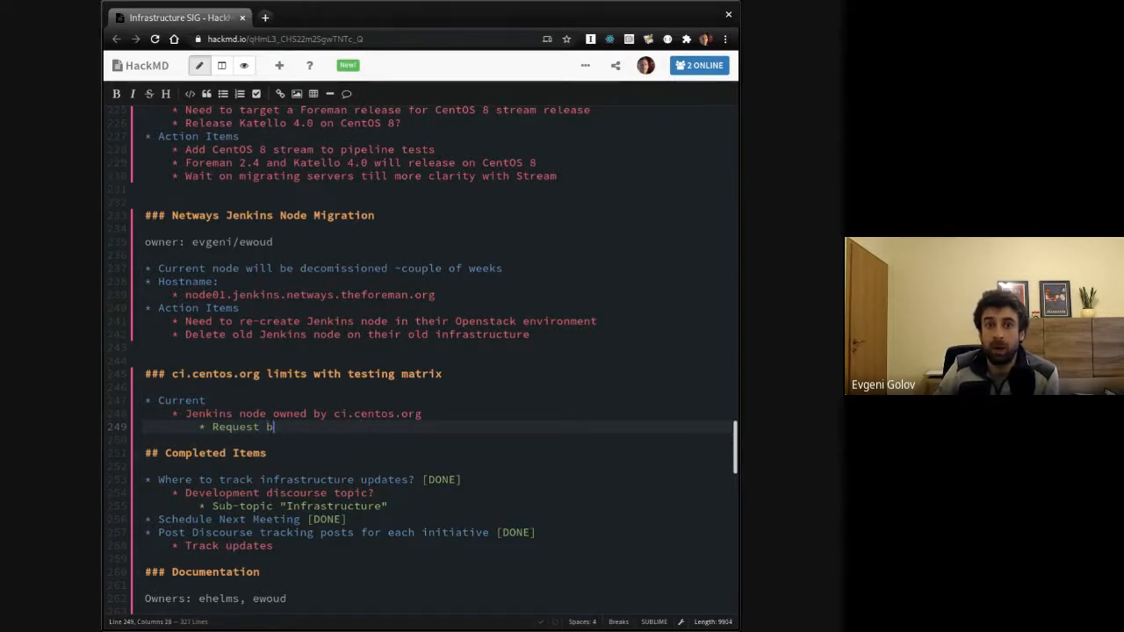
text(are metal machines from Duffy)
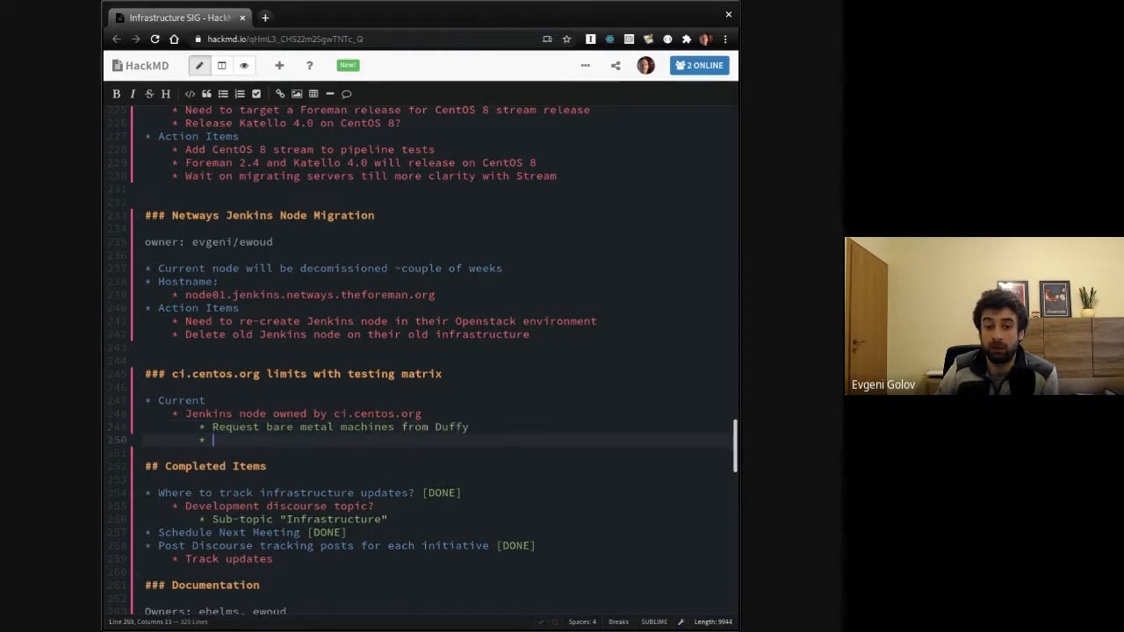
Step: Note the limit of 8 parallel machines from Duffy
text(Limited)
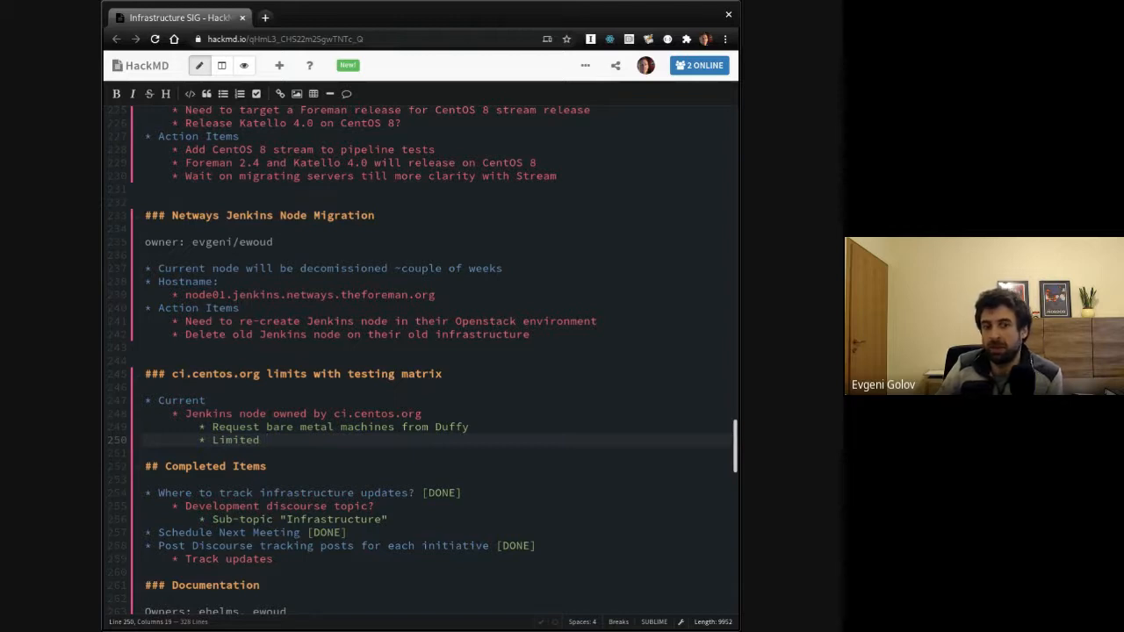
text(t)
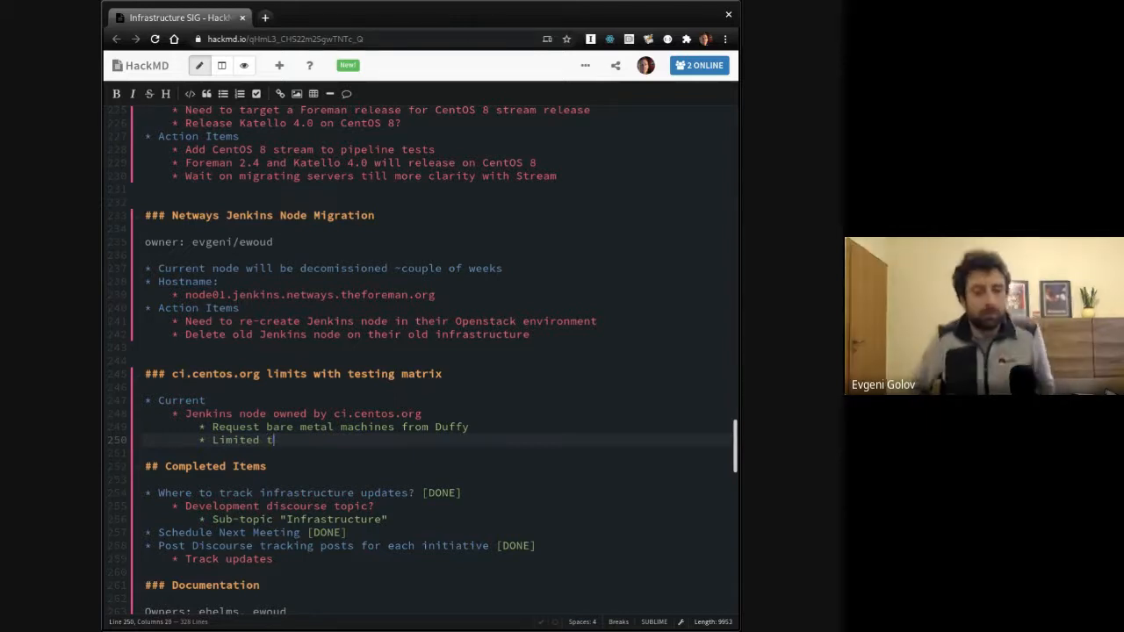
text(o 8)
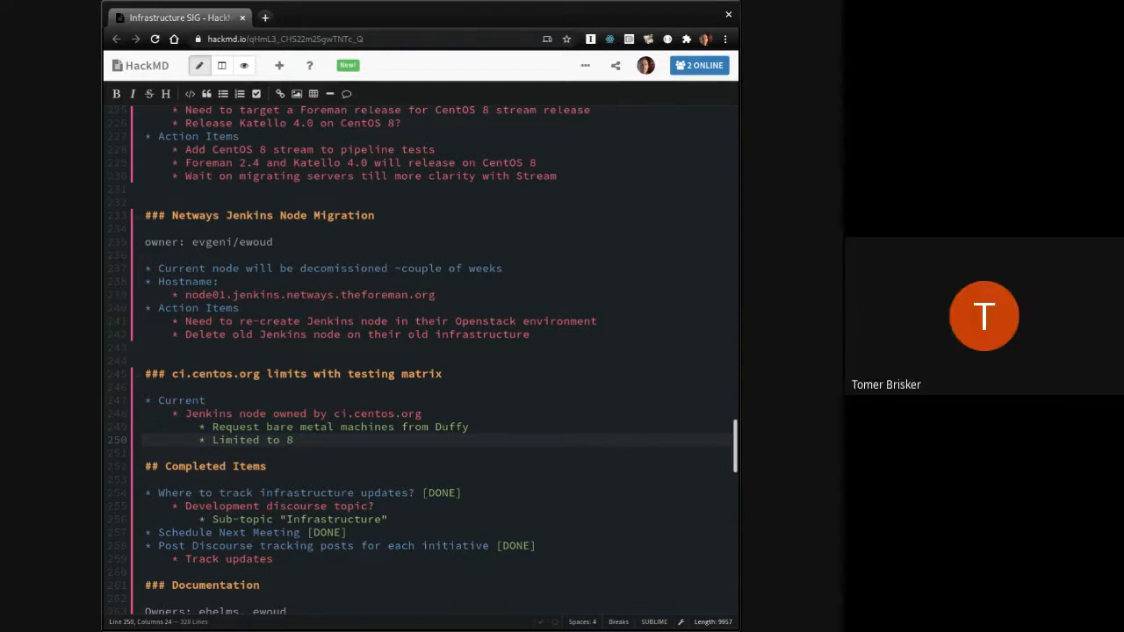
text(parallel mac)
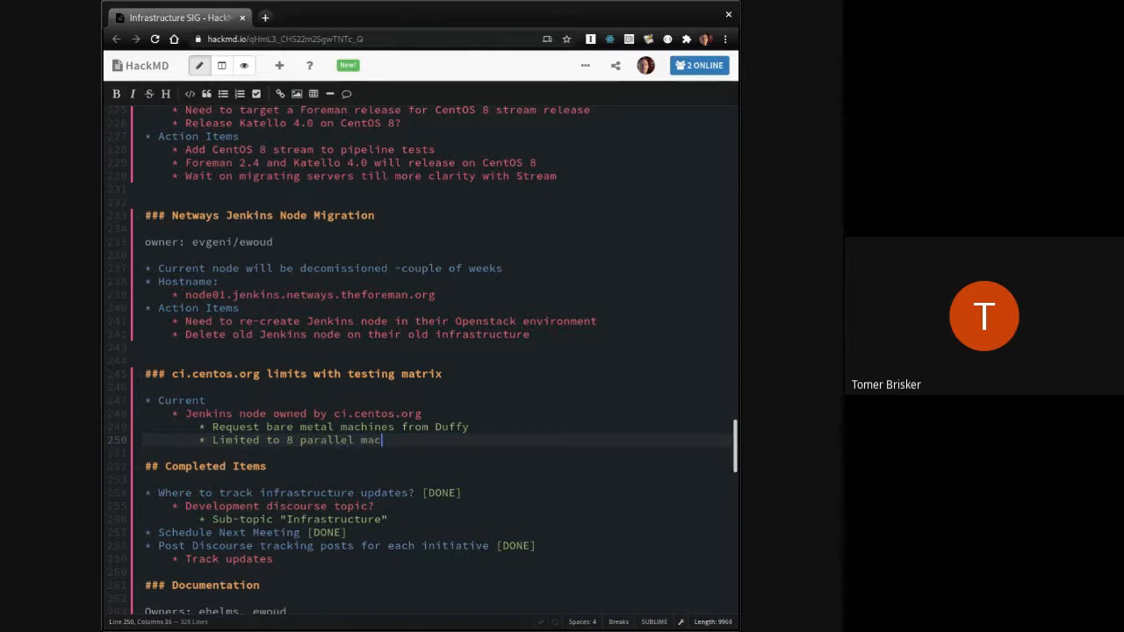
text(hines)
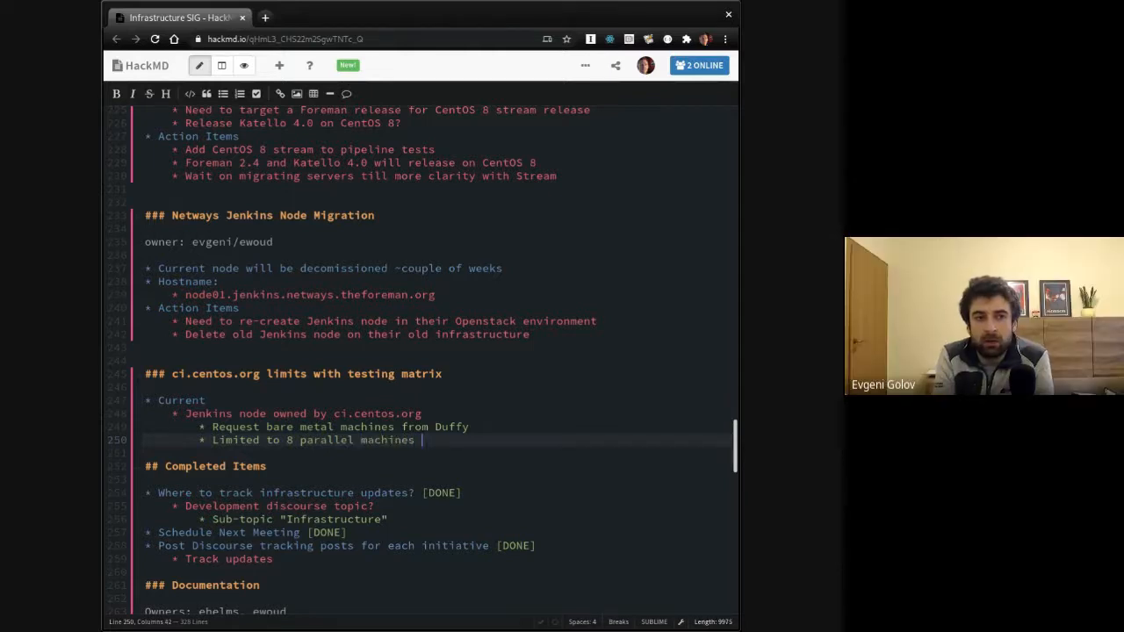
text(e)
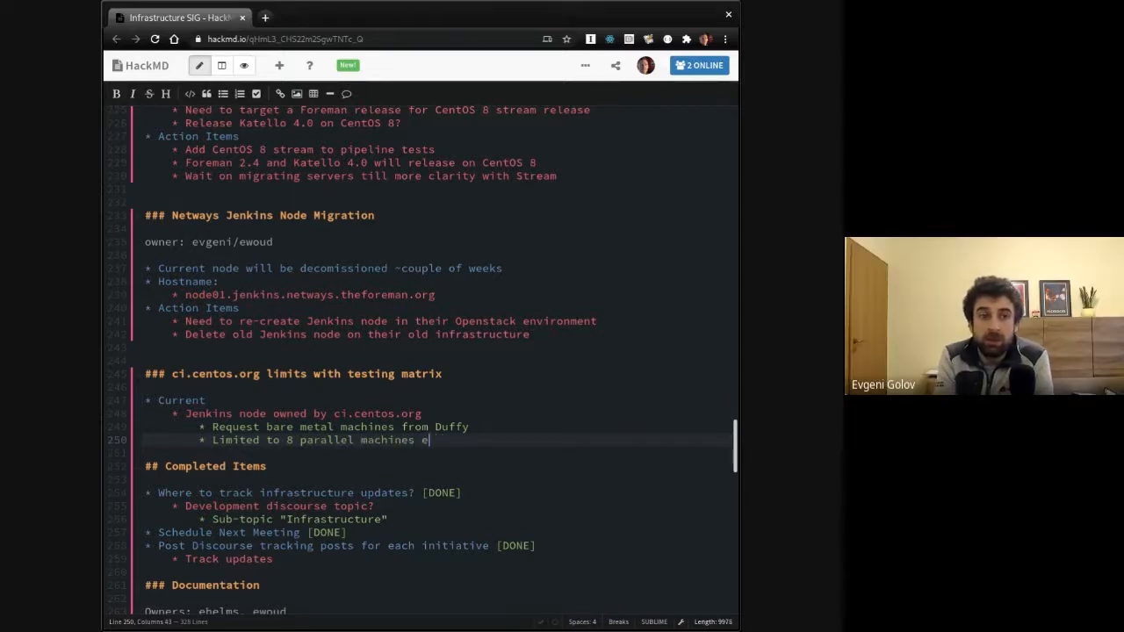
key(Backspace)
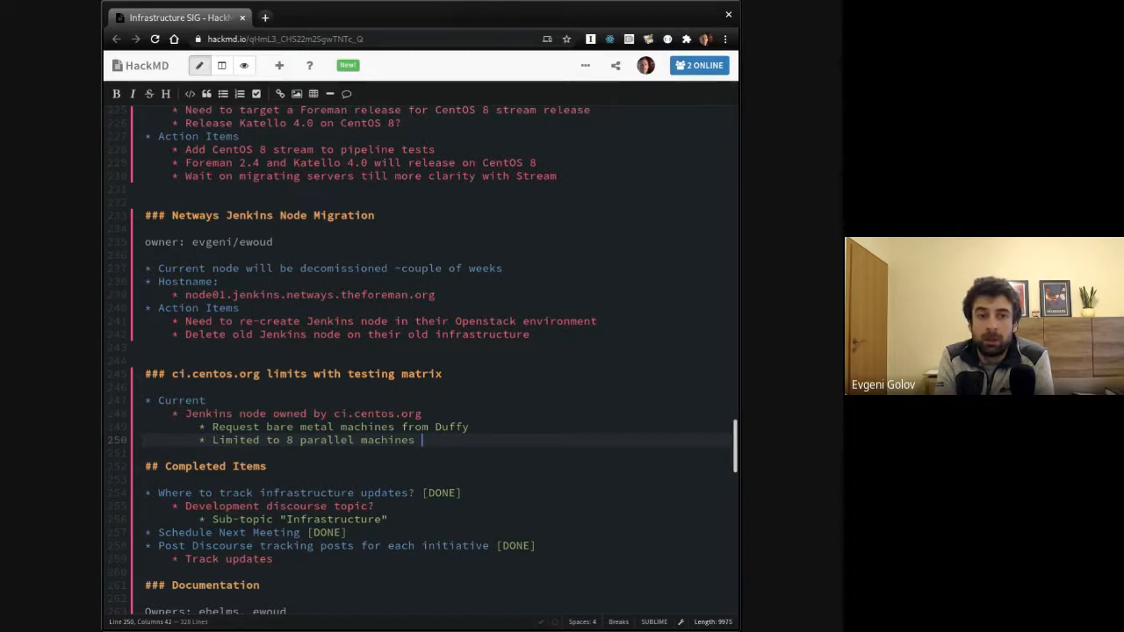
text(from Duffy)
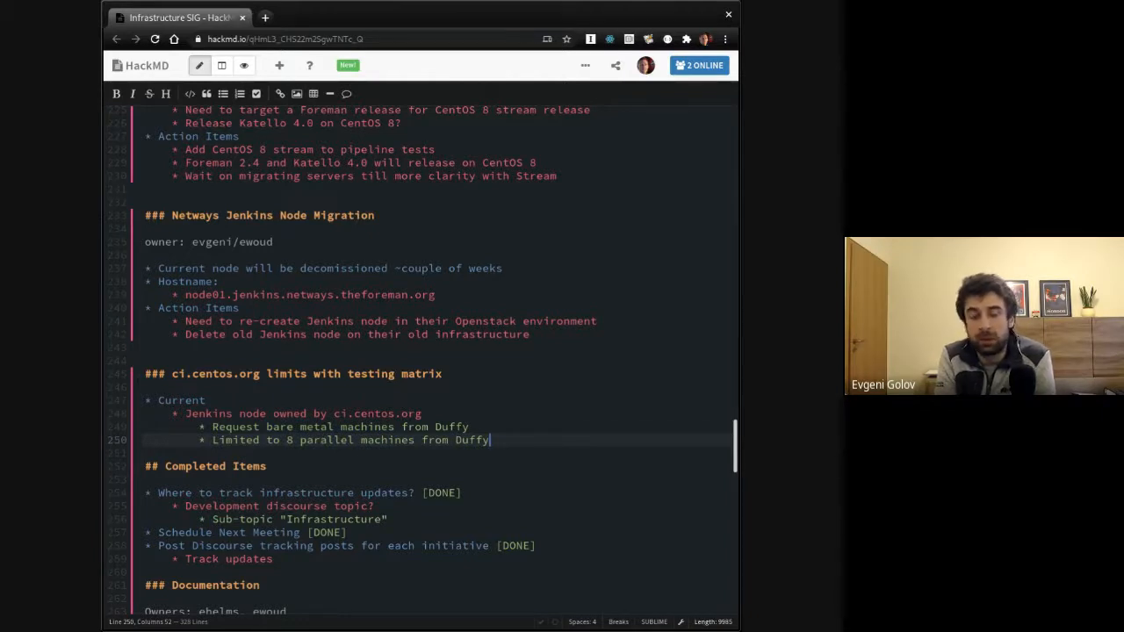
key(enter)
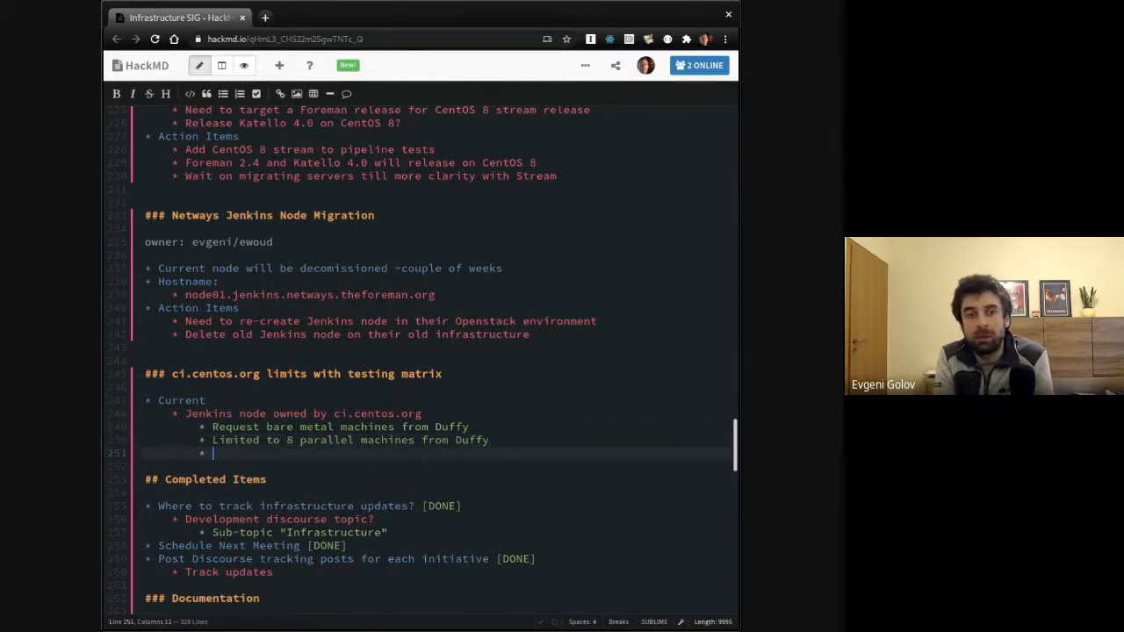
Step: Add bullets on each OS requesting a Duffy machine per Vagrant pipeline, and failed runs
text(Each)
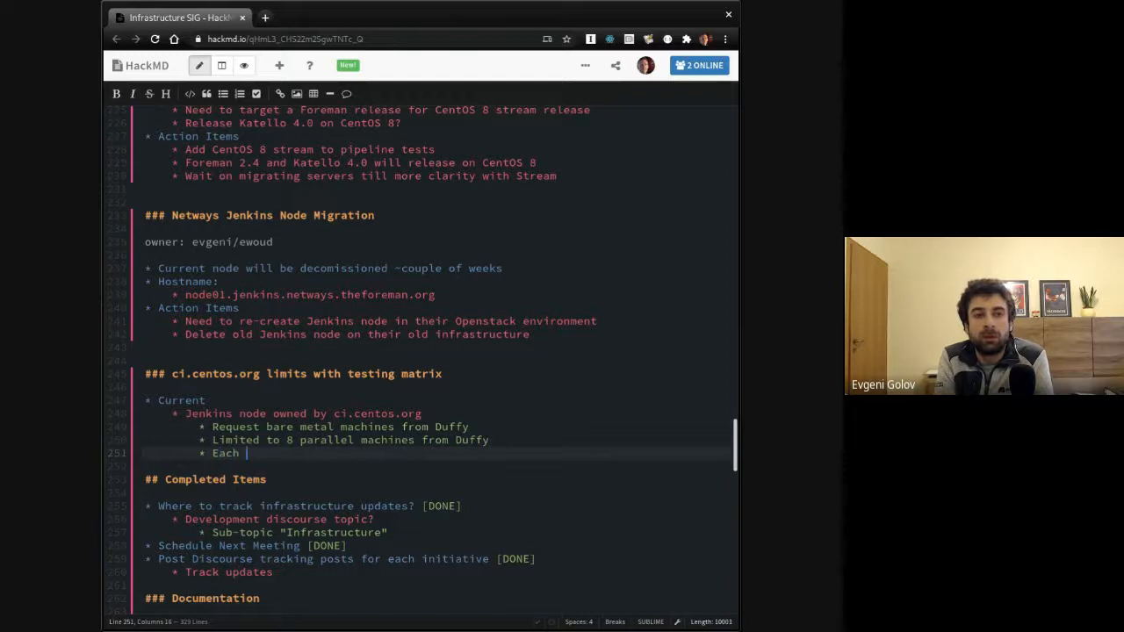
text(OS)
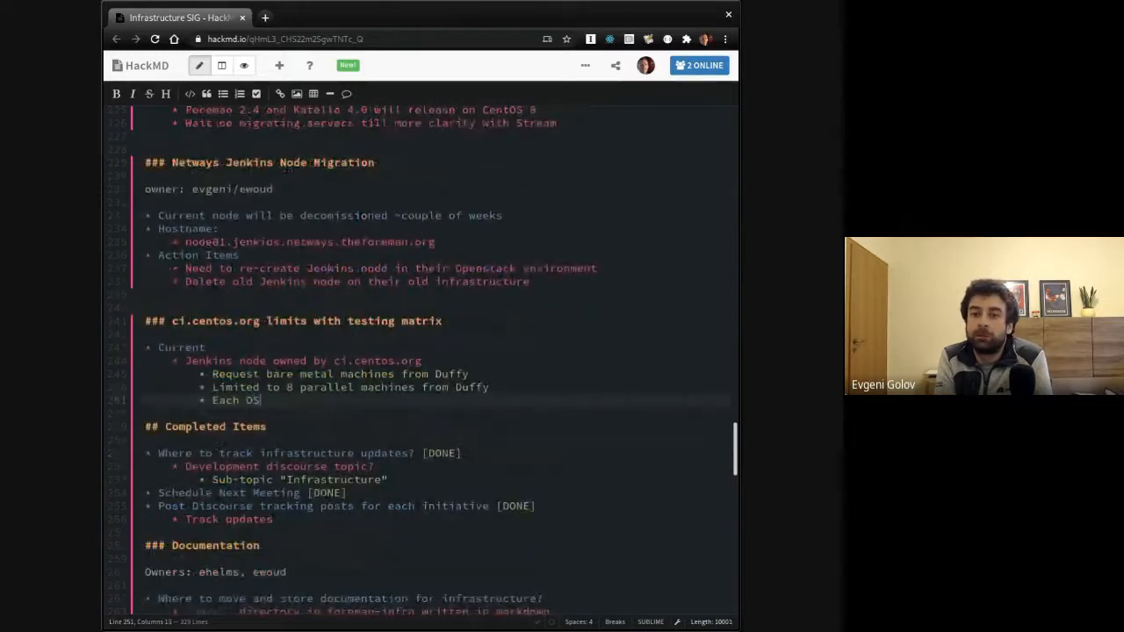
text(- install)
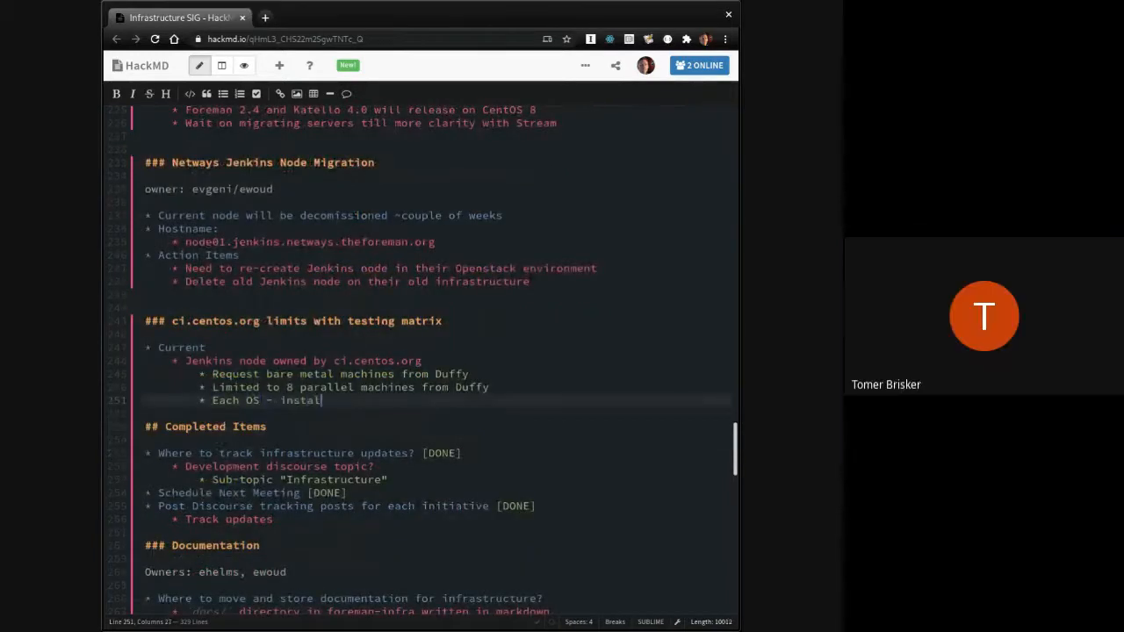
text(,upgrade pairing r)
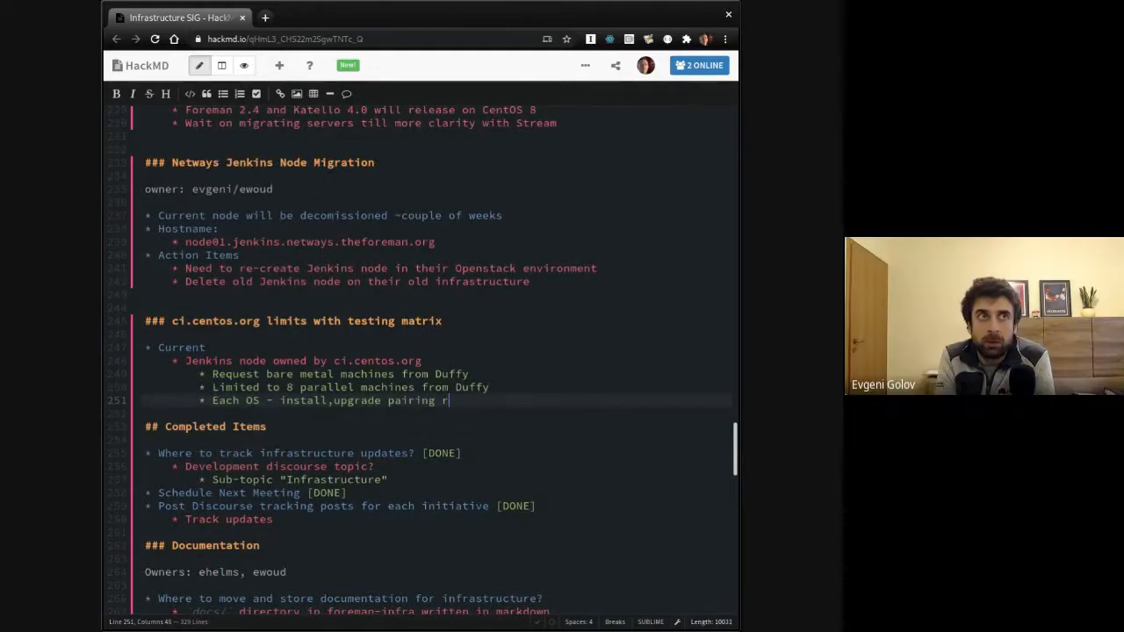
text(equests a machine fr)
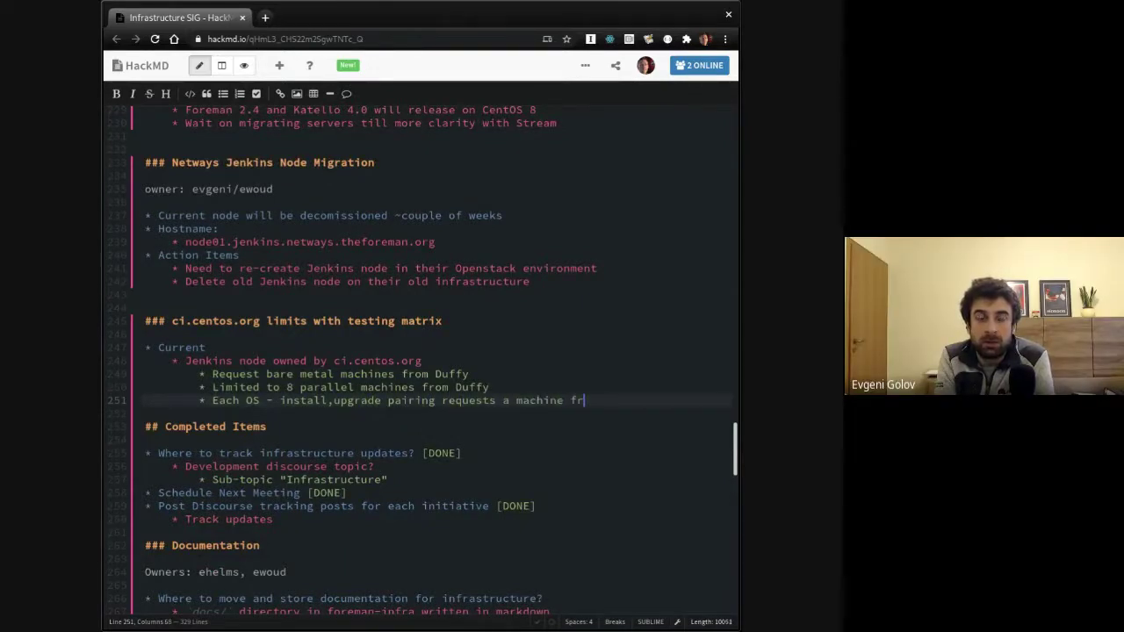
text(om D)
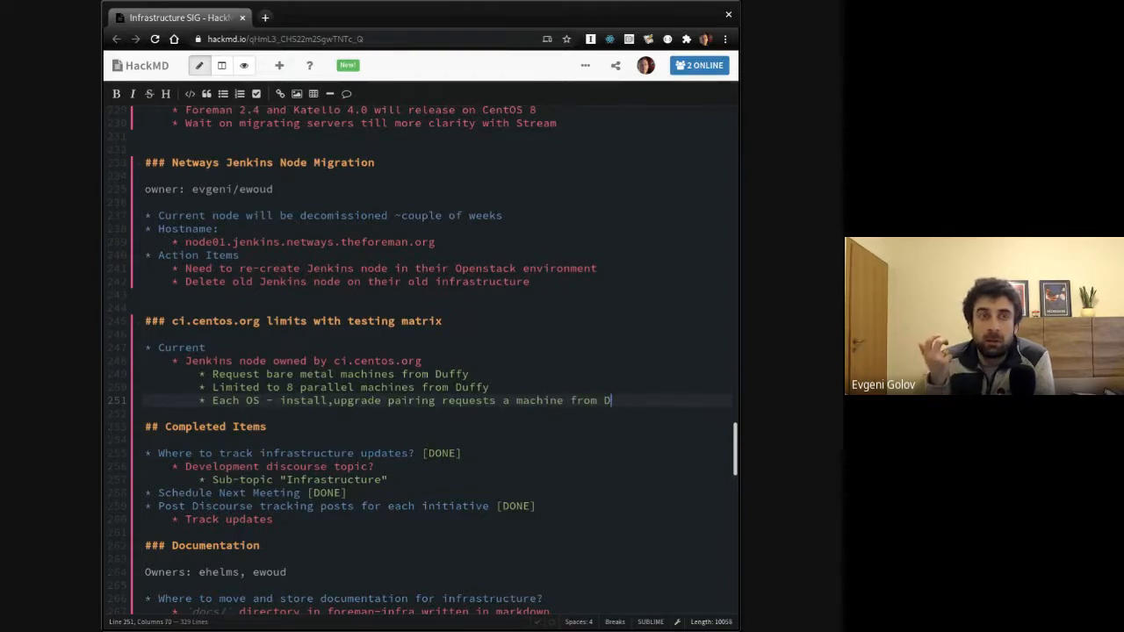
text(uffy)
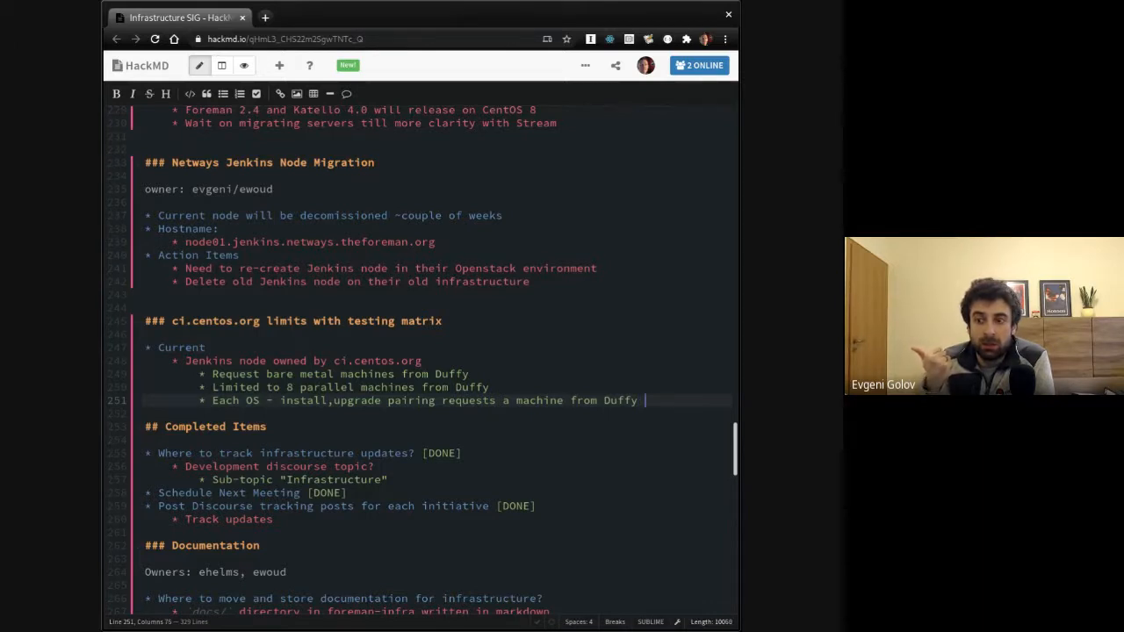
text(to run a Vagrant pip)
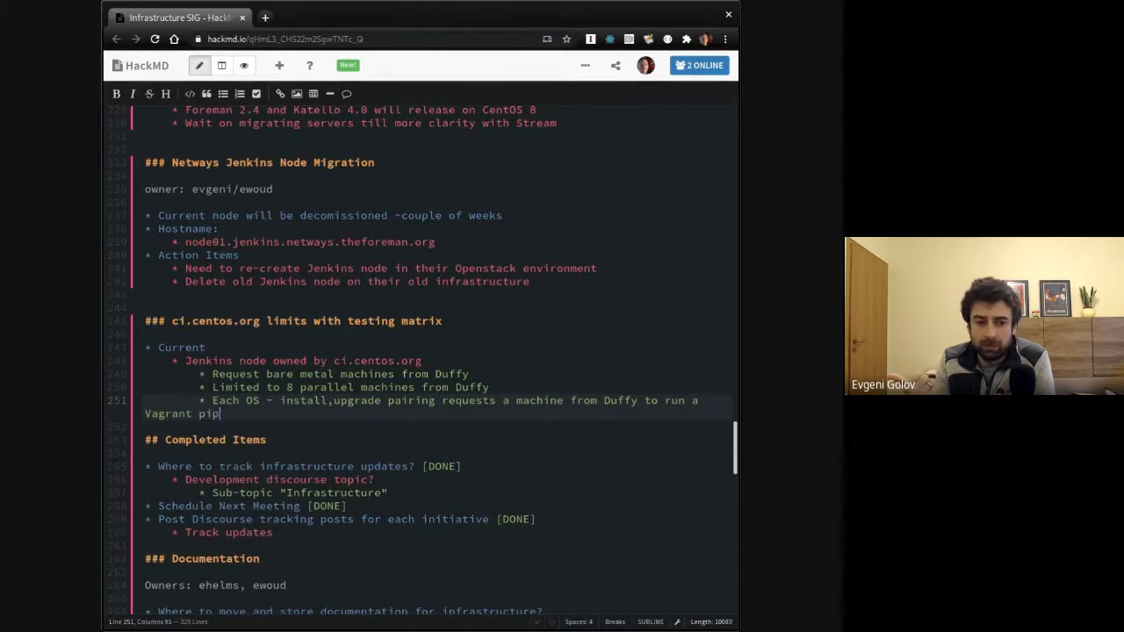
text(eline on)
text(* We end up having 2 jobs rejected when)
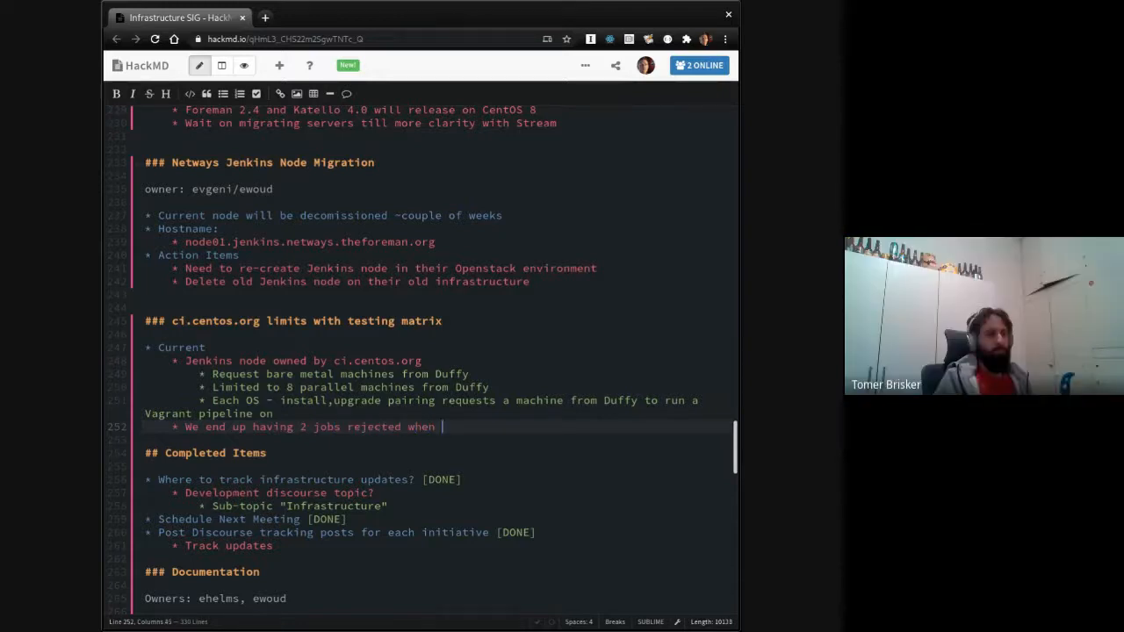
text(a pipeline run)
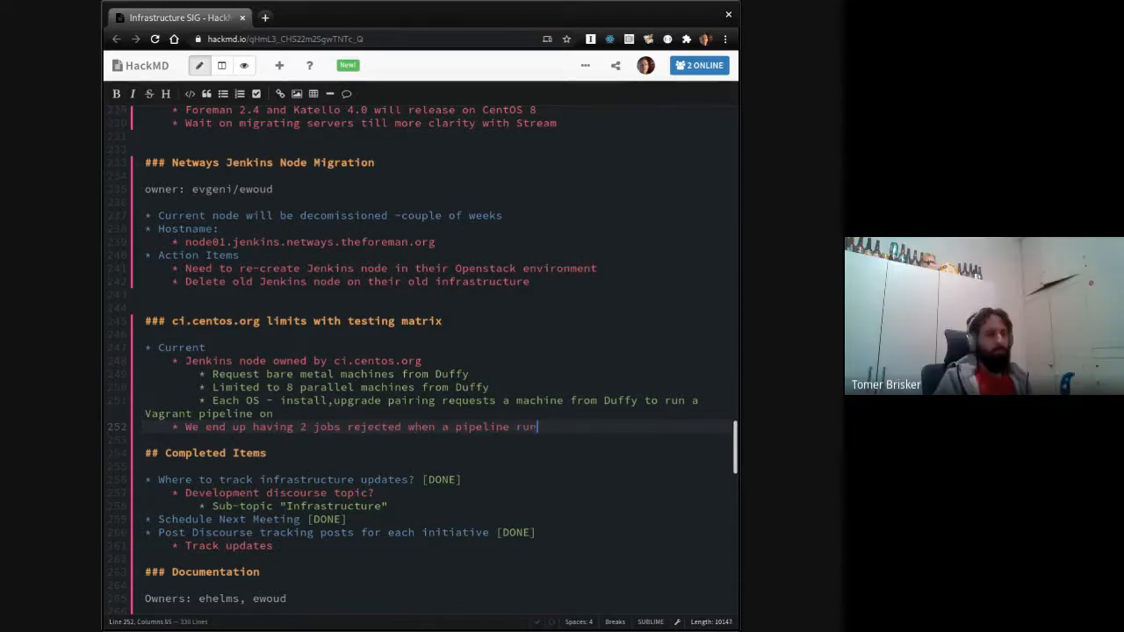
text(s)
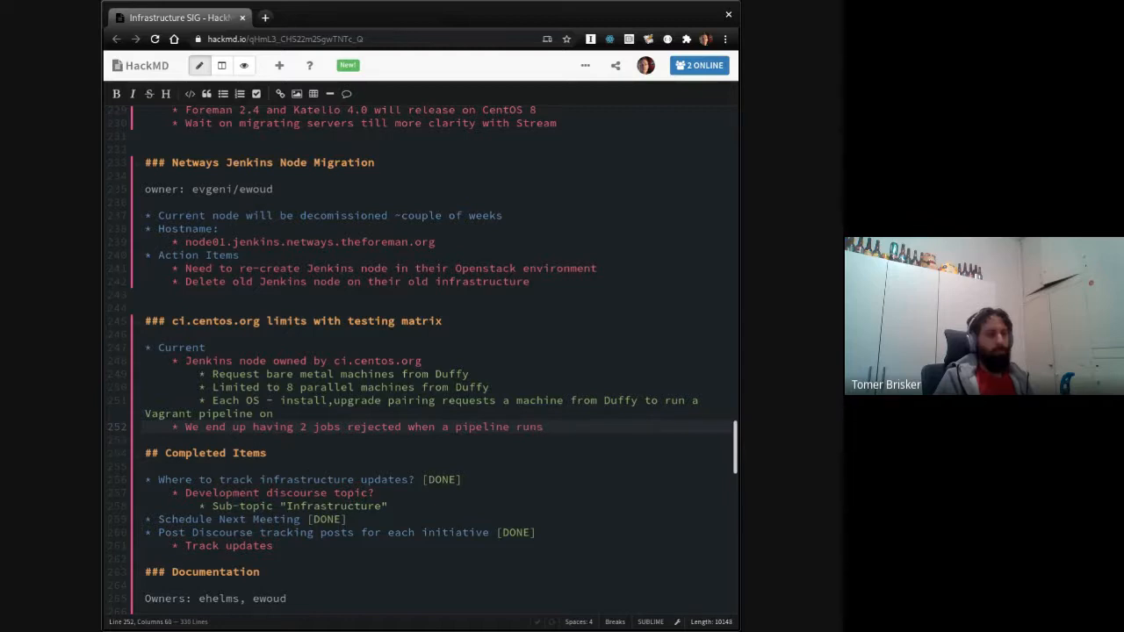
text(and it fail)
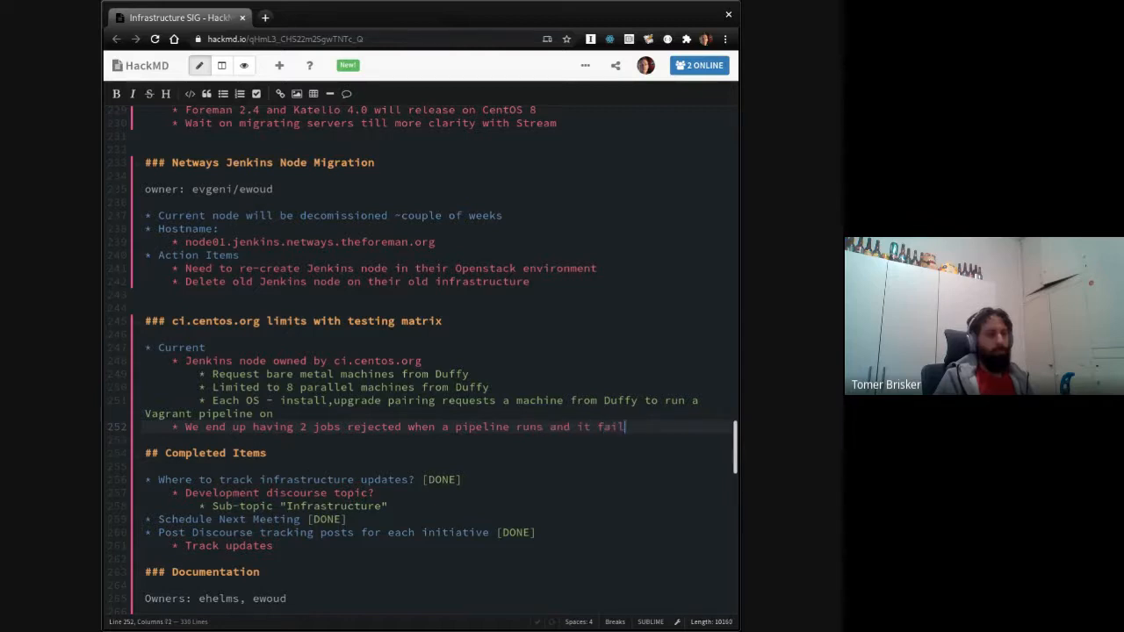
text(s)
text(* Proposal)
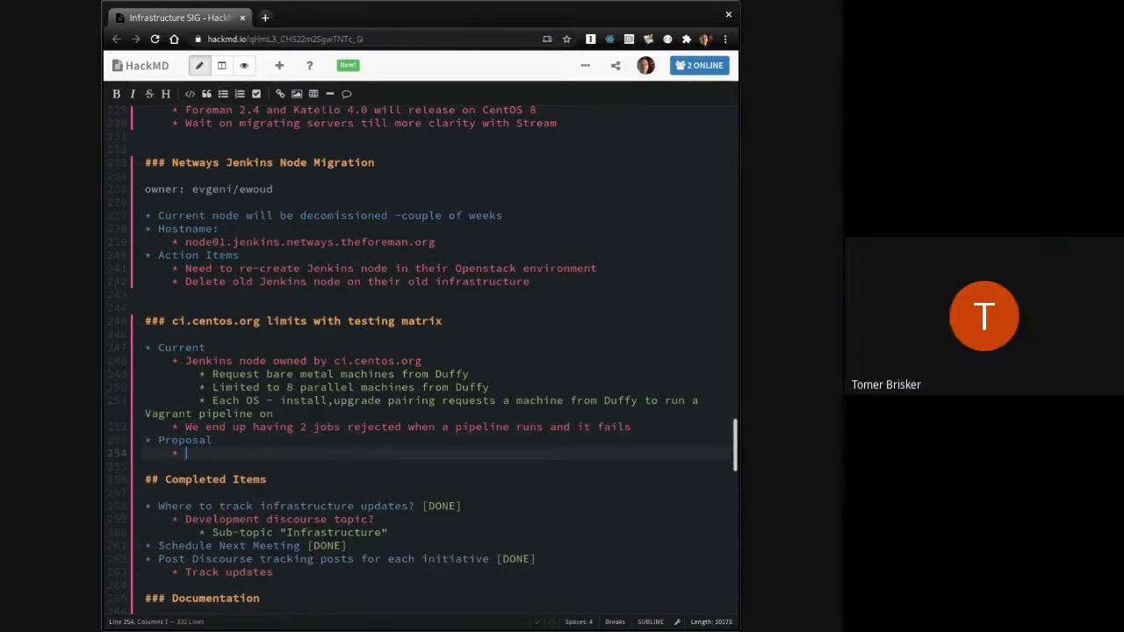
Step: Begin proposal 1: split our nightly release pipelines
text(Split our)
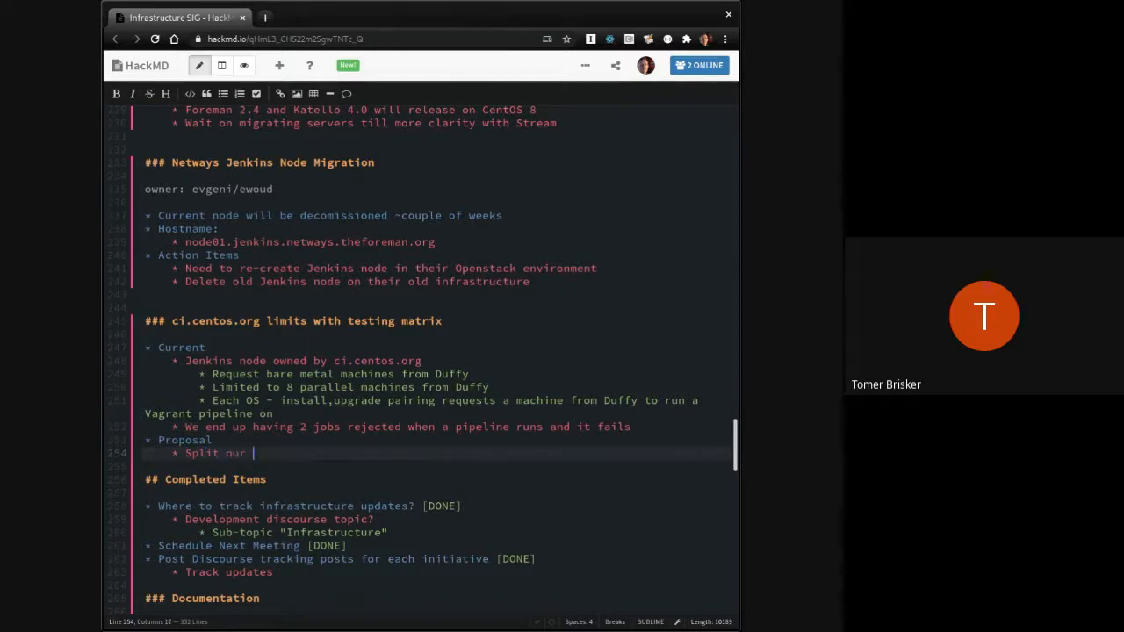
text(nigh)
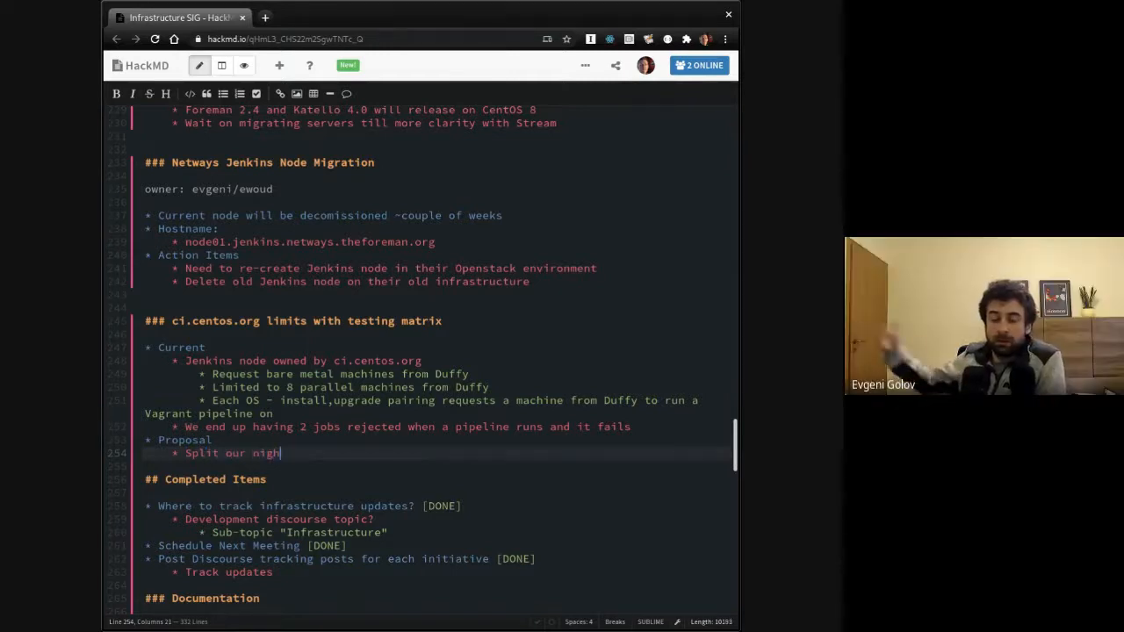
text(release pipelines similar t)
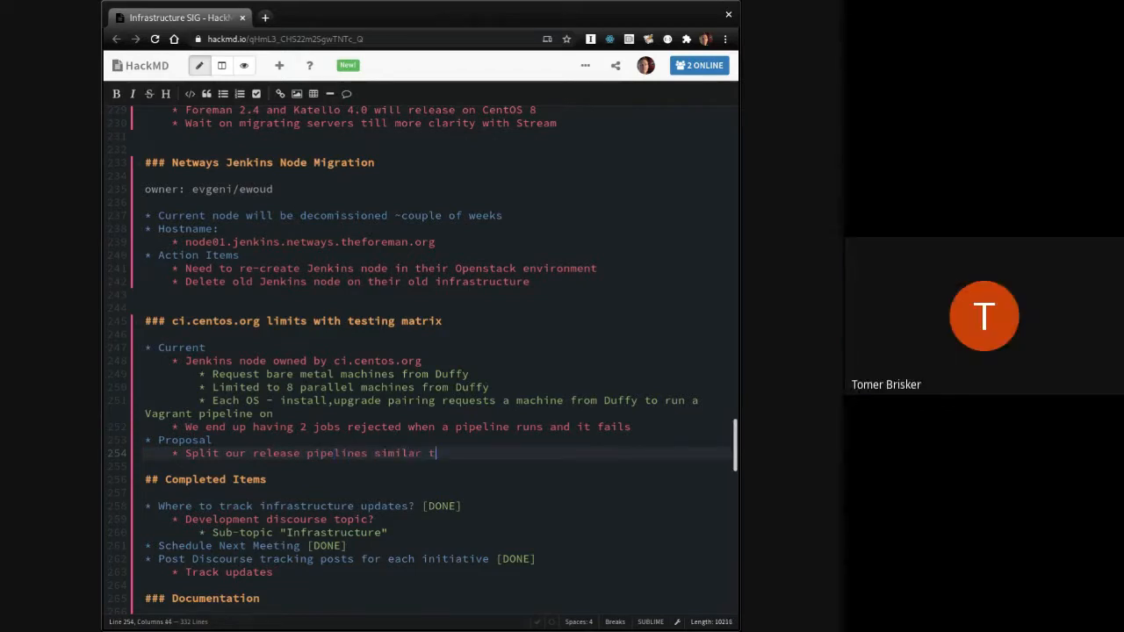
text(o the)
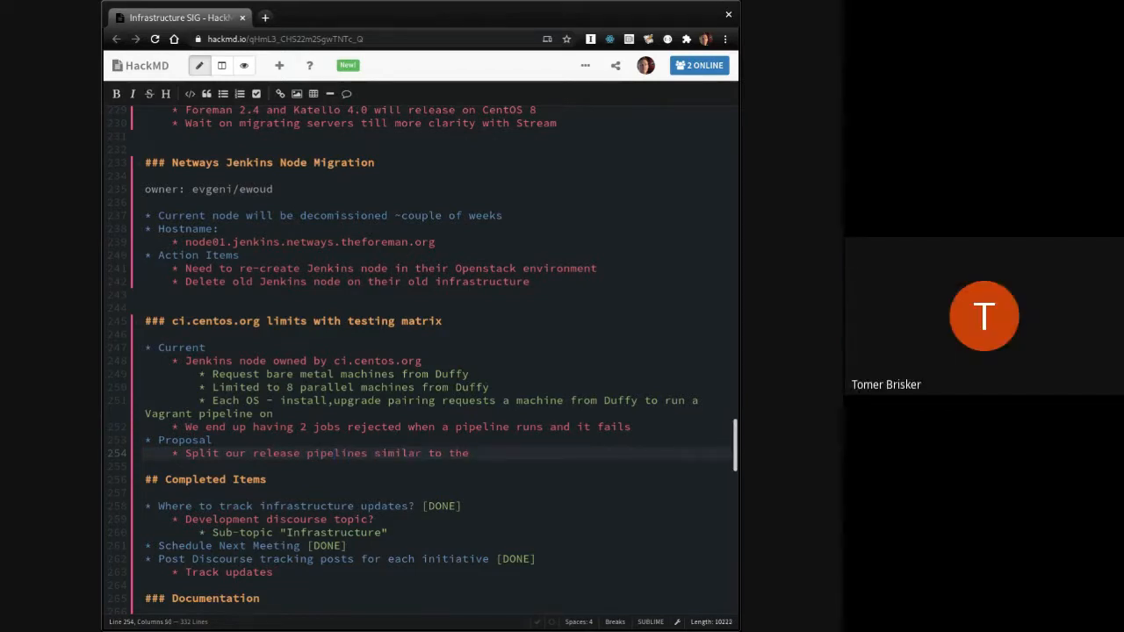
text(nightly)
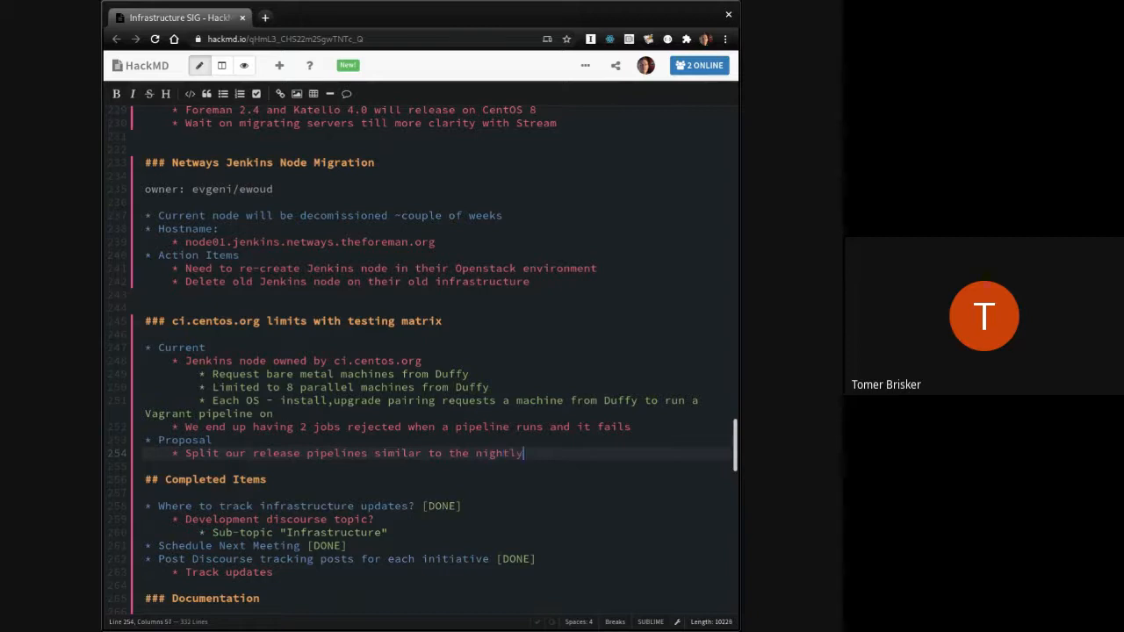
text(split)
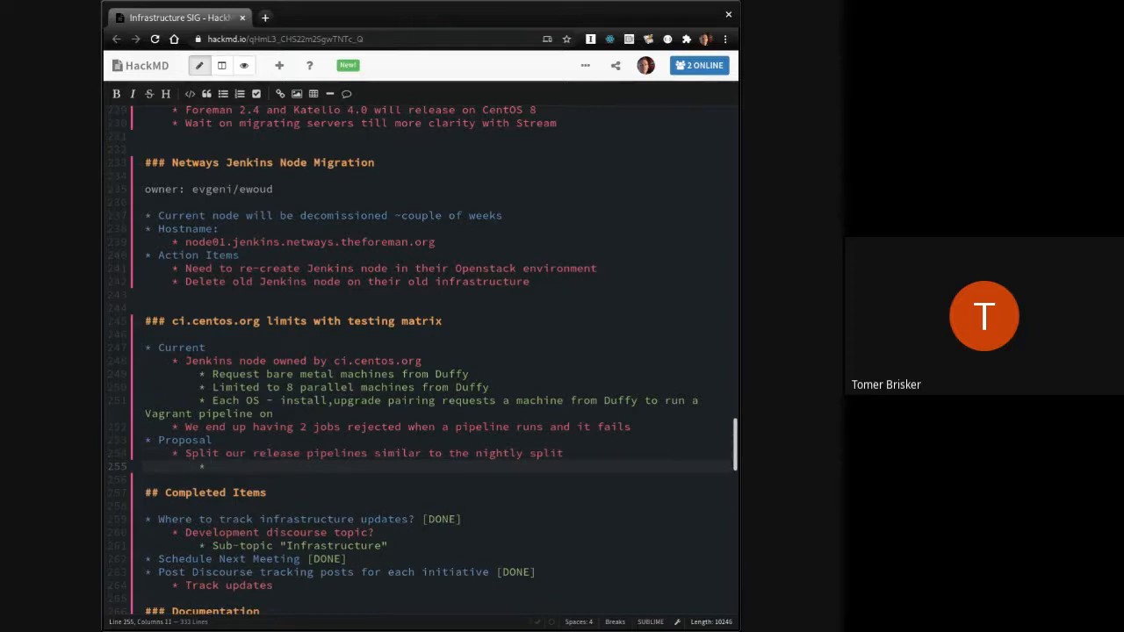
Step: Add 'Schedule EL pipeline, if that succeeds schedule Debian pipeline' and pluralize Proposals
text(Sched)
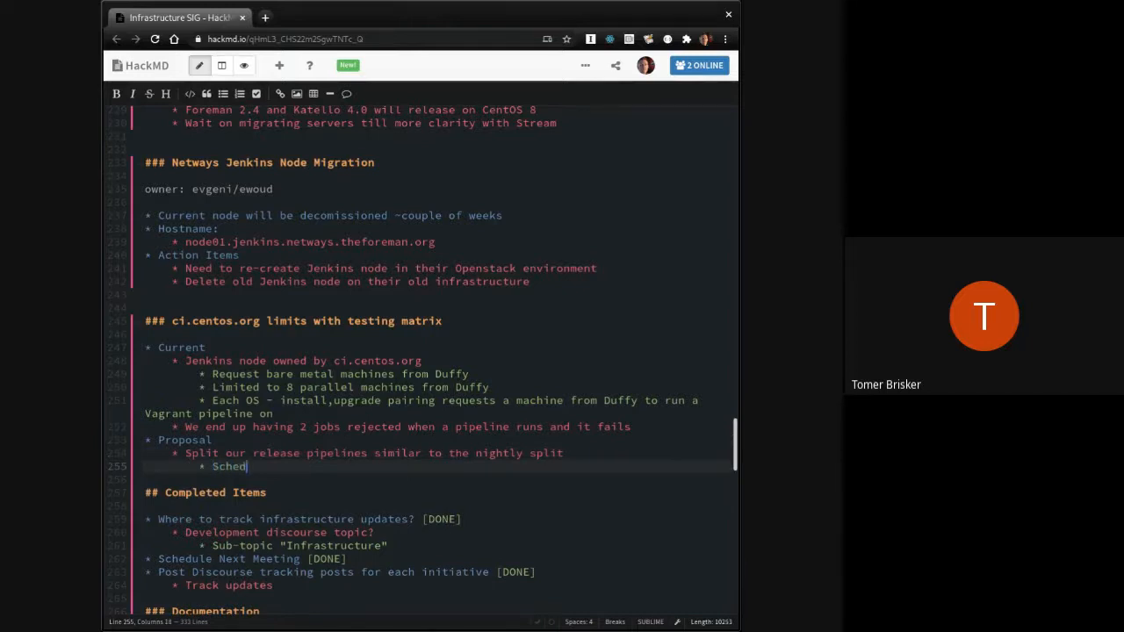
text(ule EL)
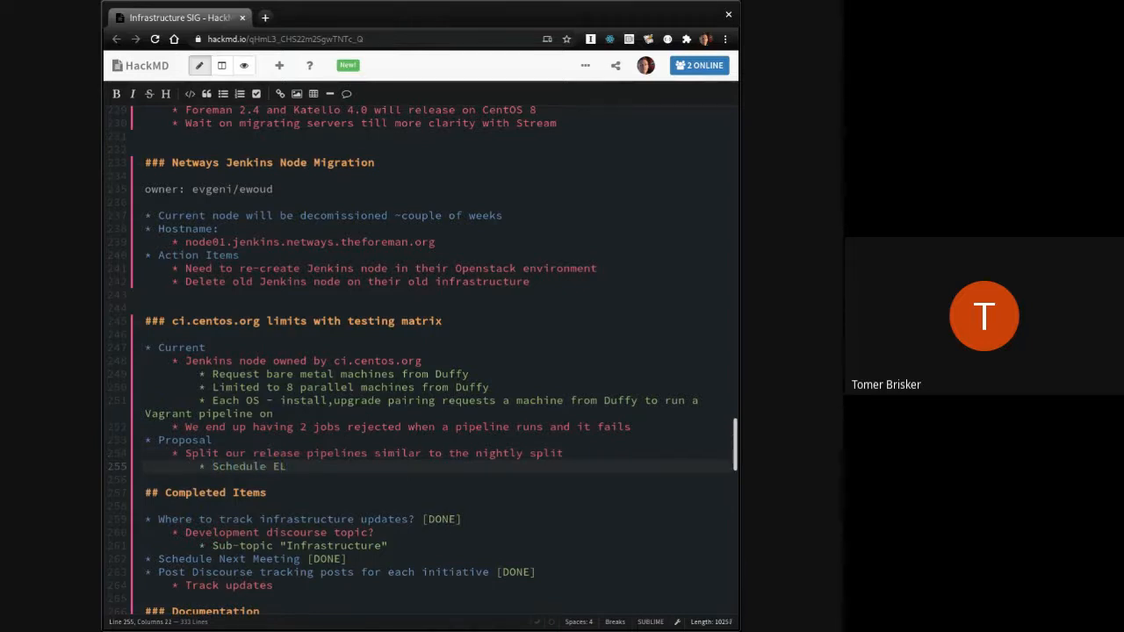
text(pipeline)
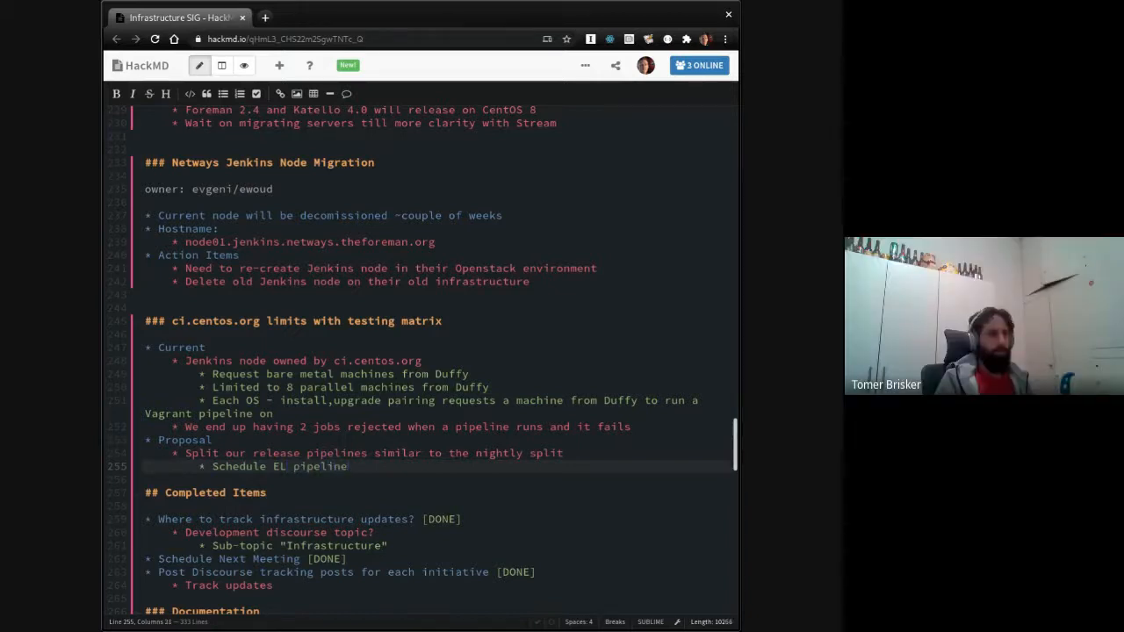
text(, if that)
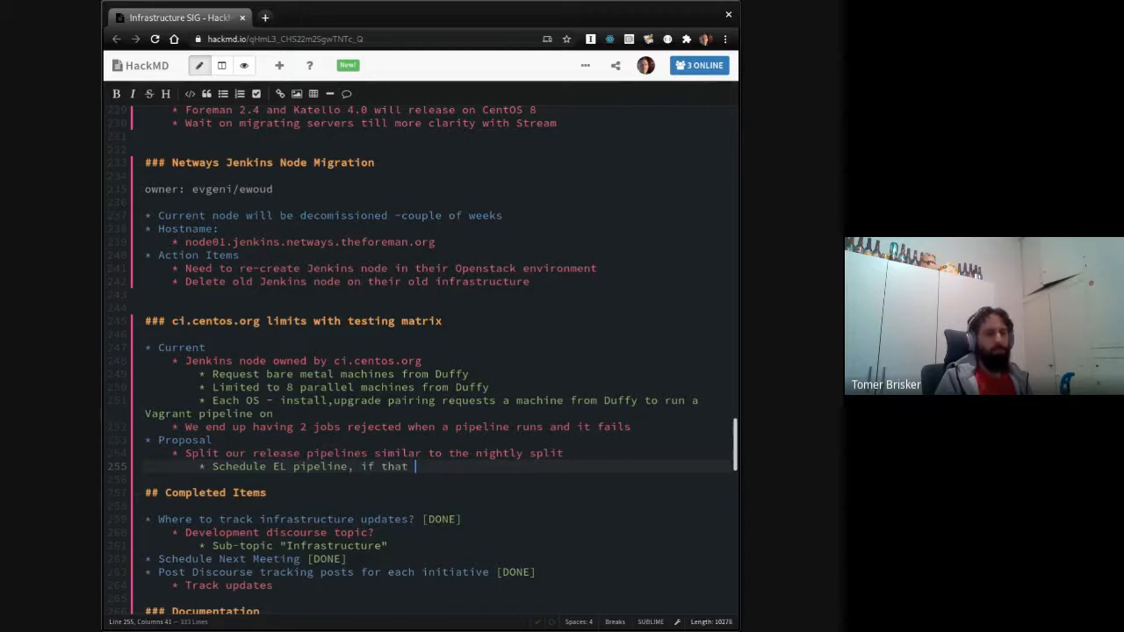
text(succeeds schedule the)
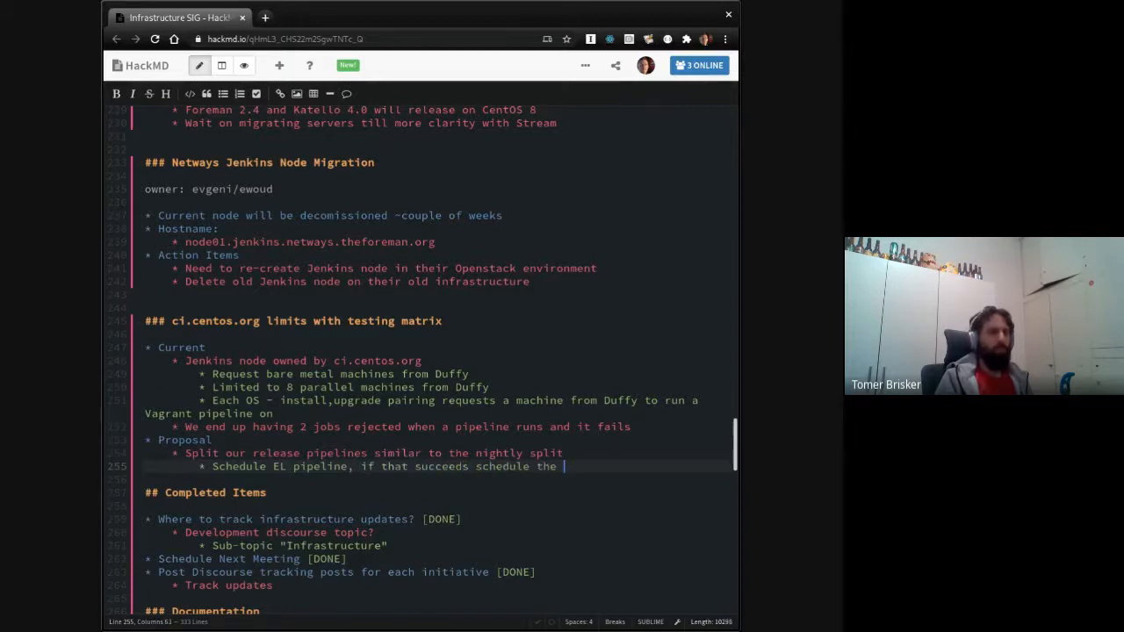
text(Debian pipeline)
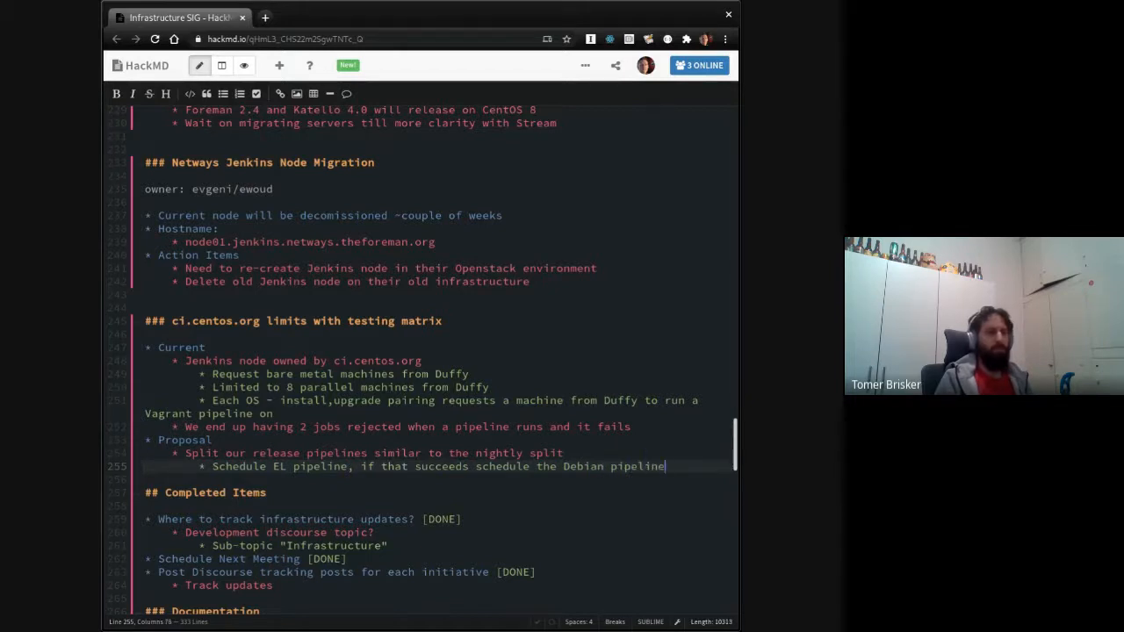
key(enter)
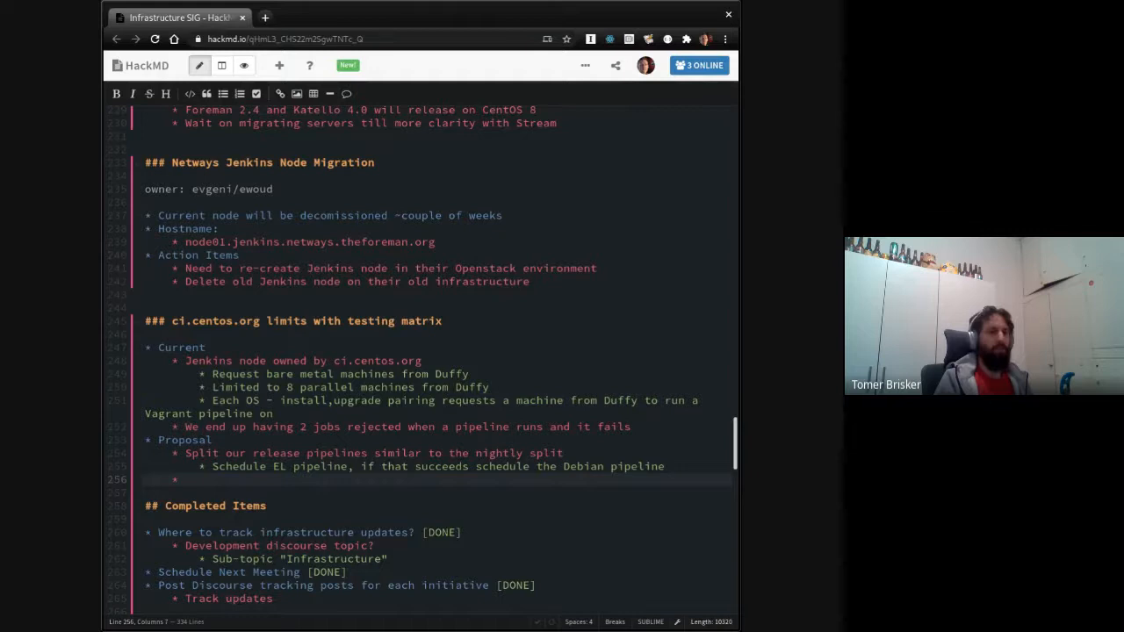
text(s)
click(436, 453)
text(1.)
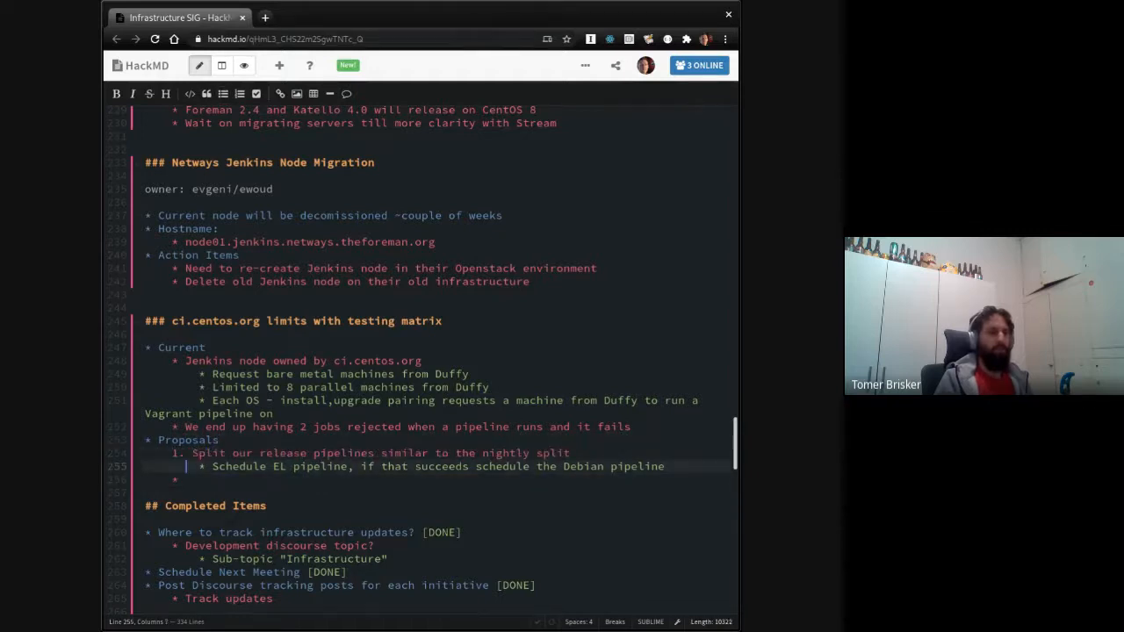
Step: Add proposal 2 'only a single Debian' and 3 'run all installs first, then upgrade jobs'
key(enter)
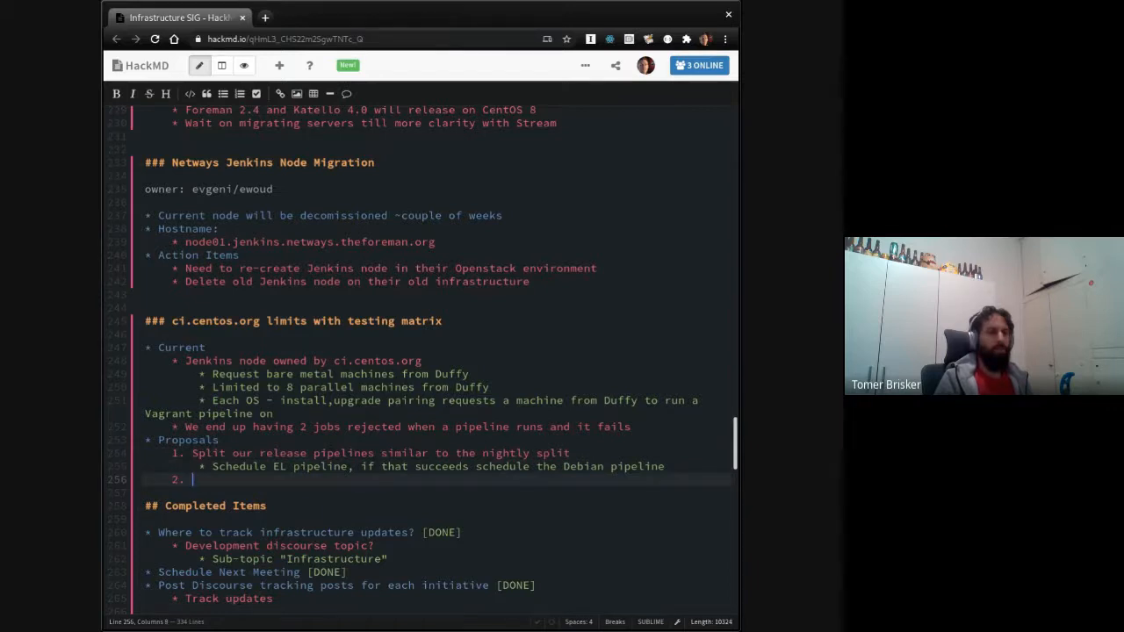
text(Reduce combinations?)
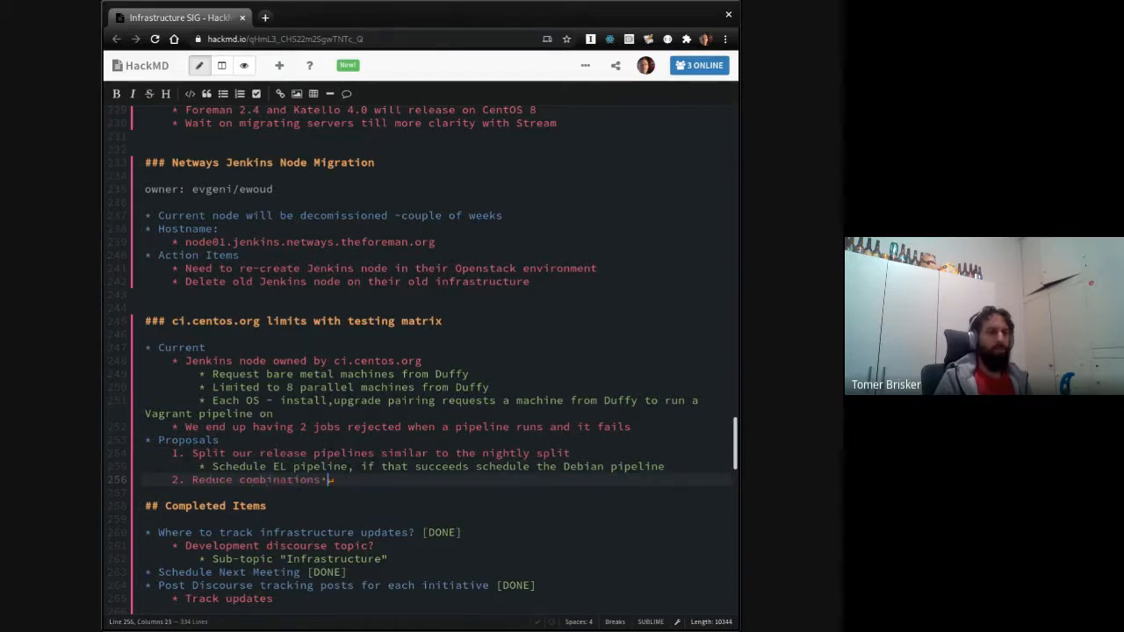
text(that are run, only)
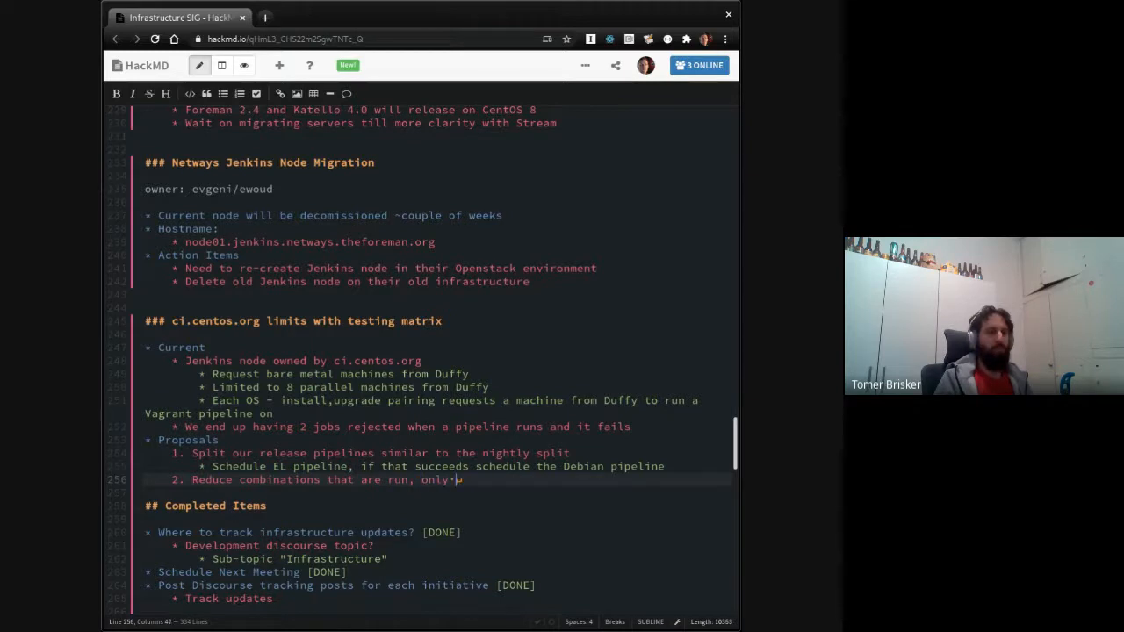
text(a singl)
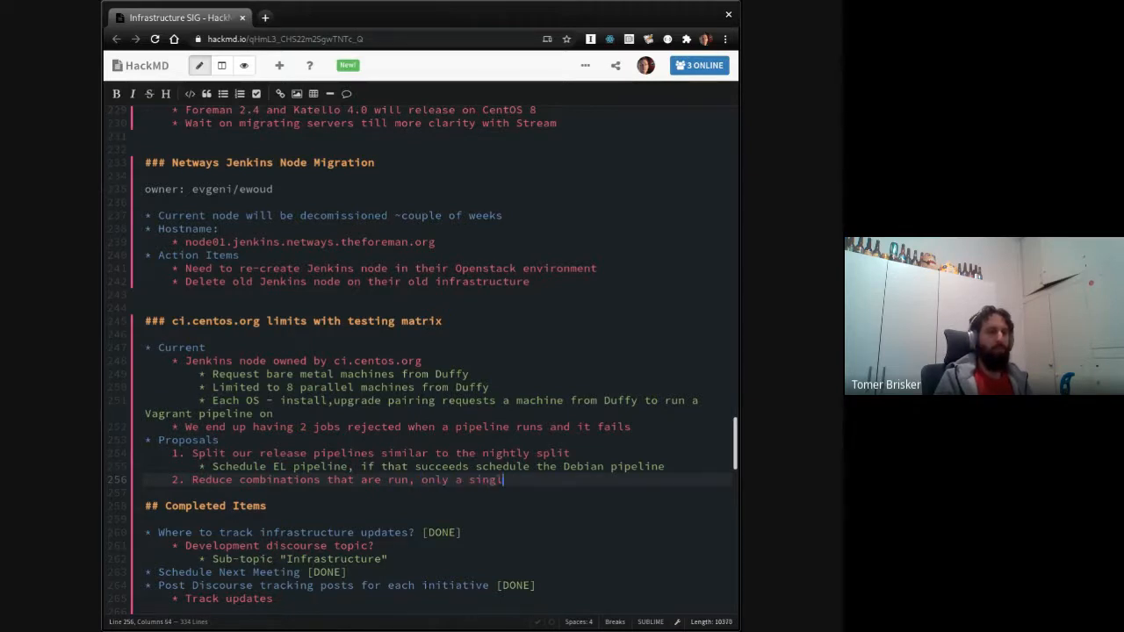
key(enter)
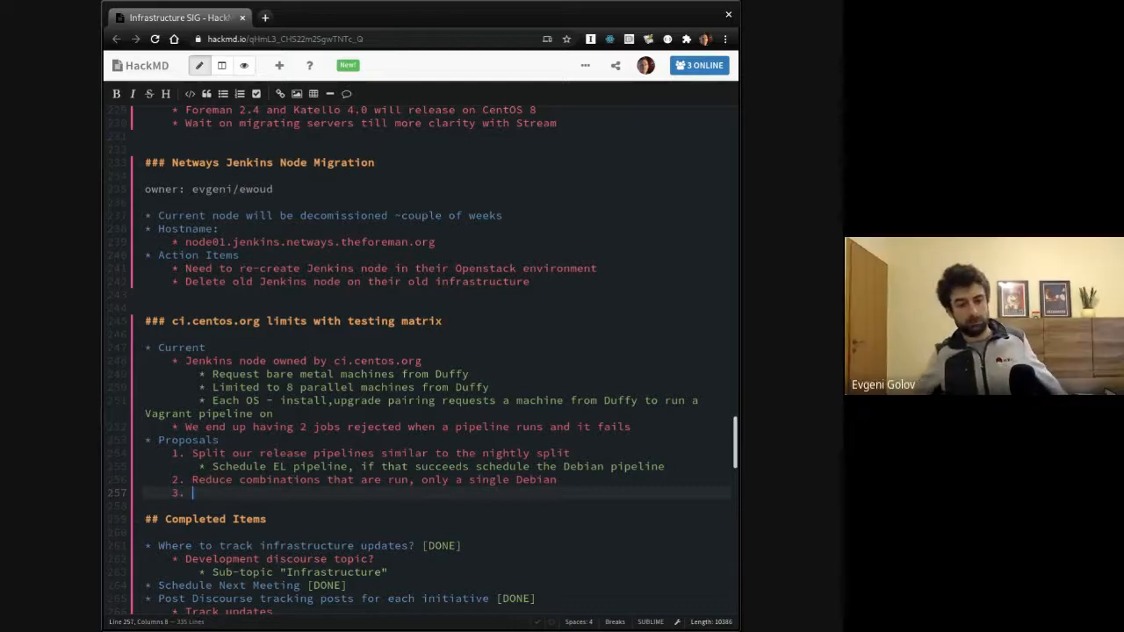
text(Run)
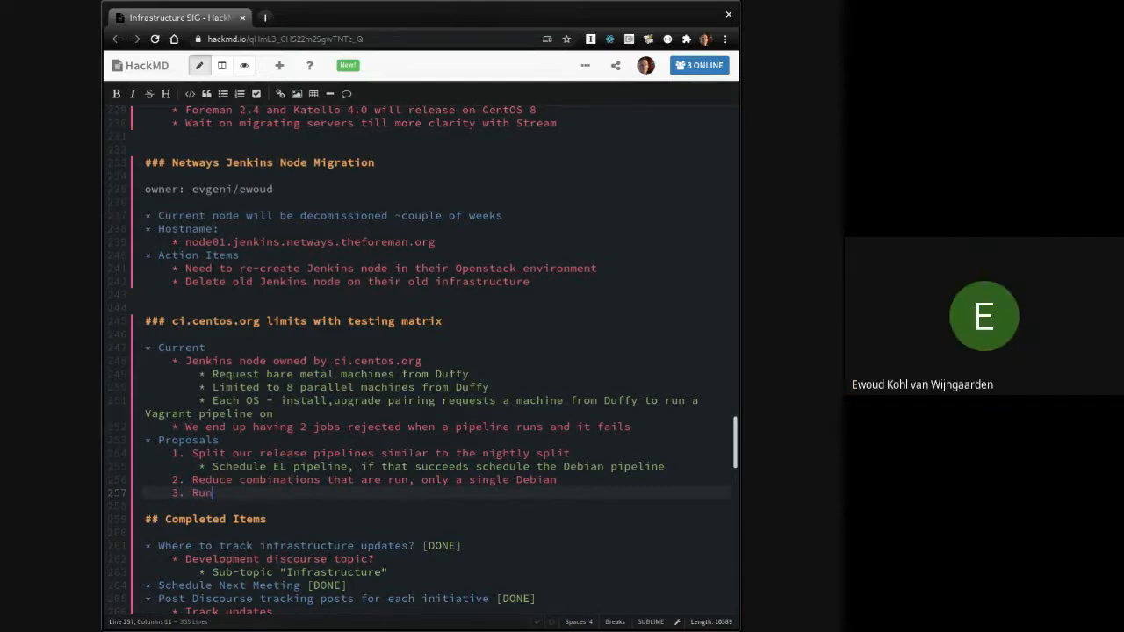
text(all inst)
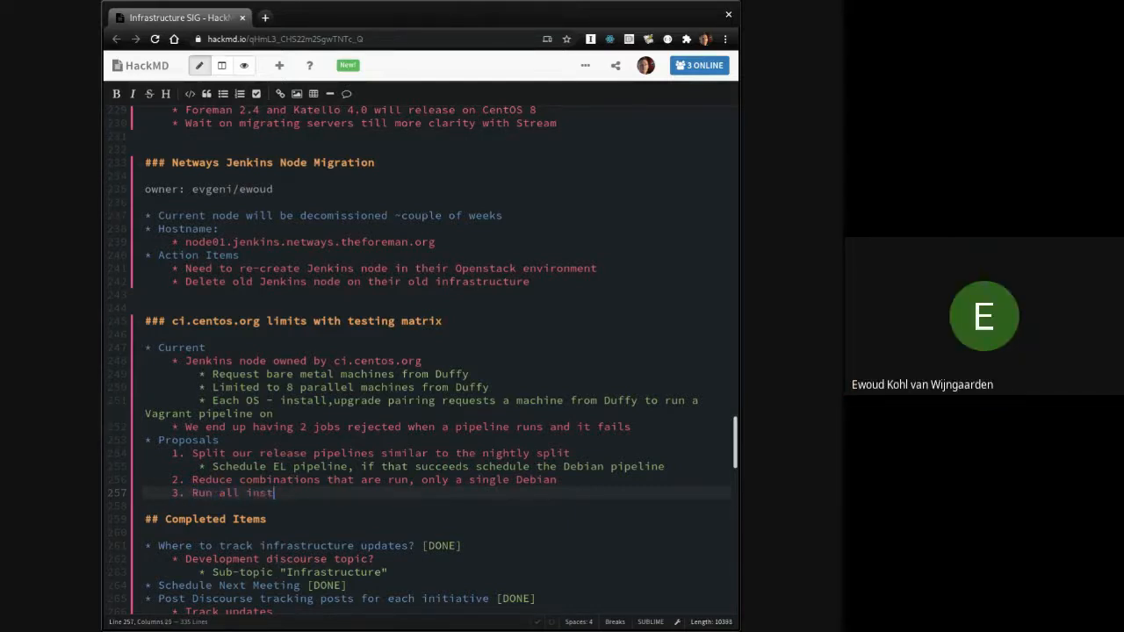
text(alls first, if they pass, run all upgrades)
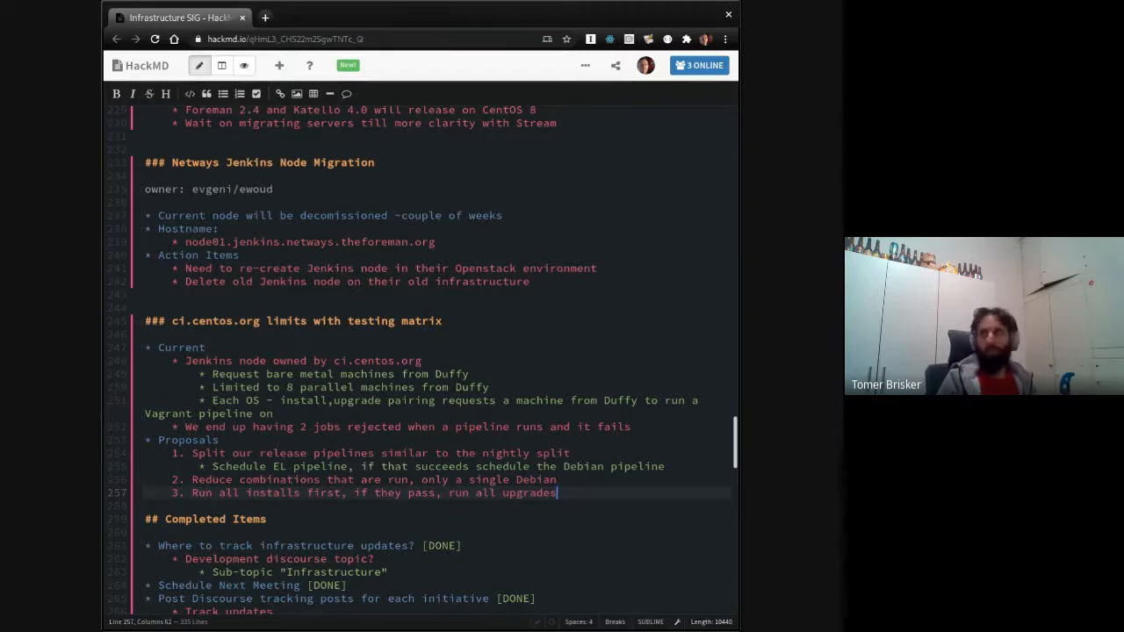
text(jobs)
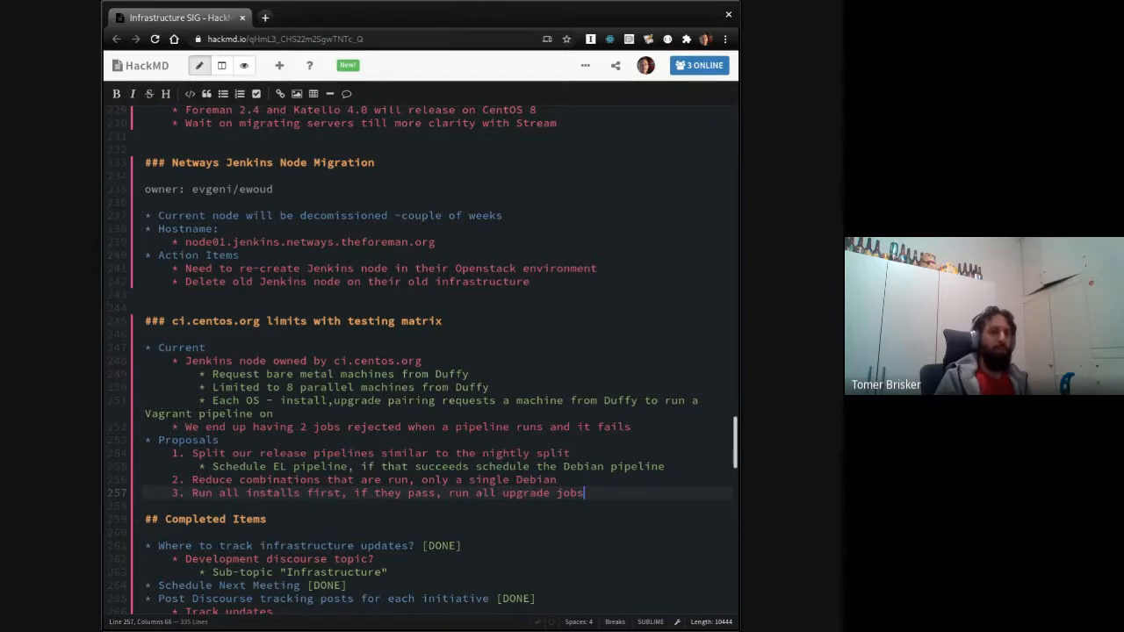
Step: Add a bullet on scaling to Ubuntu 20.04, Debian 11 and CentOS 8 Stream replacing CentOS 8
click(632, 427)
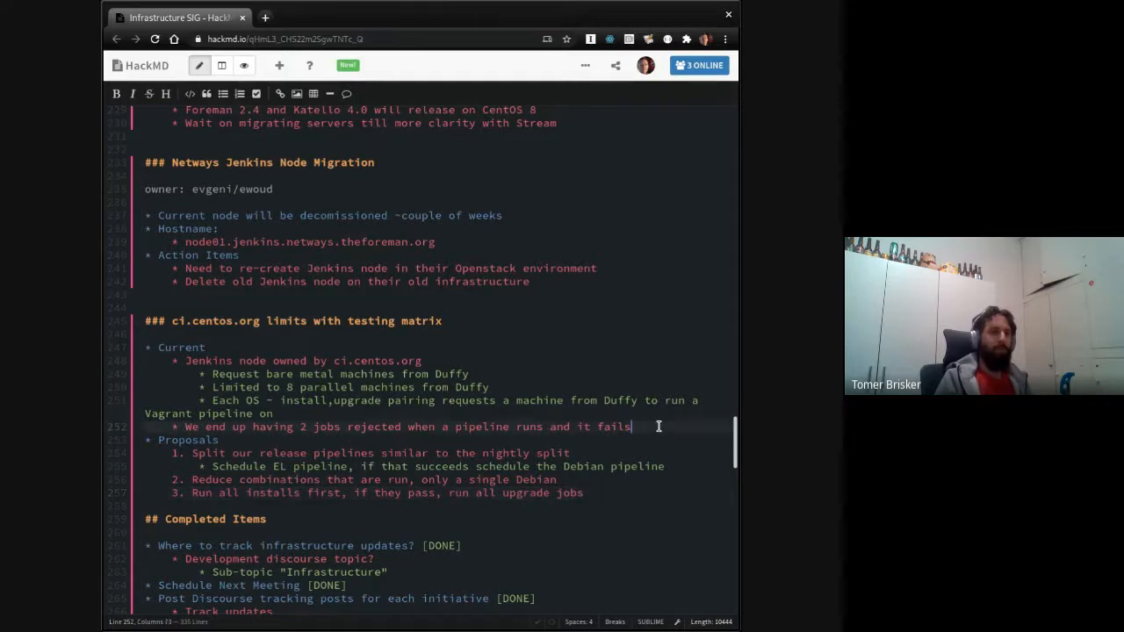
text(H)
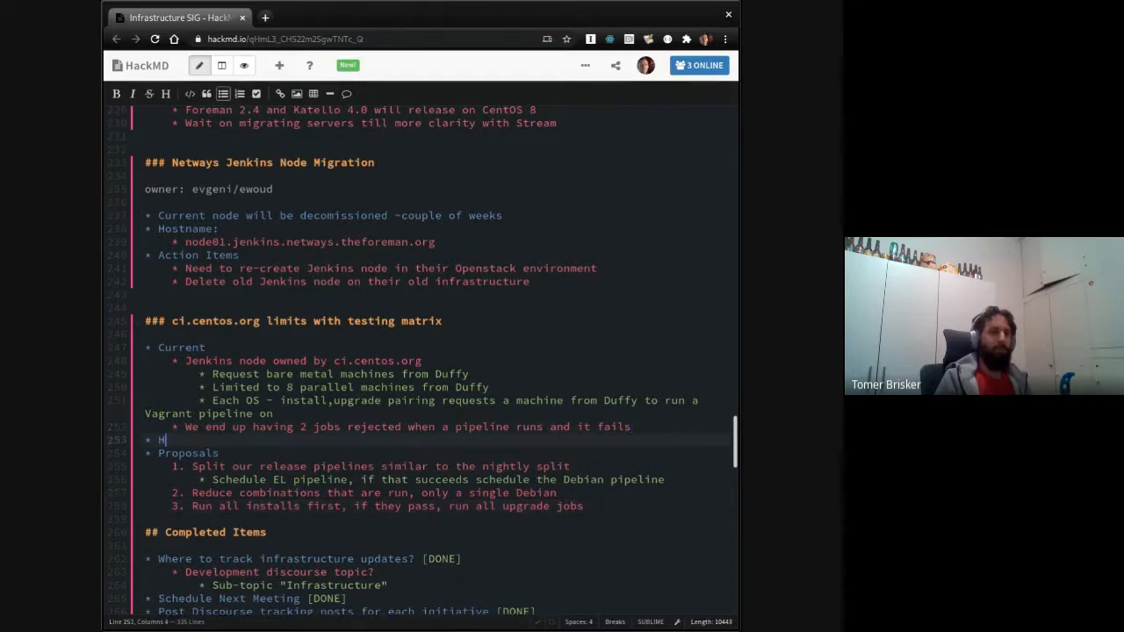
text(Will need to scale t)
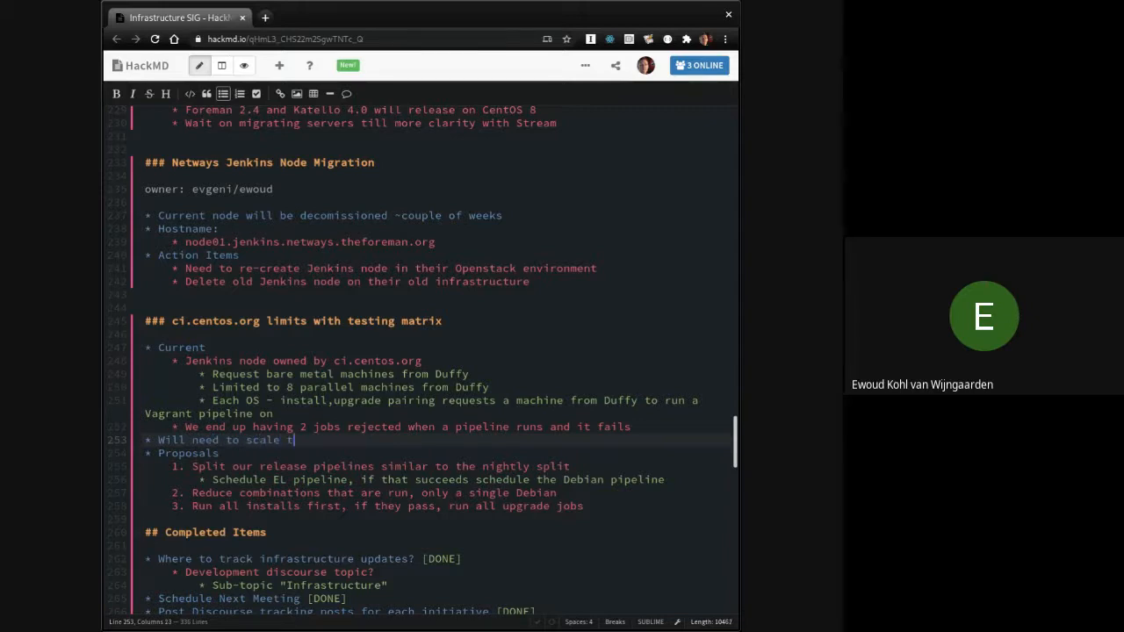
text(o)
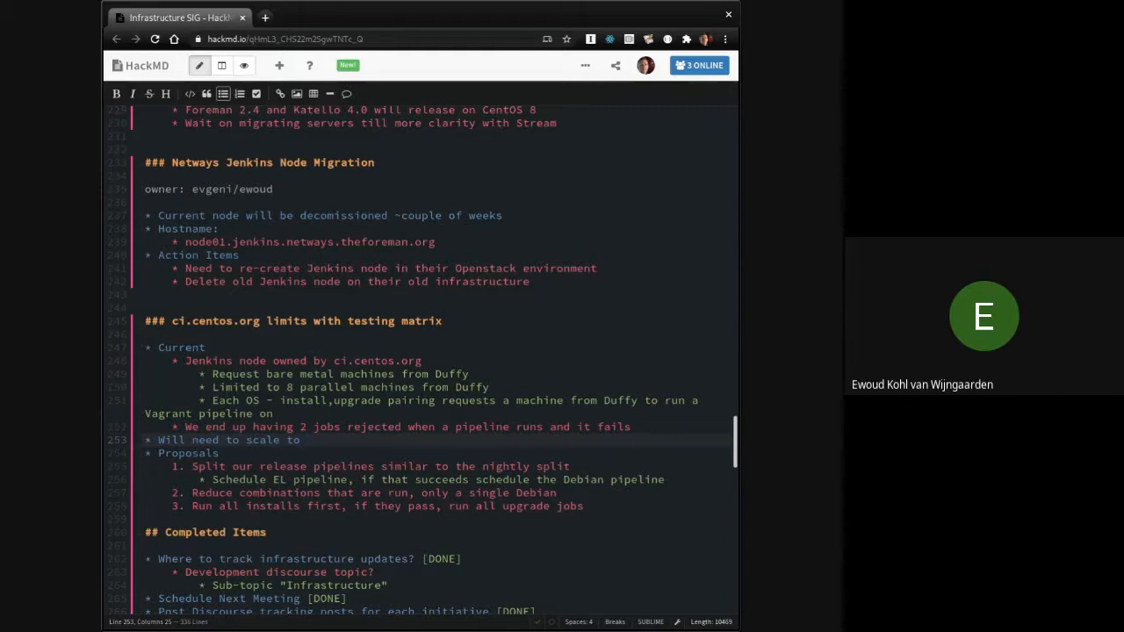
text(additional st)
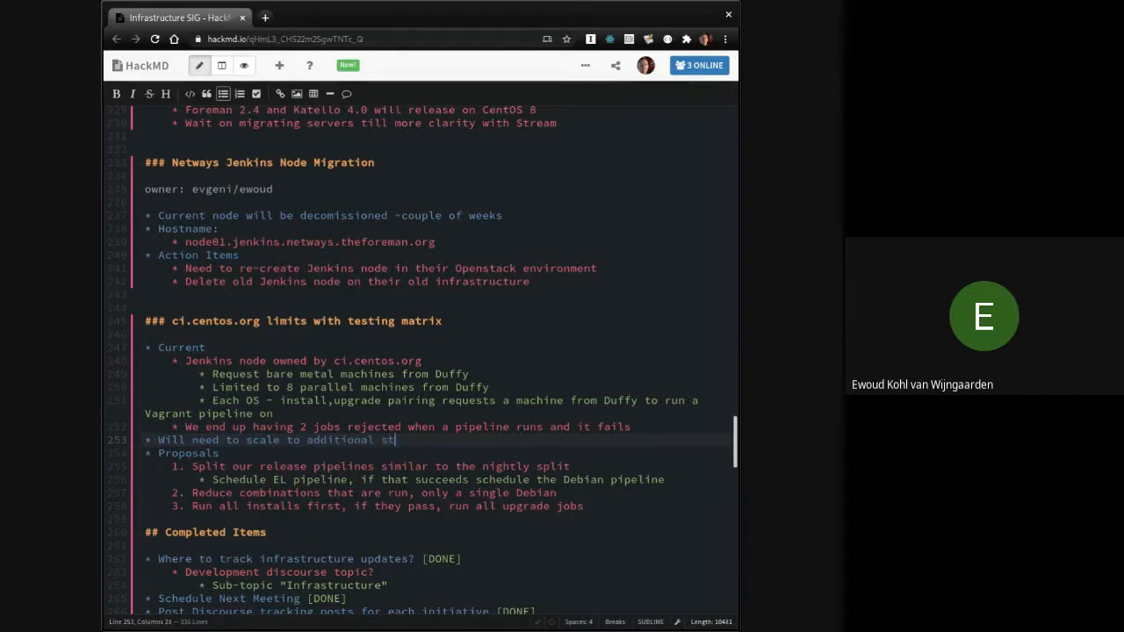
text(OSes:)
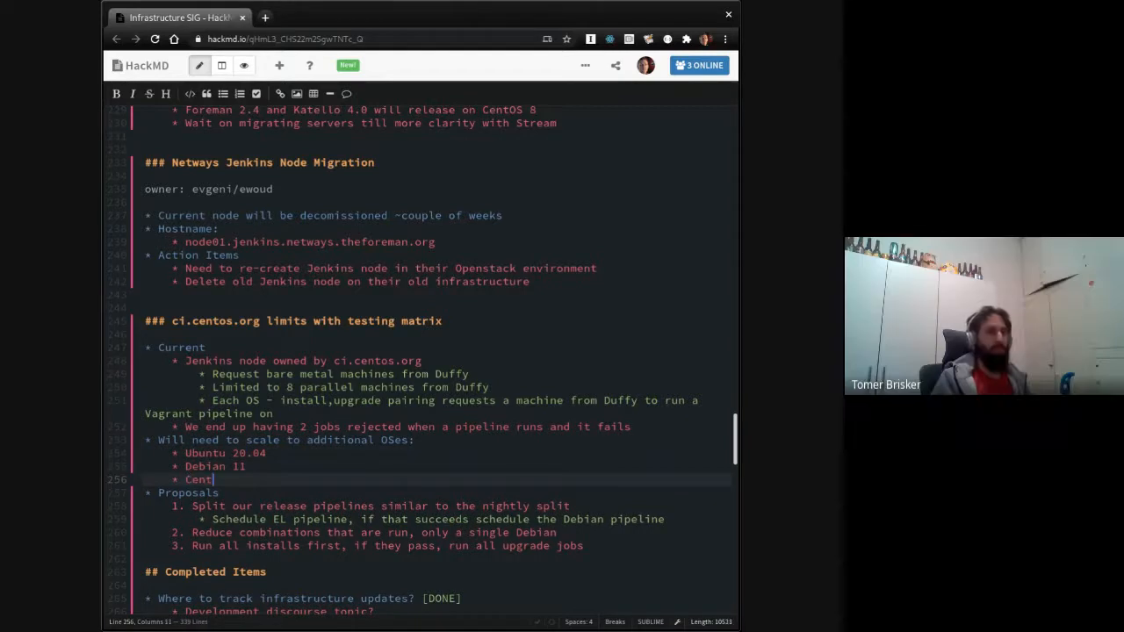
text(OS 8 Stream)
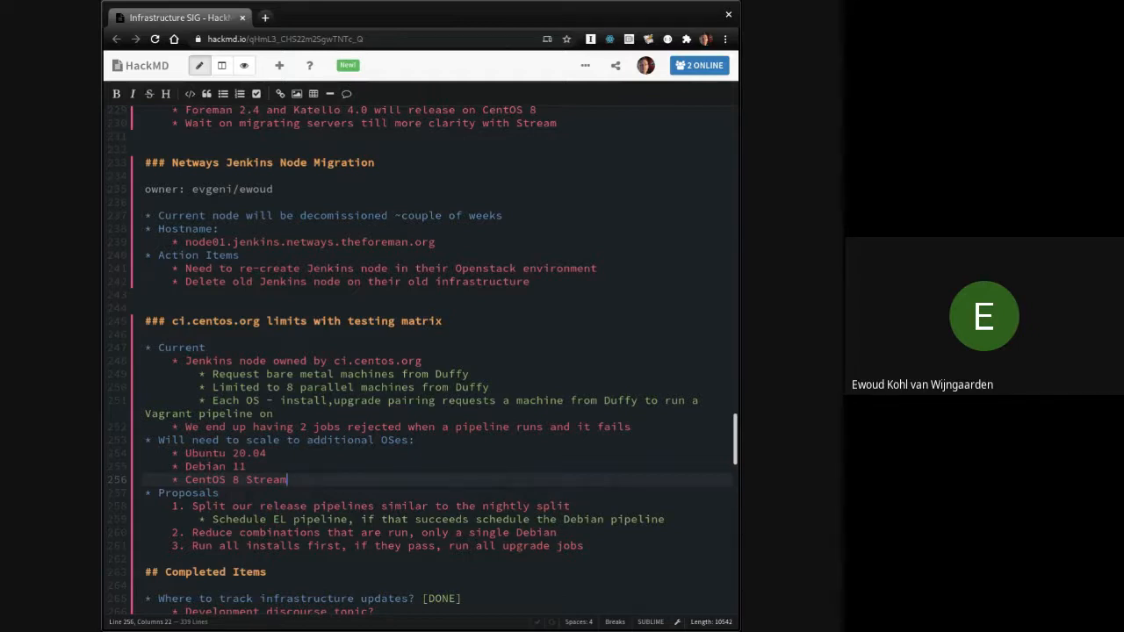
text((would eventually be replaced by)
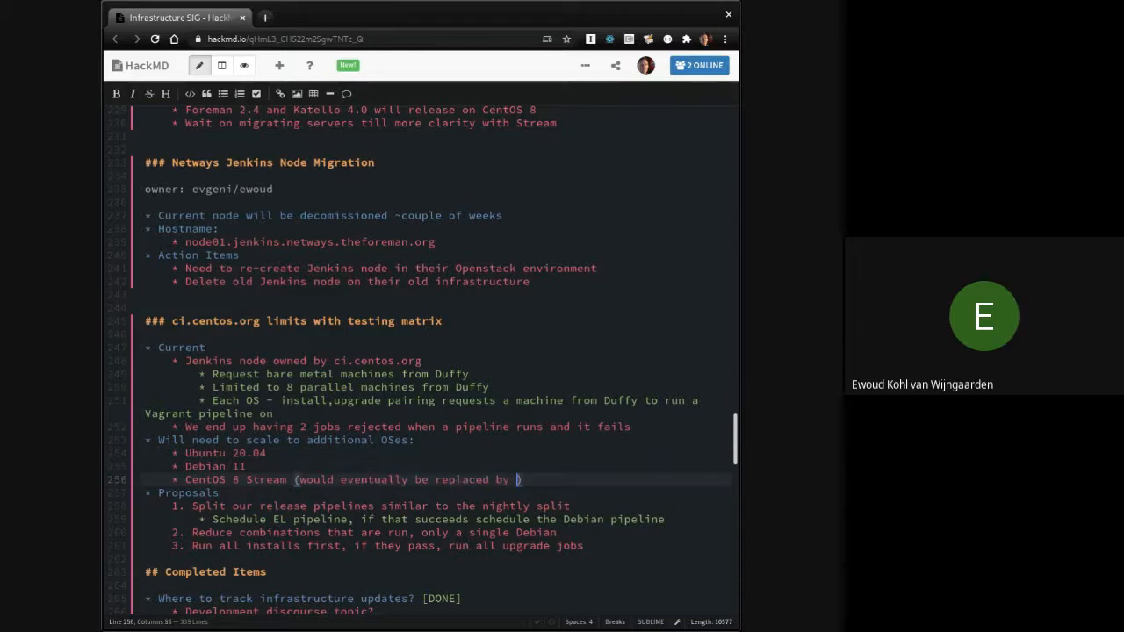
text(EL)
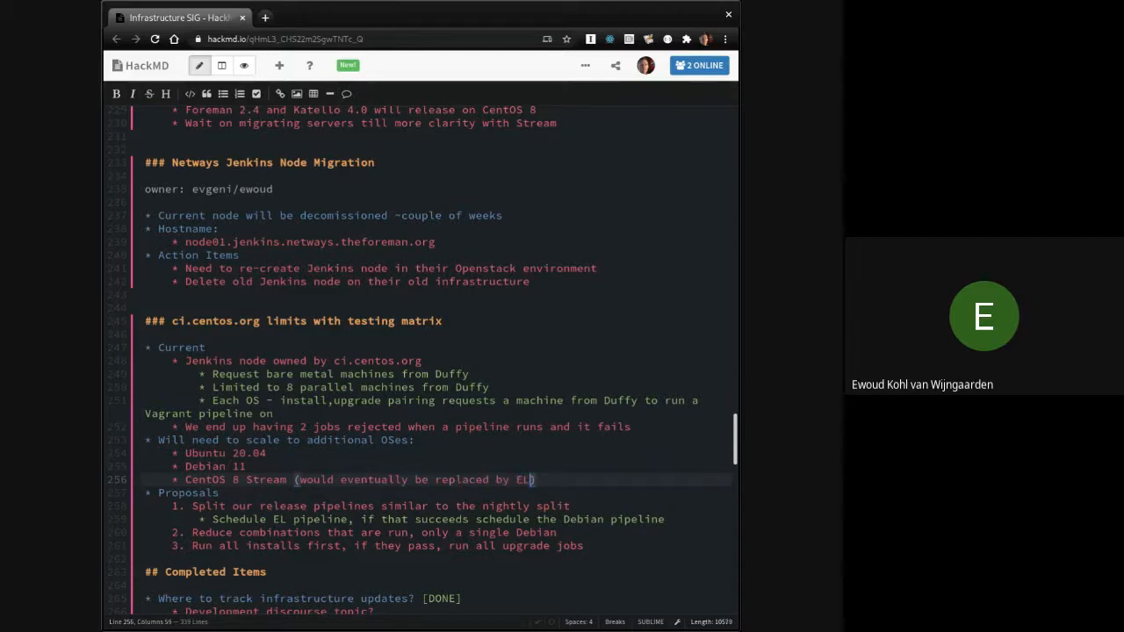
key(Backspace)
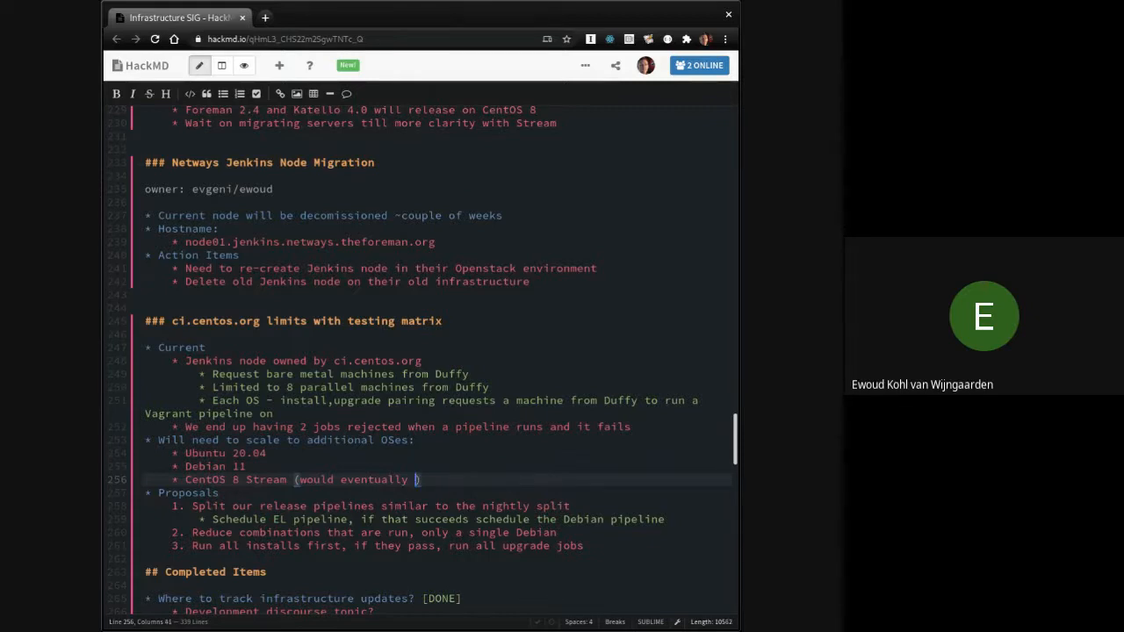
text(replace CEn)
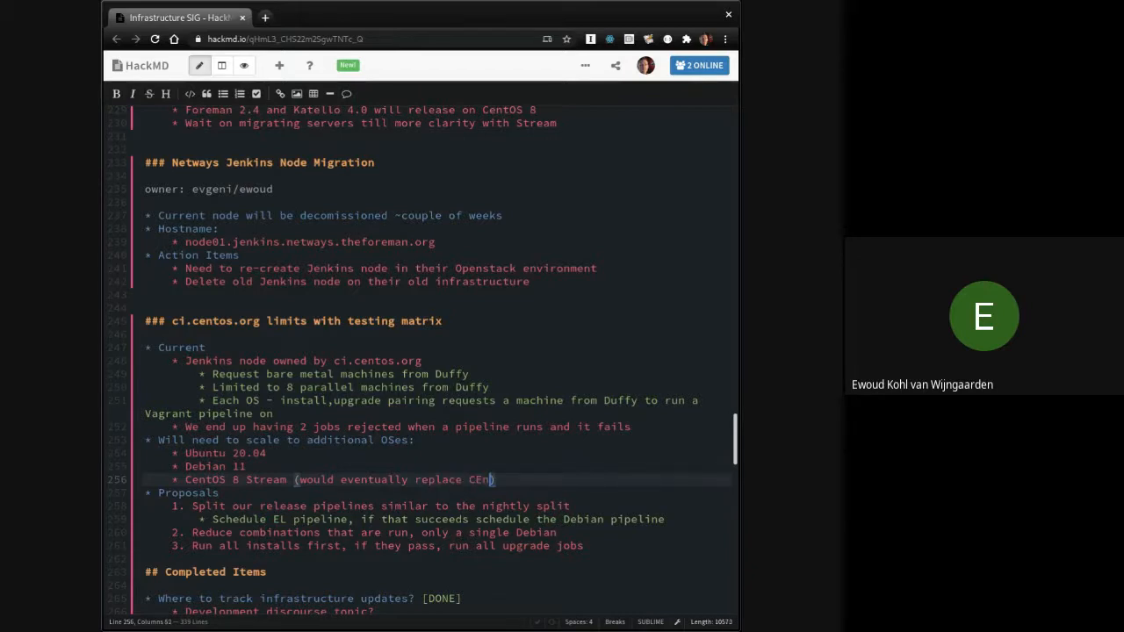
text(tOS 8)
click(437, 386)
text(6/)
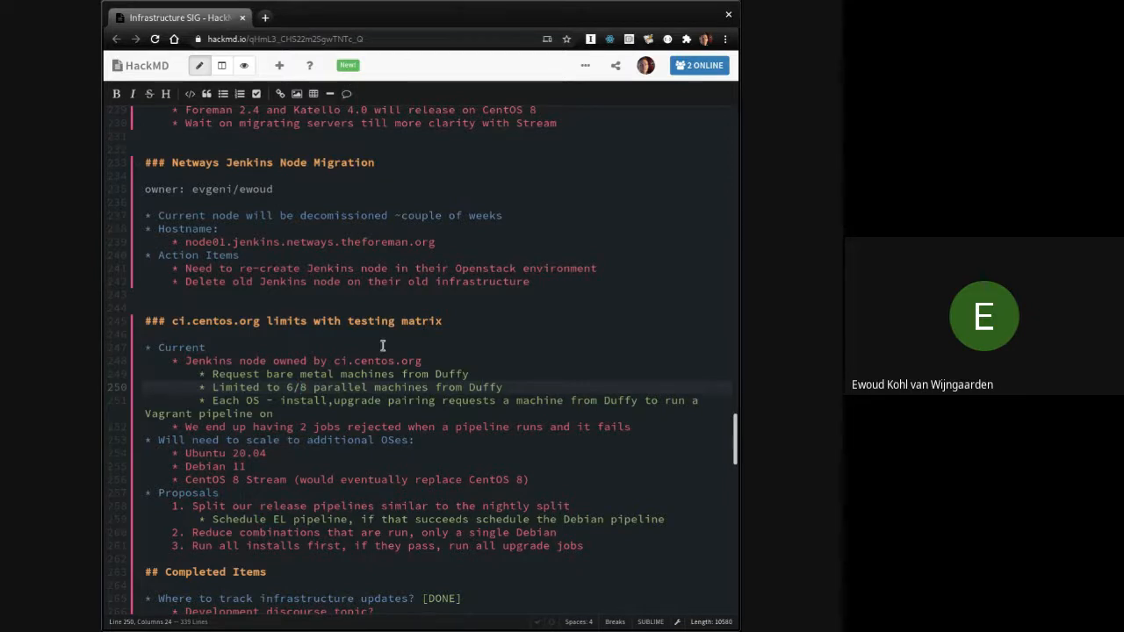
Step: Add proposal 4 'Is there other infrastructure we could explore?' and delete the empty fifth item
scroll(down, 3)
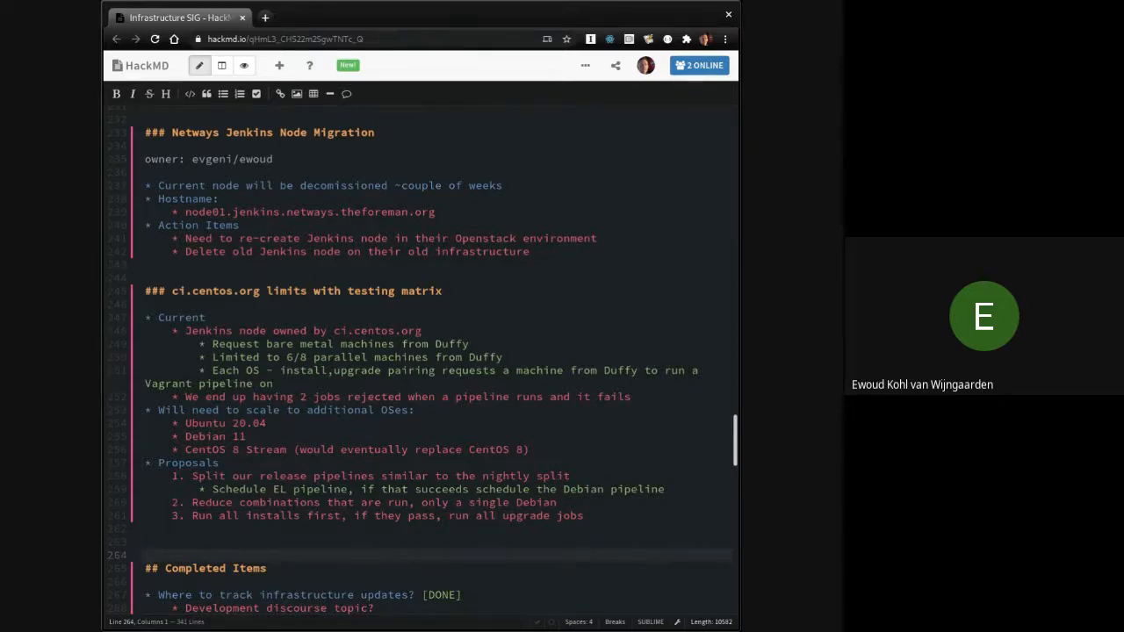
scroll(down, 3)
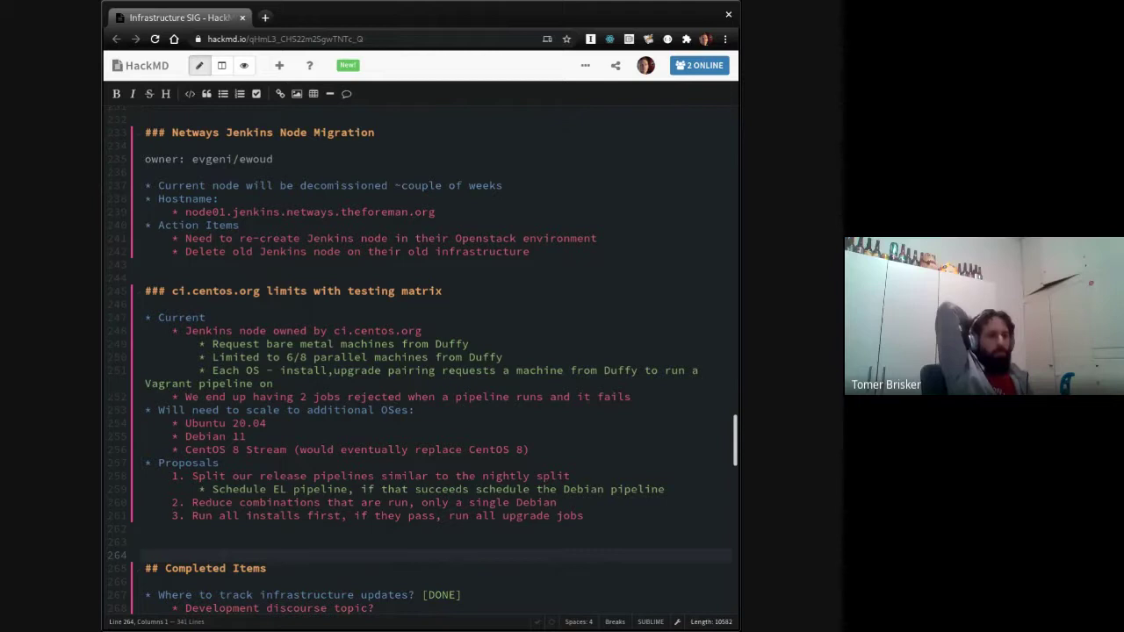
click(147, 555)
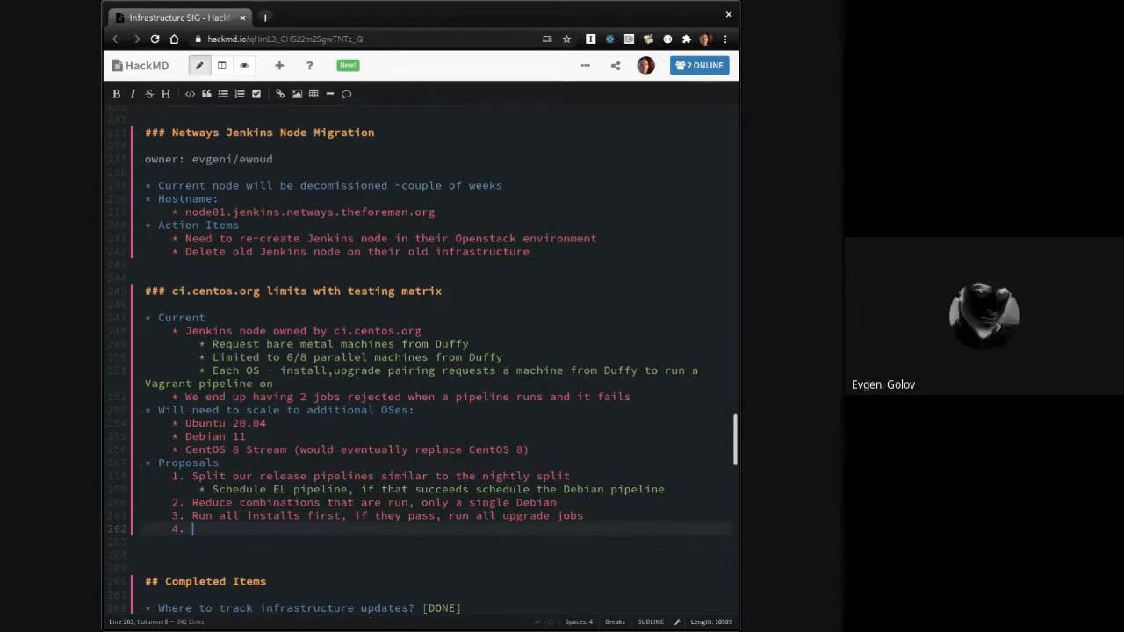
text(Is there other infrastructure we c)
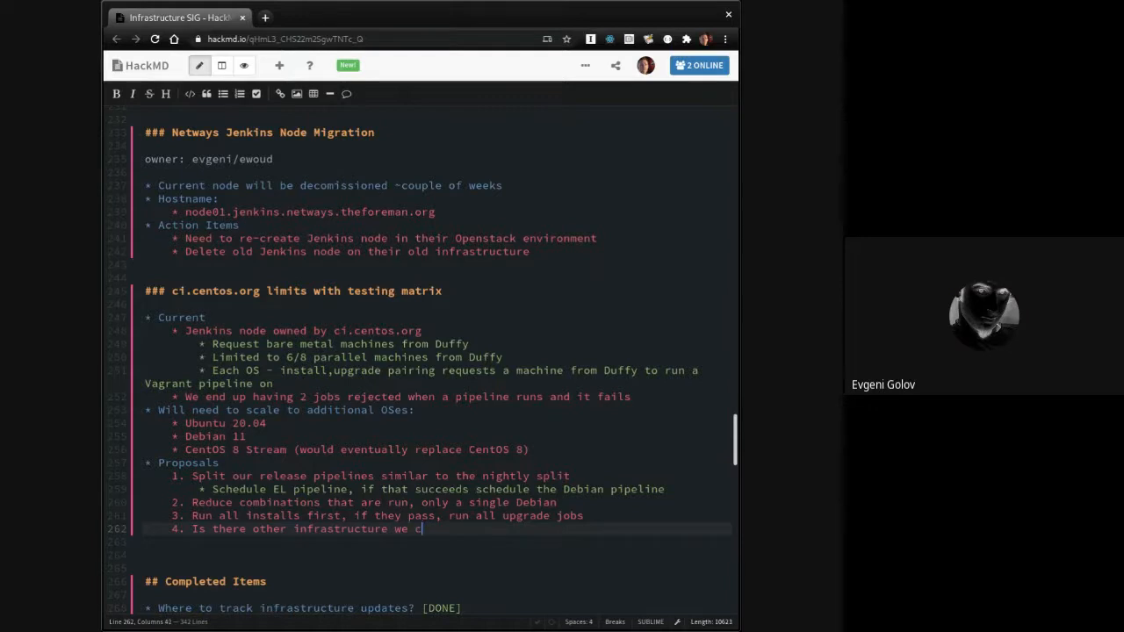
text(ould explore?)
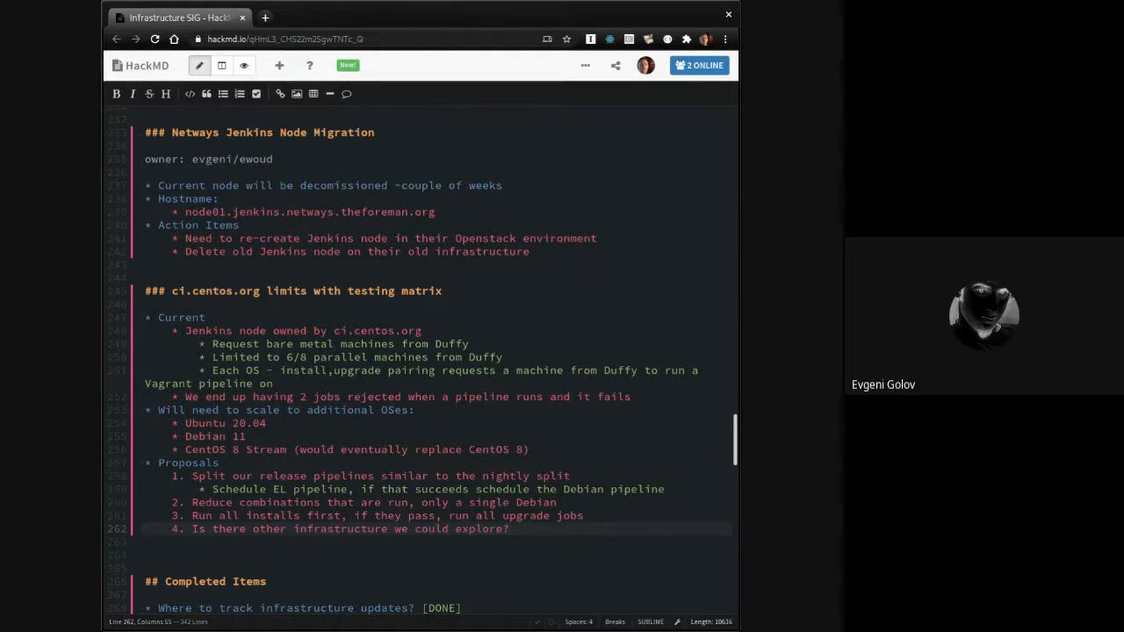
text(sing available to us)
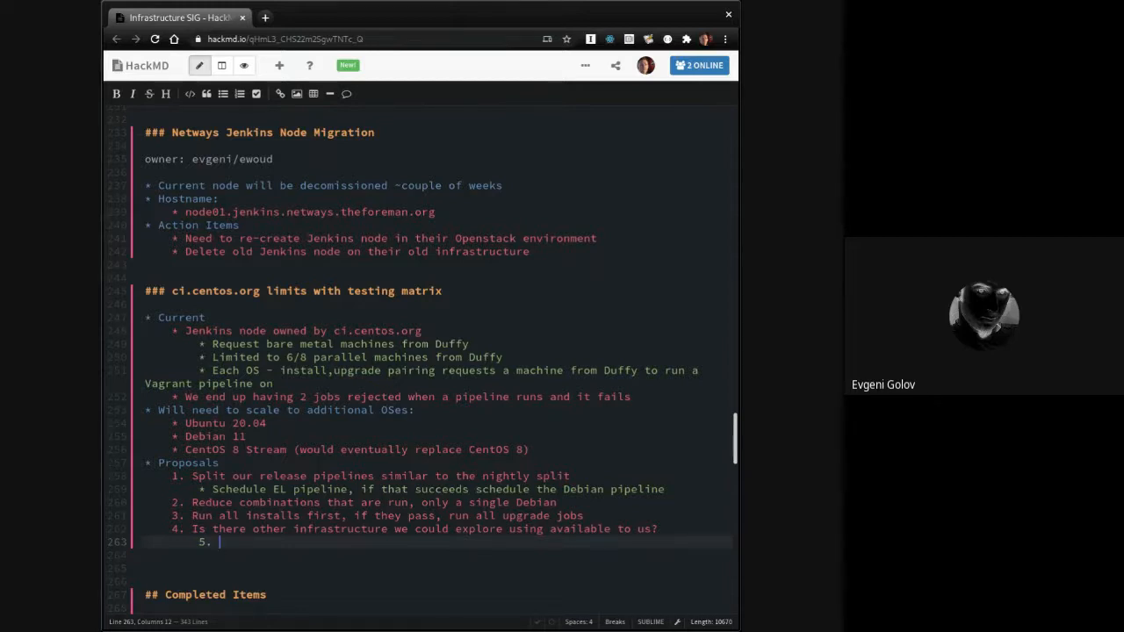
key(Backspace)
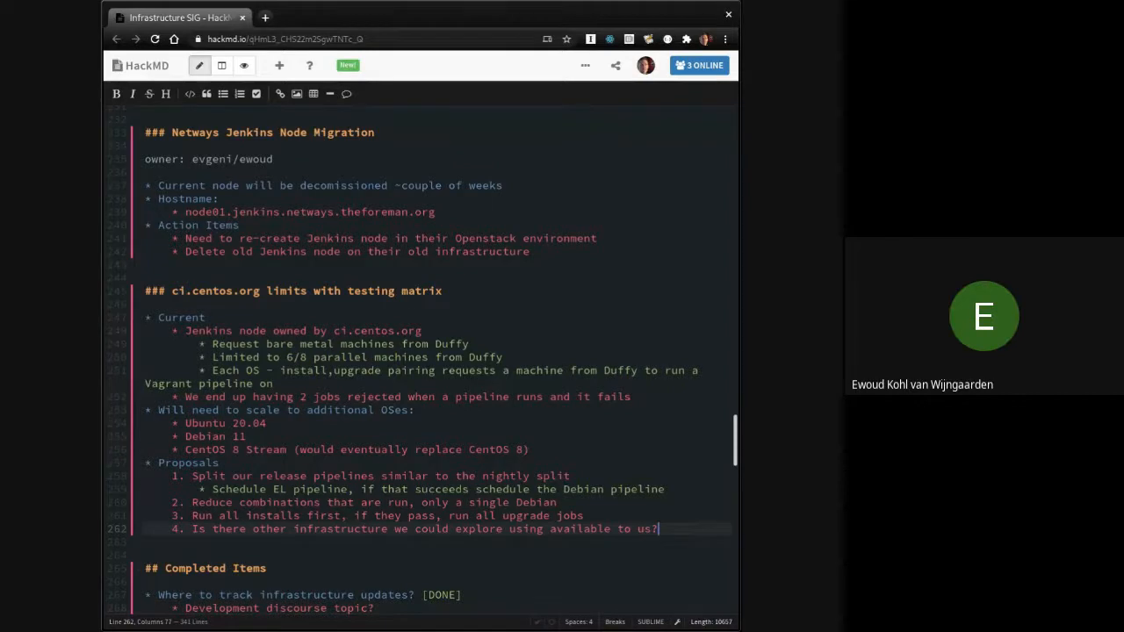
Step: Add a 'High Priority Items:' list below Areas of Care holding ci.centos.org limits with testing matrix
scroll(up, 3)
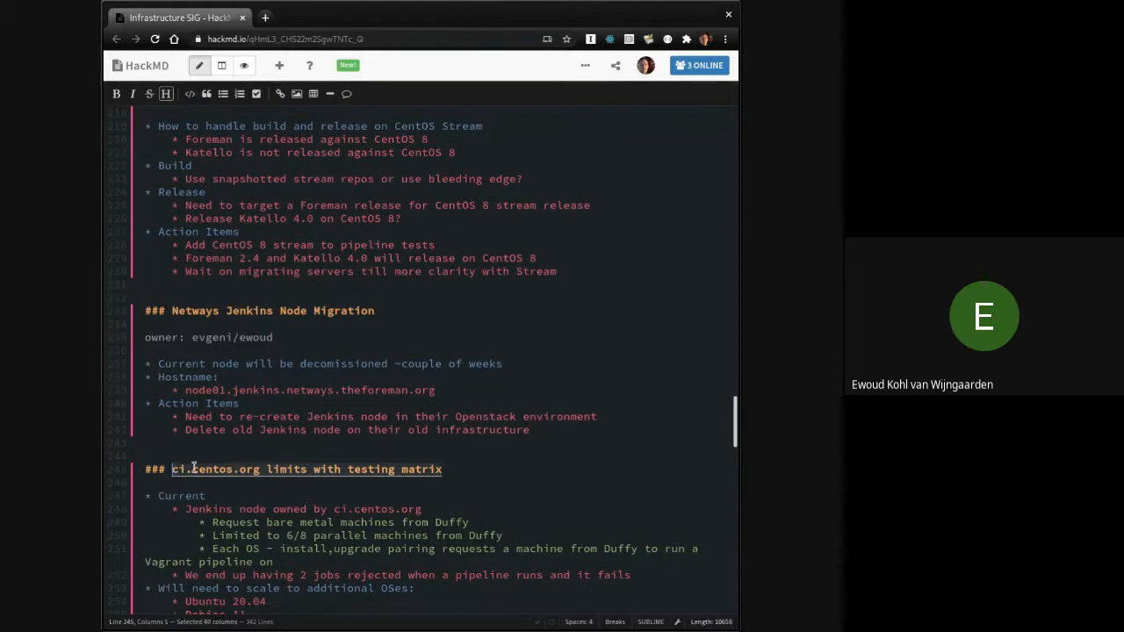
scroll(up, 3)
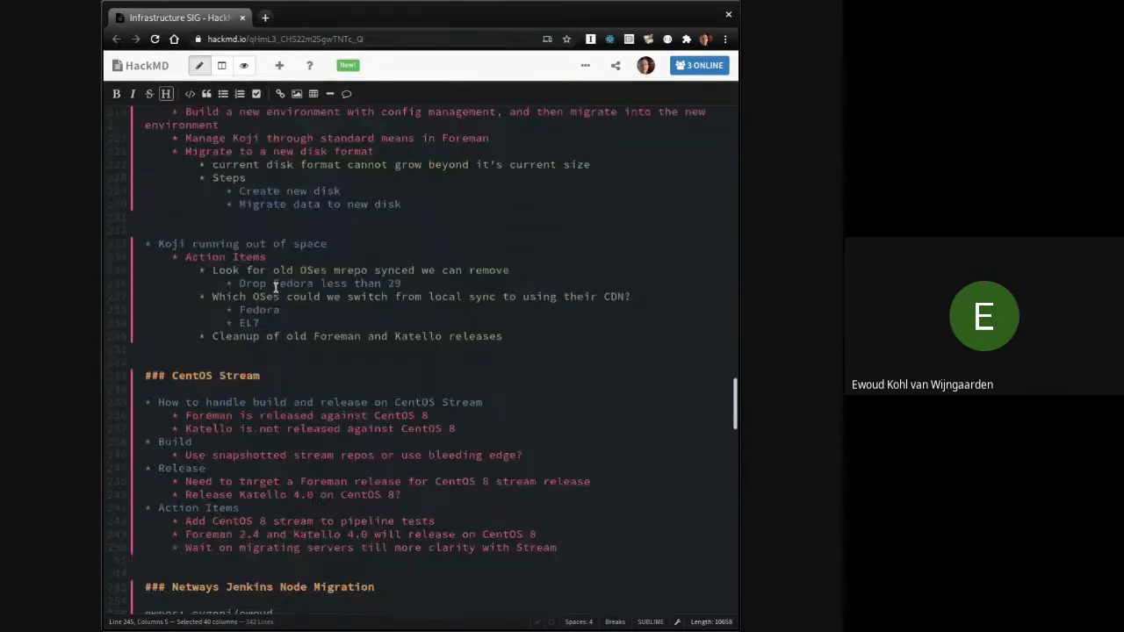
scroll(up, 3)
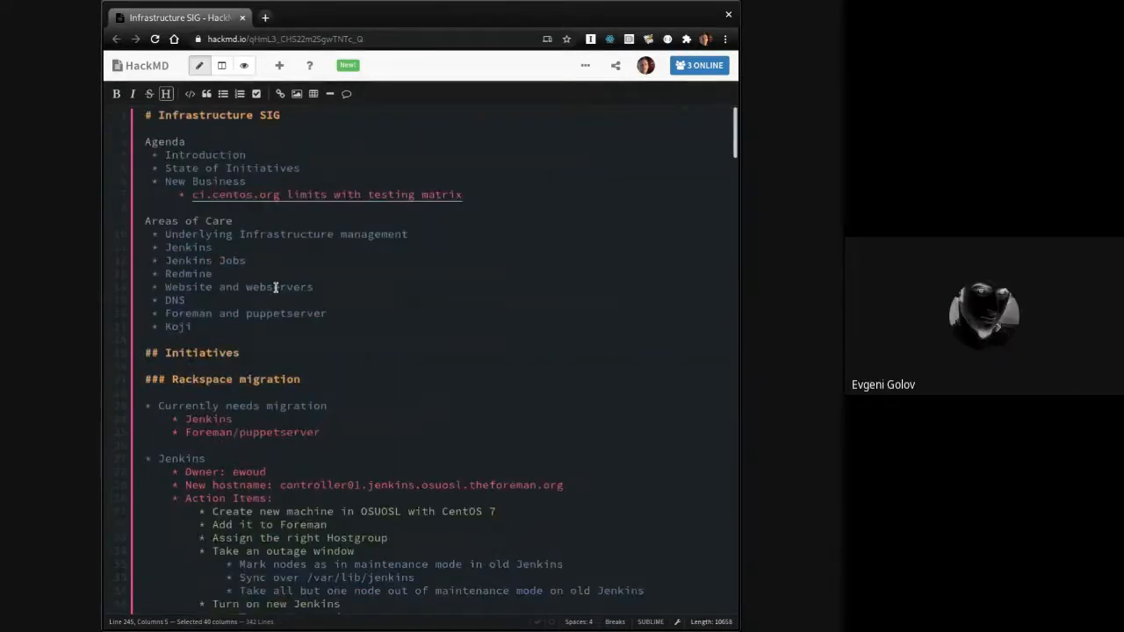
click(243, 340)
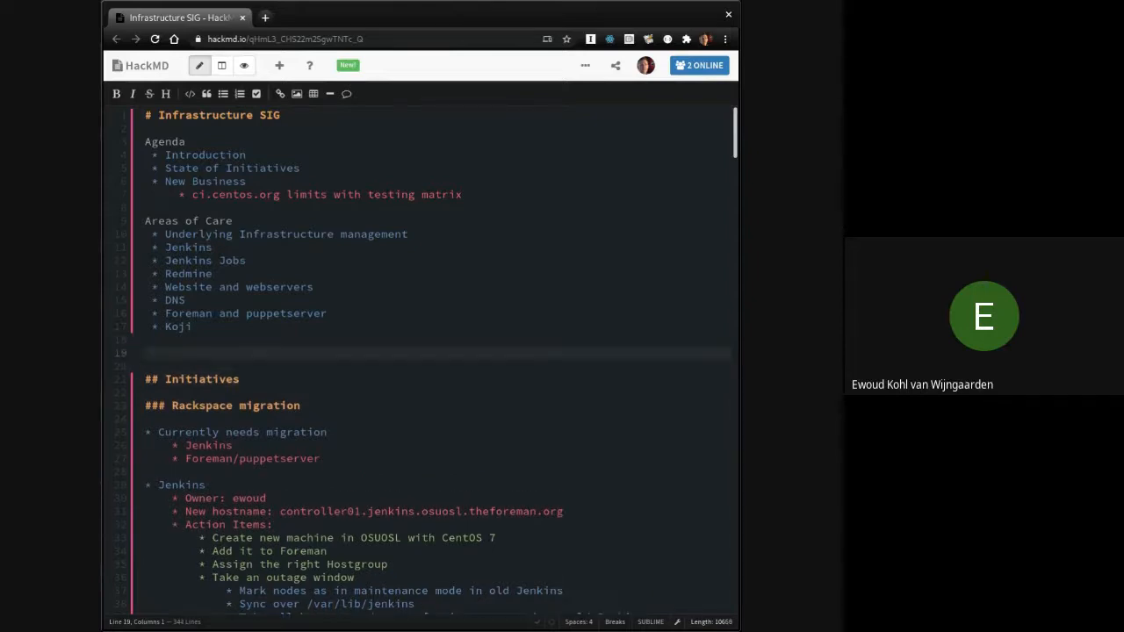
text(High Priority Items:)
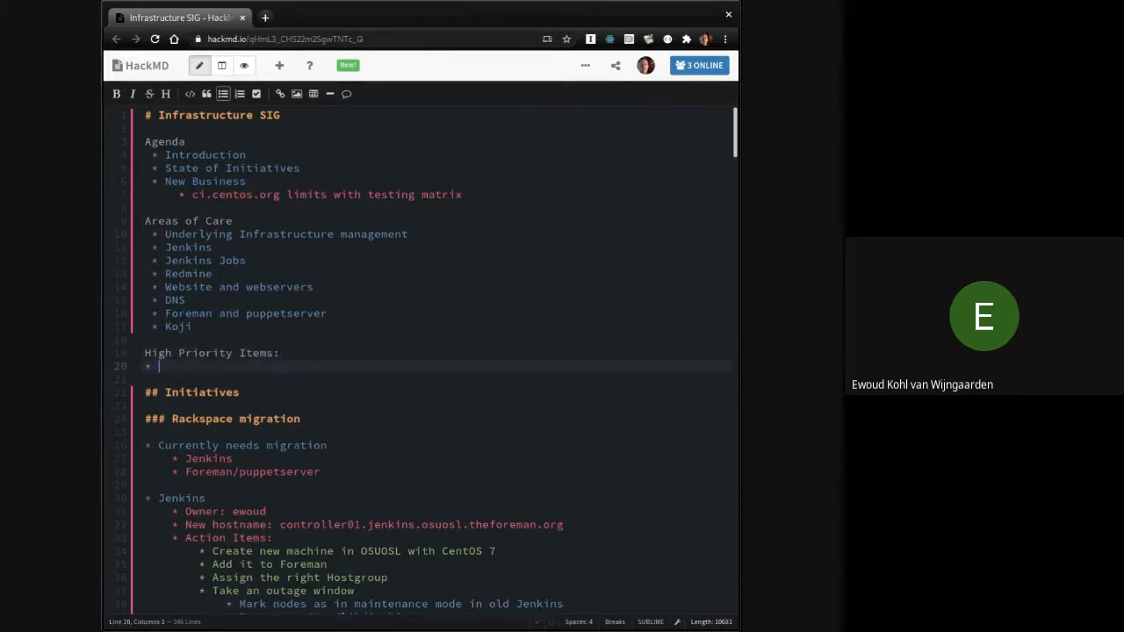
text(ci.centos.org limits with testing matrix)
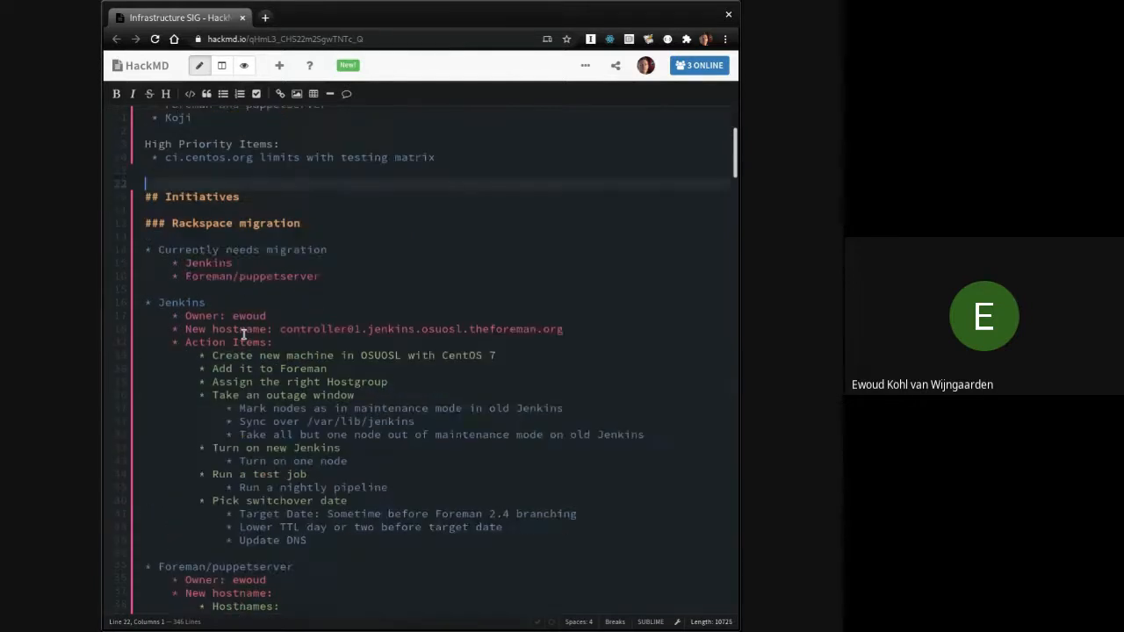
scroll(down, 3)
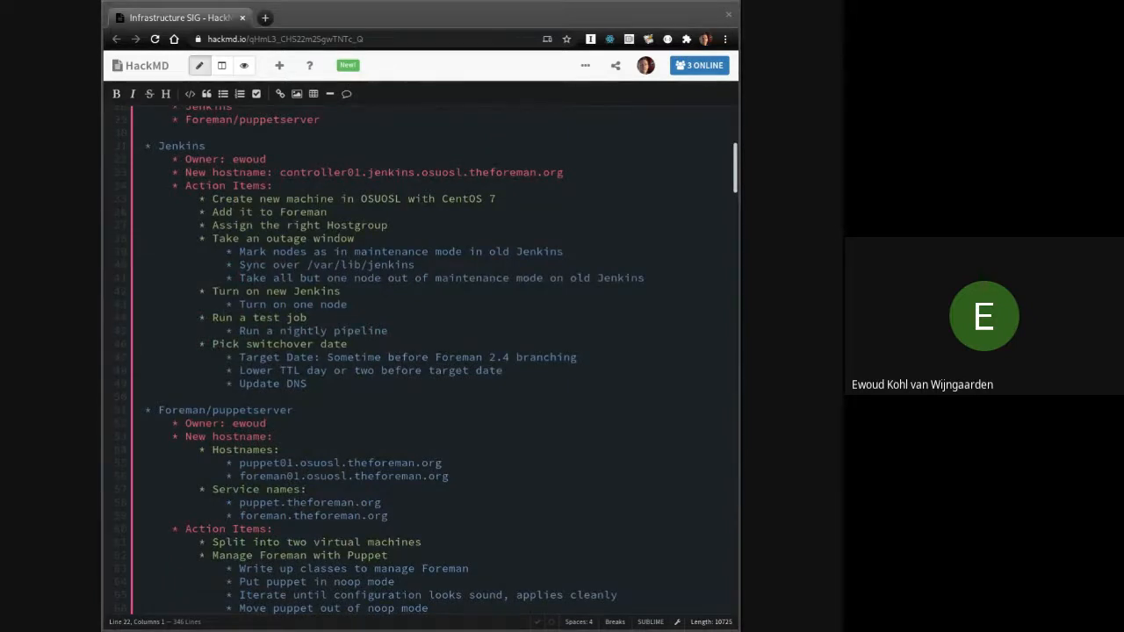
scroll(up, 3)
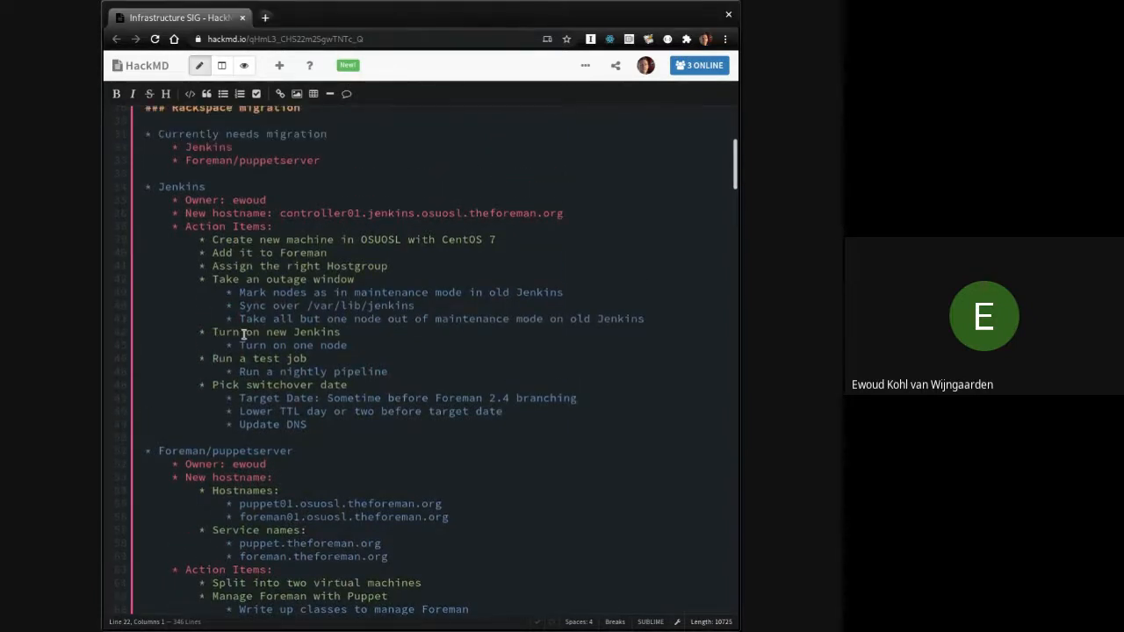
scroll(up, 3)
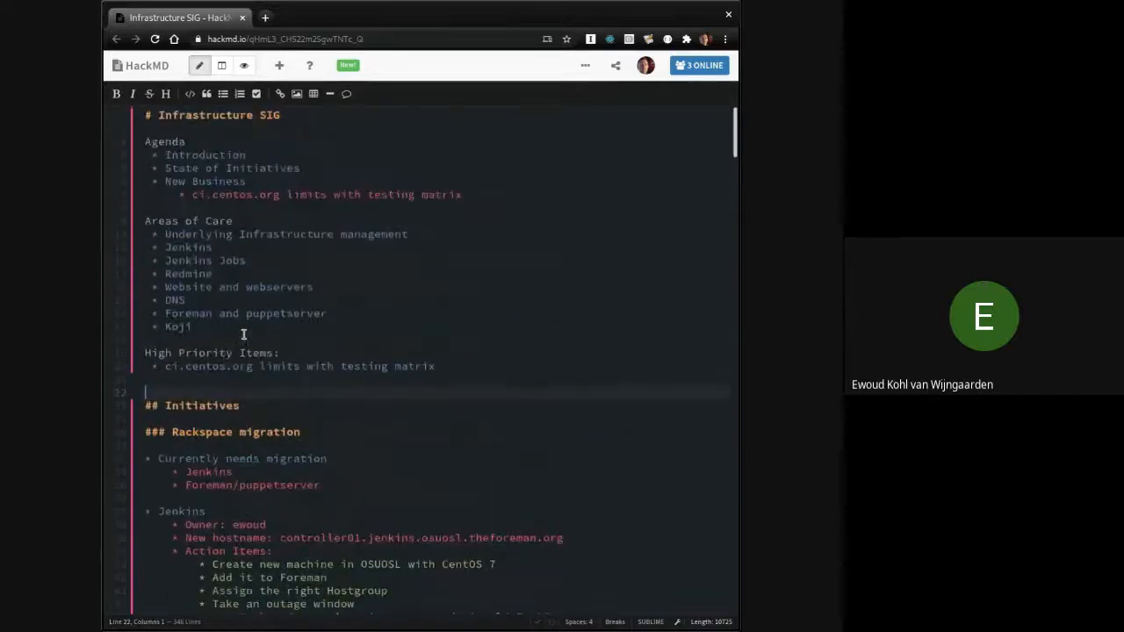
scroll(down, 3)
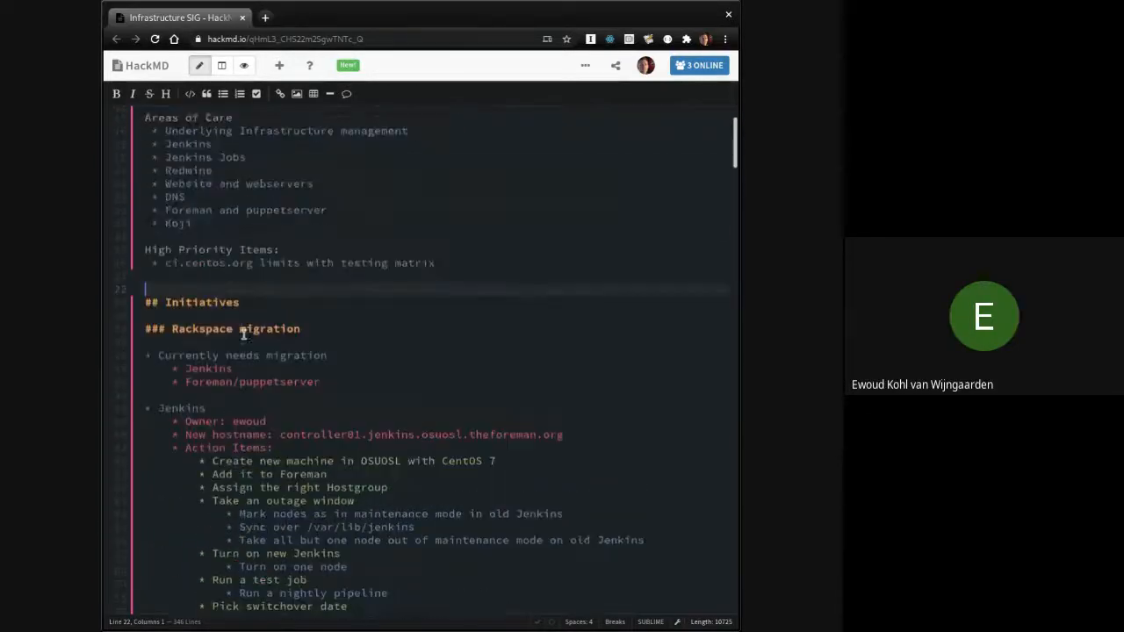
scroll(down, 3)
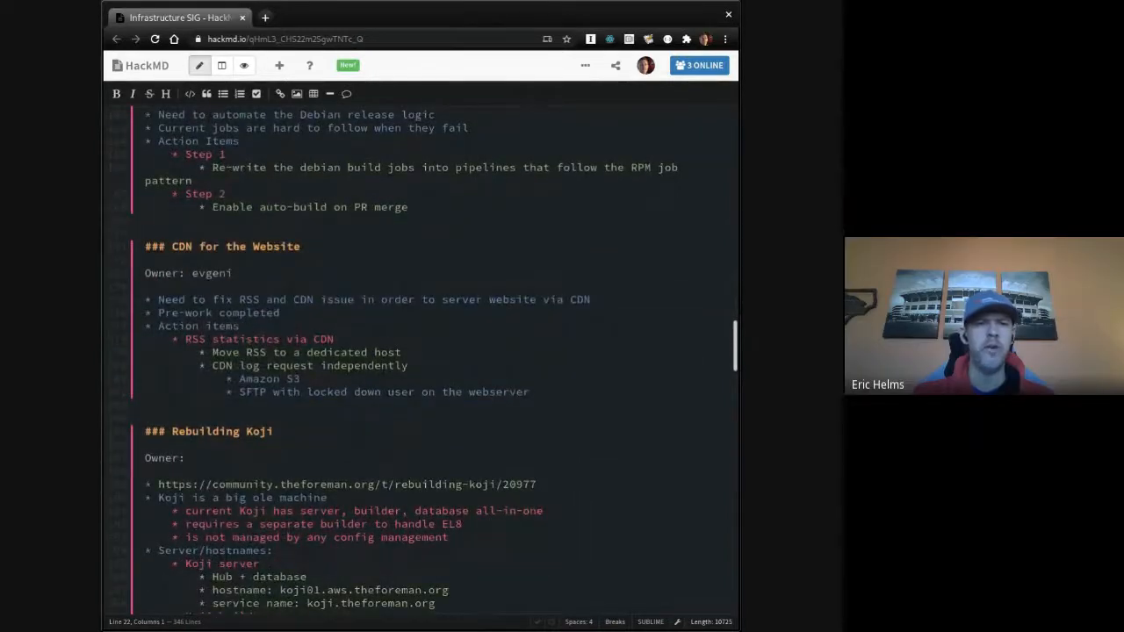
Step: Rename the 'High Priority Items' heading to 'Prioritization'
scroll(down, 3)
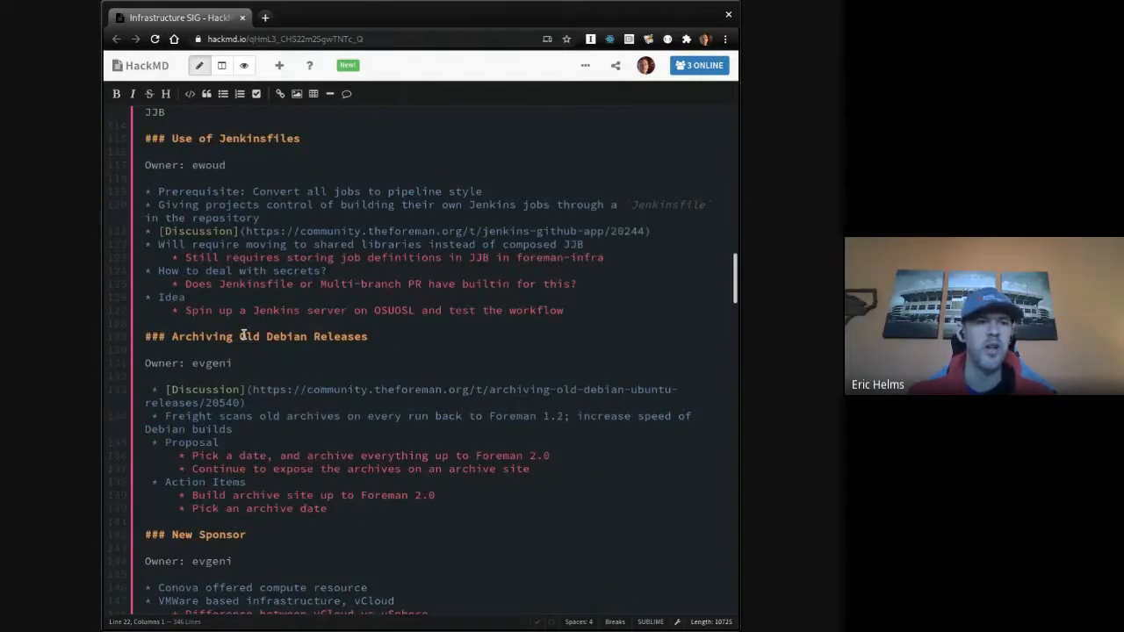
scroll(up, 3)
text(P:)
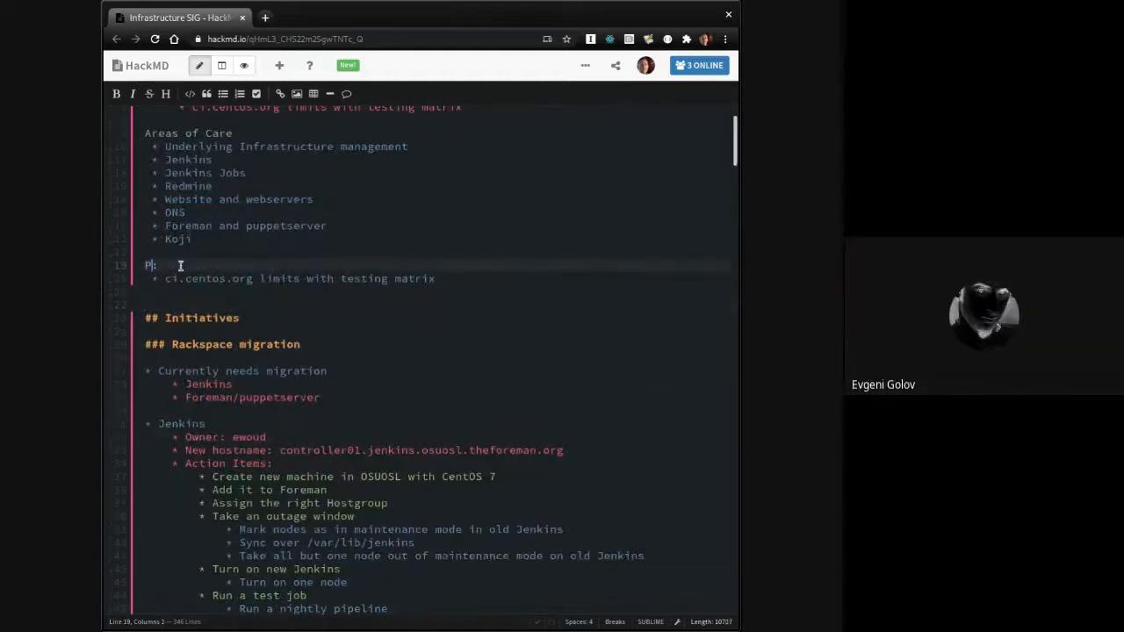
text(rioritization)
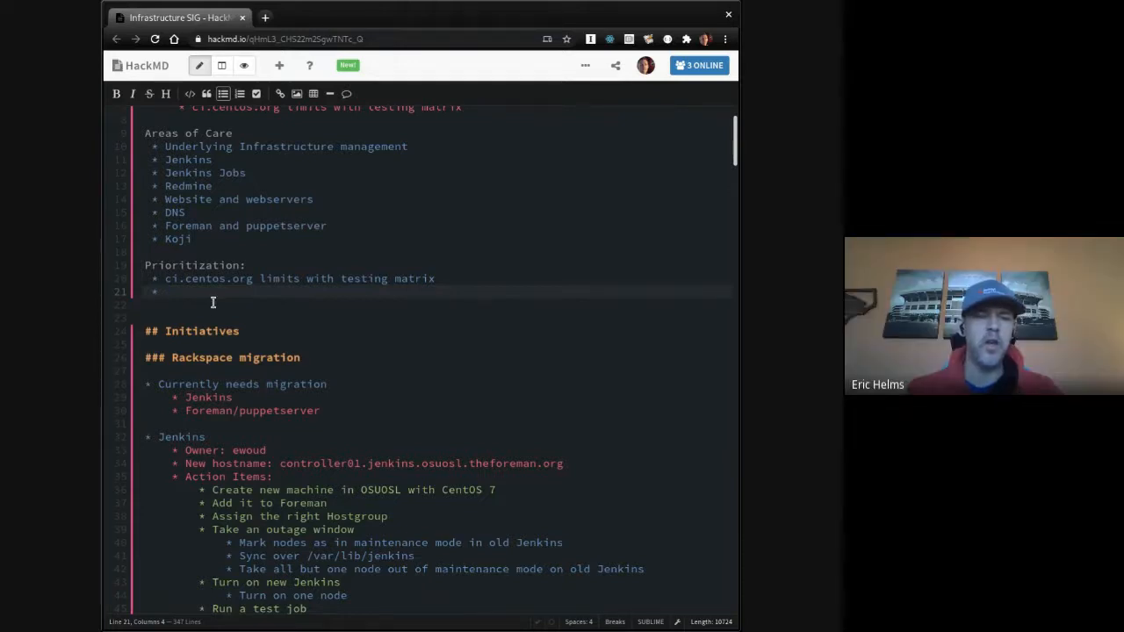
scroll(down, 3)
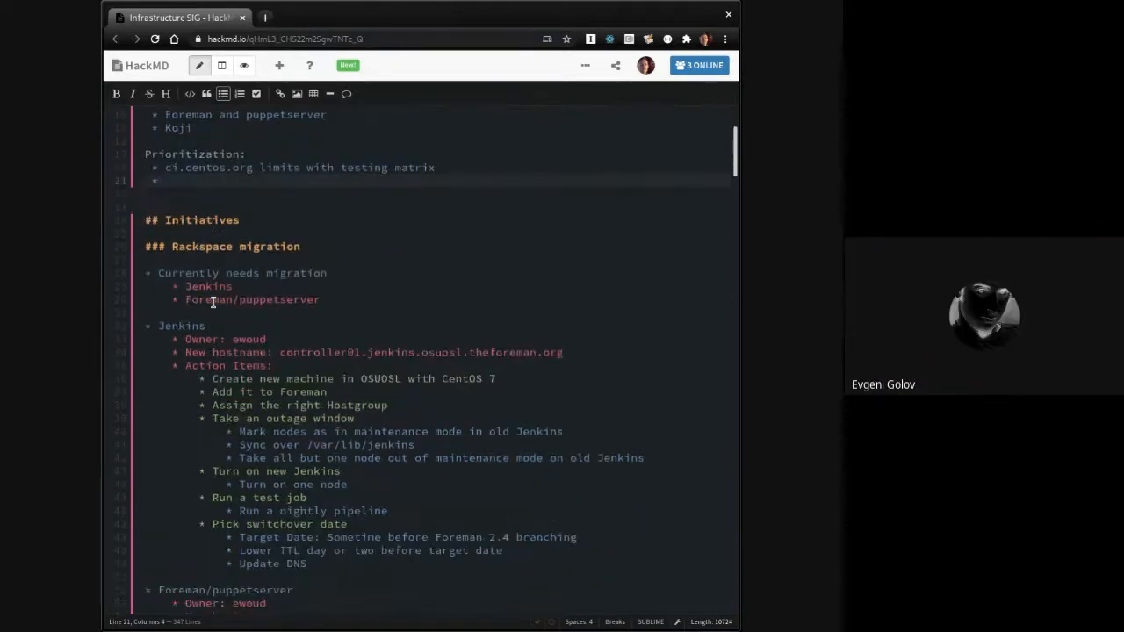
scroll(down, 3)
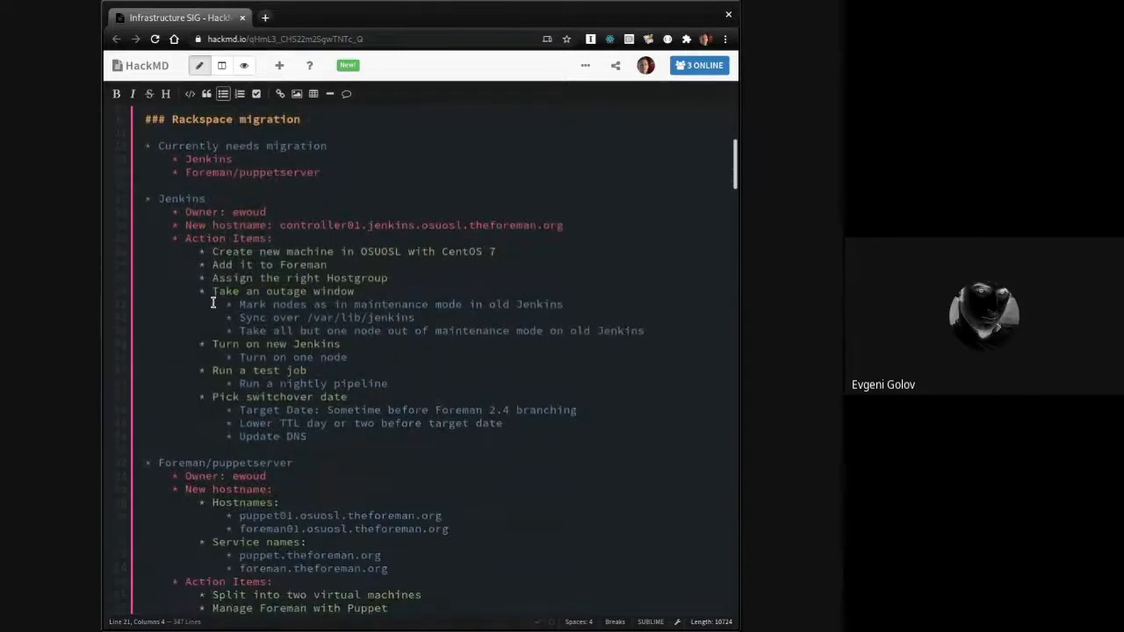
scroll(down, 3)
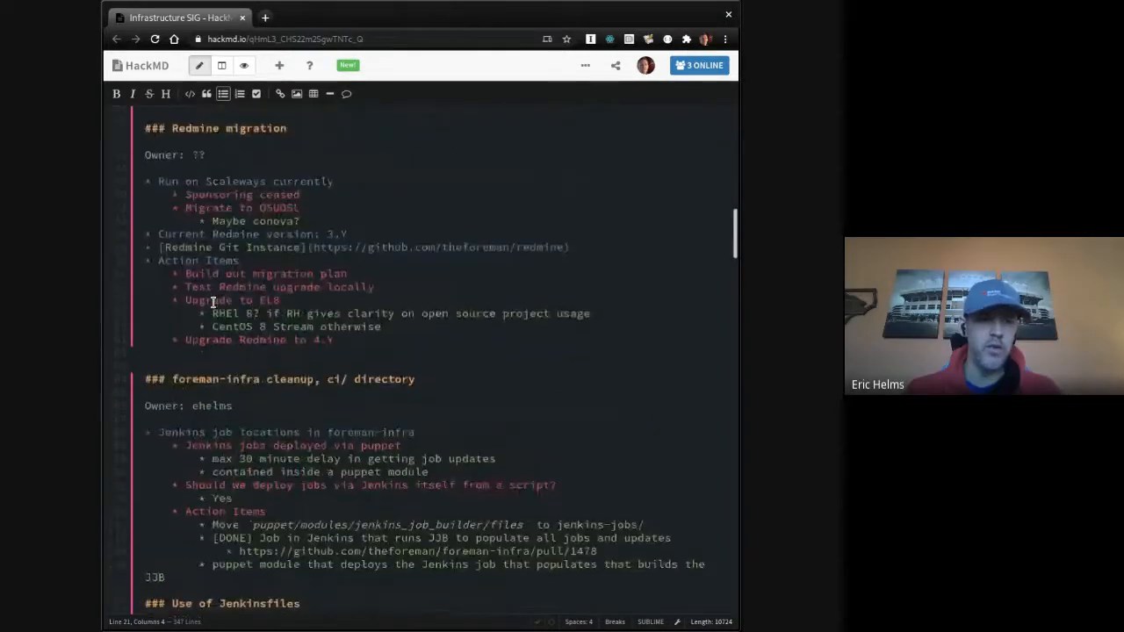
scroll(down, 3)
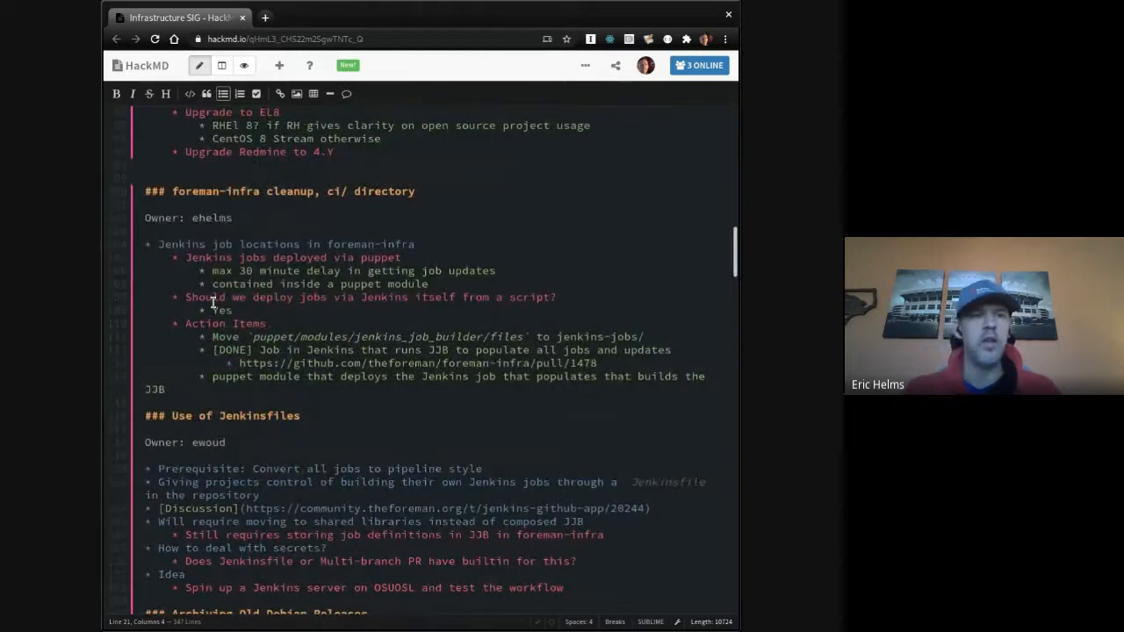
scroll(down, 3)
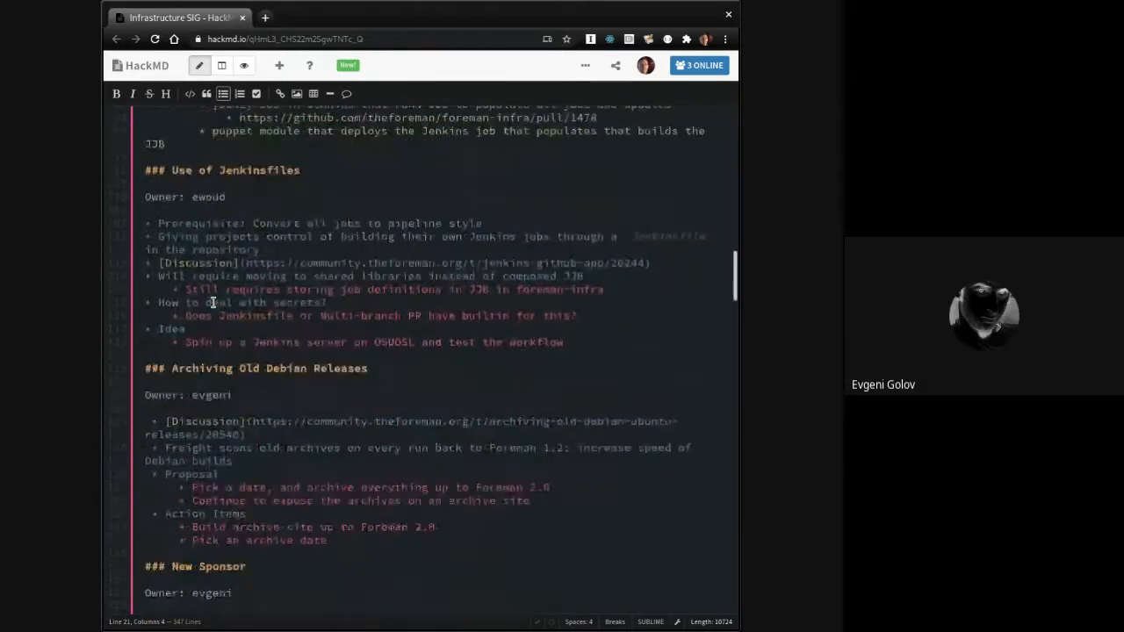
scroll(down, 3)
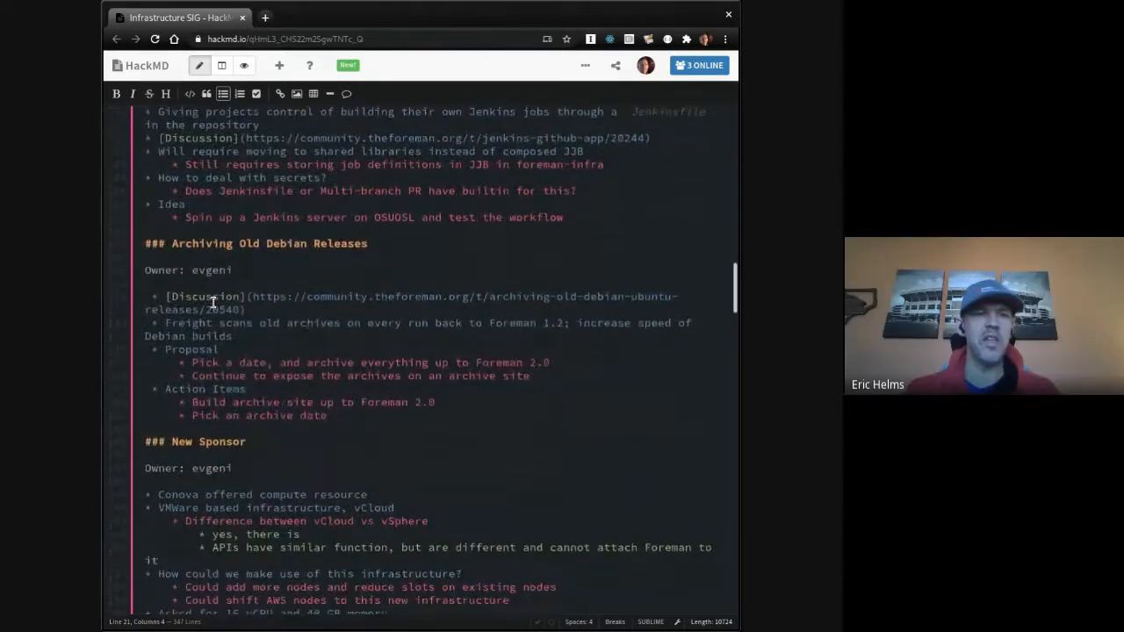
scroll(down, 3)
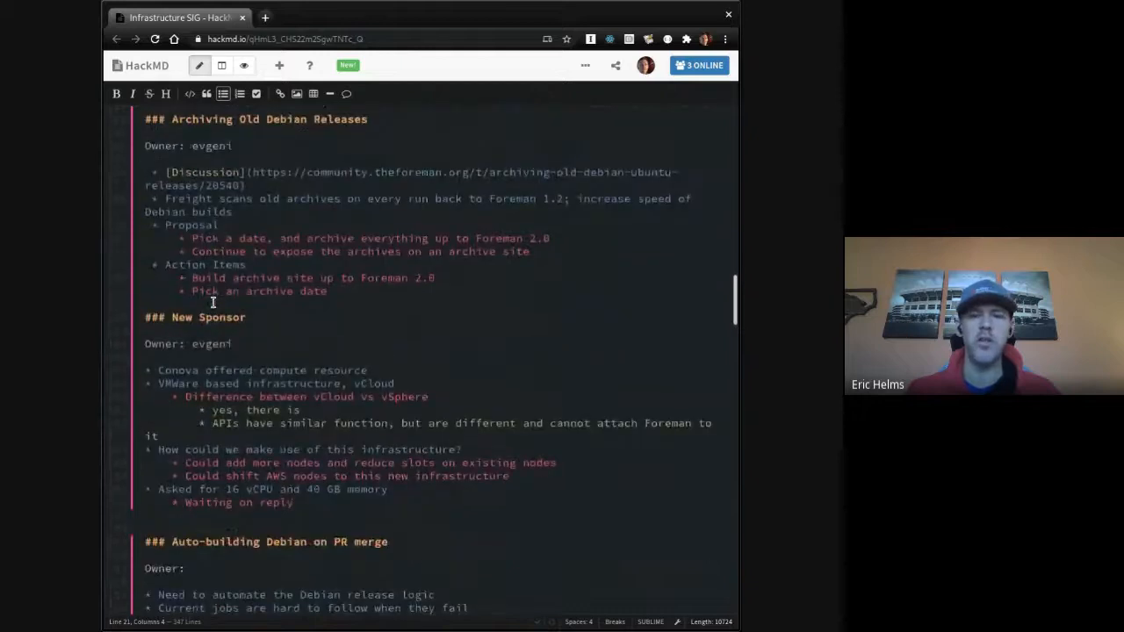
scroll(down, 3)
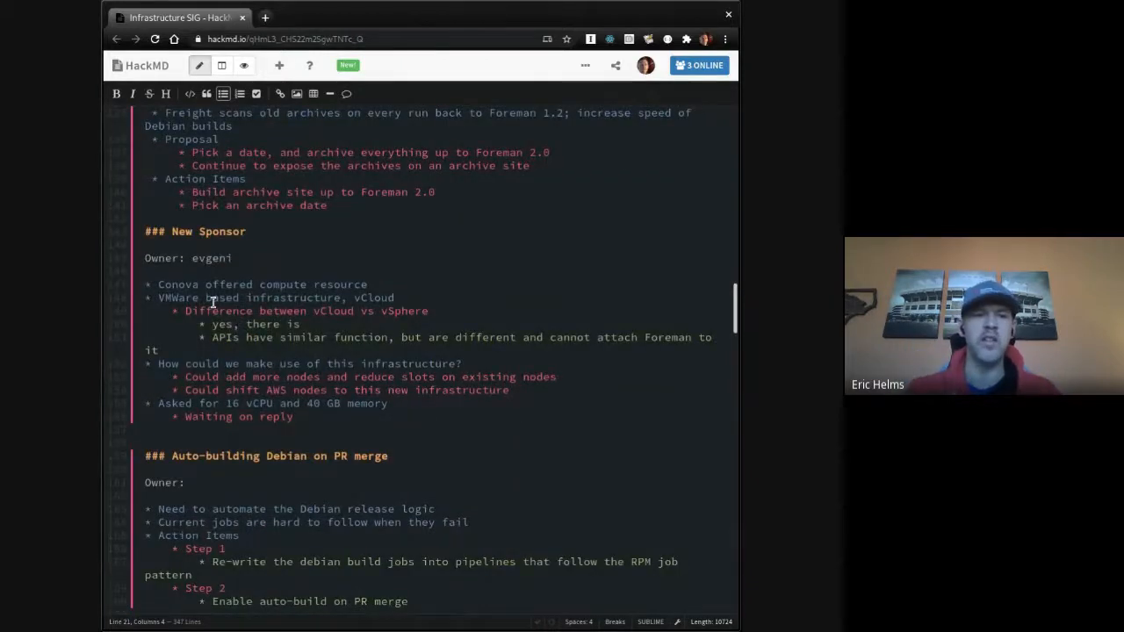
scroll(down, 3)
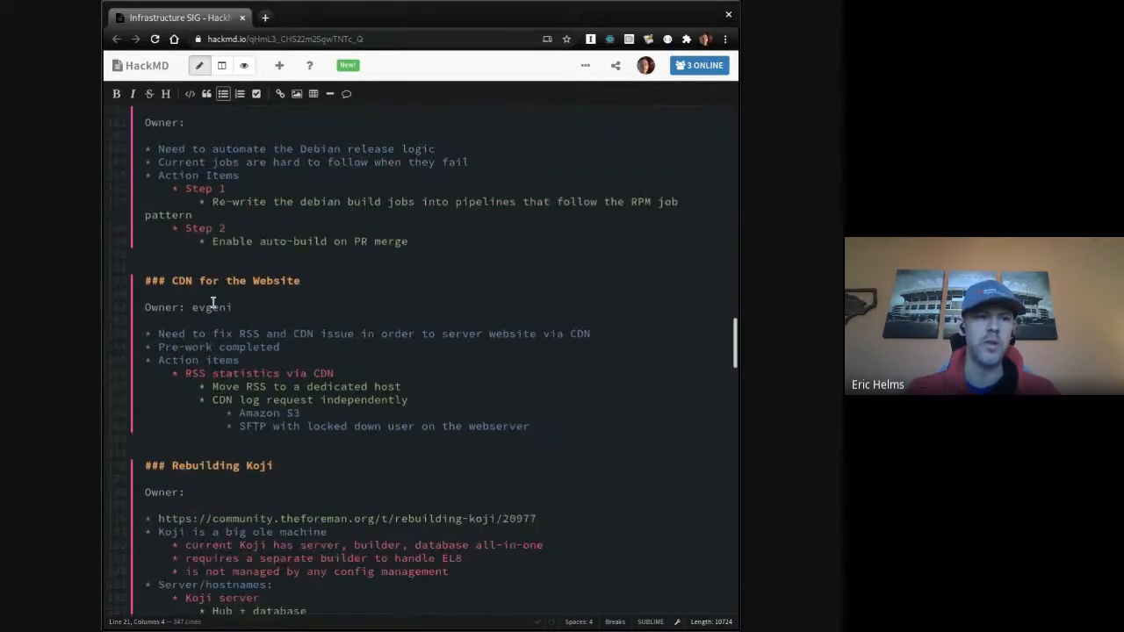
scroll(down, 3)
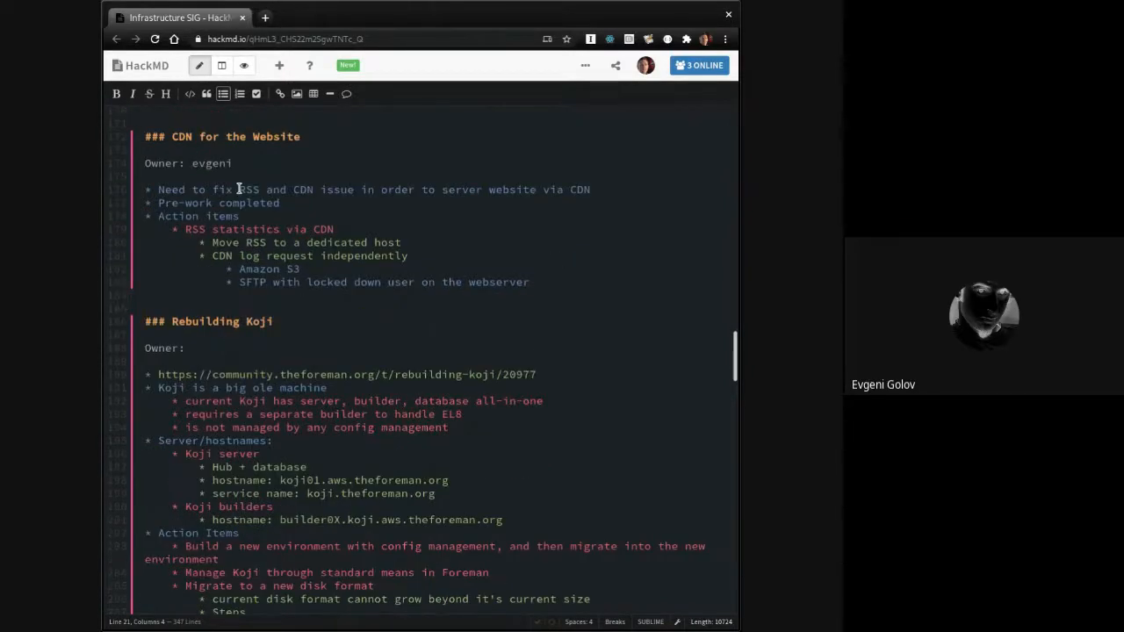
scroll(down, 3)
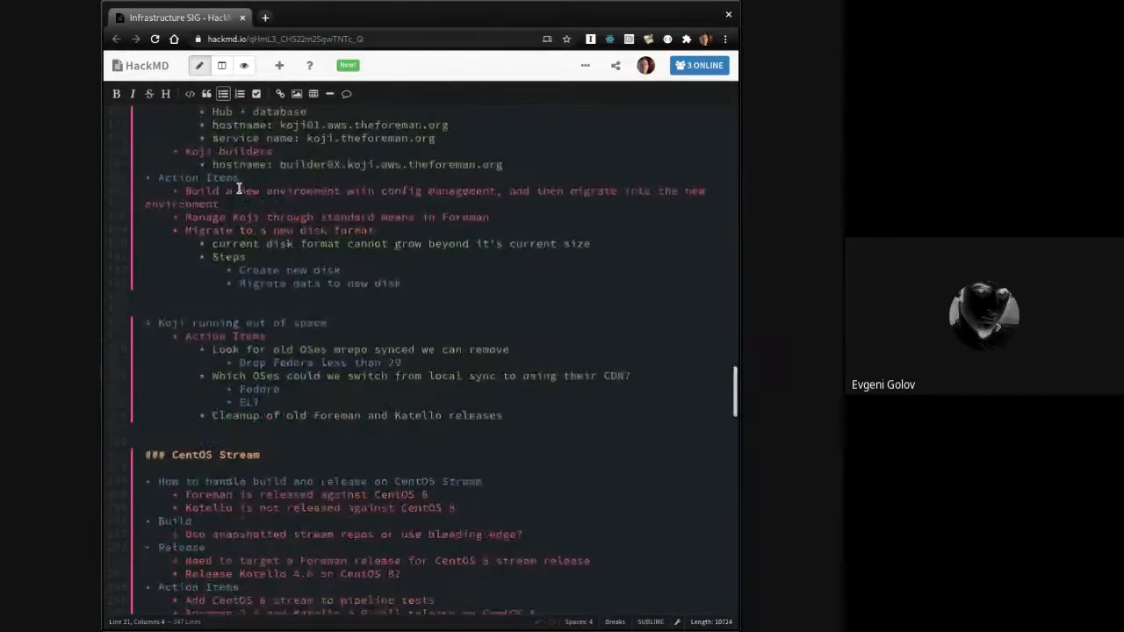
scroll(down, 3)
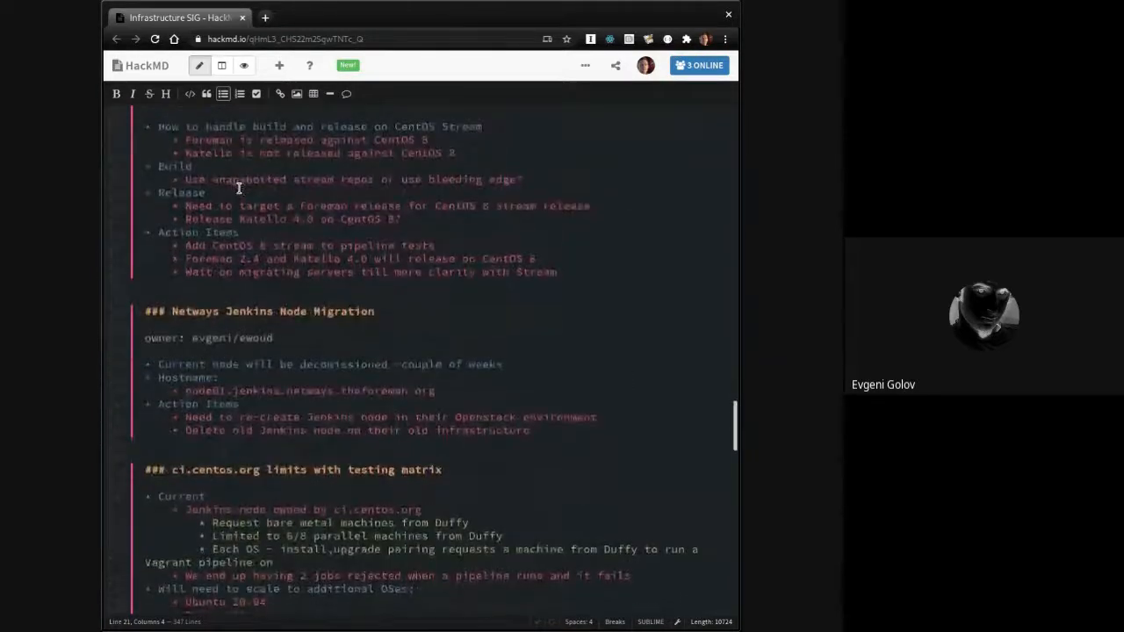
scroll(down, 3)
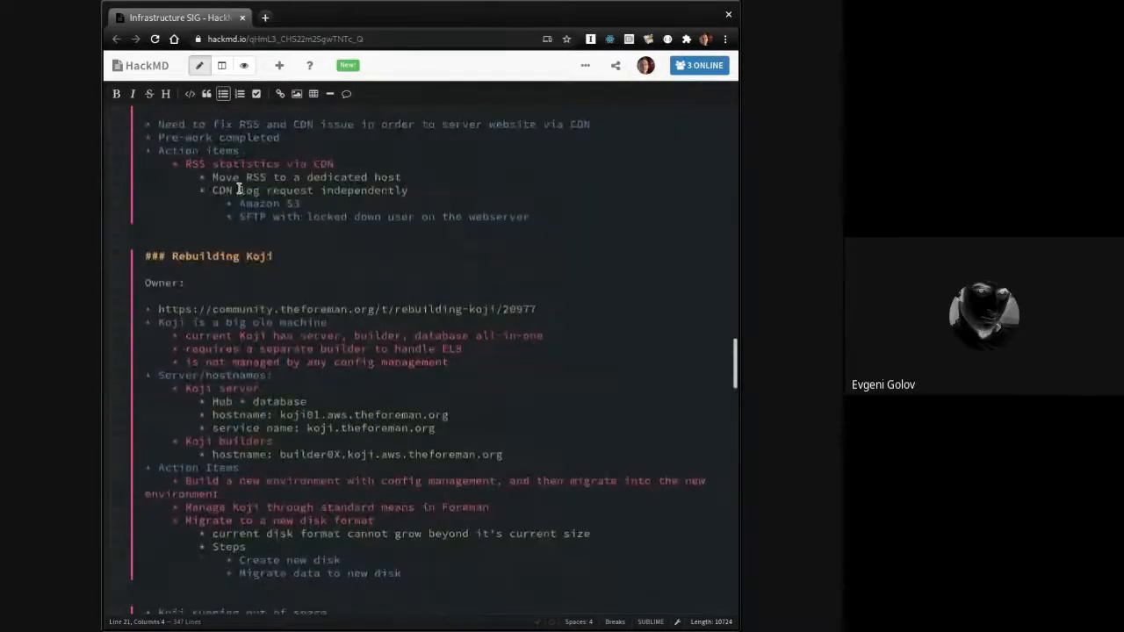
scroll(up, 3)
text(* CDN f)
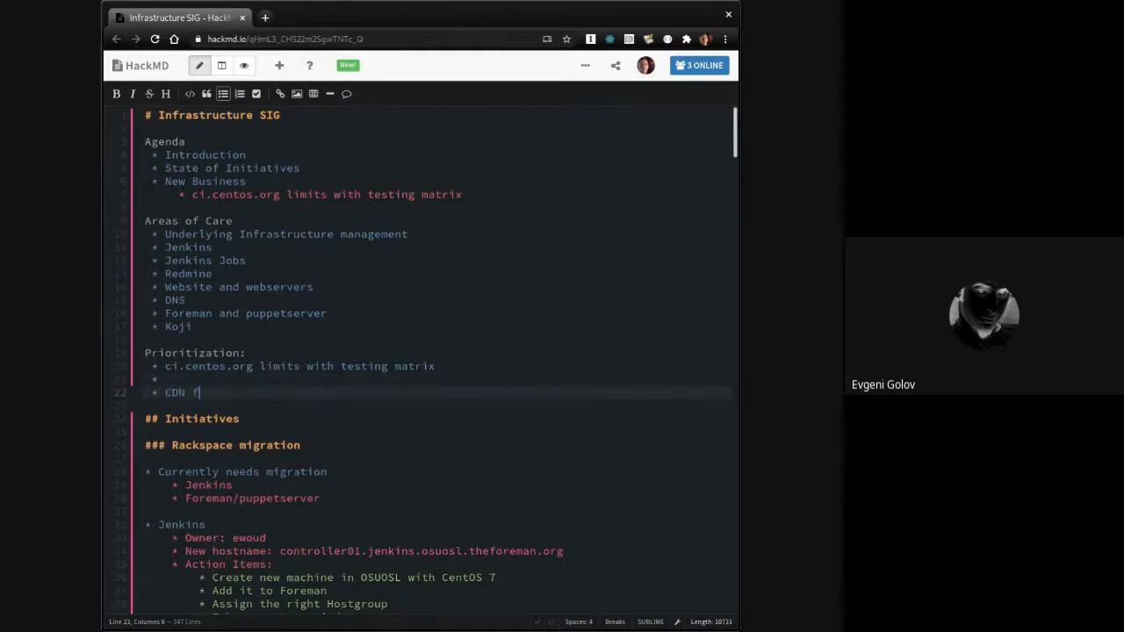
Step: Type the 'CDN for website', 'Auto-building Debian on PR merge' and 'Archiving old Debian releases' items
text(or website)
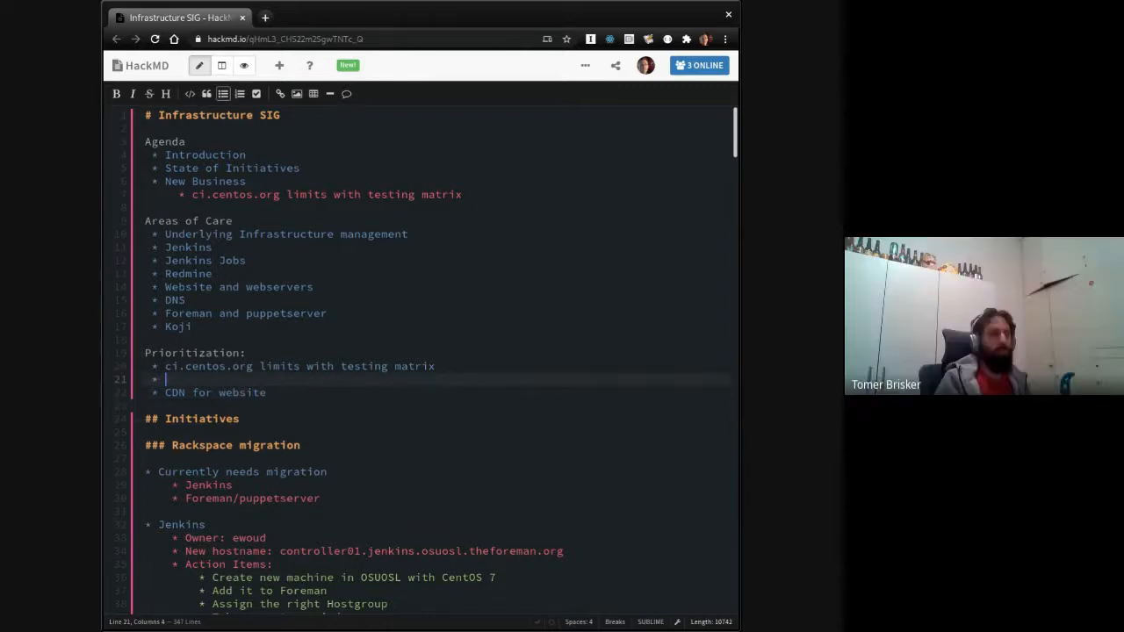
mouse_move(213, 353)
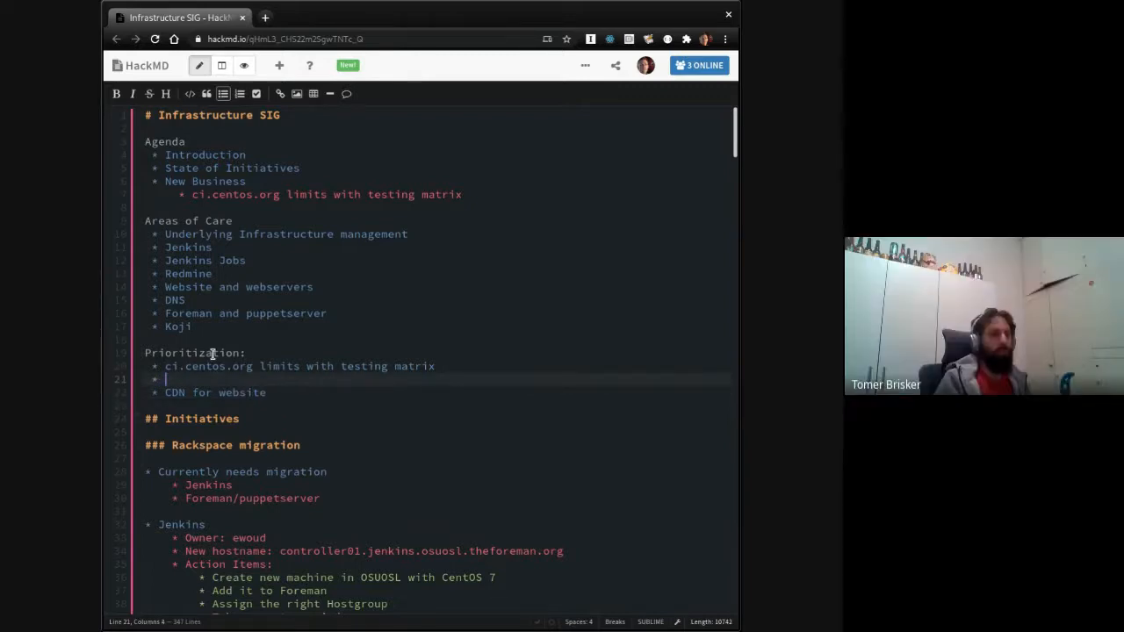
scroll(down, 3)
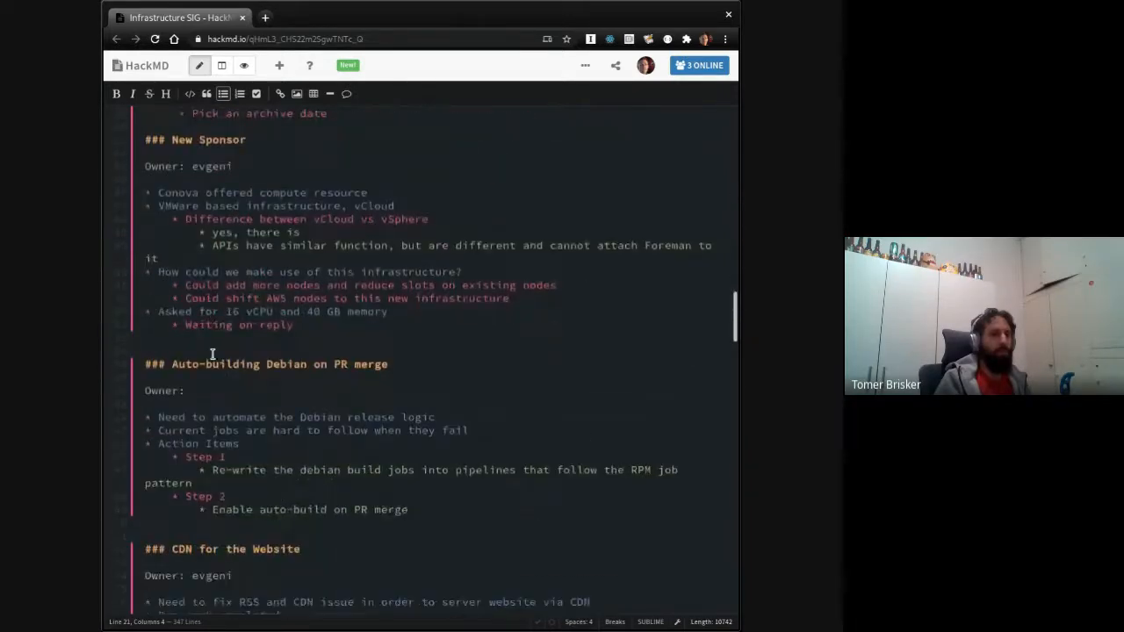
scroll(down, 3)
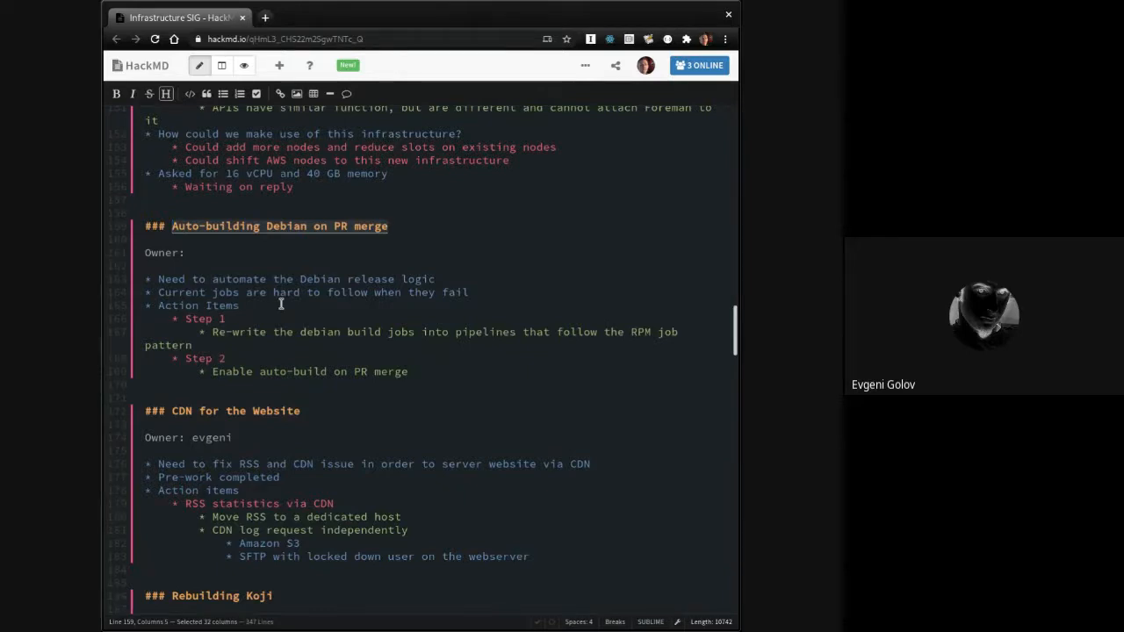
scroll(up, 3)
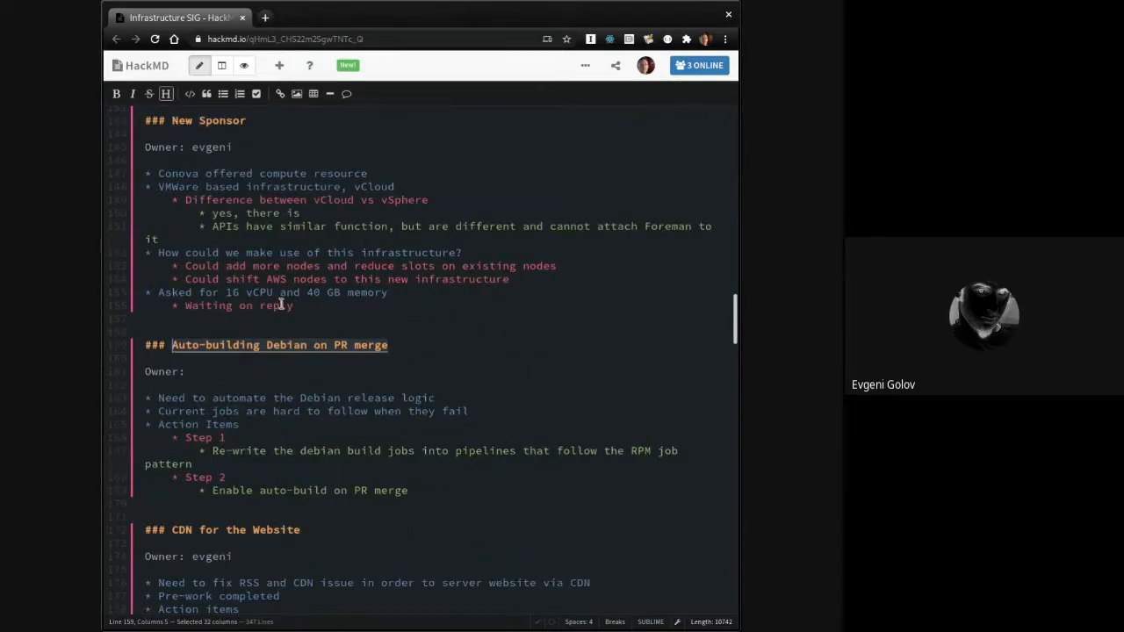
scroll(up, 3)
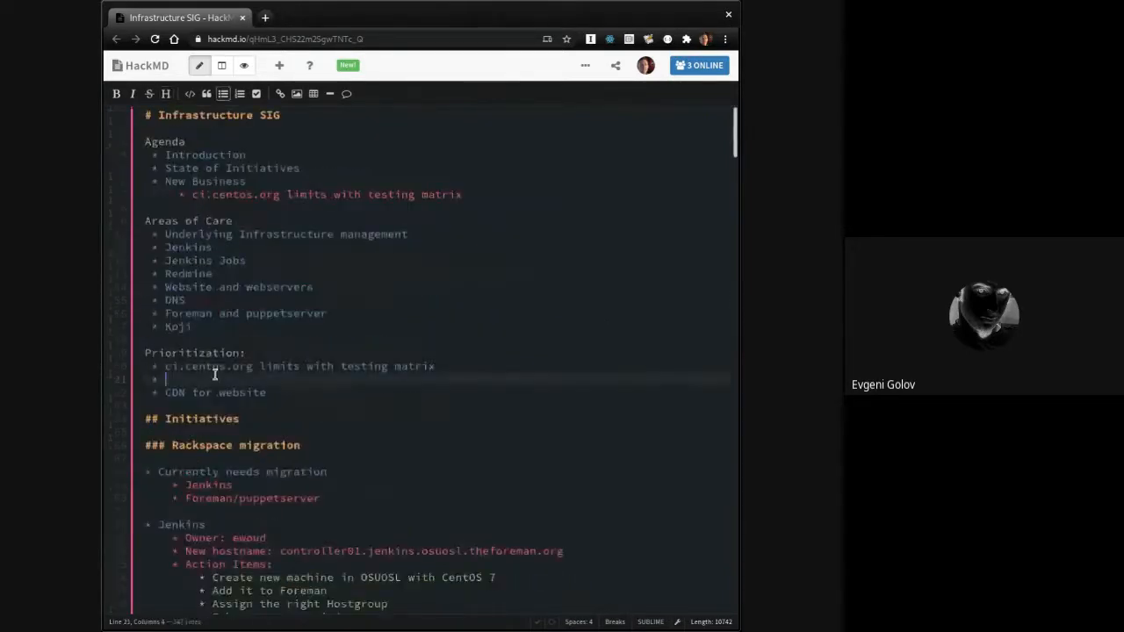
text(Auto-building Debian on PR merge)
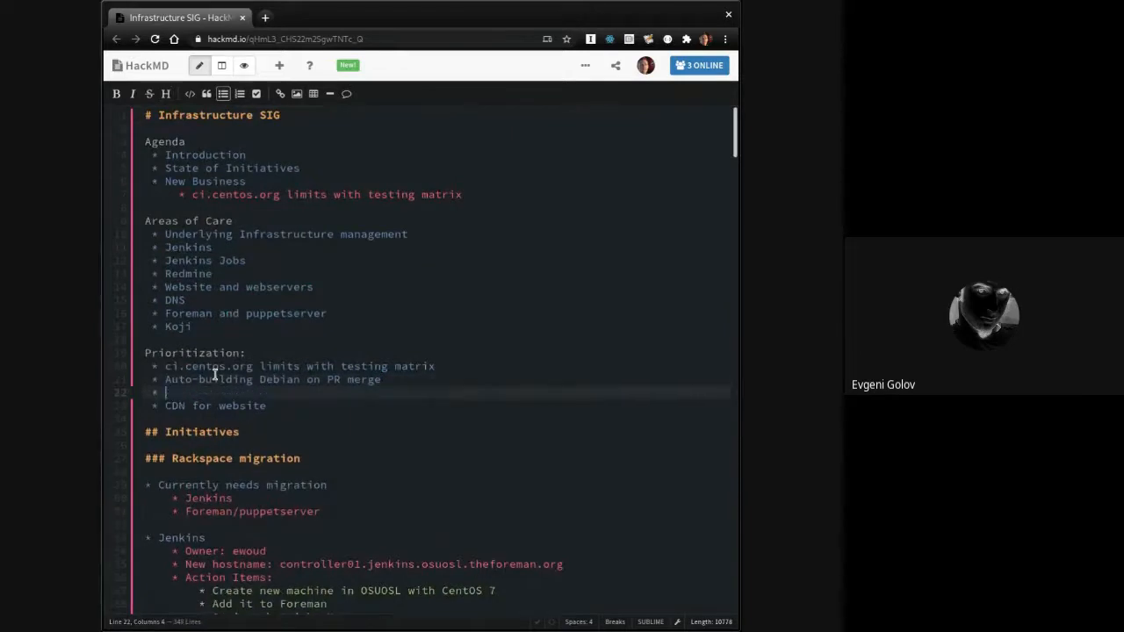
text(Archiving old e)
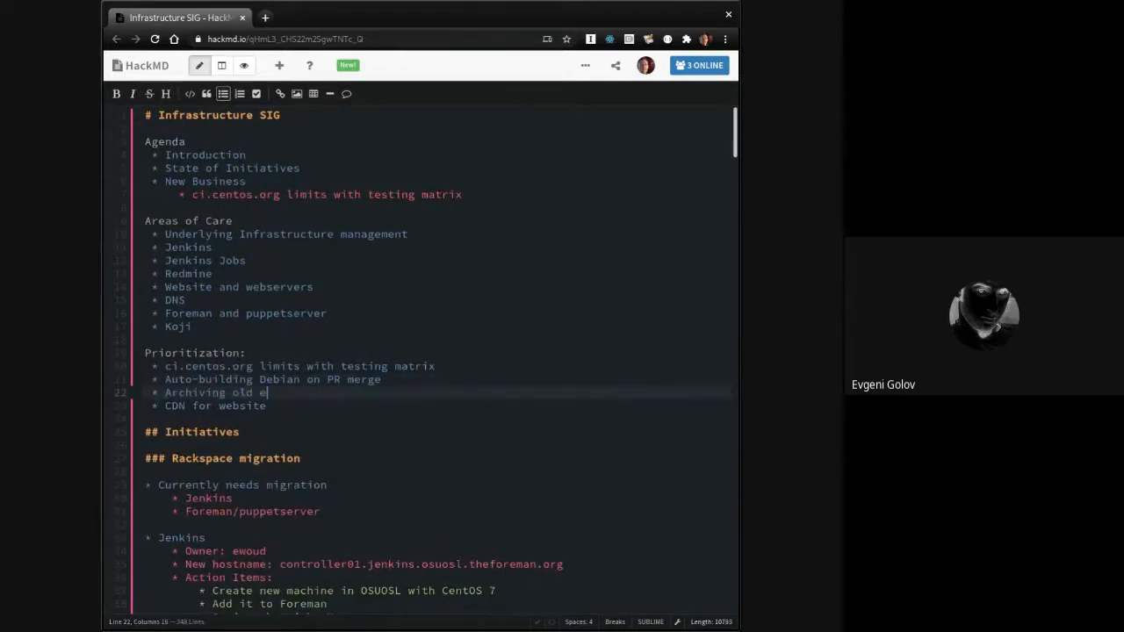
text(Debian)
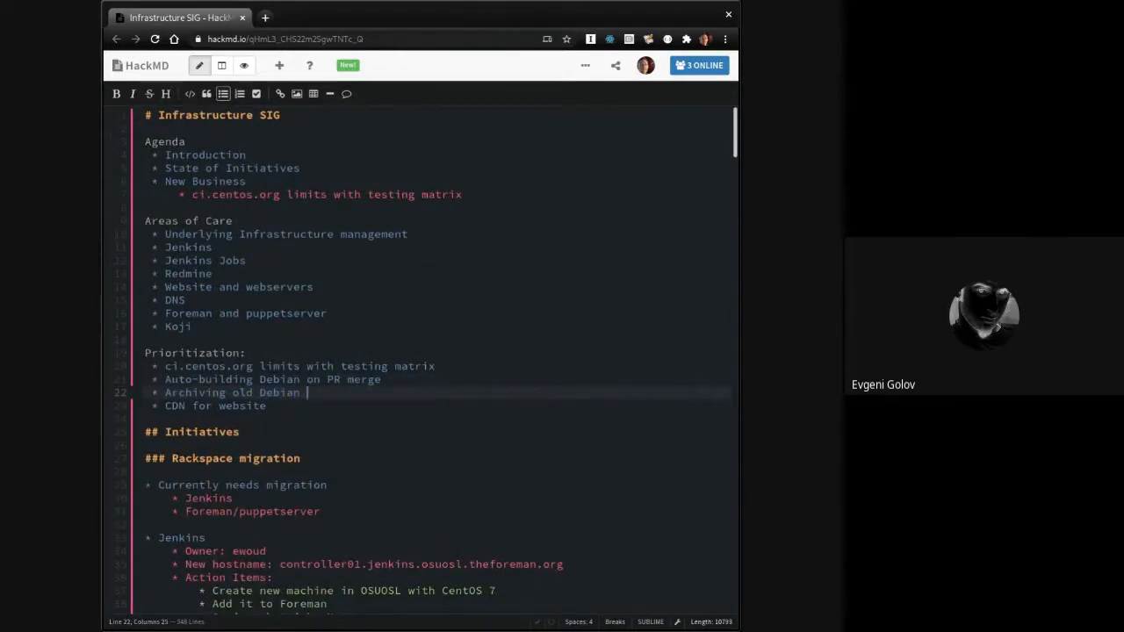
text(releases)
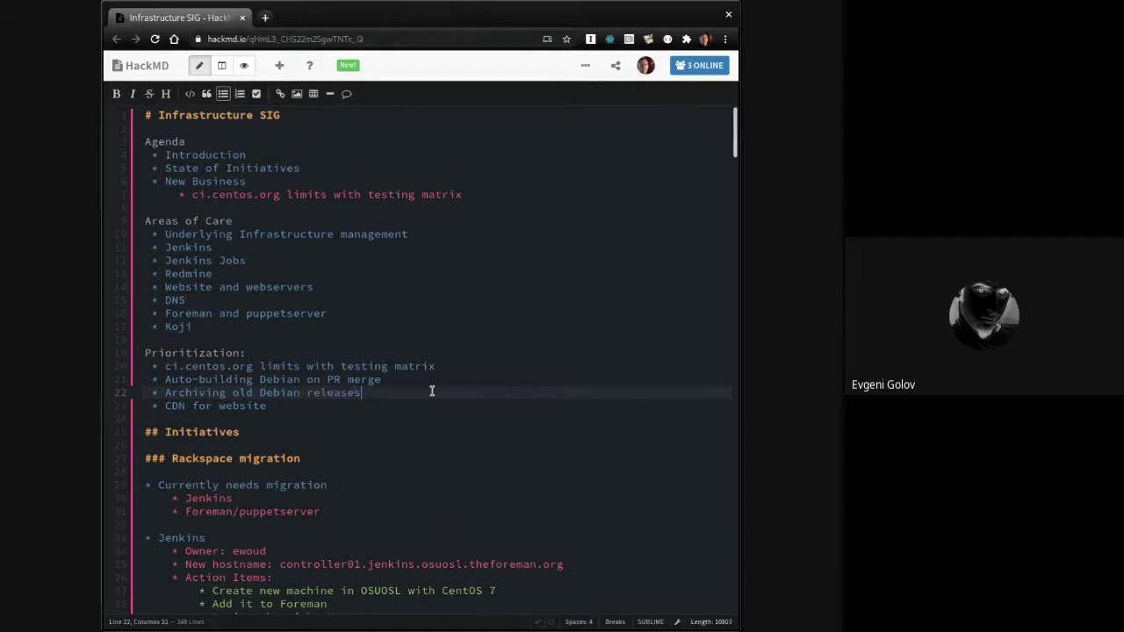
Step: Add 'Fix Koji space issue' right after the ci.centos.org line and review the list
click(470, 366)
text(* Fix K)
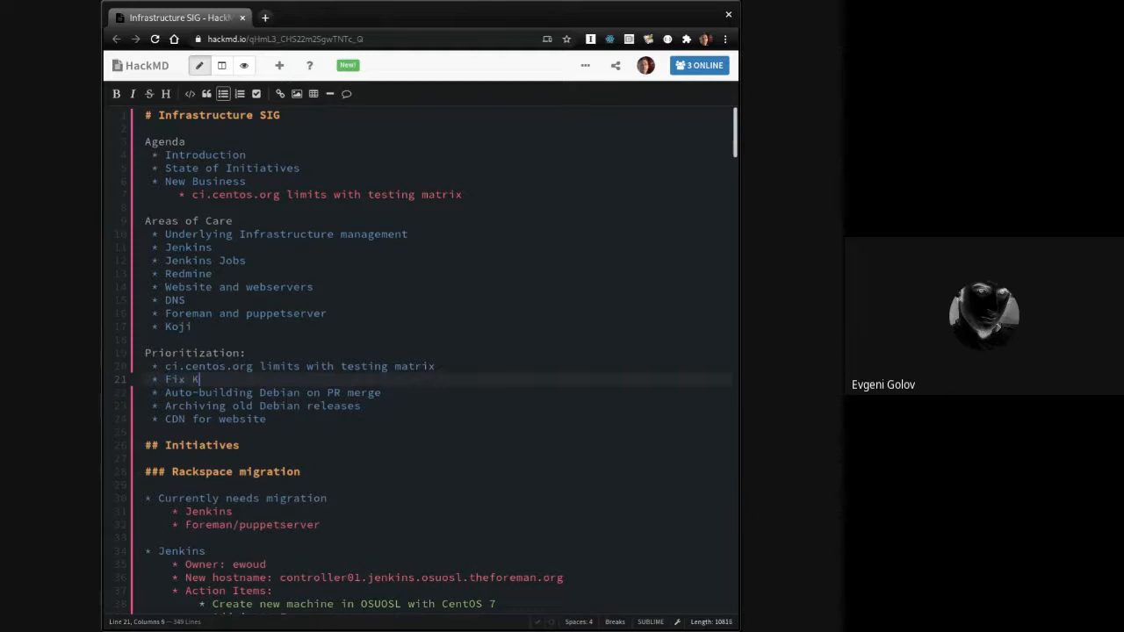
text(oji space issue)
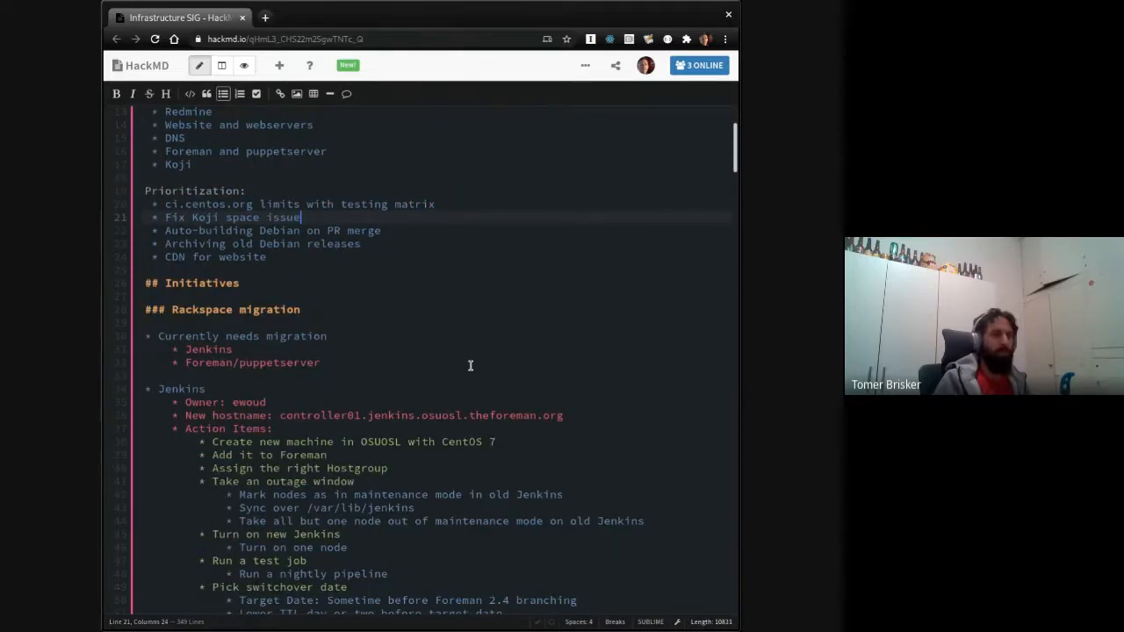
scroll(up, 3)
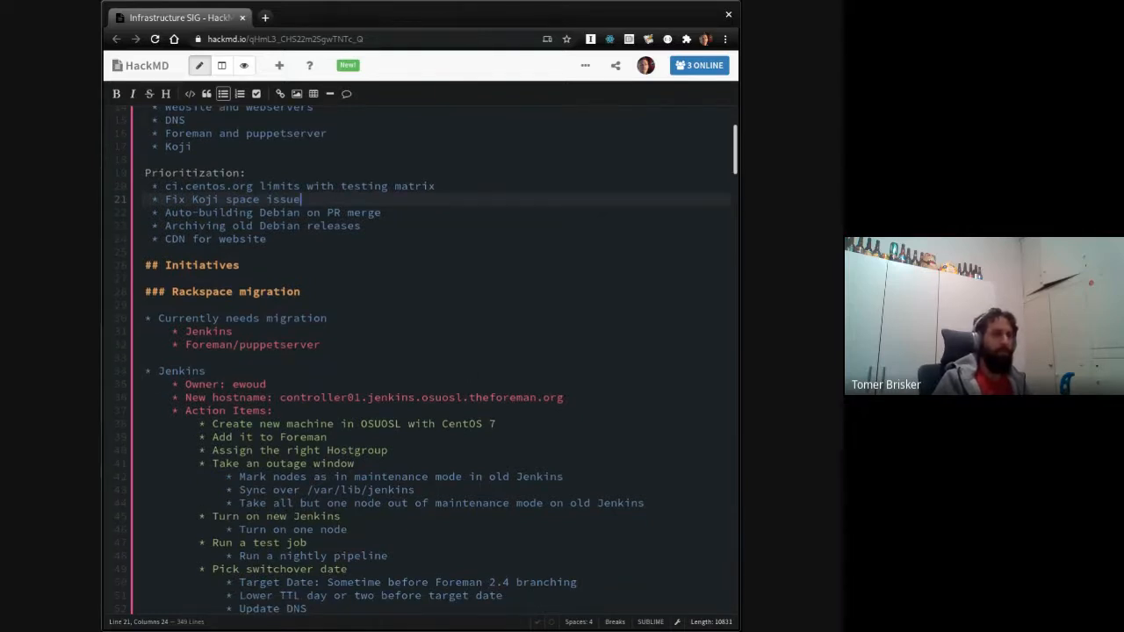
mouse_move(463, 326)
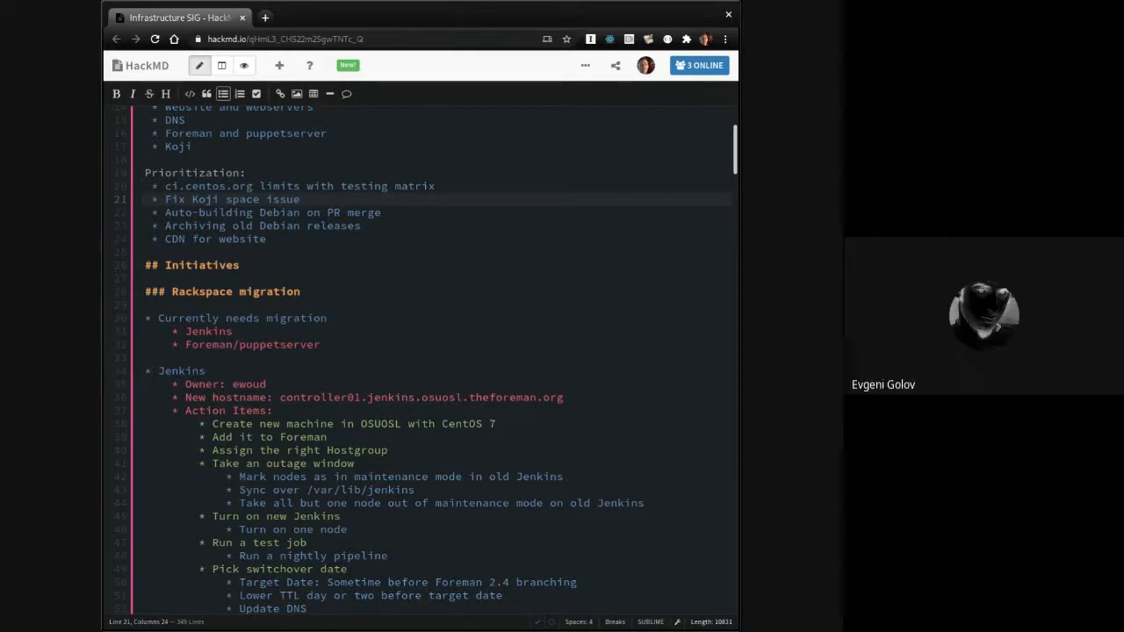
scroll(down, 3)
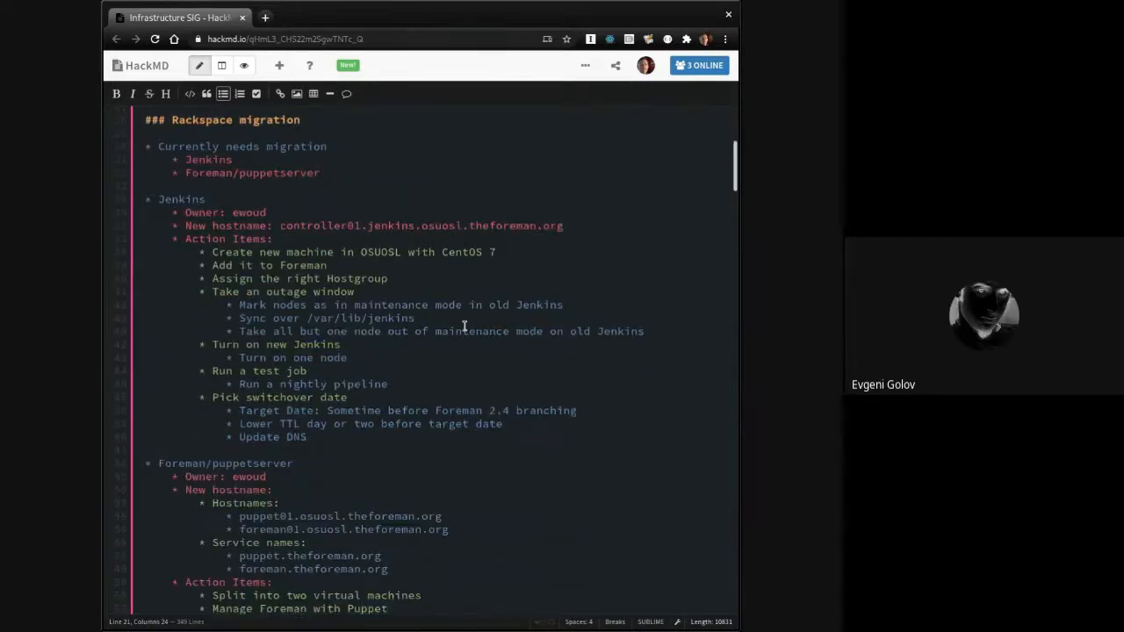
scroll(down, 3)
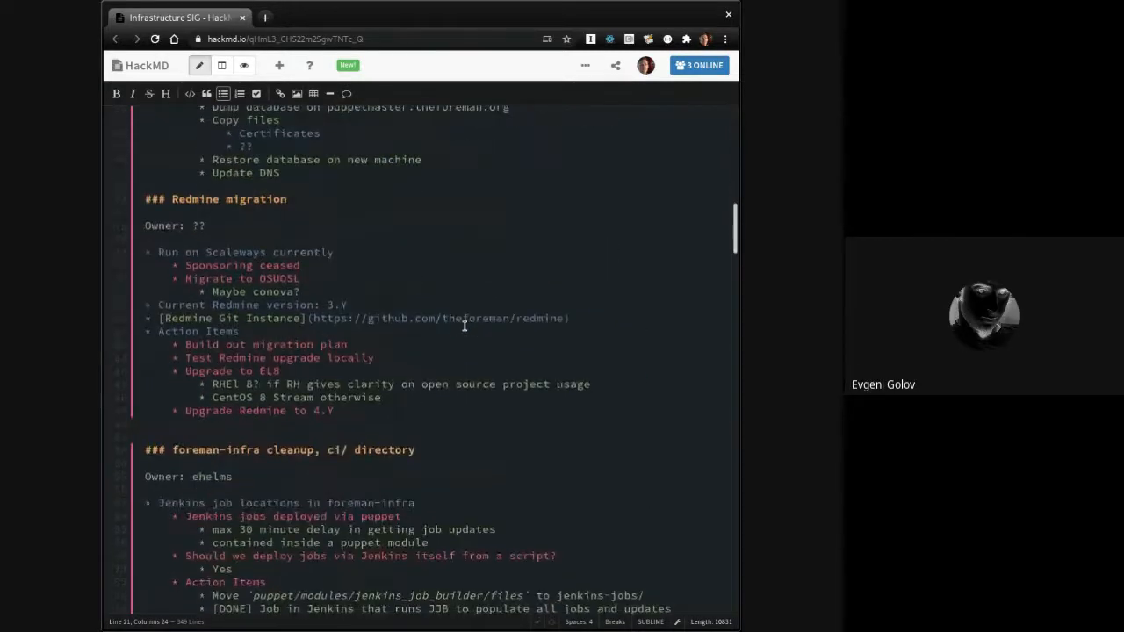
scroll(down, 3)
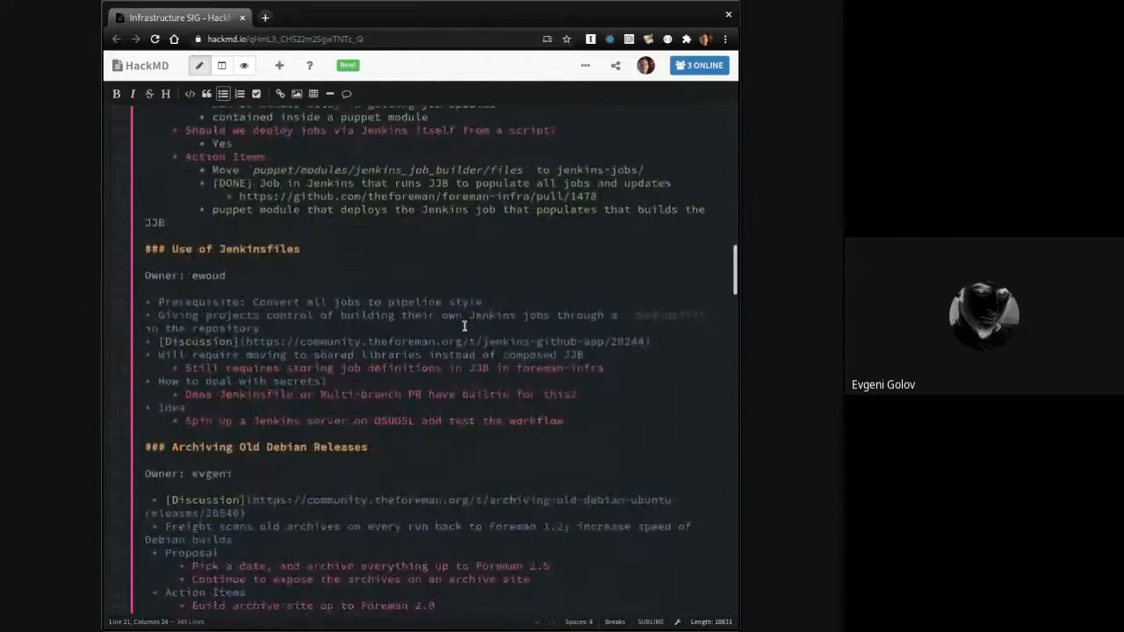
scroll(up, 3)
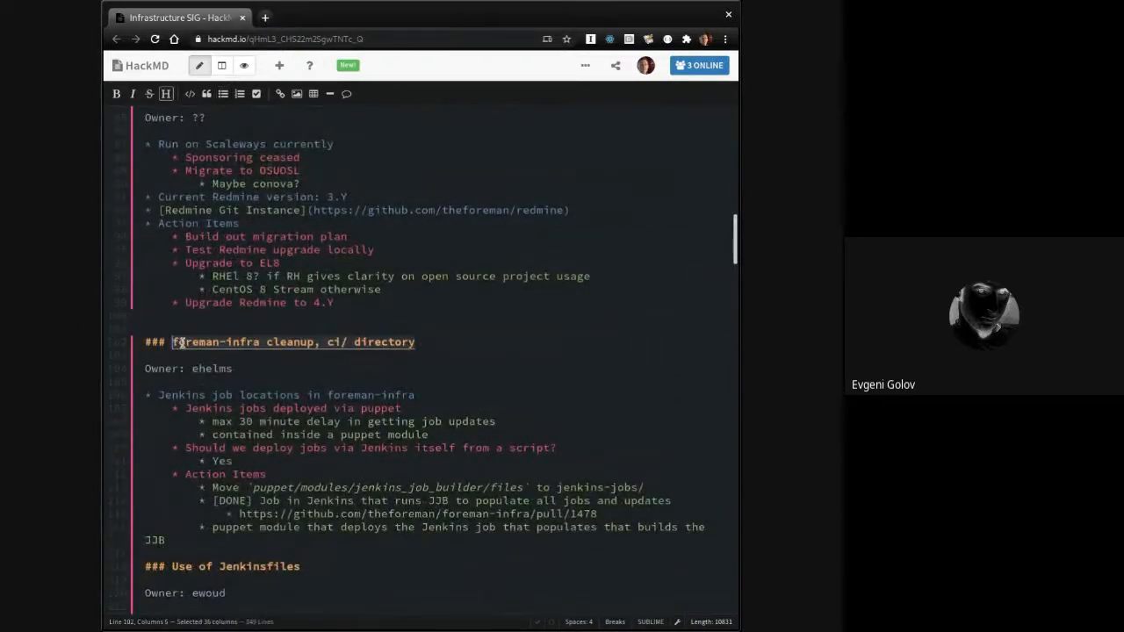
scroll(up, 3)
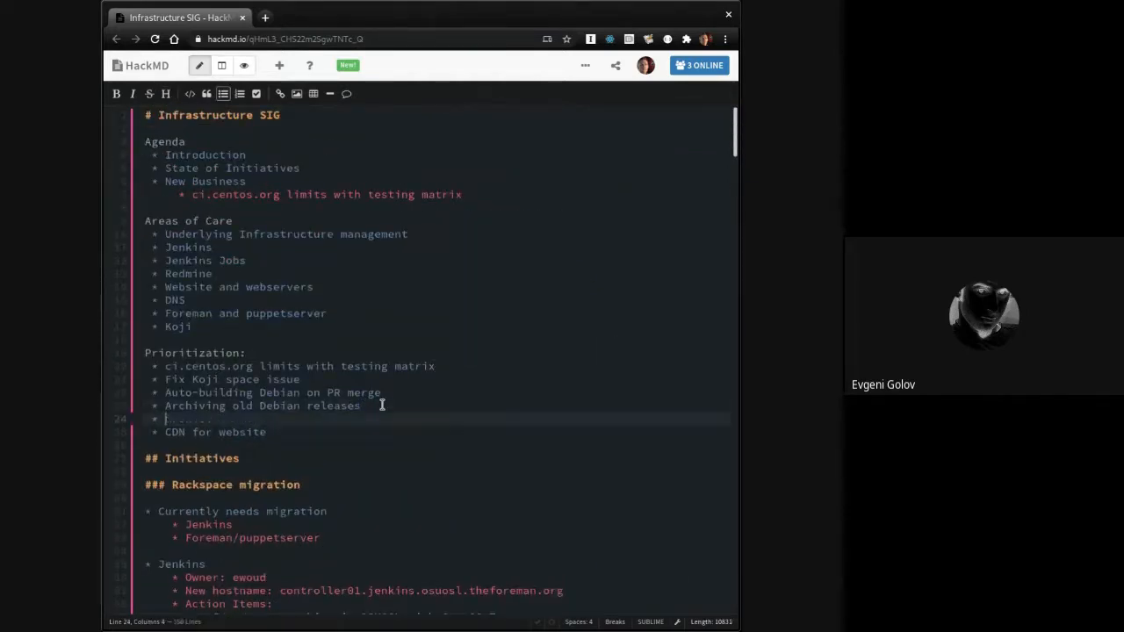
text(foreman-infra cleanup, ci/ directory)
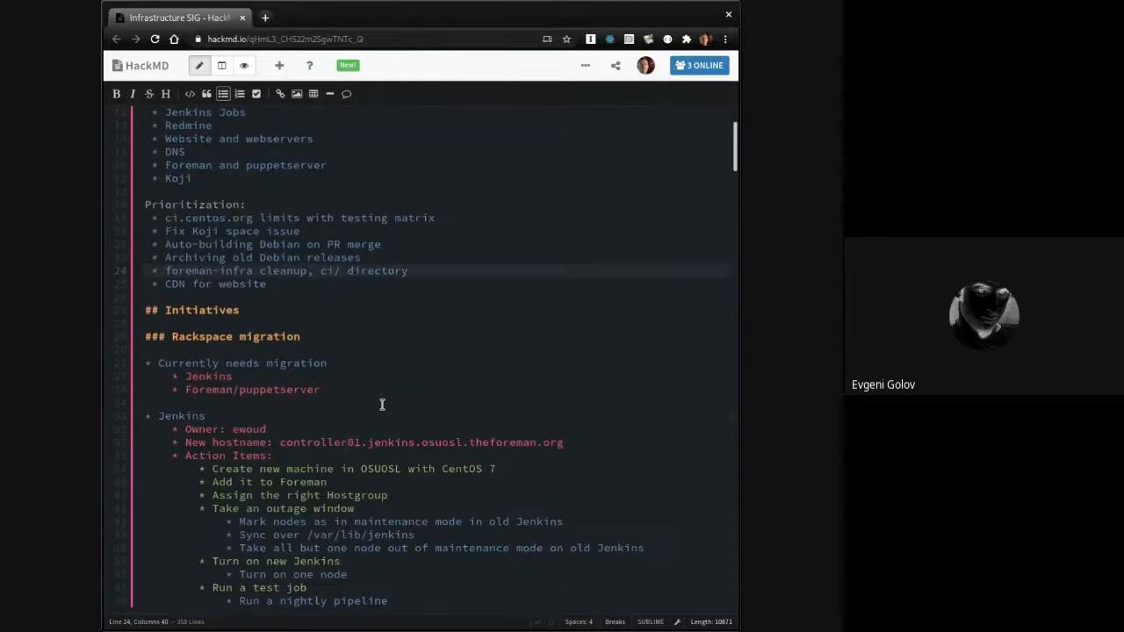
scroll(down, 3)
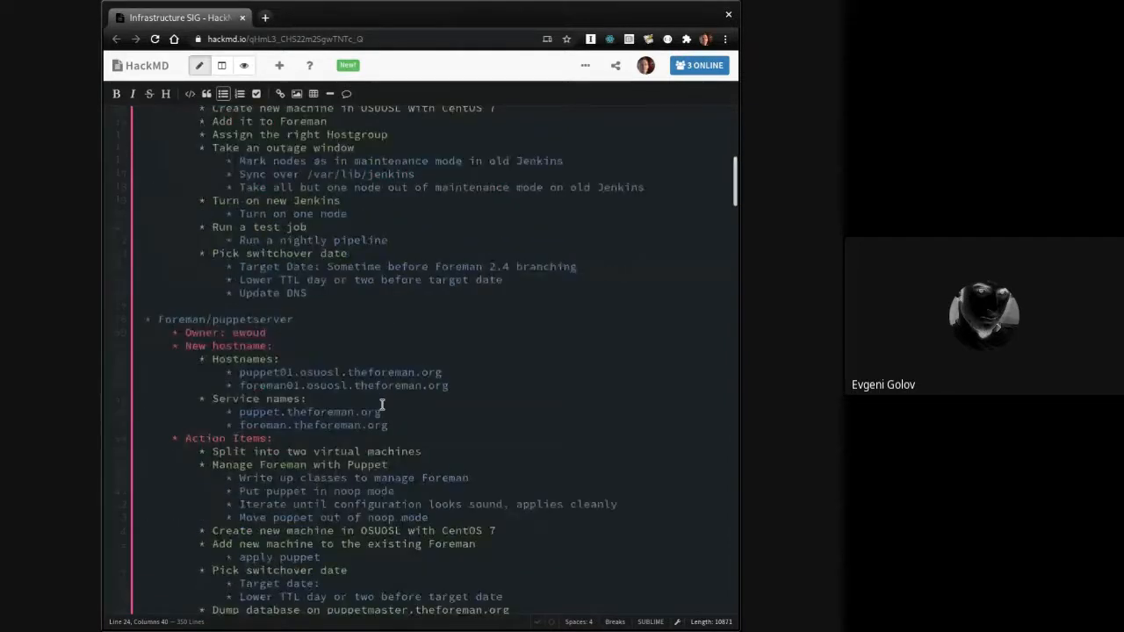
scroll(up, 3)
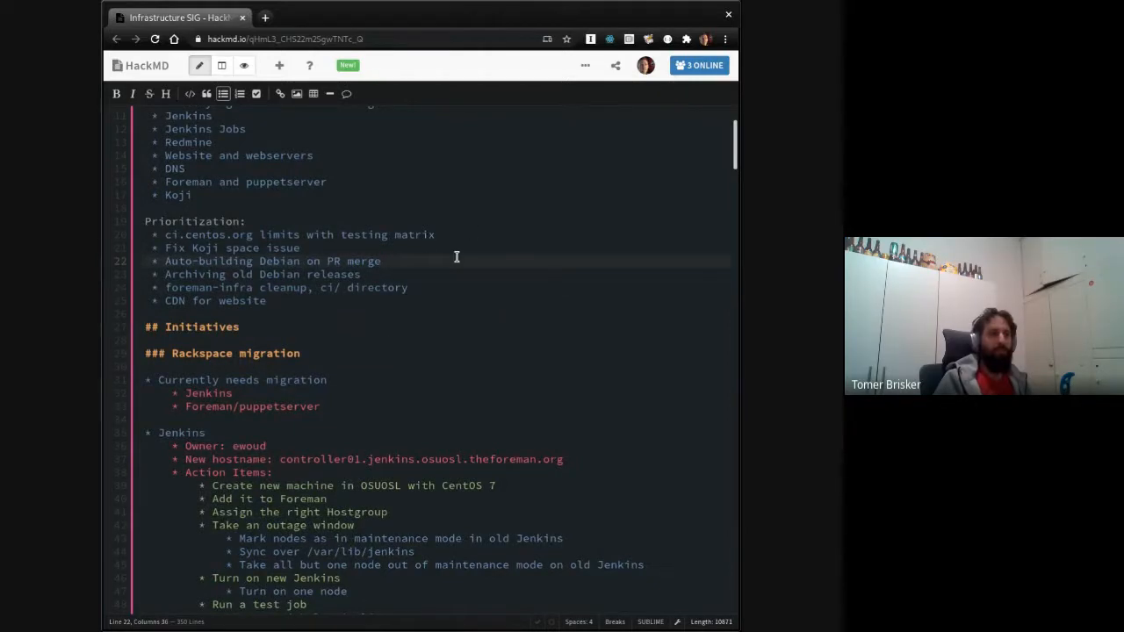
scroll(down, 3)
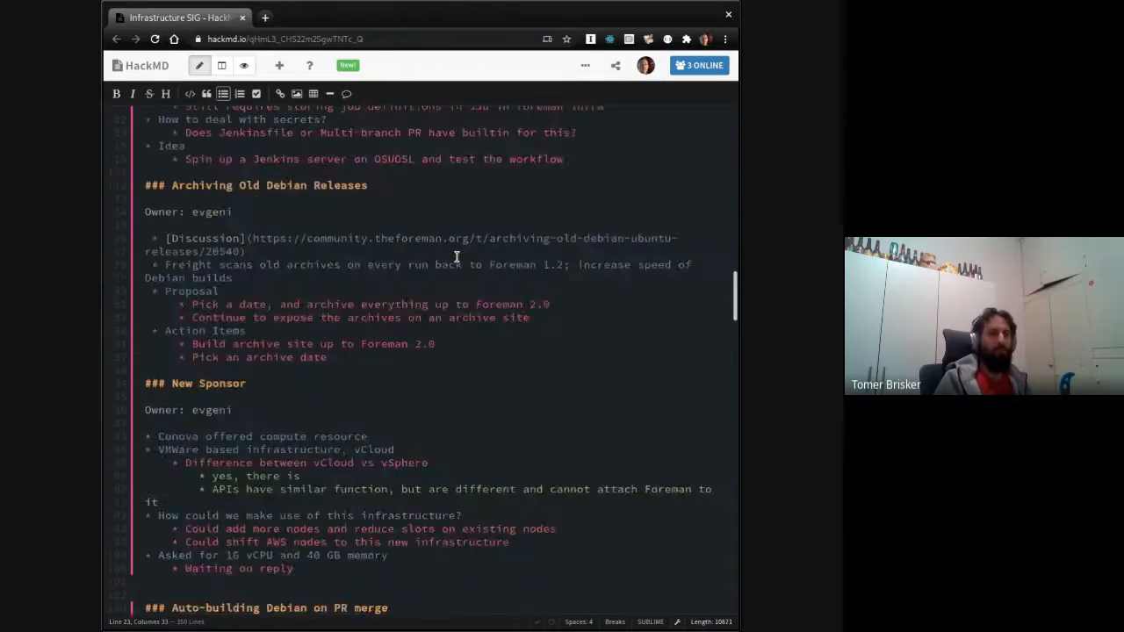
scroll(down, 3)
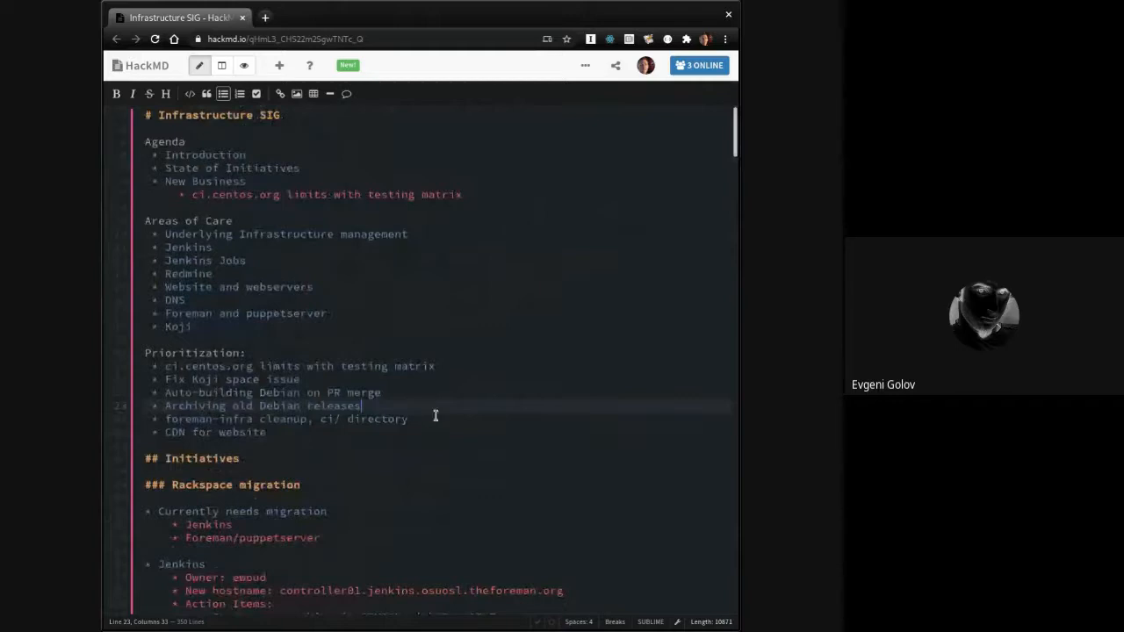
text(New Sp)
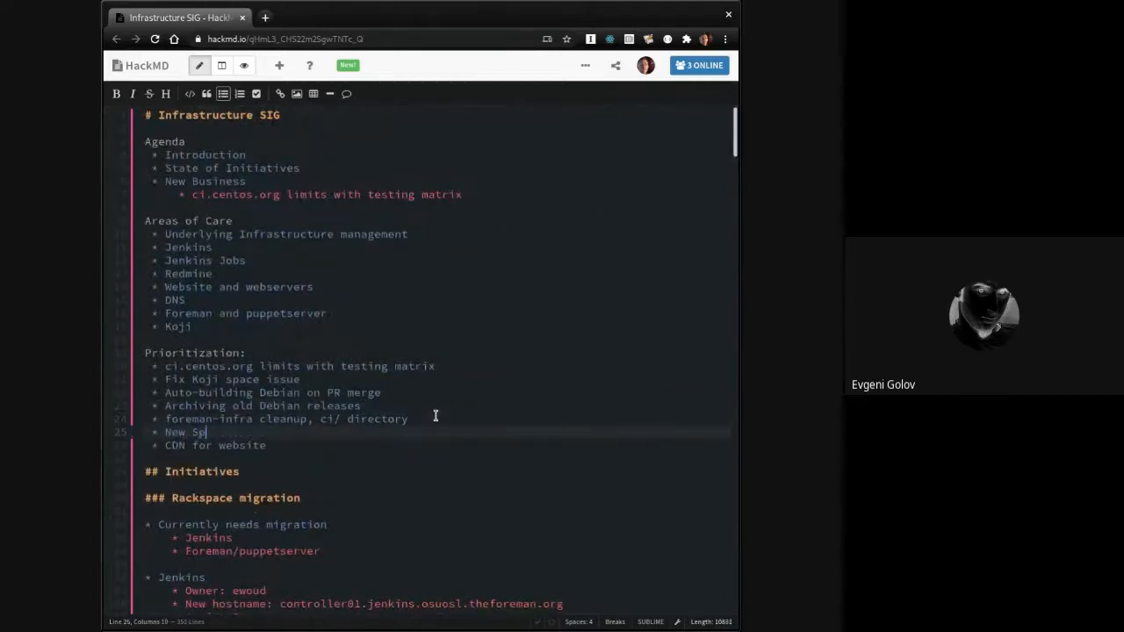
text(onsor)
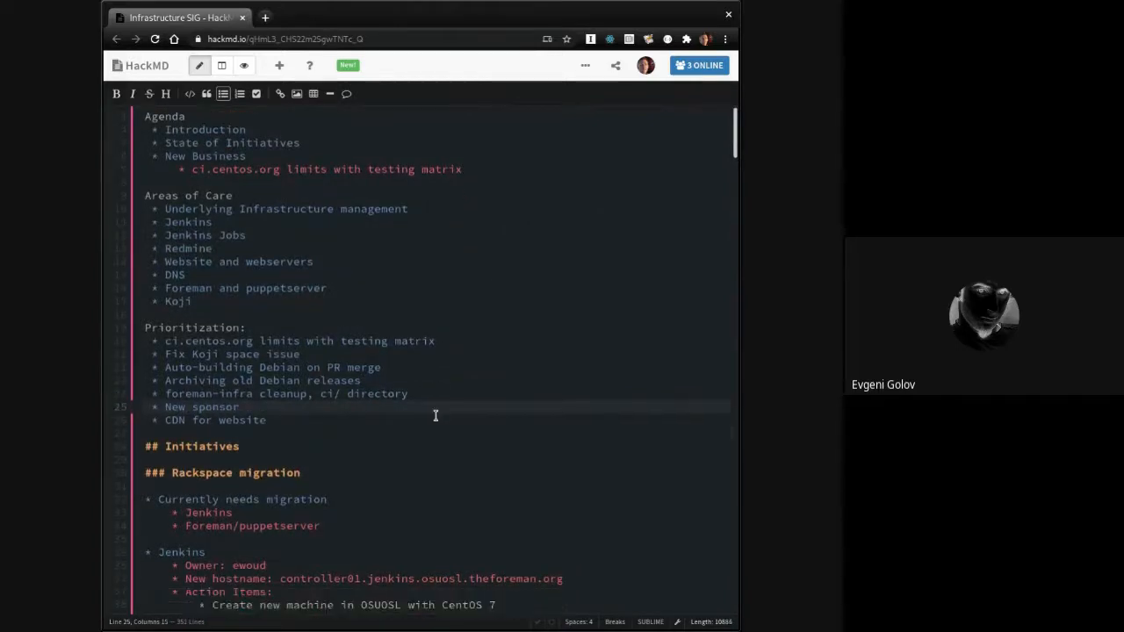
scroll(down, 3)
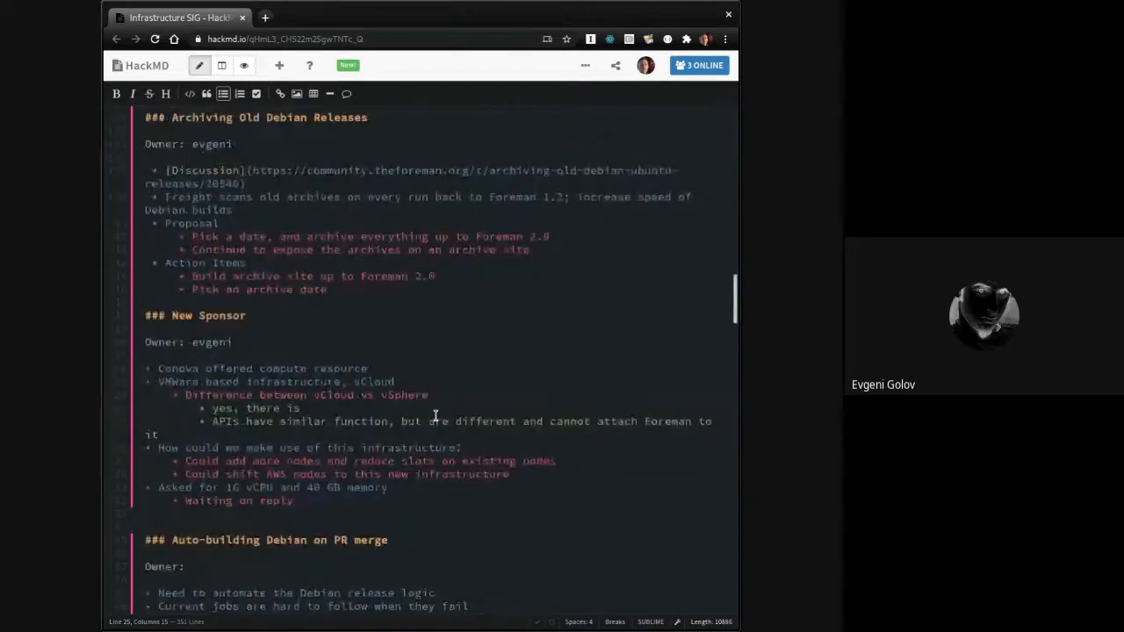
scroll(down, 3)
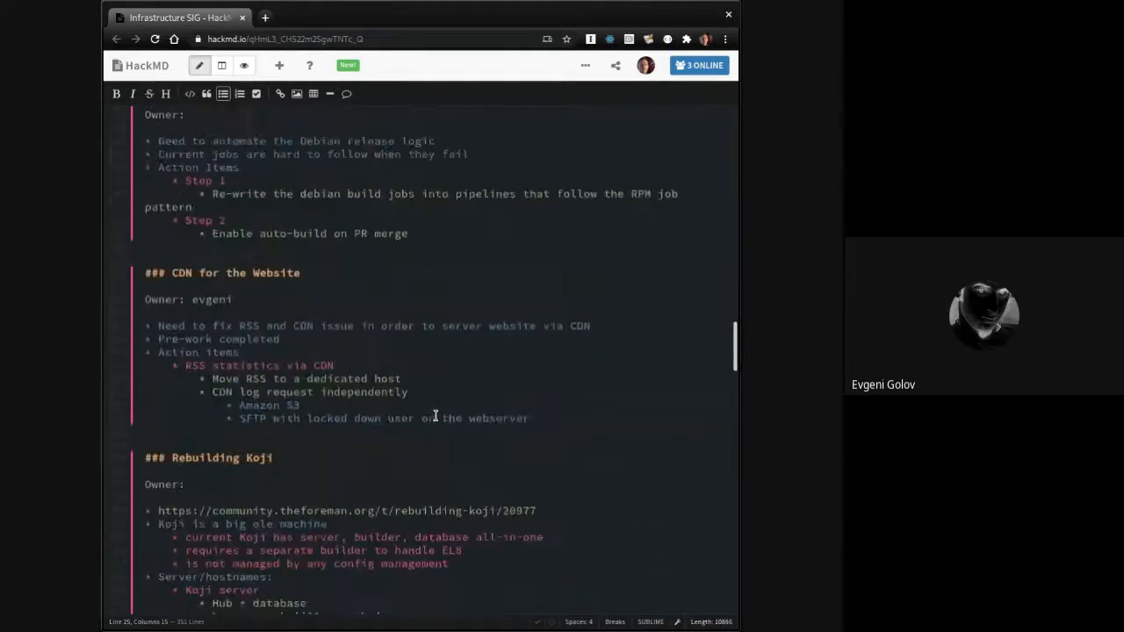
scroll(down, 3)
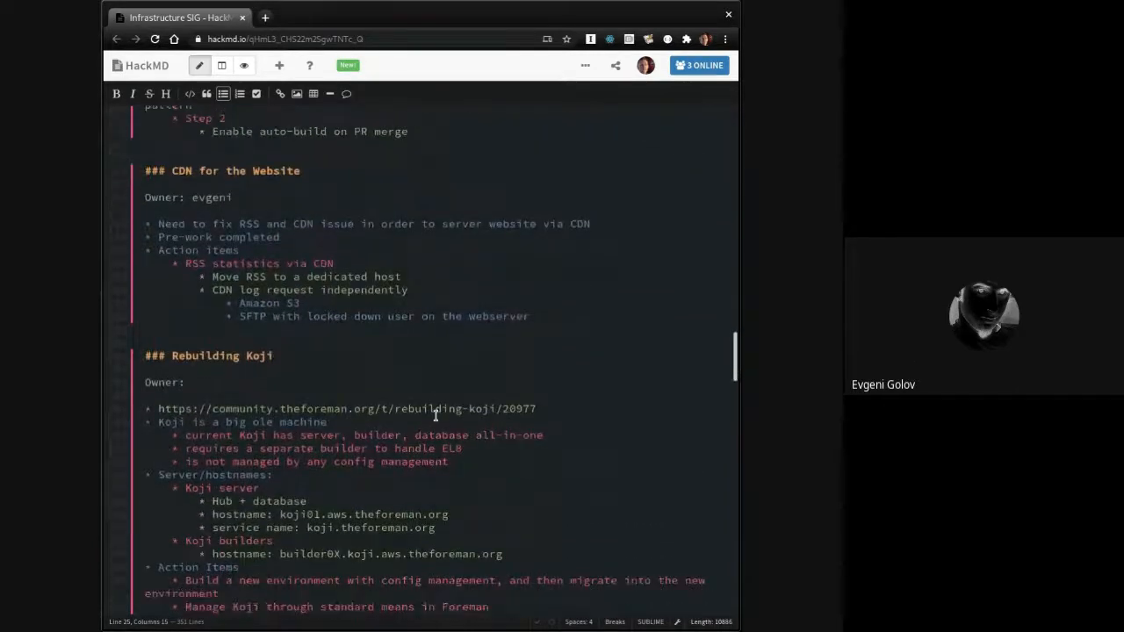
scroll(down, 3)
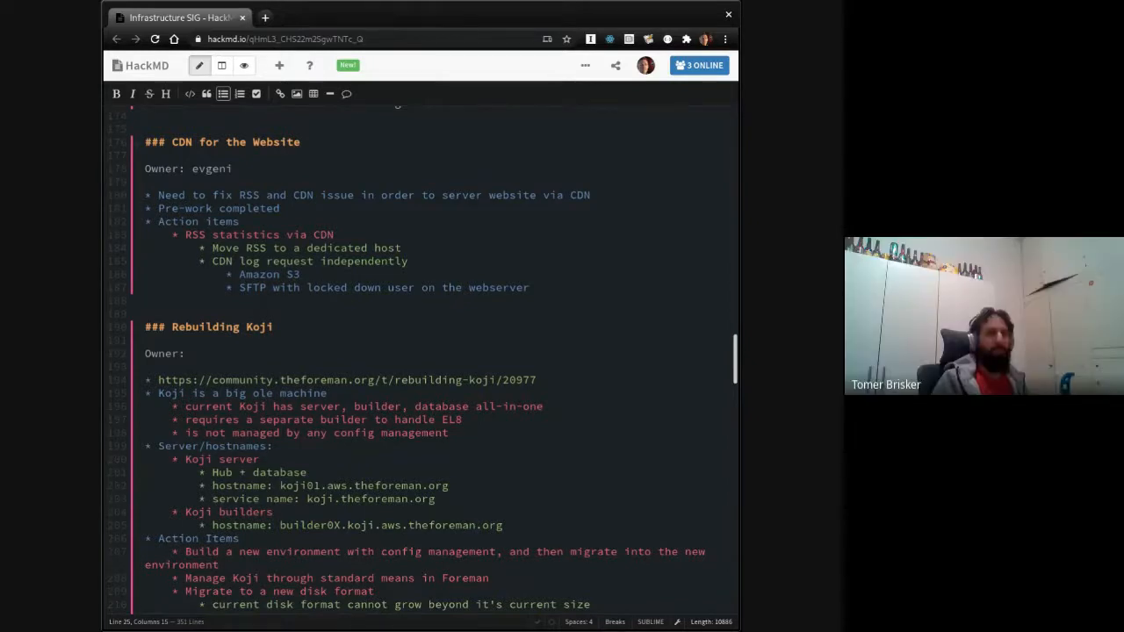
scroll(up, 3)
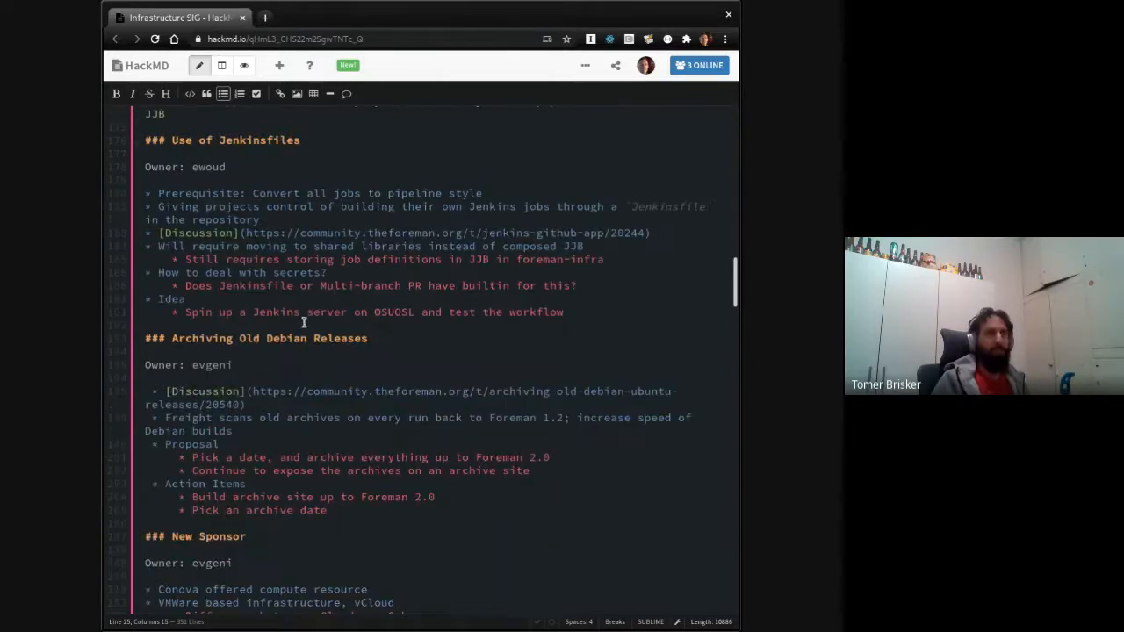
scroll(up, 3)
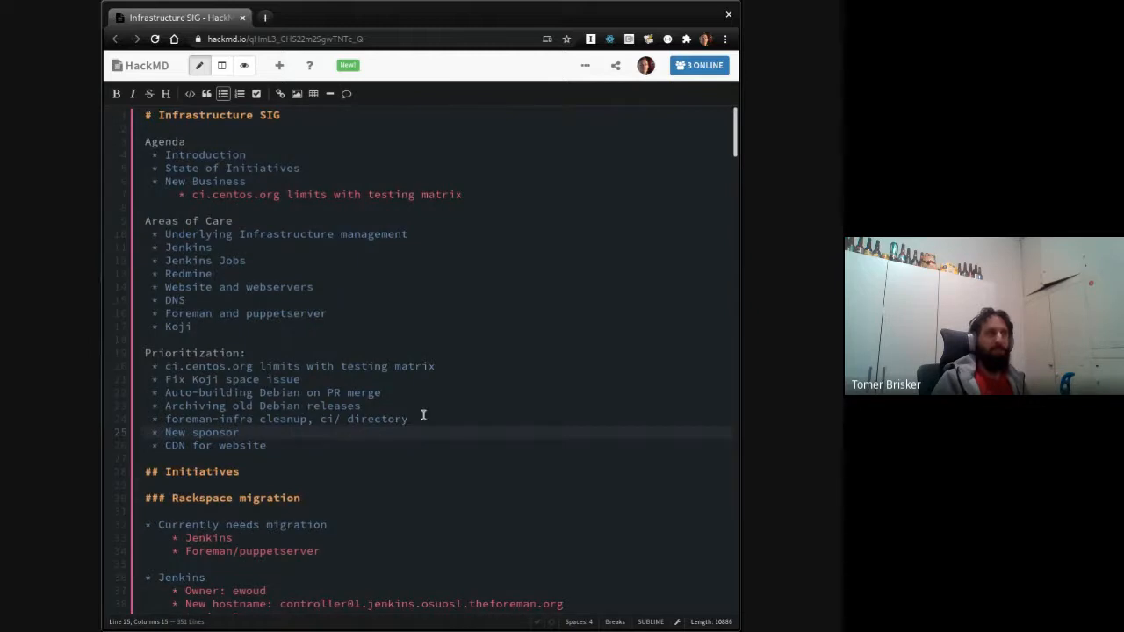
Step: Add 'Rebuilding Koji' and 'Rackspace migration' bullets below Archiving old Debian releases
text(R)
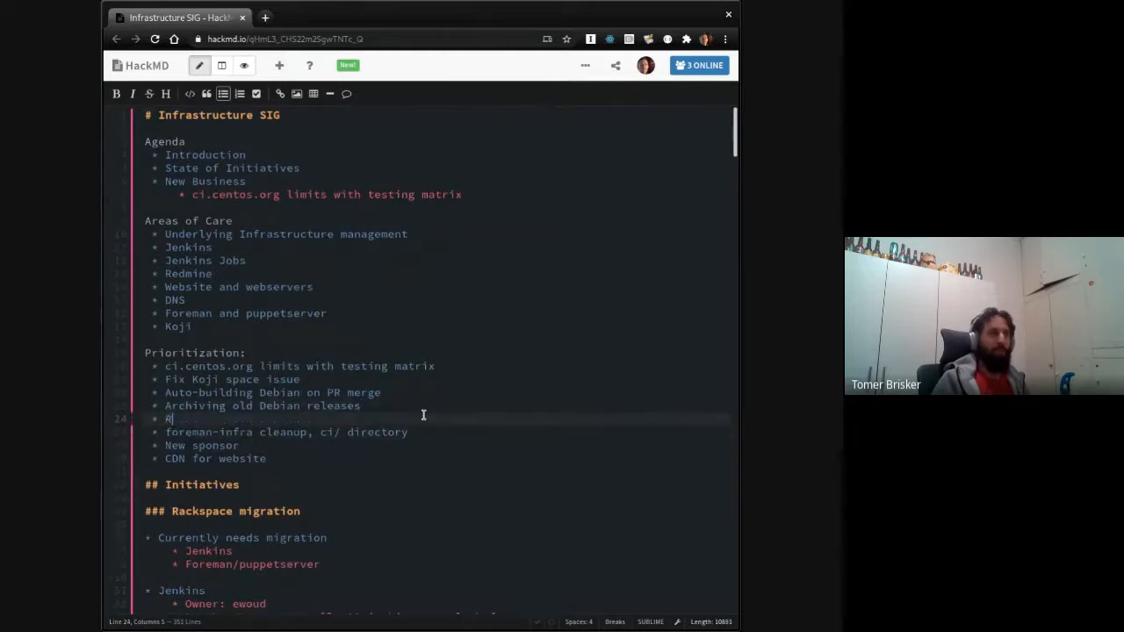
text(ebuilding Koji)
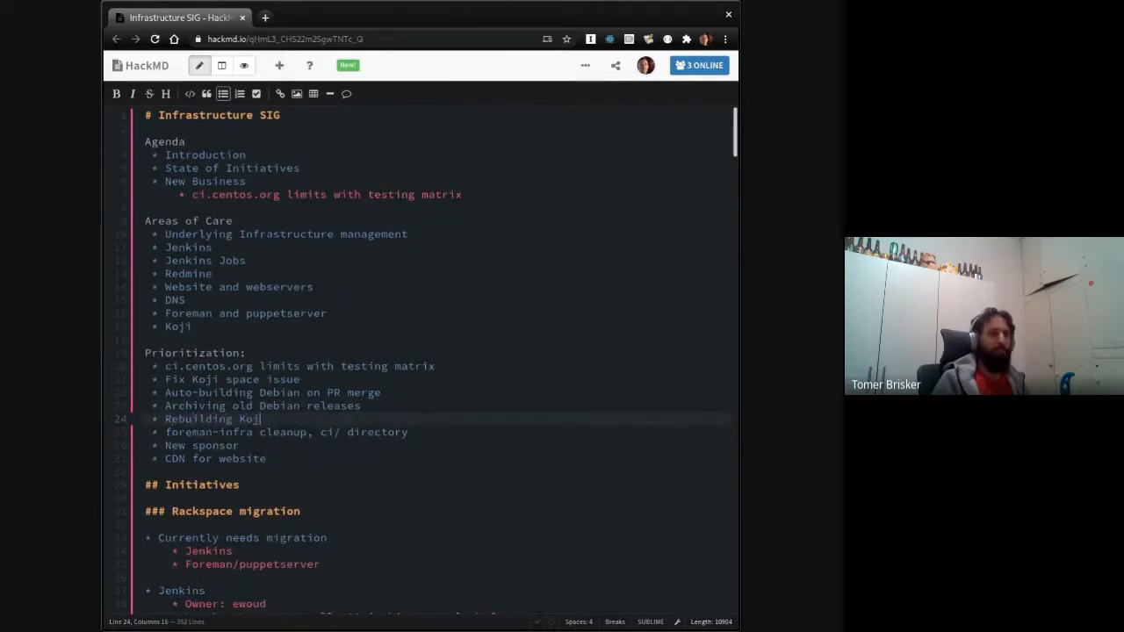
scroll(down, 3)
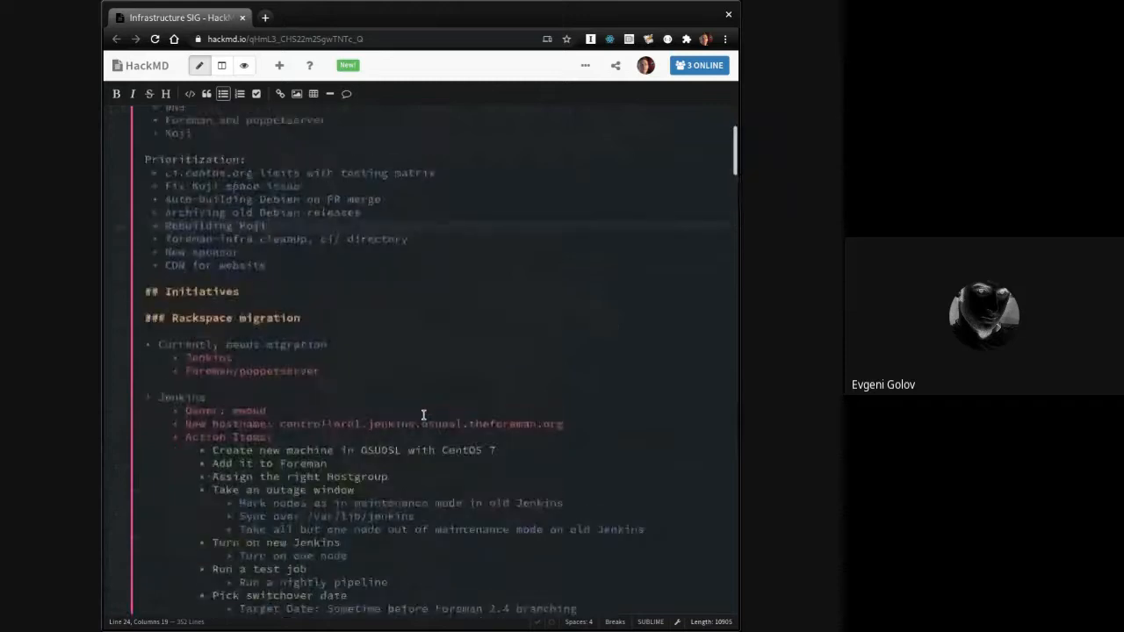
scroll(up, 3)
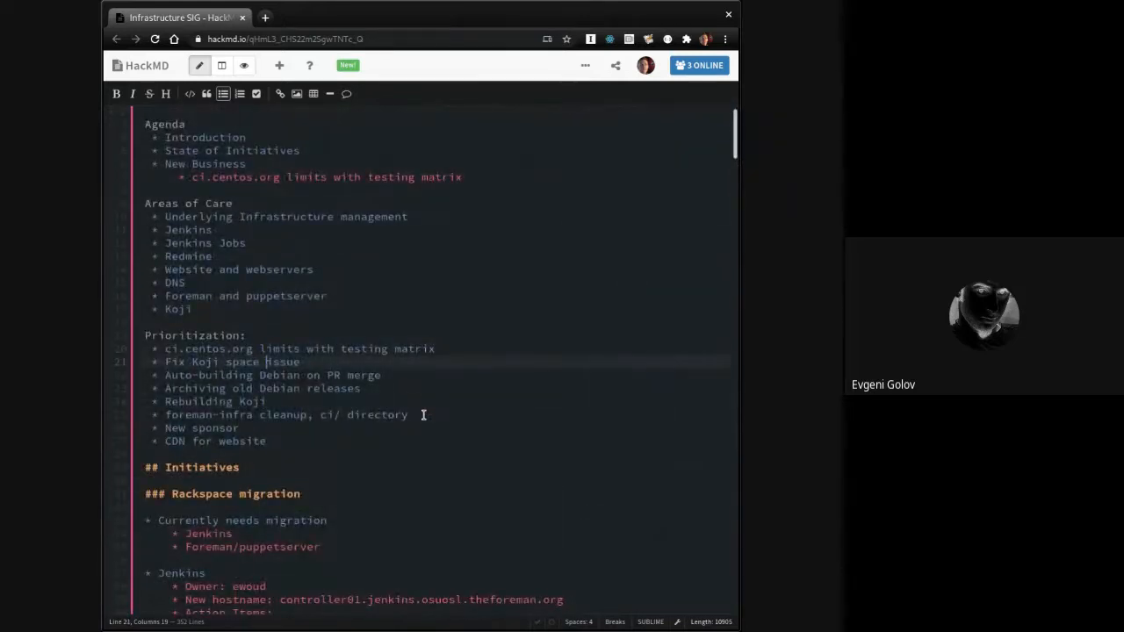
text(R)
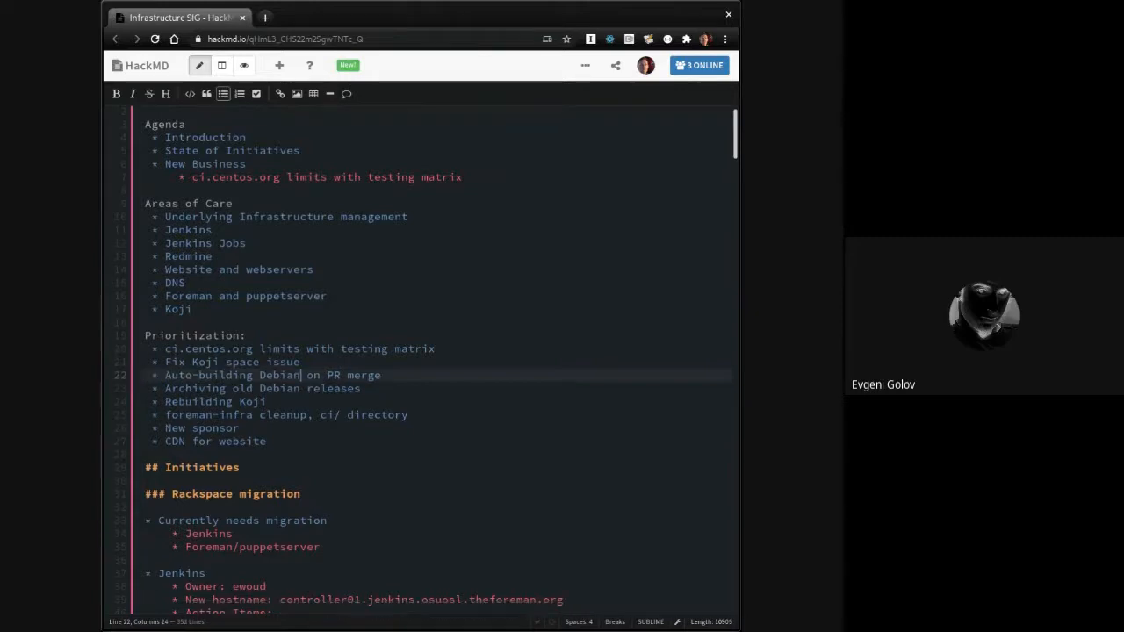
text(Rackspace migration)
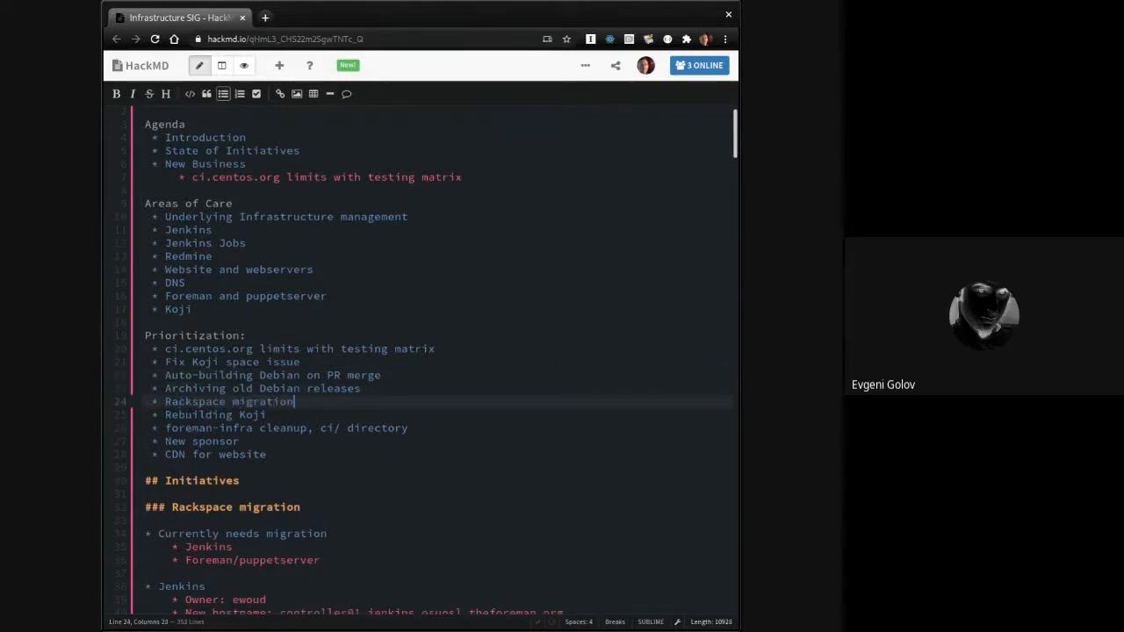
scroll(down, 3)
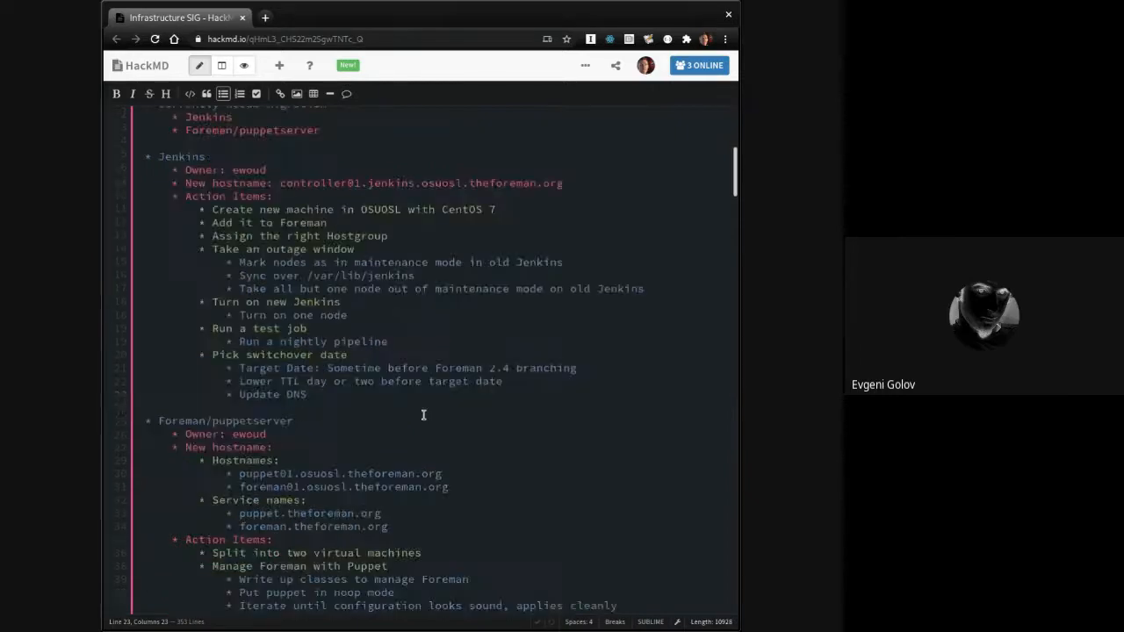
scroll(up, 3)
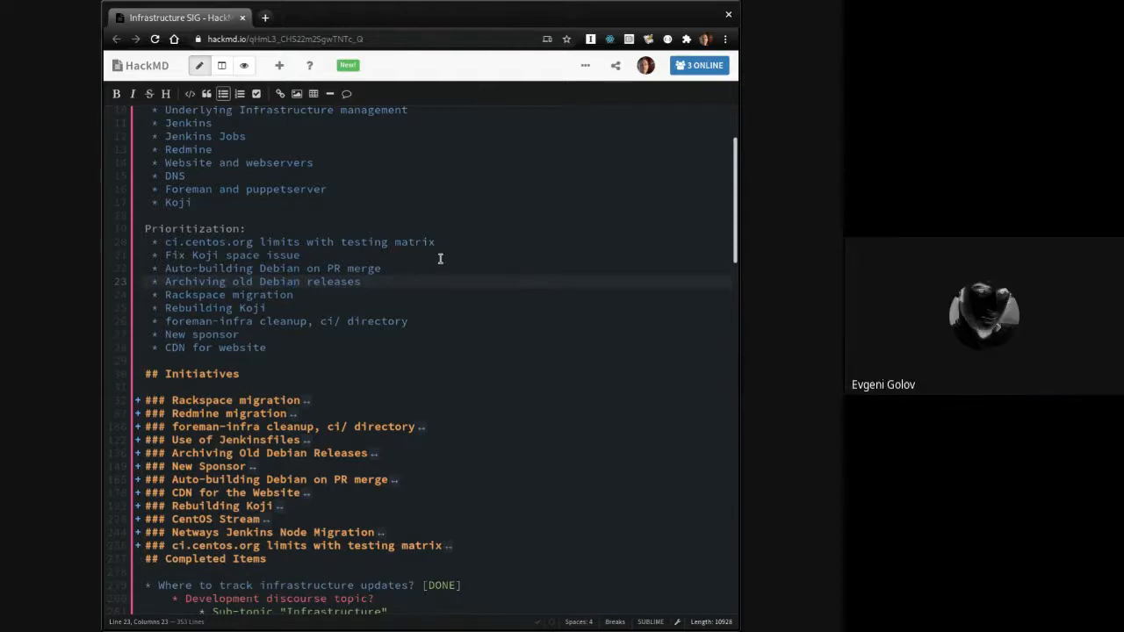
mouse_move(451, 295)
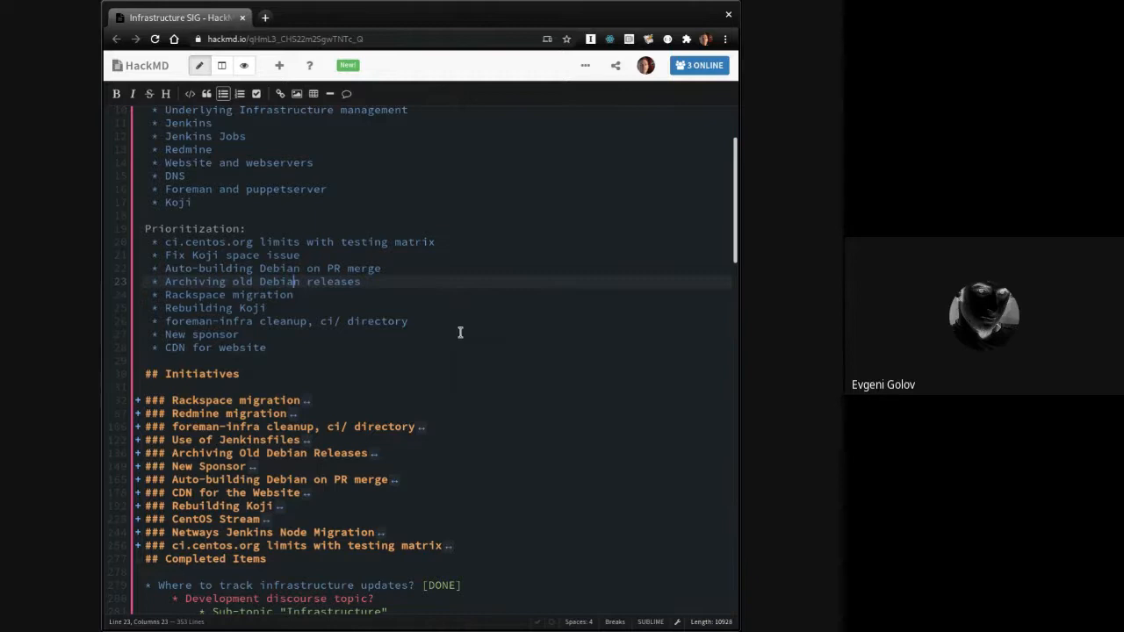
Step: Place the cursor on the Archiving old Debian releases entry
click(300, 255)
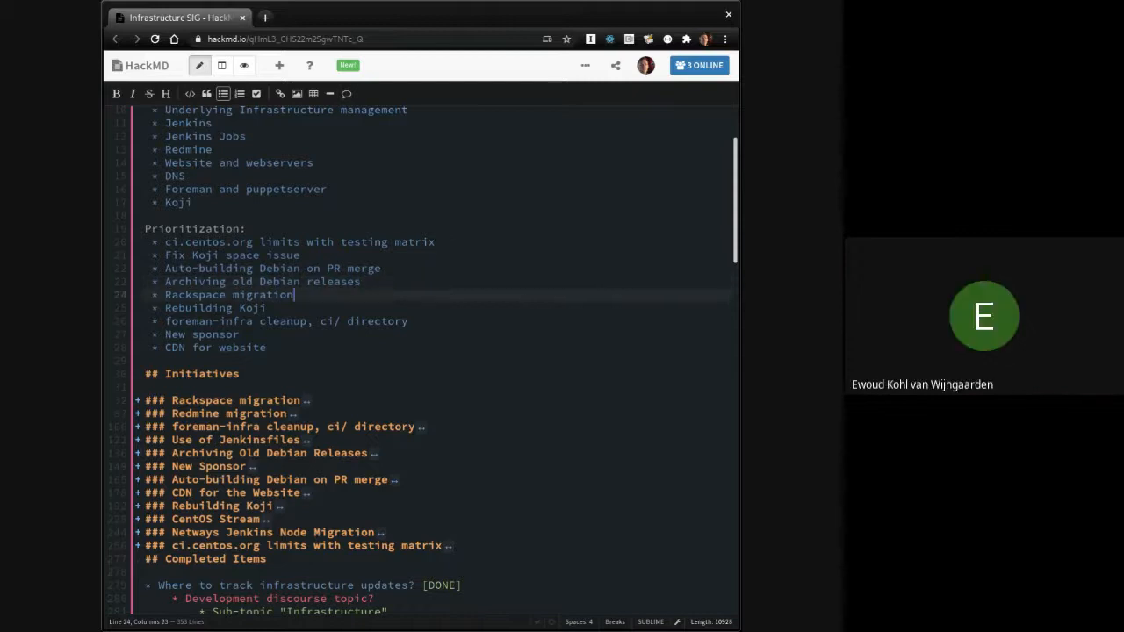
Step: Start a bullet after Fix Koji space issue and move Archiving old Debian releases above Auto-building
click(362, 281)
text(* CentOS 8 Stream)
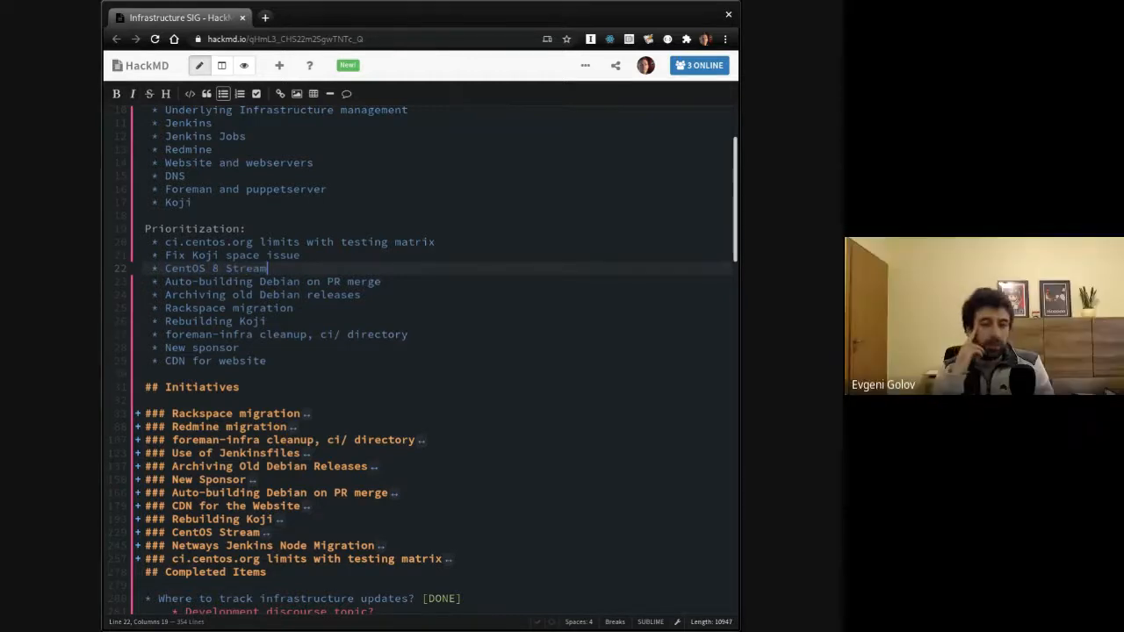
click(229, 307)
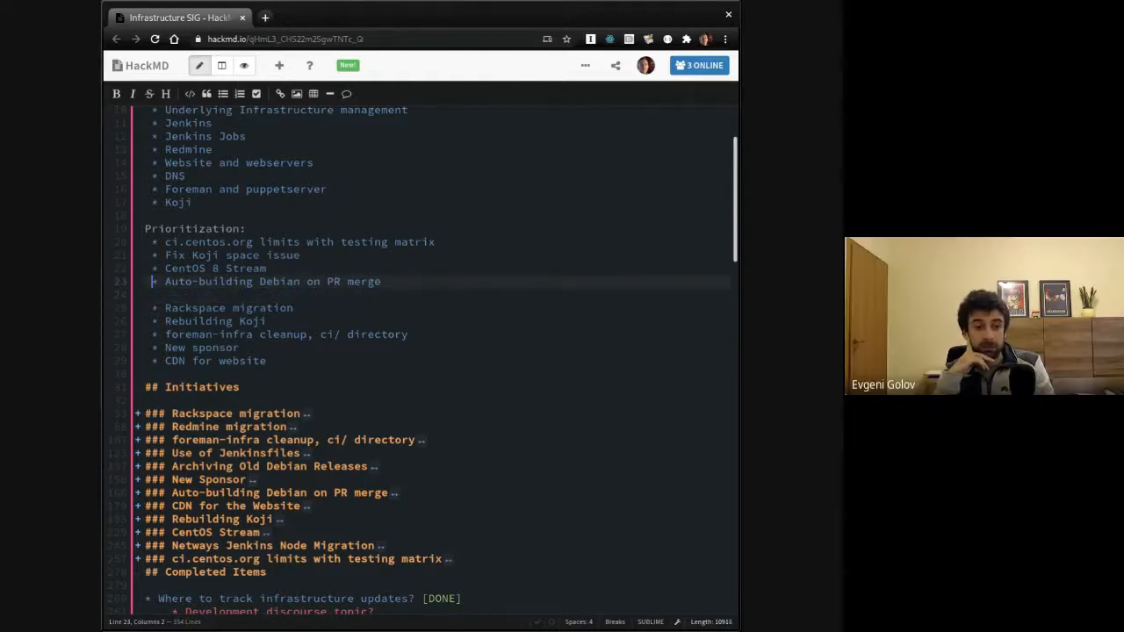
text(* Archiving old Debian releases)
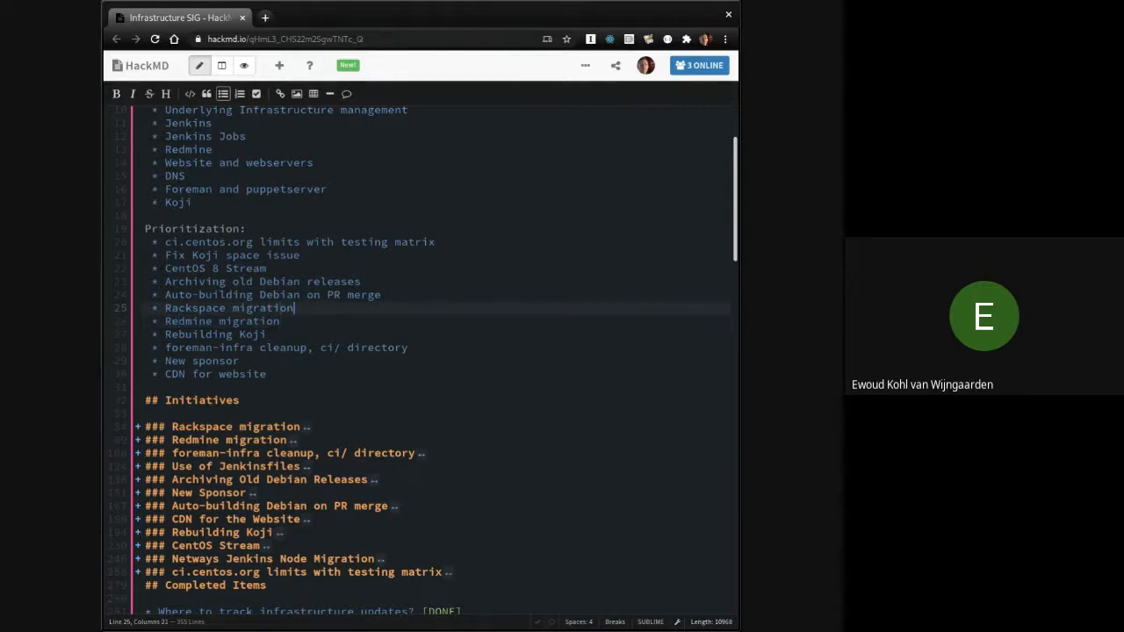
Step: Split Rackspace migration into Jenkins and Foreman/puppetserver migration lines
text(of Jenkins)
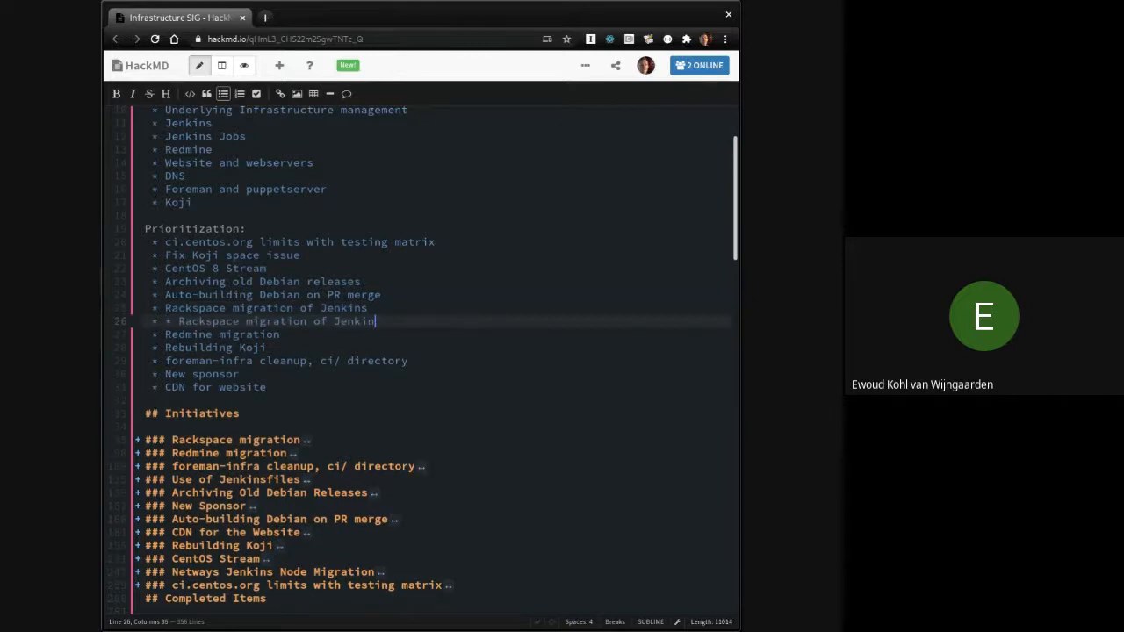
text(Foreman/)
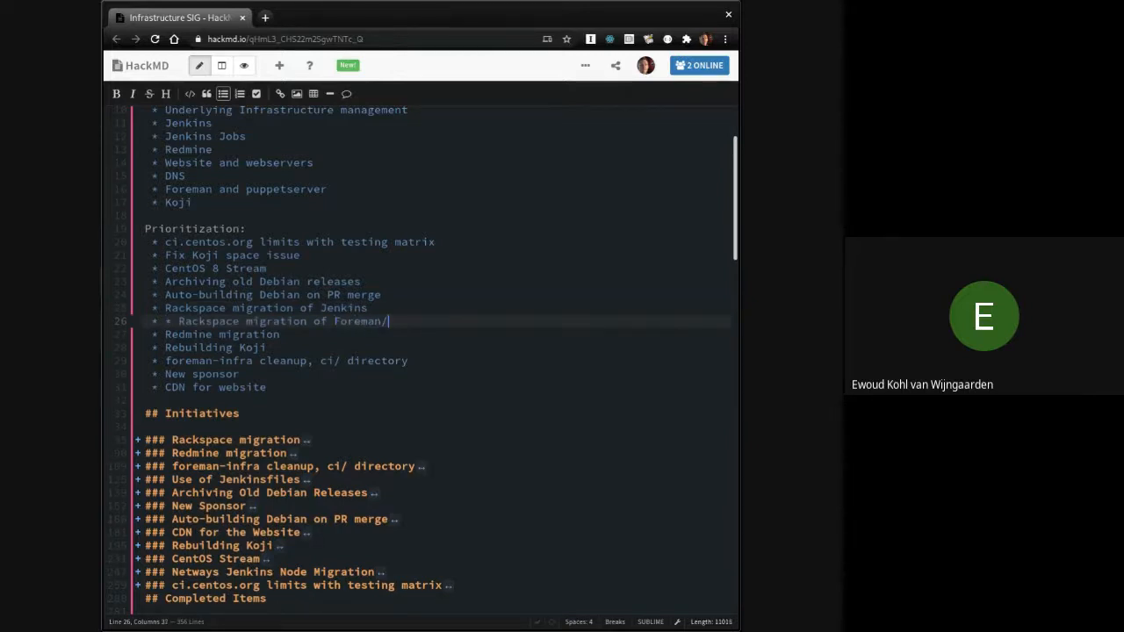
text(puppetserver)
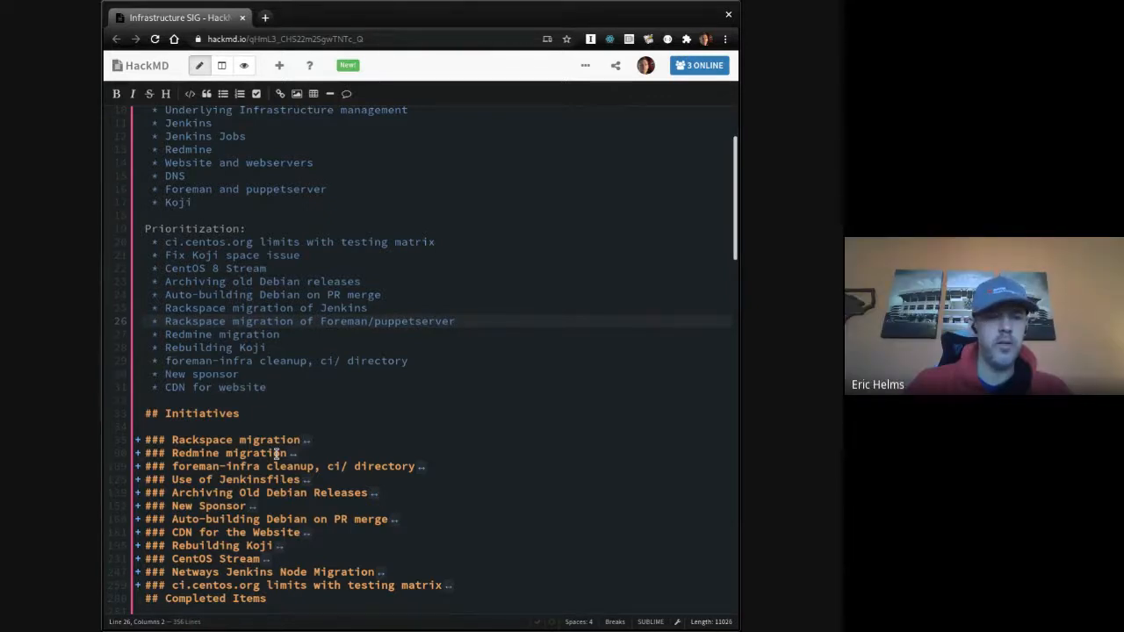
scroll(down, 3)
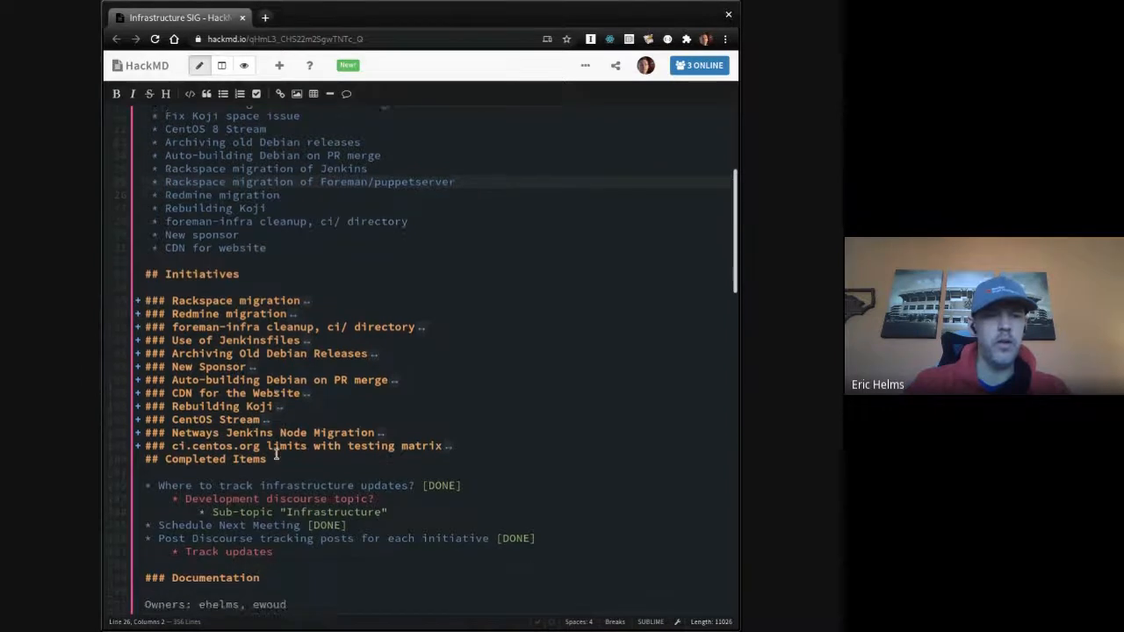
scroll(up, 3)
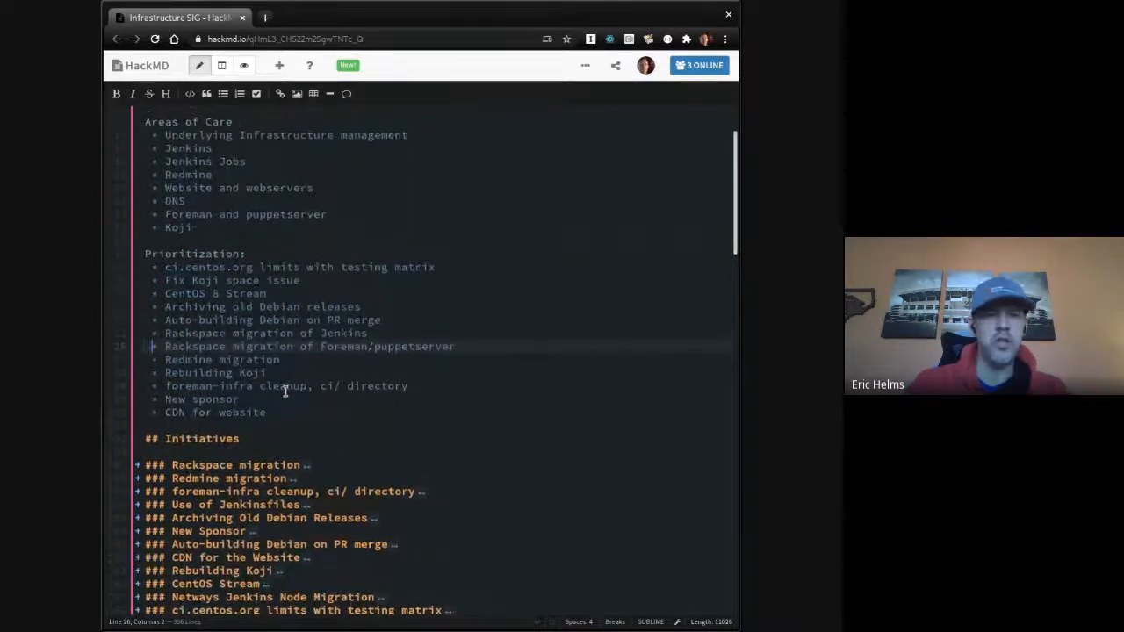